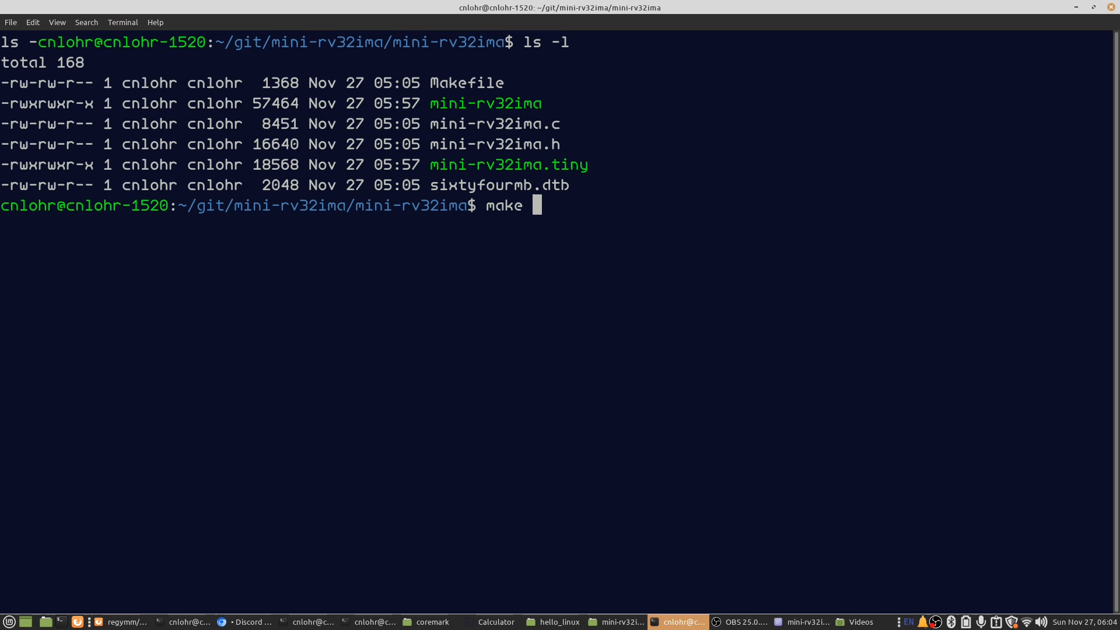
- Run make to build mini-rv32ima and boot Linux to the Buildroot login prompt
key(Return)
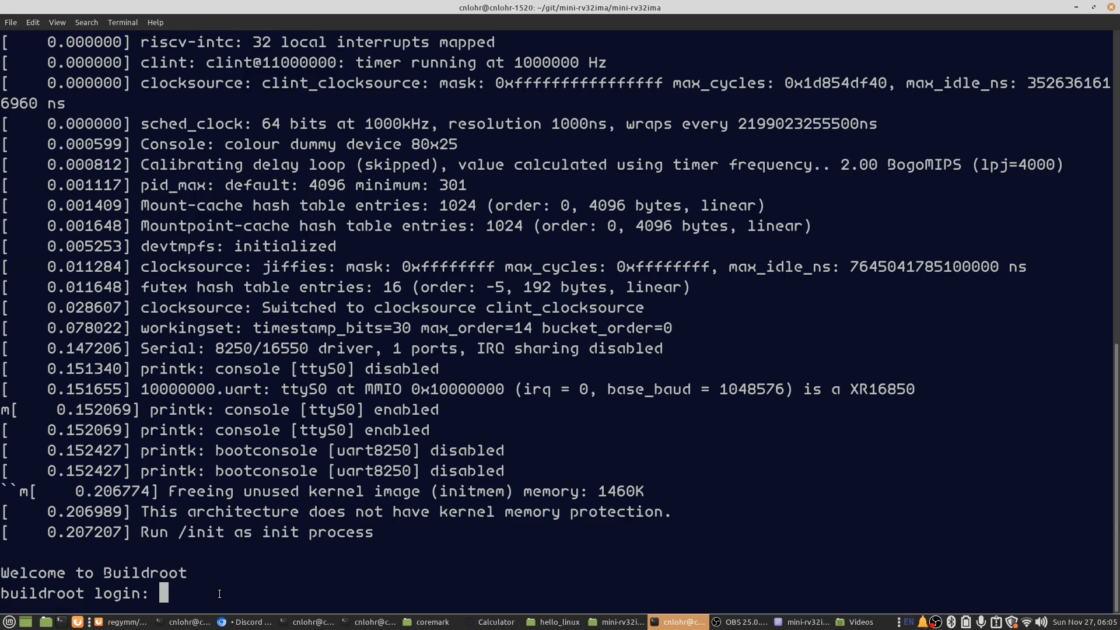
click(807, 621)
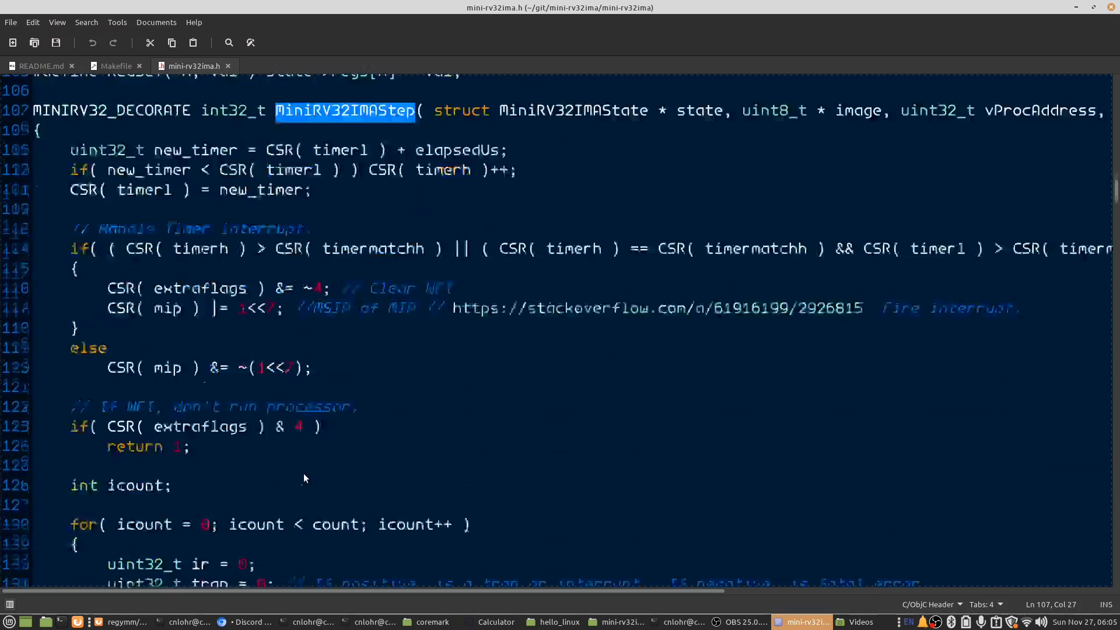
scroll(down, 3)
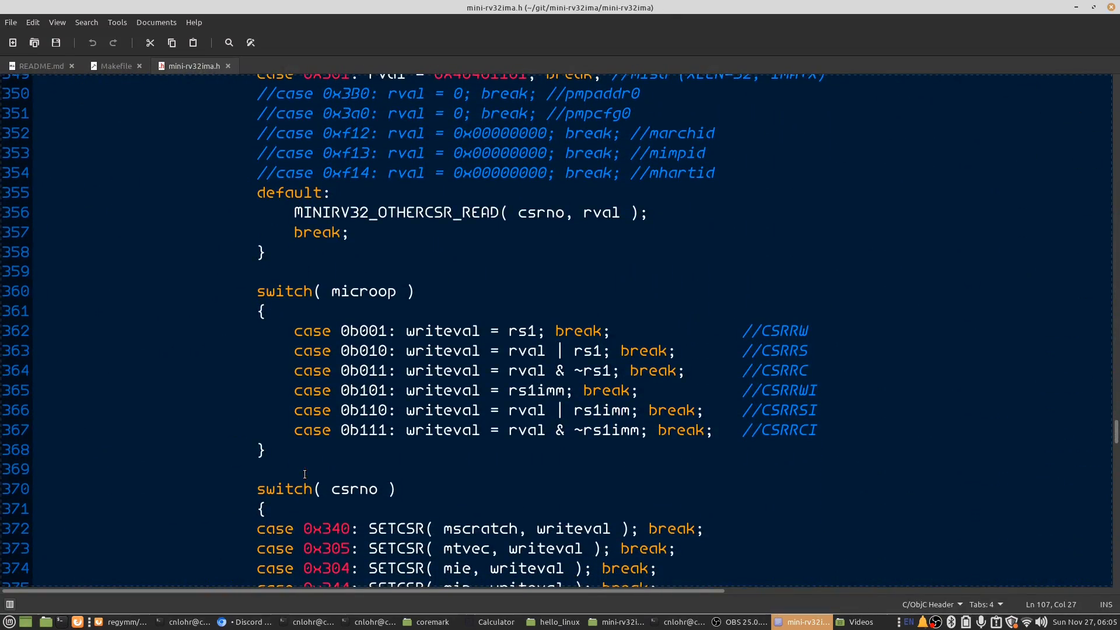
click(683, 622)
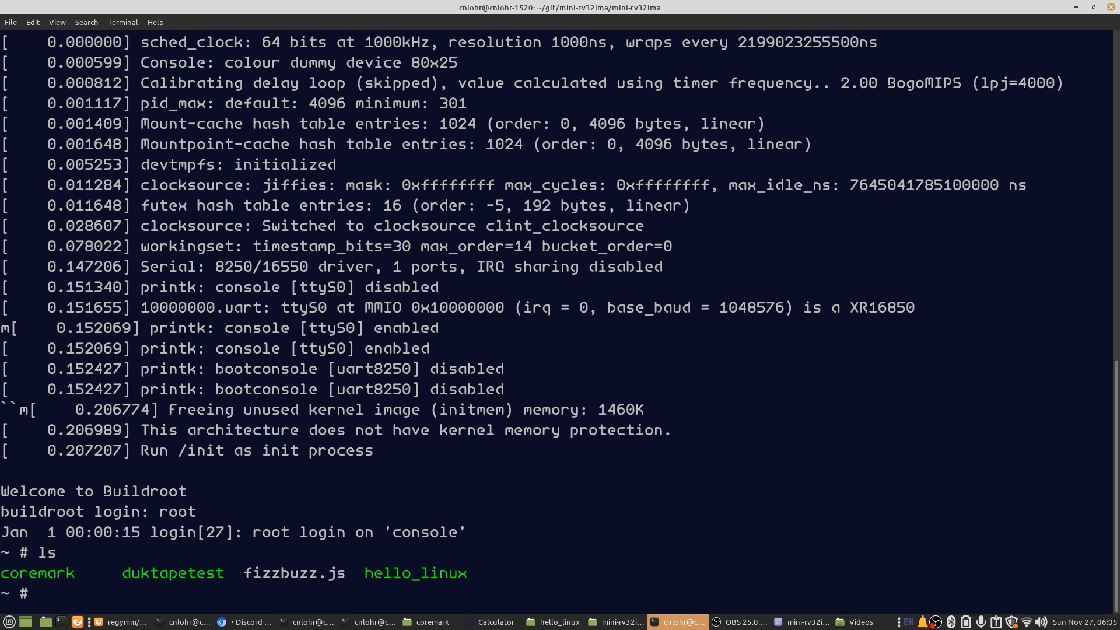
- Run ./duktapetest fizzbuzz.js at the emulated root shell
text(./d)
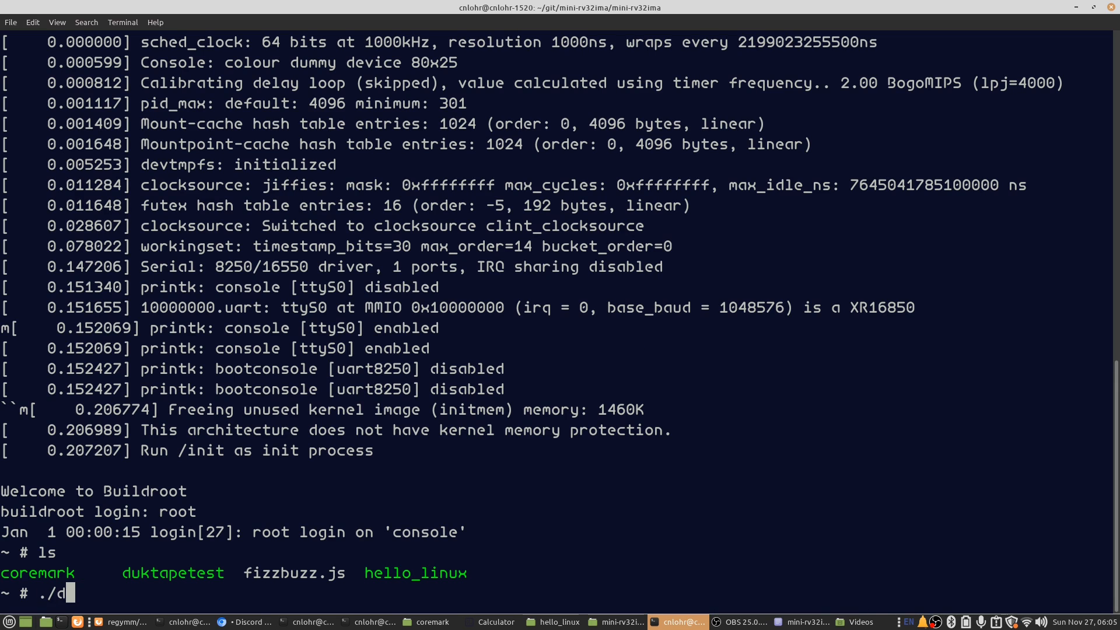
text(uktapetest fizzbuzz.js)
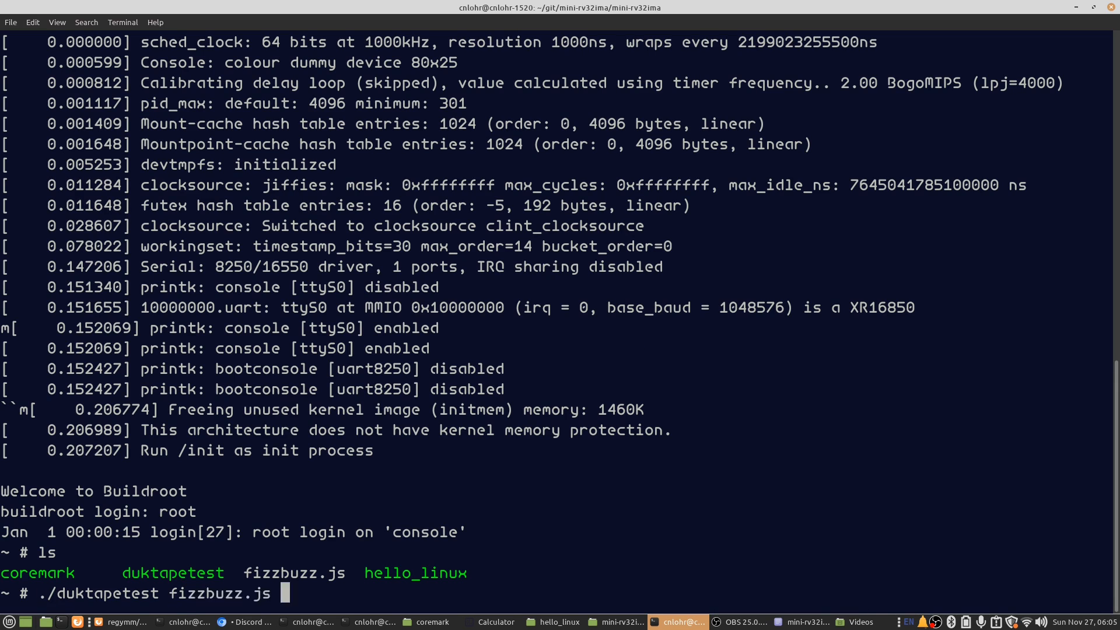
key(Return)
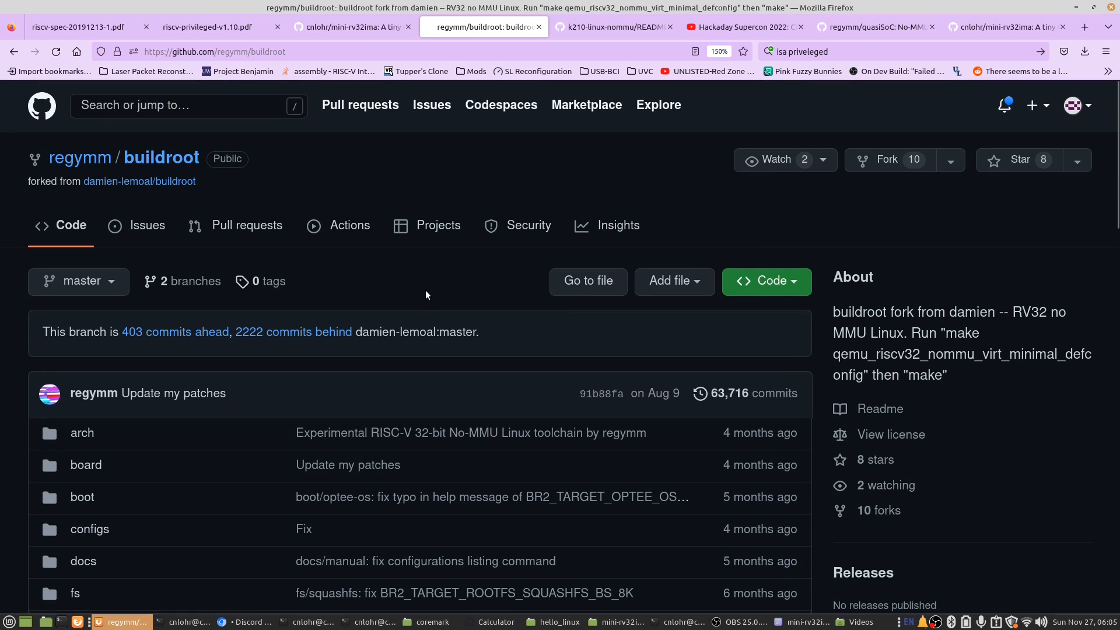
- Scroll through the regymm/buildroot fork's repository page on GitHub
scroll(down, 3)
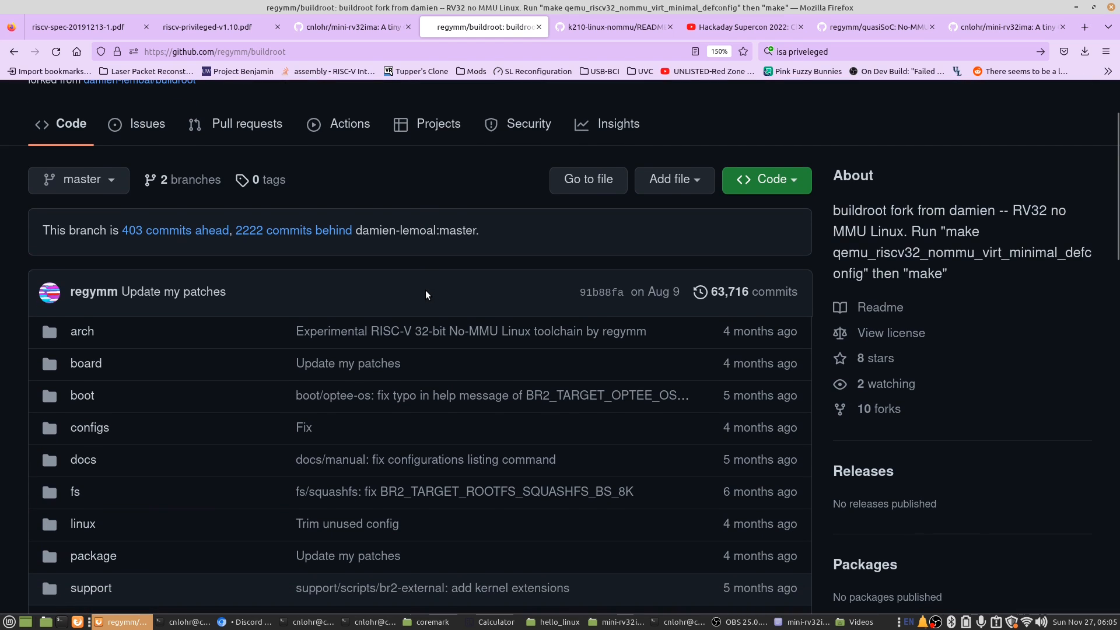
scroll(down, 3)
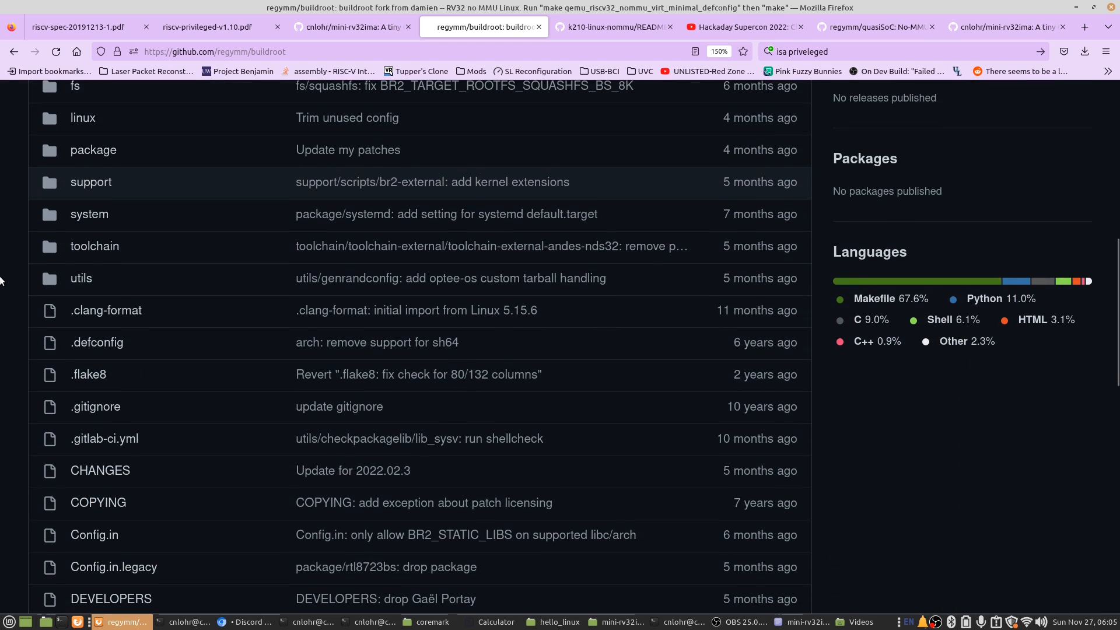
scroll(down, 3)
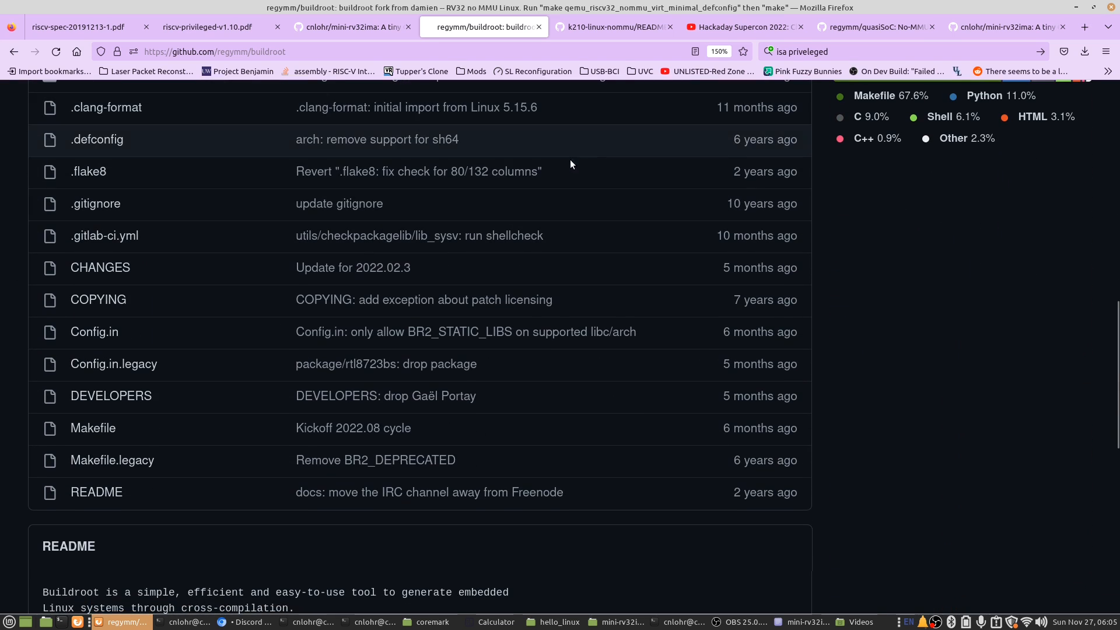
- Review the k210-linux-nommu README instructions, then move to the Pixel Shader blog post
click(614, 27)
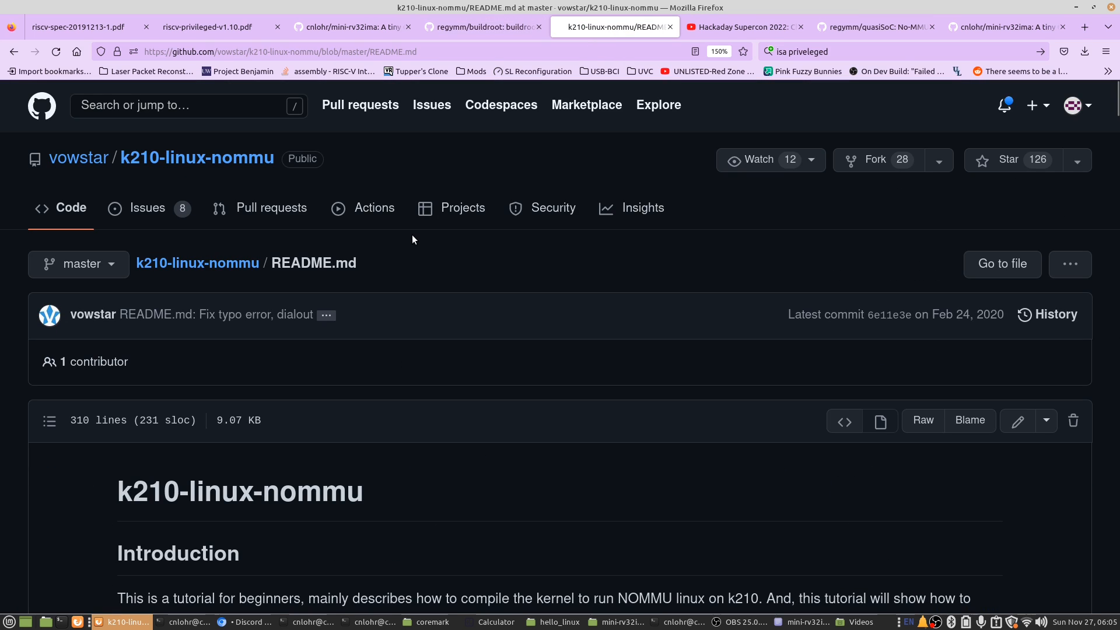
scroll(down, 3)
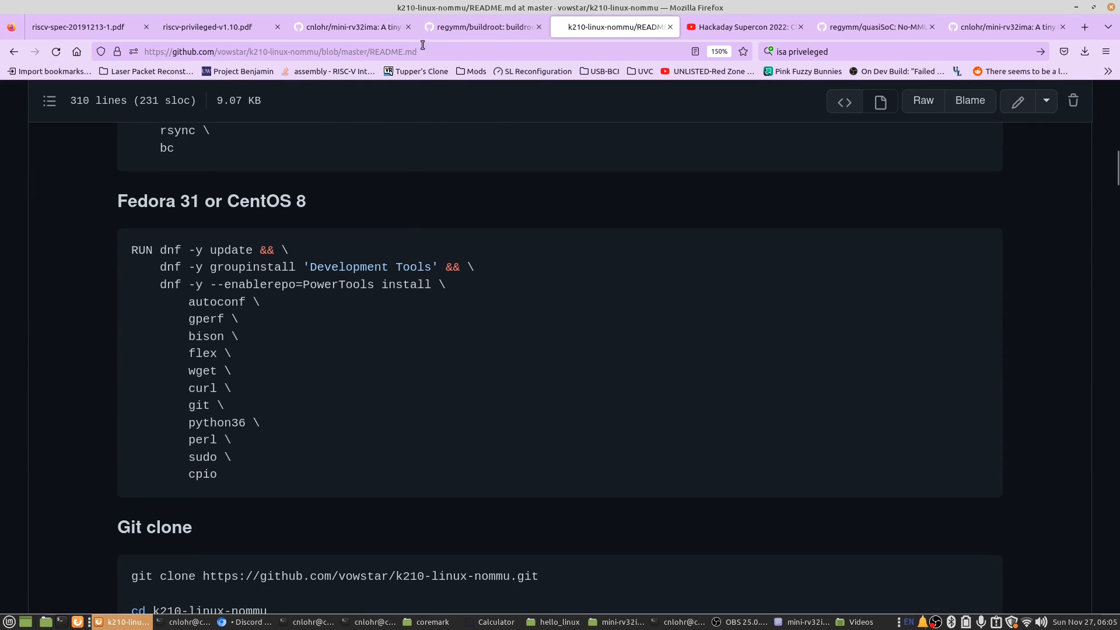
click(482, 26)
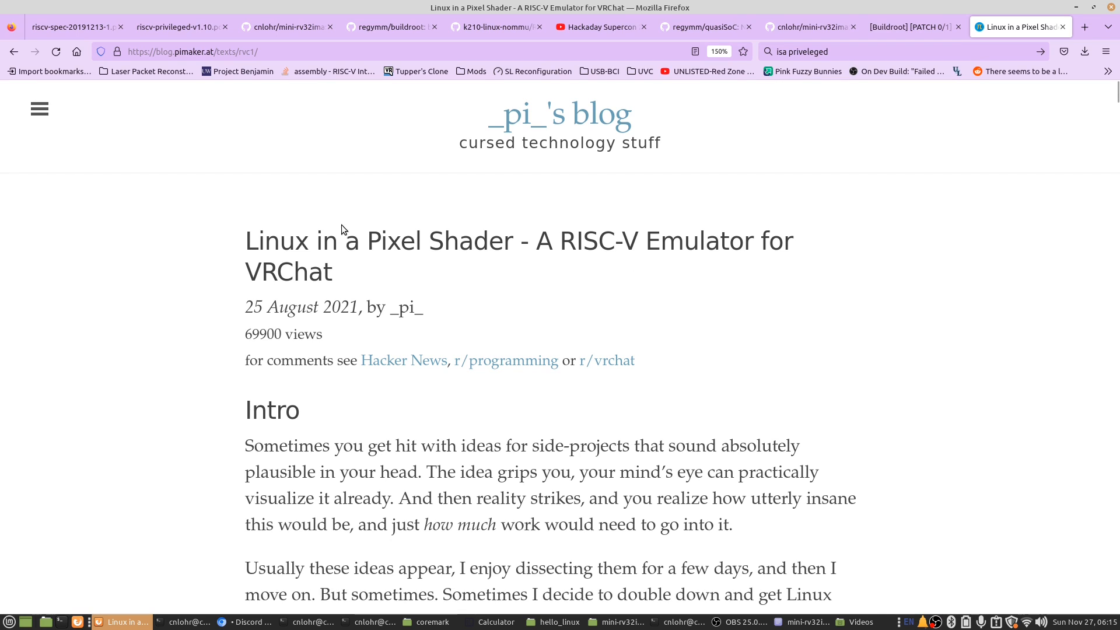
scroll(down, 3)
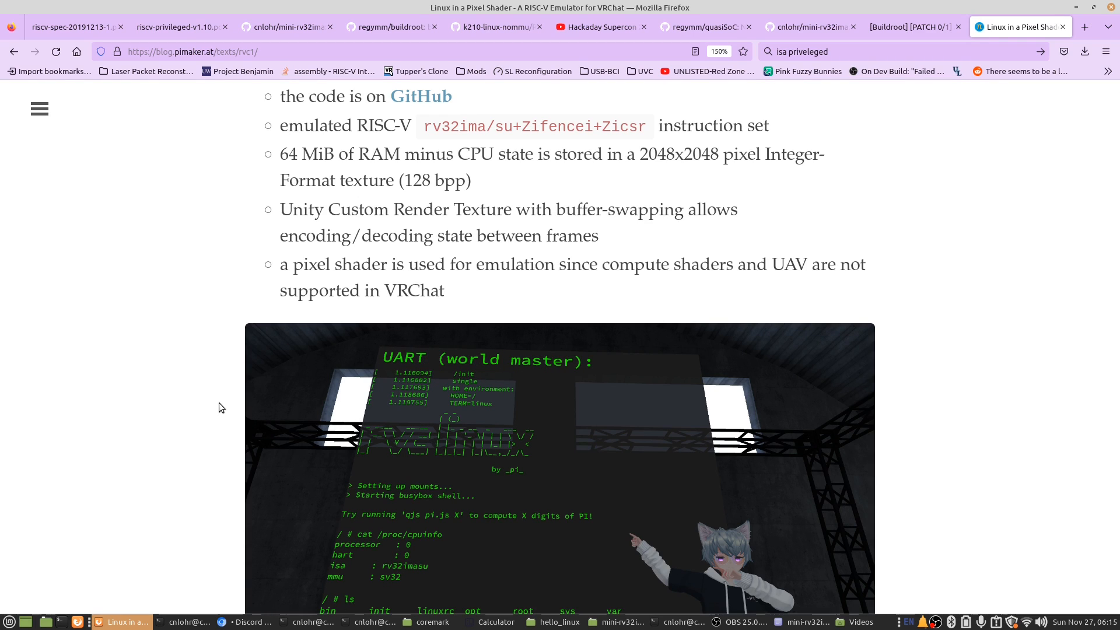
scroll(down, 3)
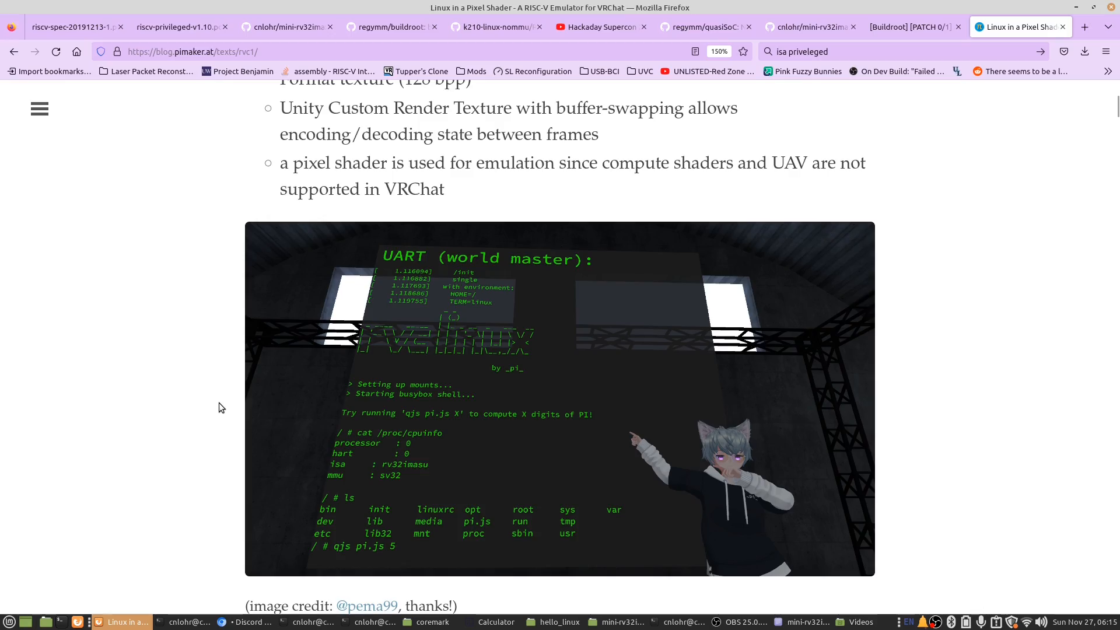
scroll(down, 3)
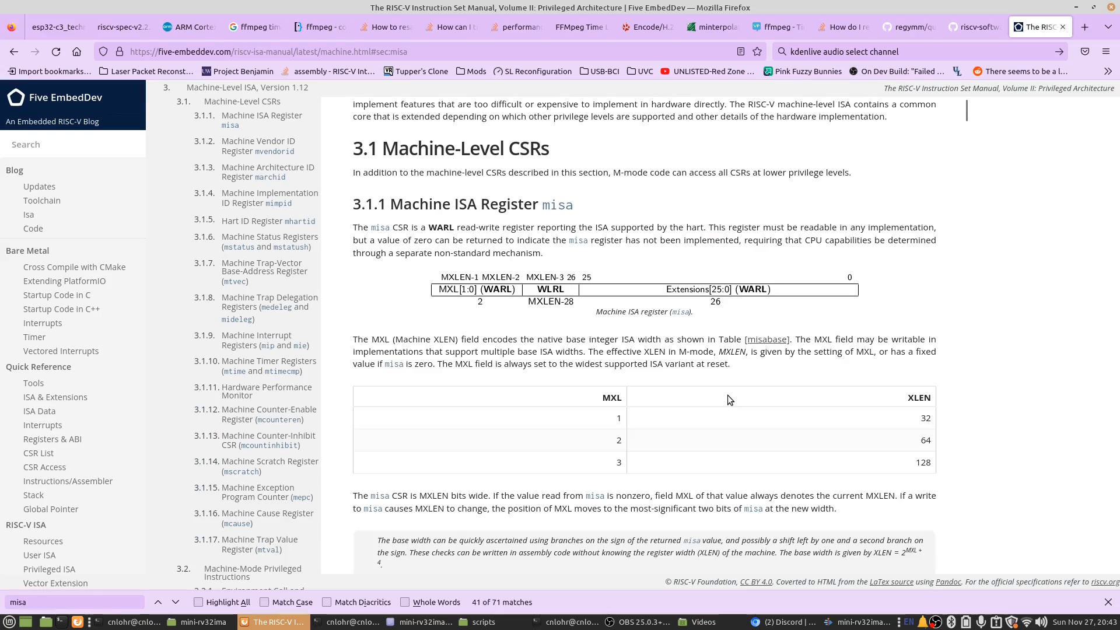
mouse_move(640, 282)
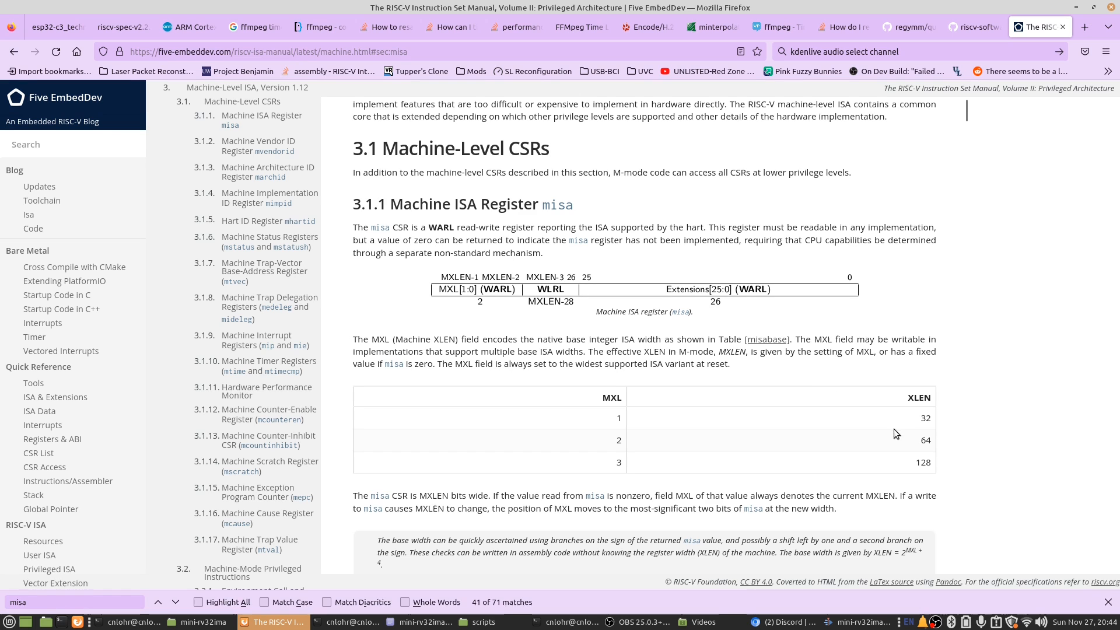
scroll(down, 3)
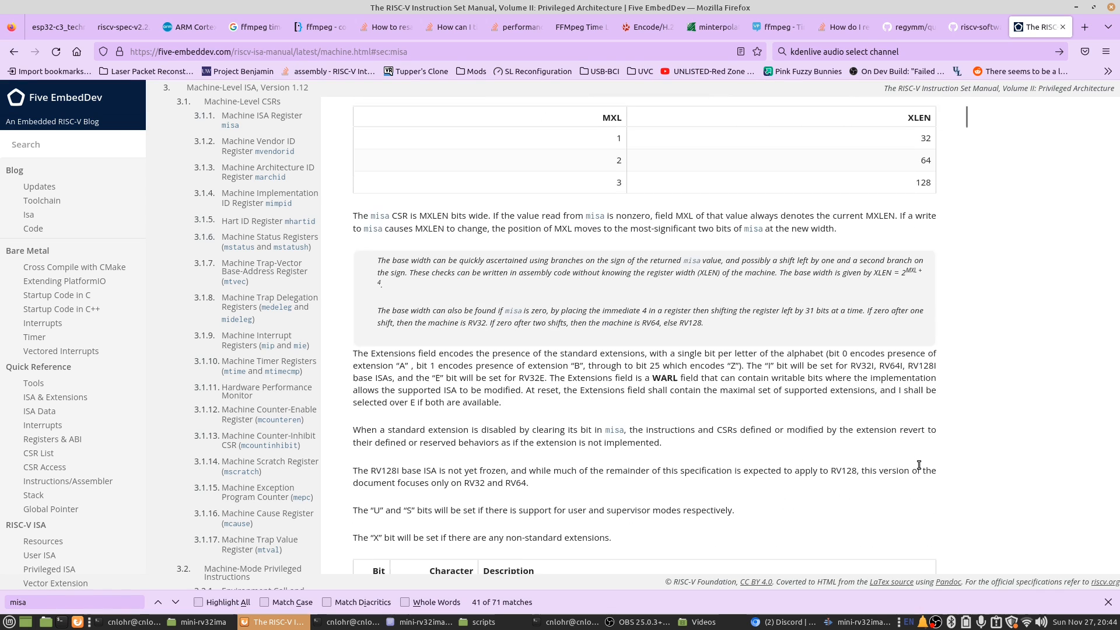
scroll(down, 3)
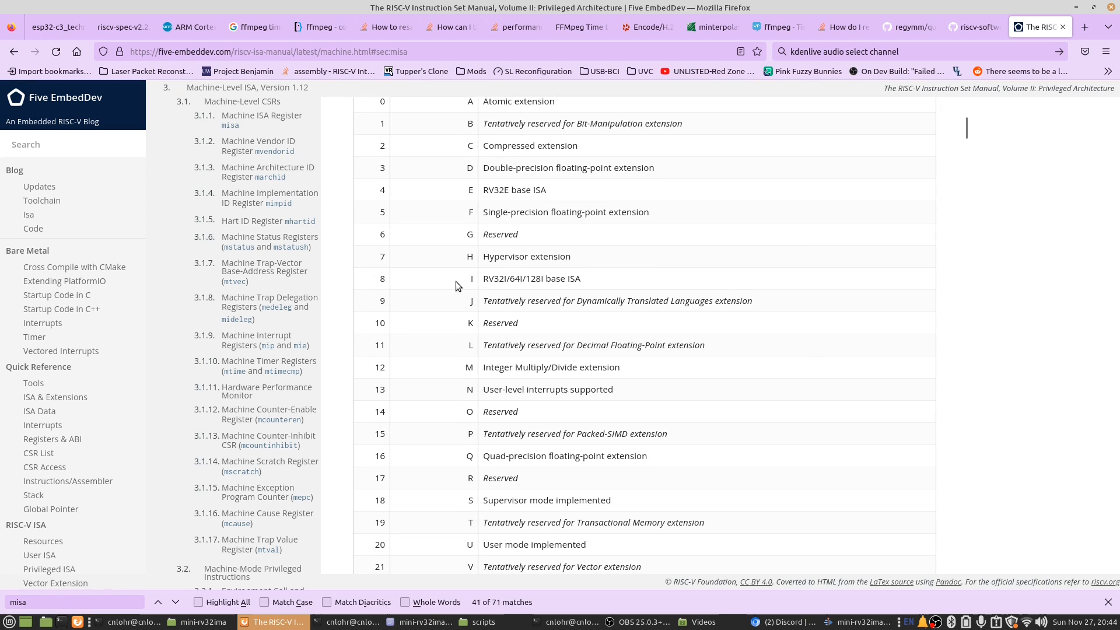
mouse_move(526, 364)
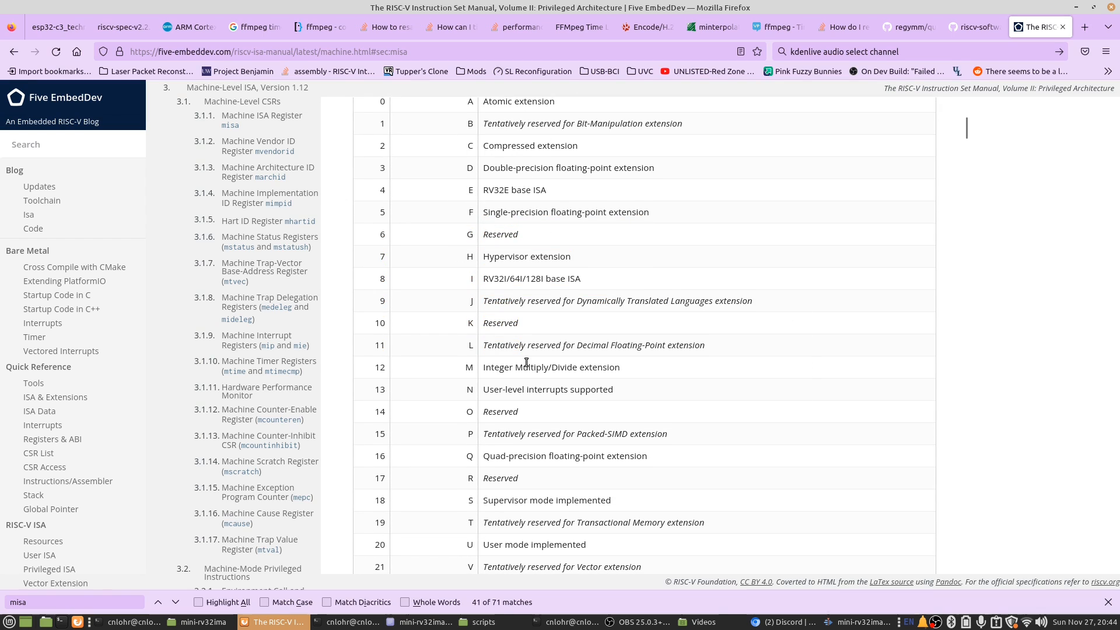
scroll(down, 3)
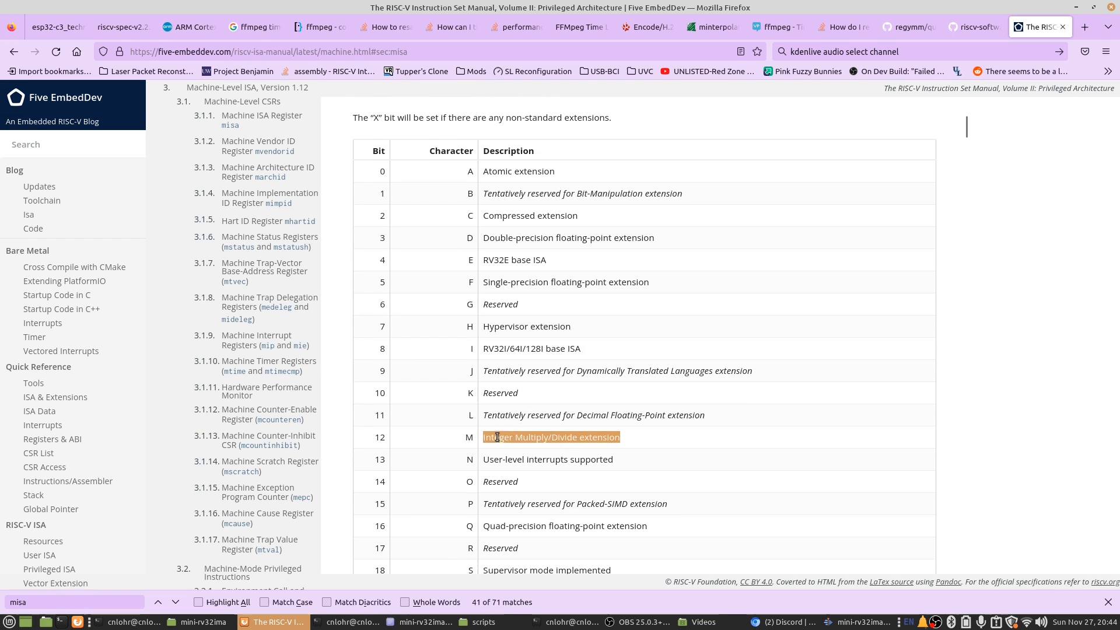
scroll(down, 3)
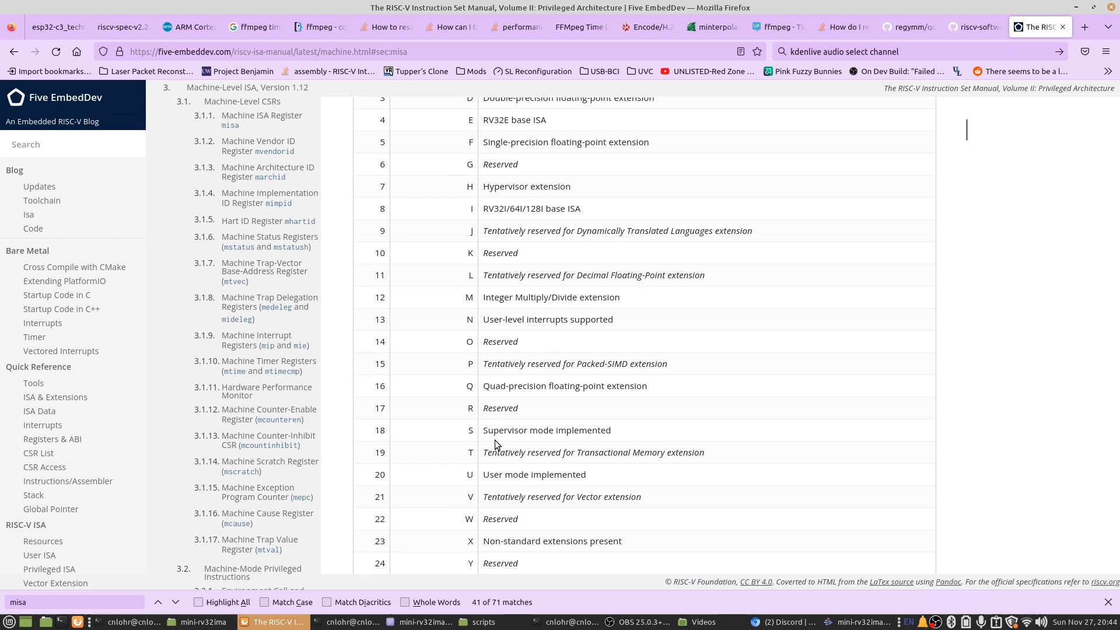
mouse_move(483, 385)
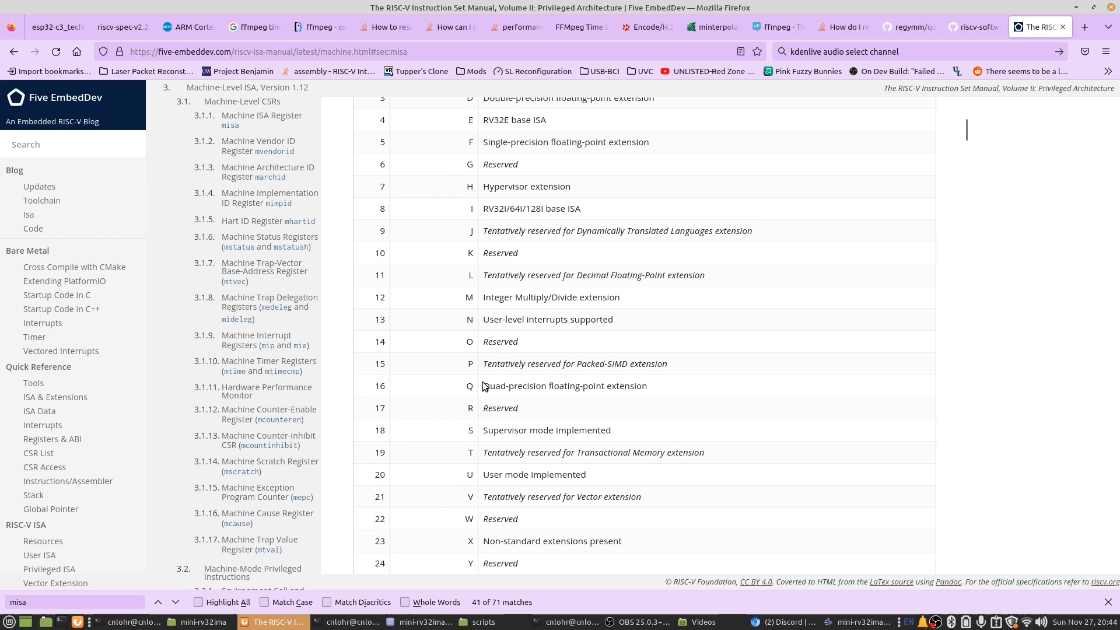
mouse_move(661, 397)
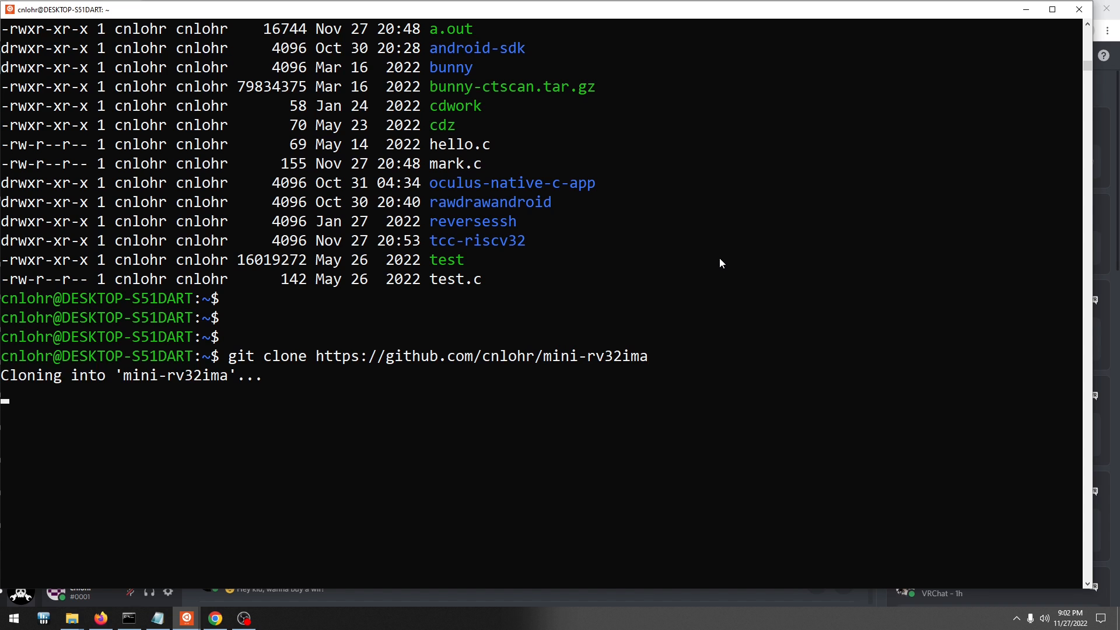
- Change into the cloned mini-rv32ima folder in PowerShell to launch the emulator
text(cd min)
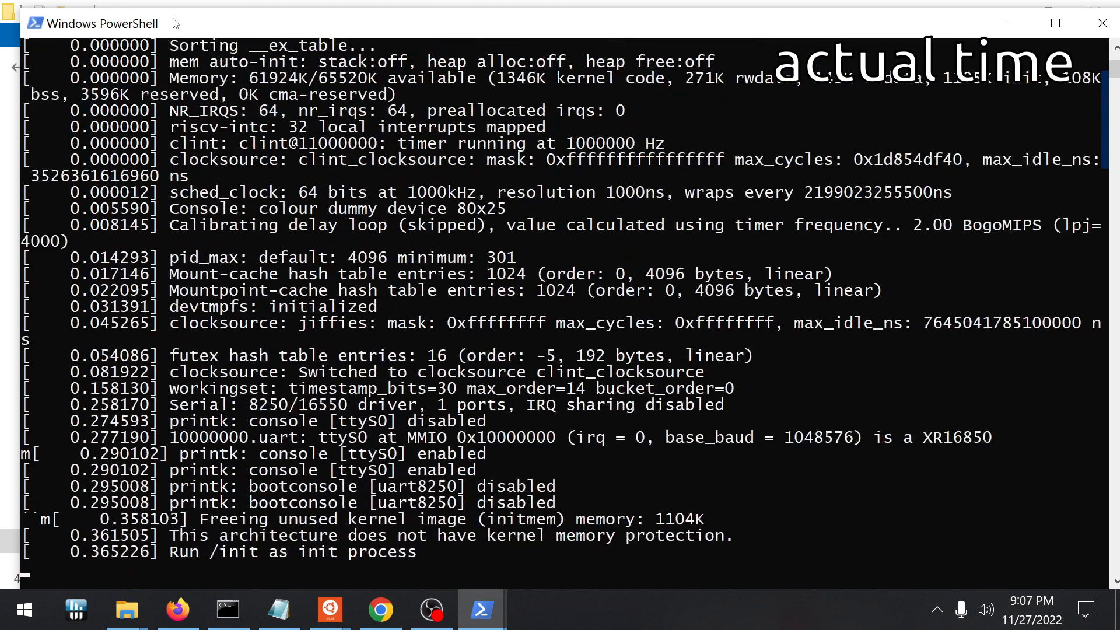
text(d)
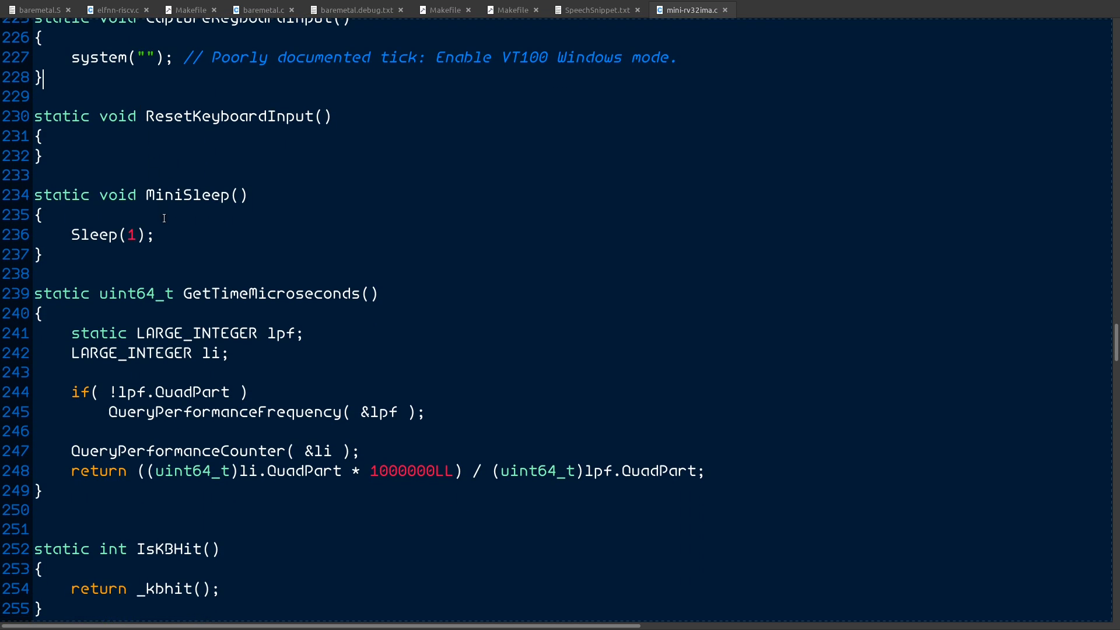
scroll(down, 3)
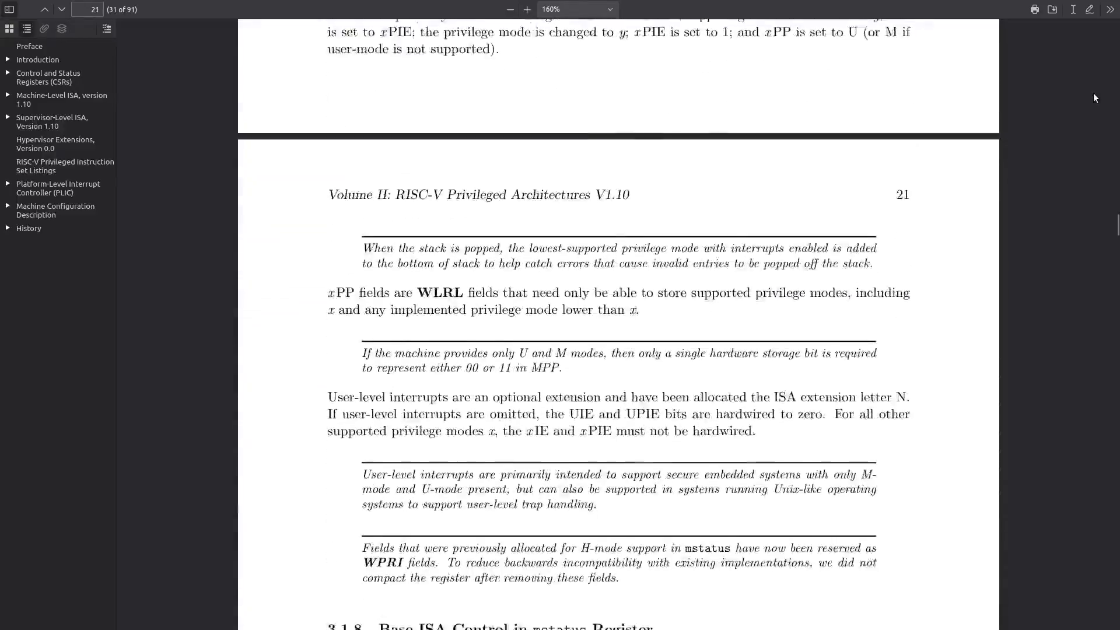
scroll(down, 3)
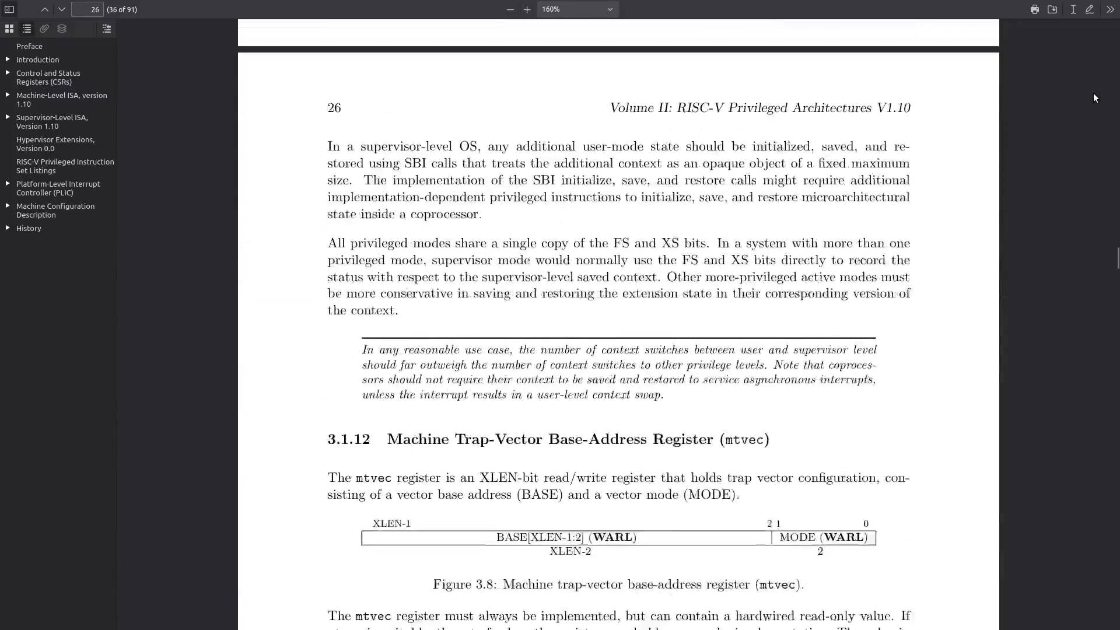
scroll(down, 3)
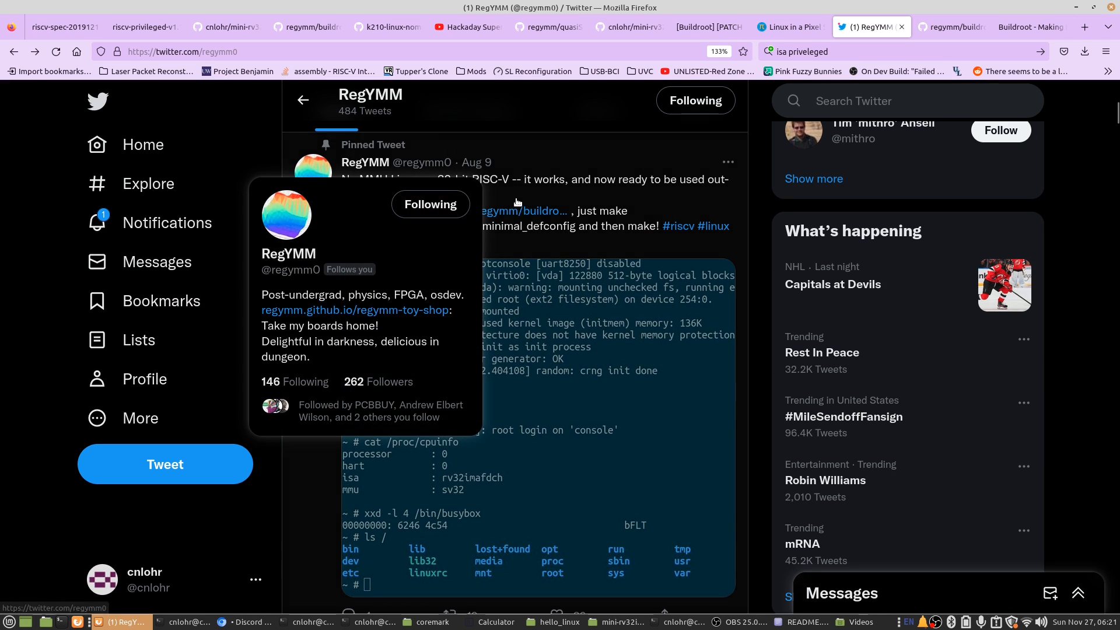
- Browse the regymm buildroot fork on GitHub, then the Buildroot project homepage
click(958, 26)
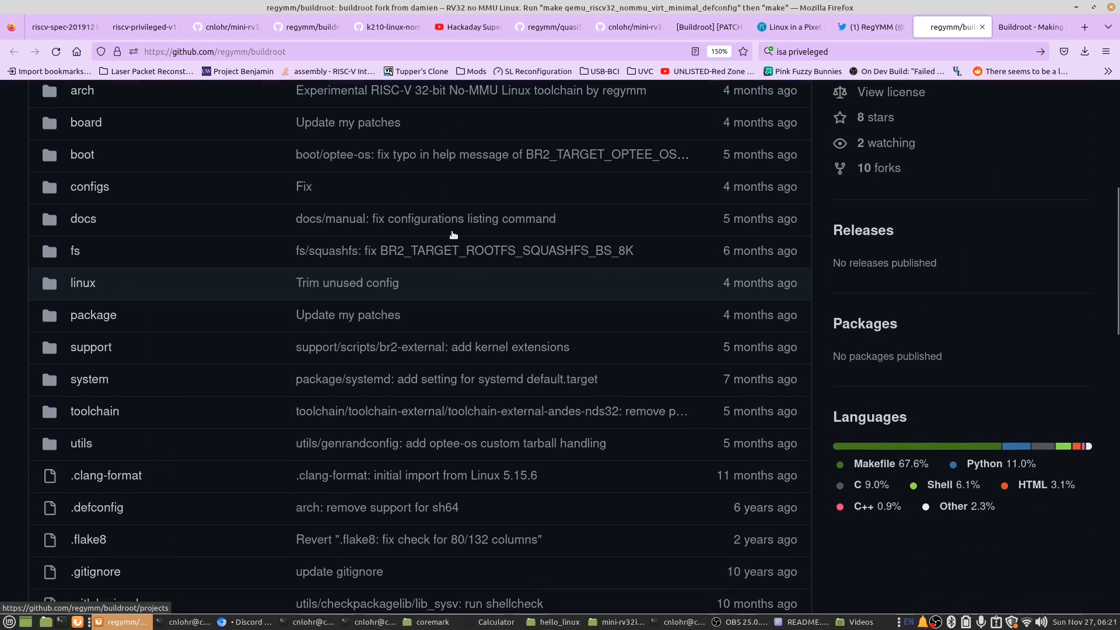
scroll(down, 3)
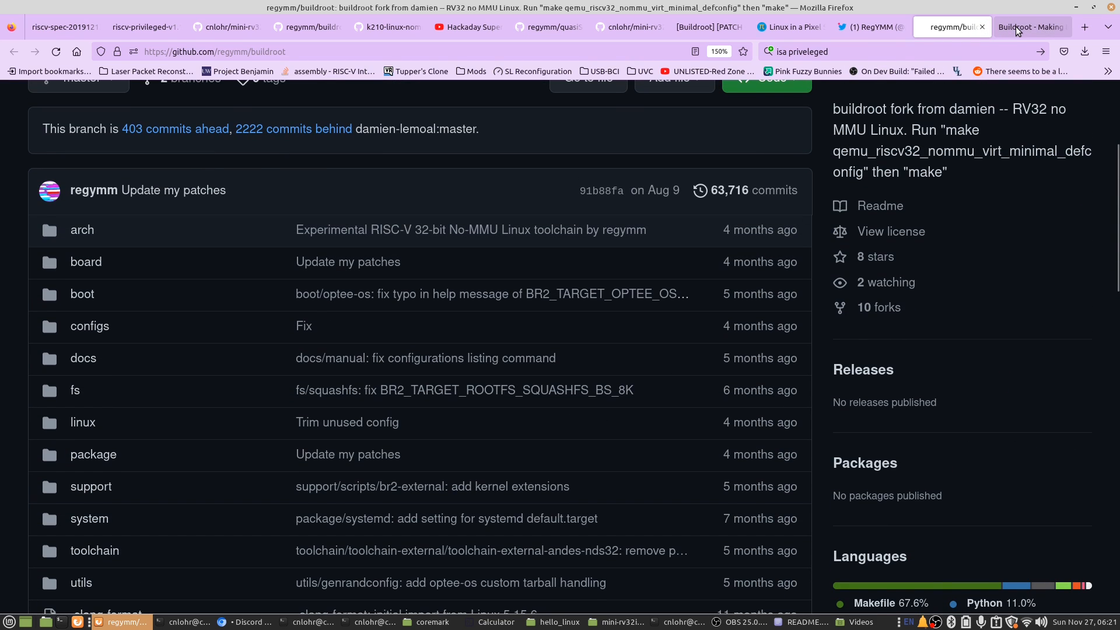
click(1030, 27)
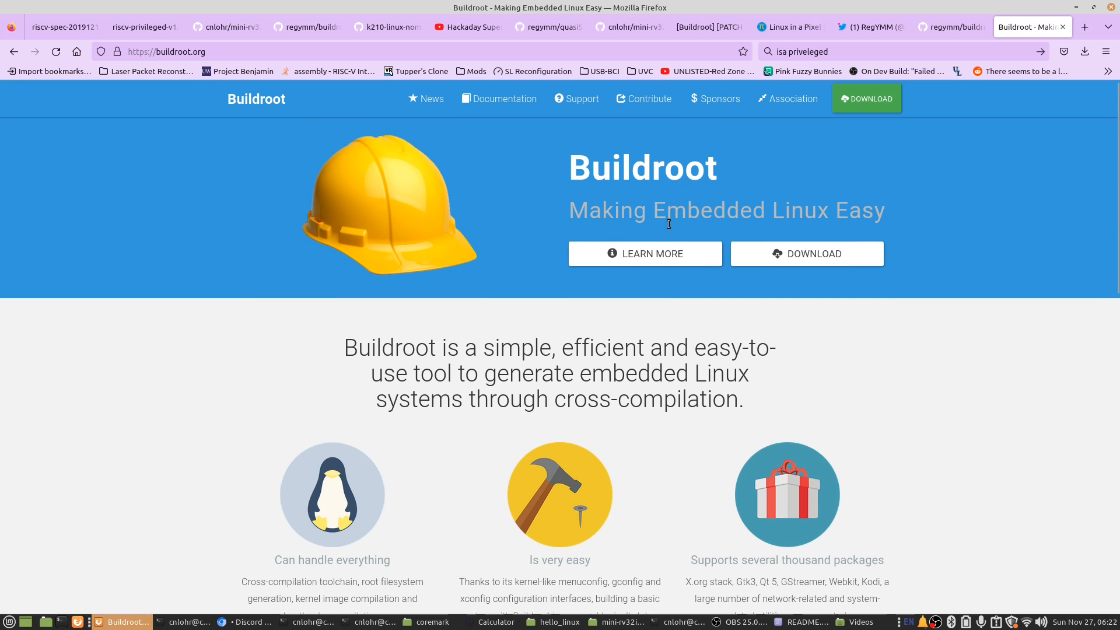
scroll(down, 3)
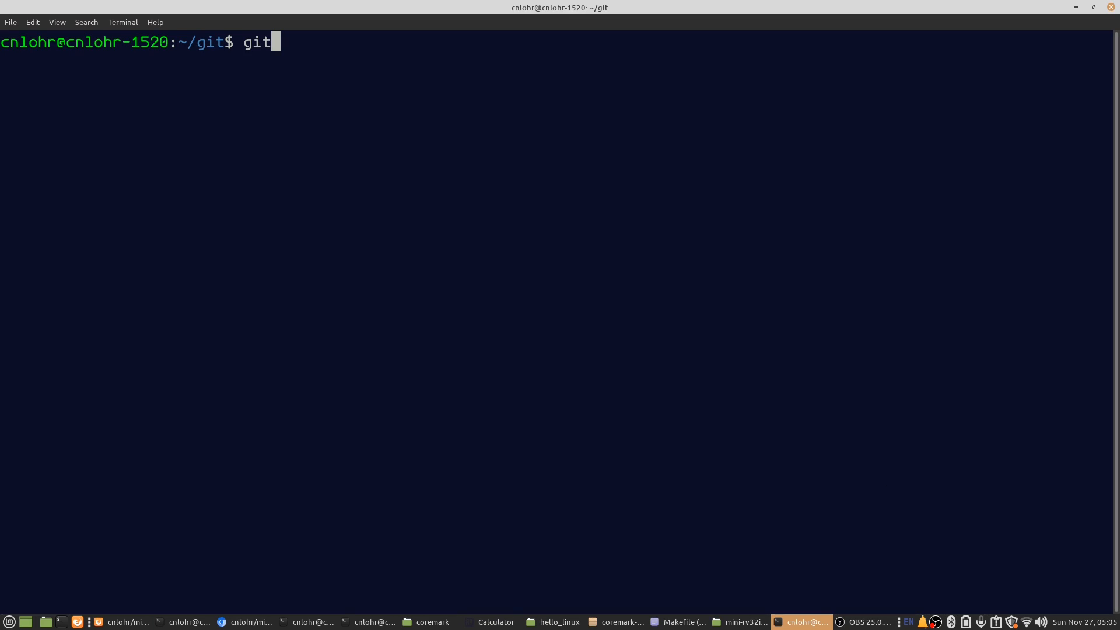
- Git clone cnlohr/mini-rv32ima into ~/git and start a make command in it
text(clone https://gti)
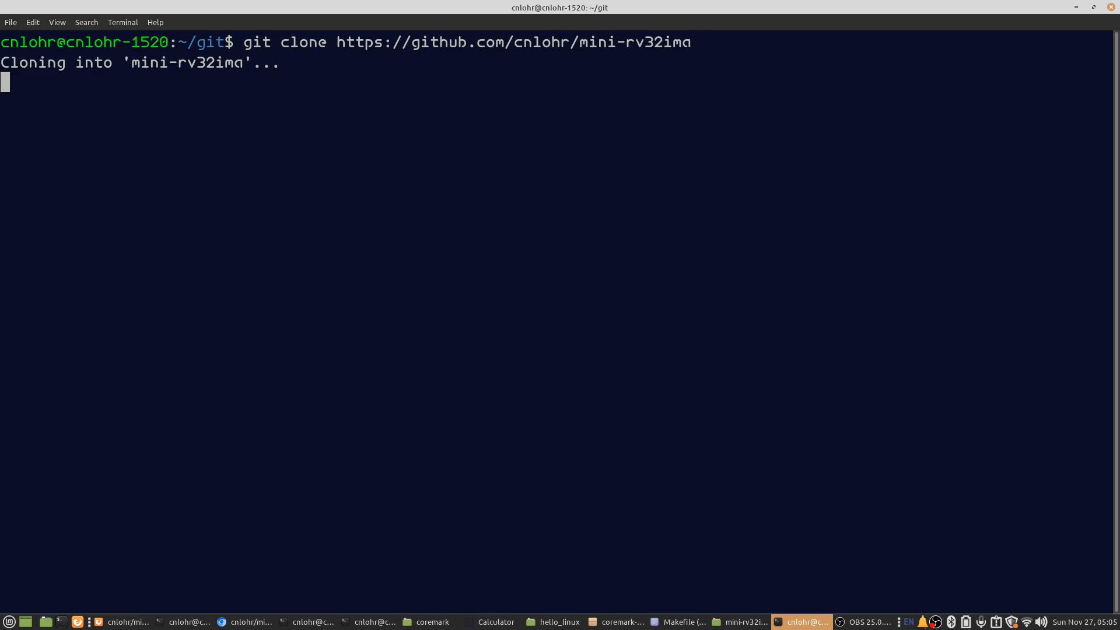
text(make ev)
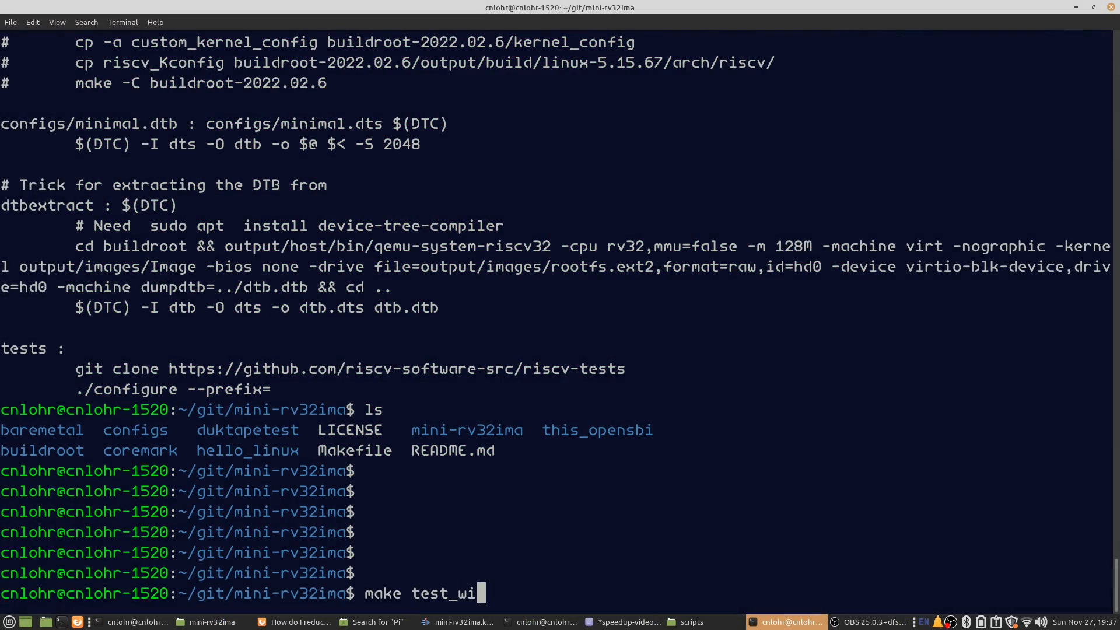
- Boot with make test, show cat /proc/cpuinfo reporting rv32imafdch, then begin poweroff
key(Return)
text(cat /proc/cpuinfo)
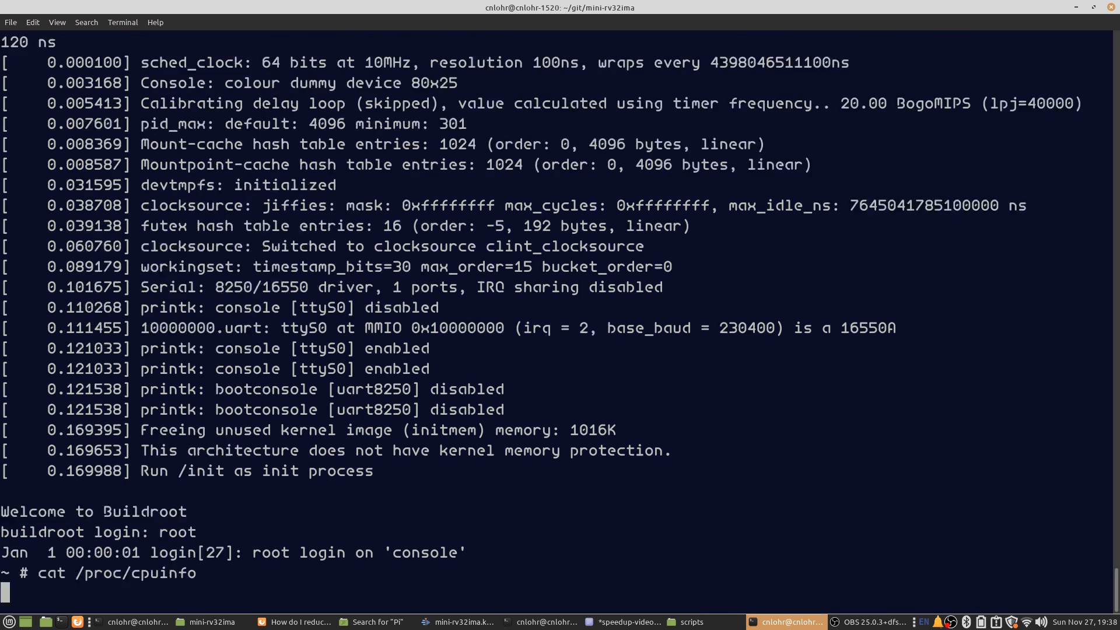
key(Return)
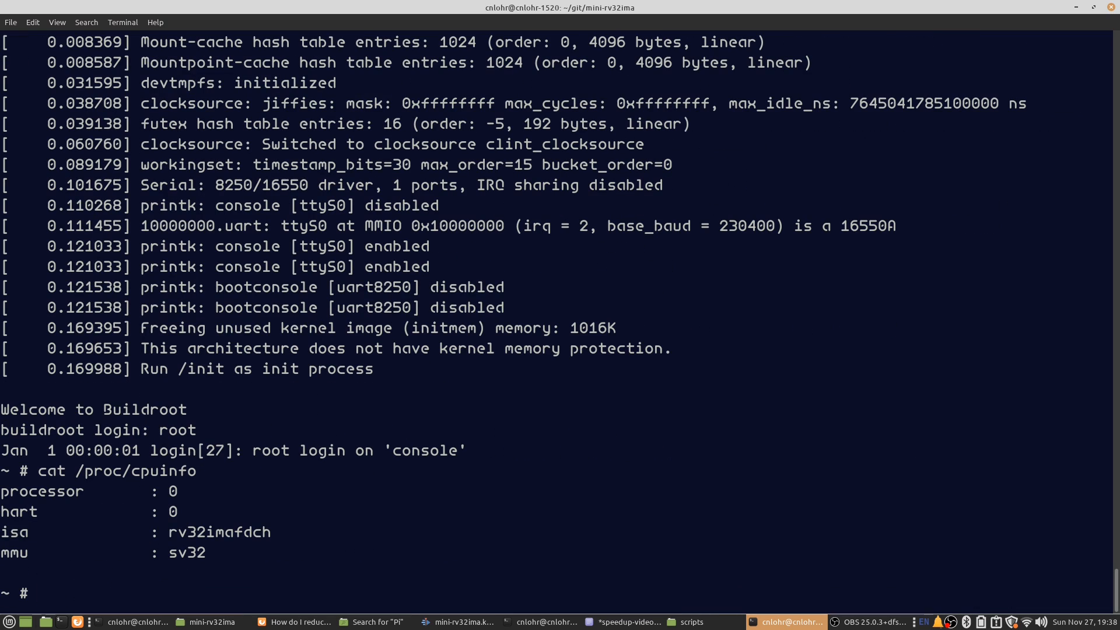
text(proweroff)
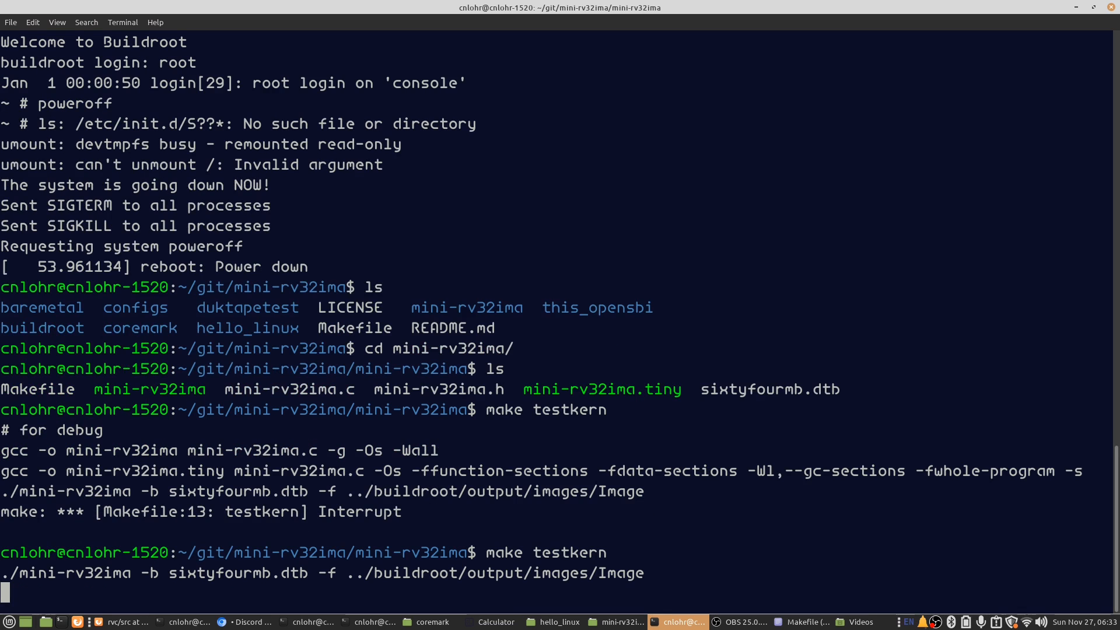
mouse_move(671, 553)
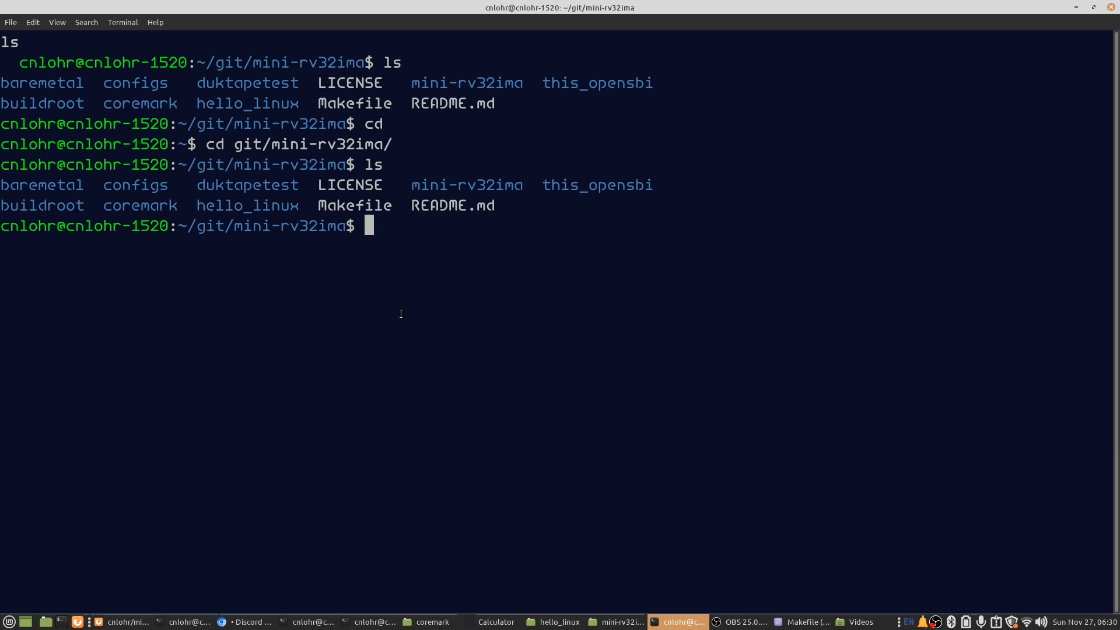
- Run make test, log in as root and list coremark, duktapetest, fizzbuzz.js, hello_linux
text(make)
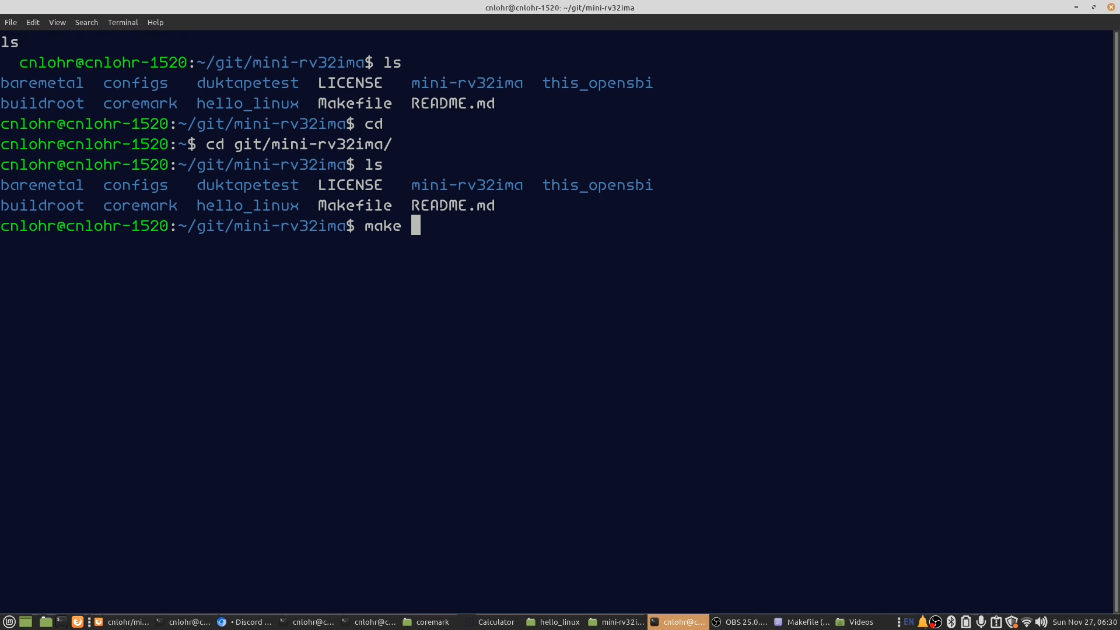
text(test)
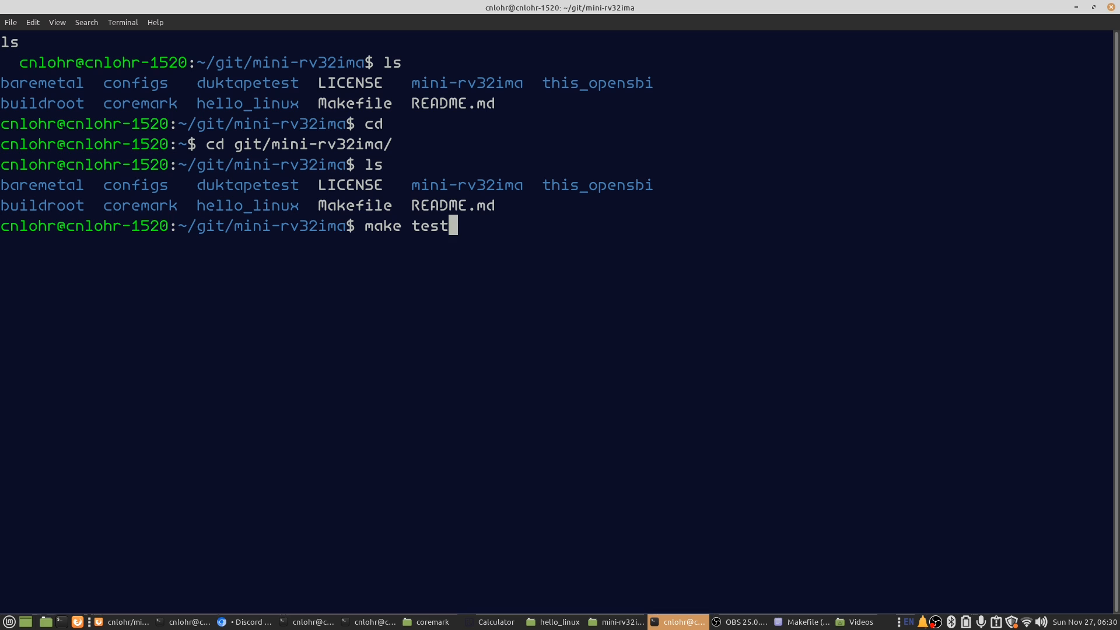
key(Return)
text(ls)
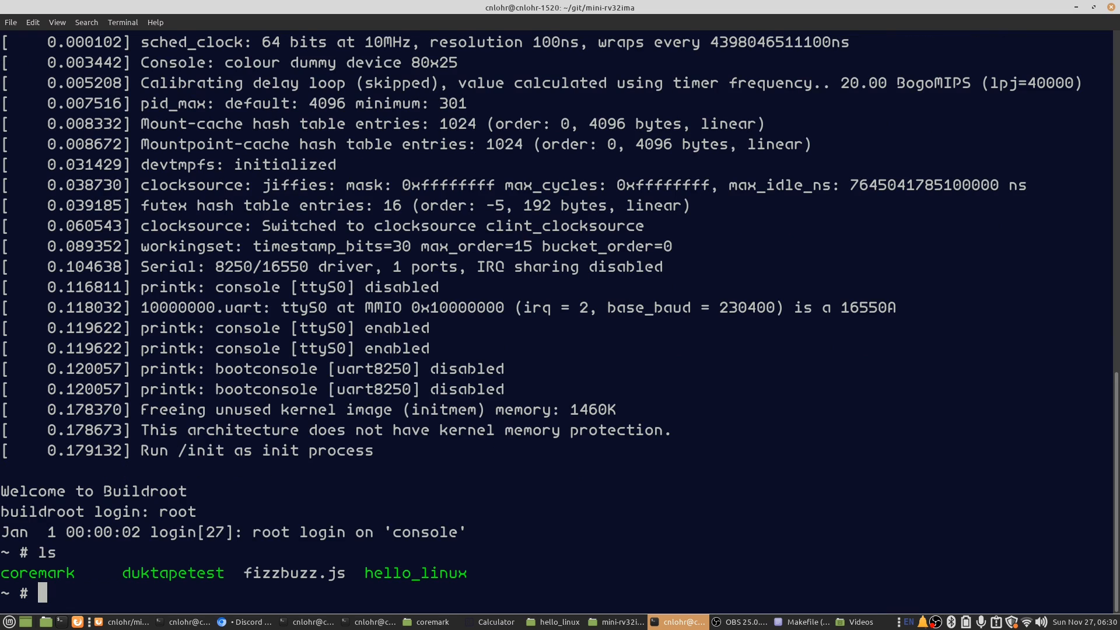
text(./)
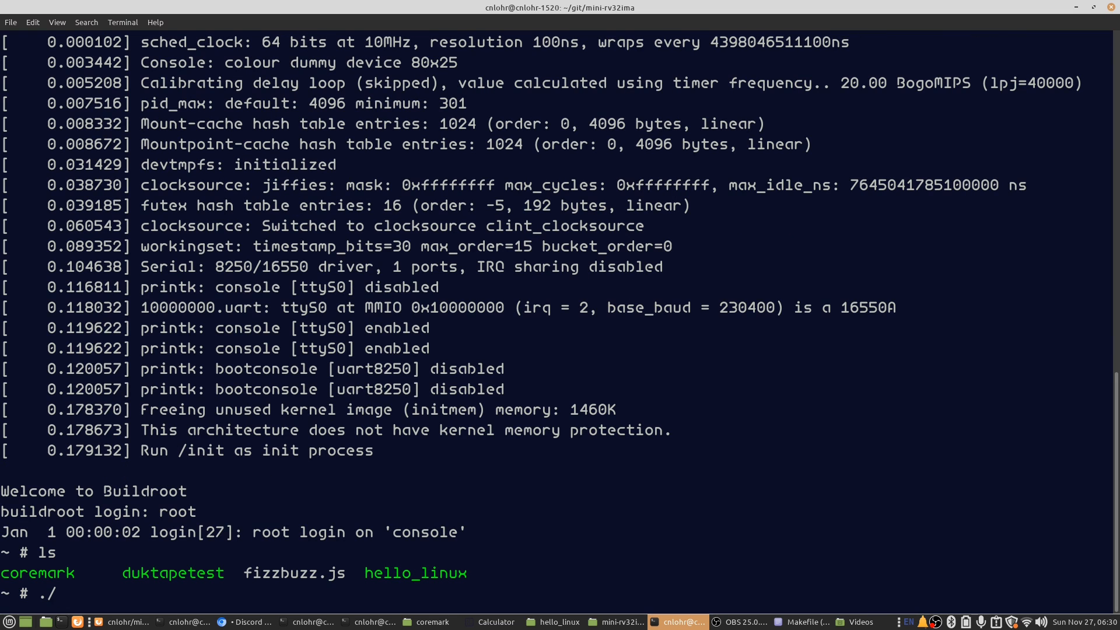
- Browse PiMaker's rvc/src listing (cpu.h, csr.h, mmu.h) and bring up a baremetal source file
click(82, 621)
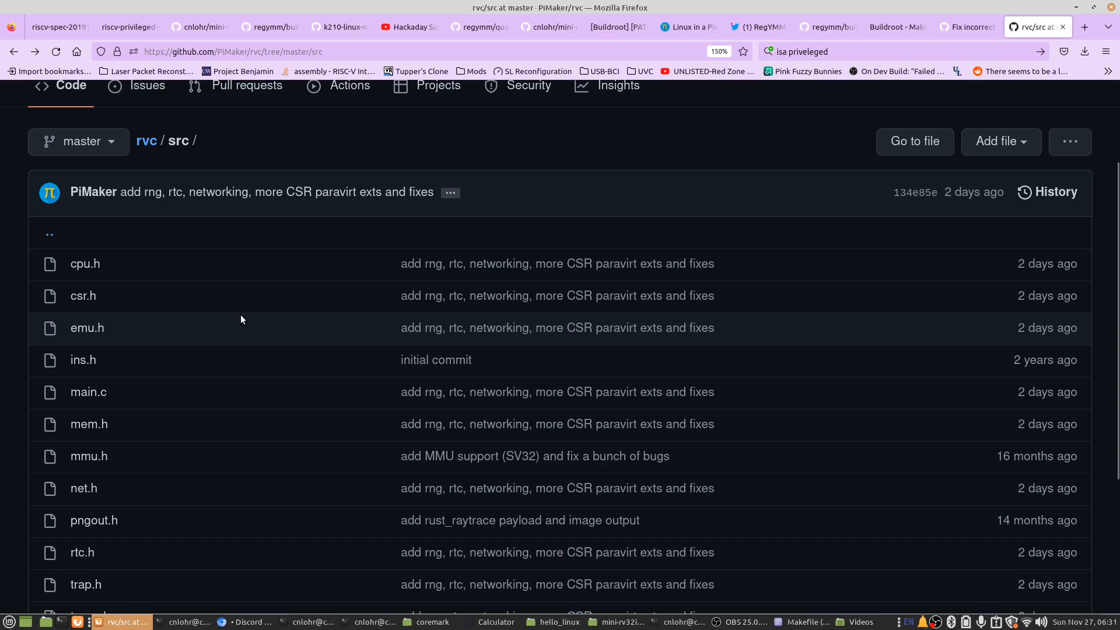
scroll(down, 3)
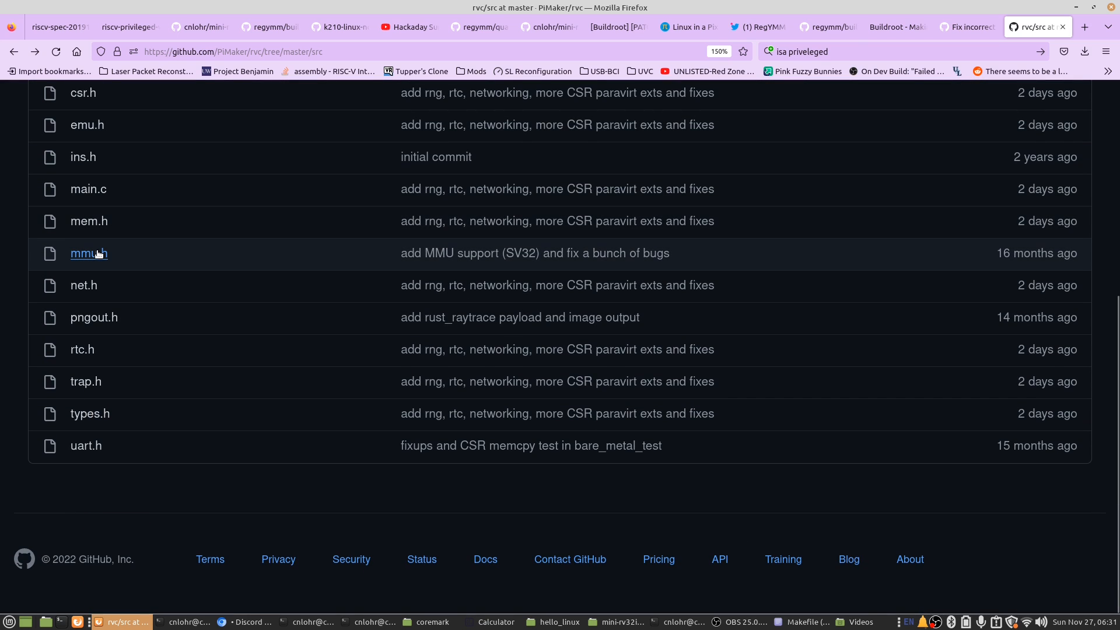
click(84, 253)
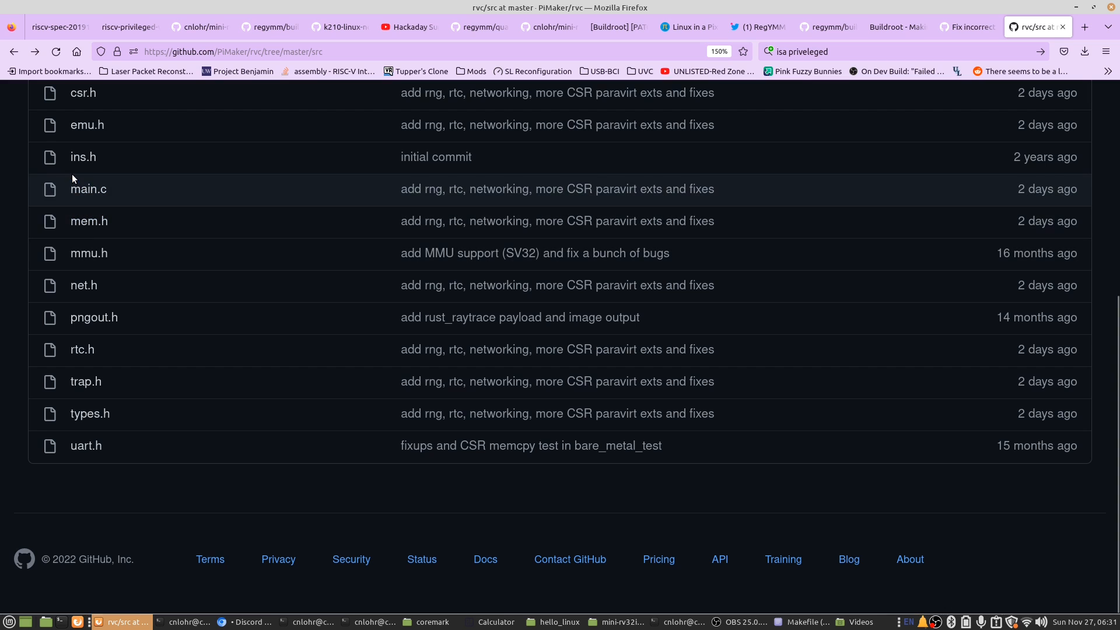
click(87, 123)
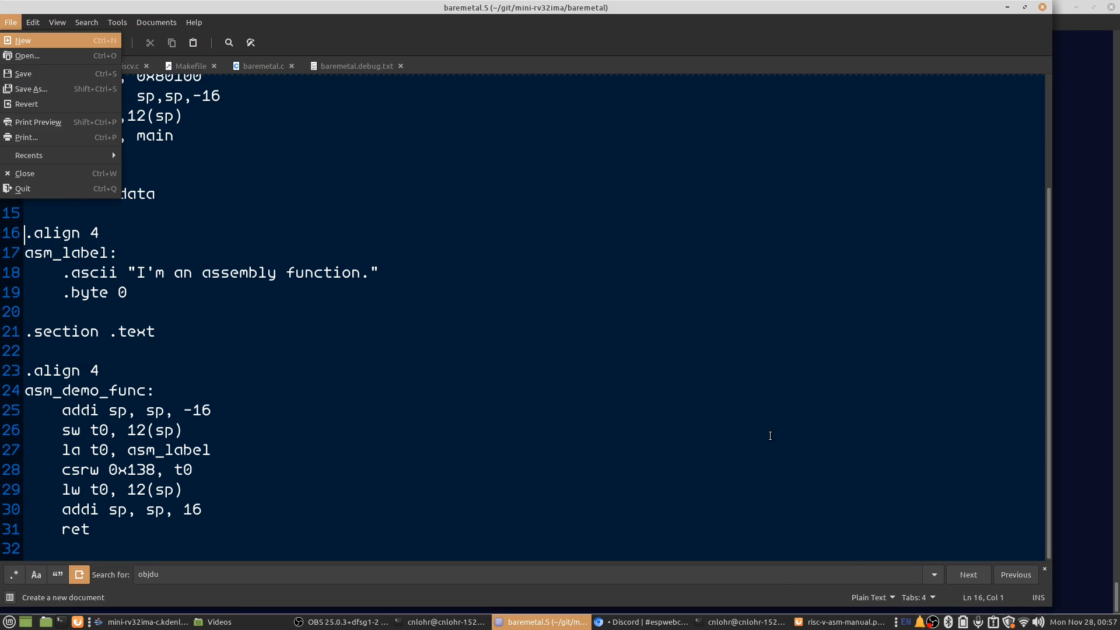
- Read through baremetal.c and the baremetal.S assembly source in Xed
click(264, 65)
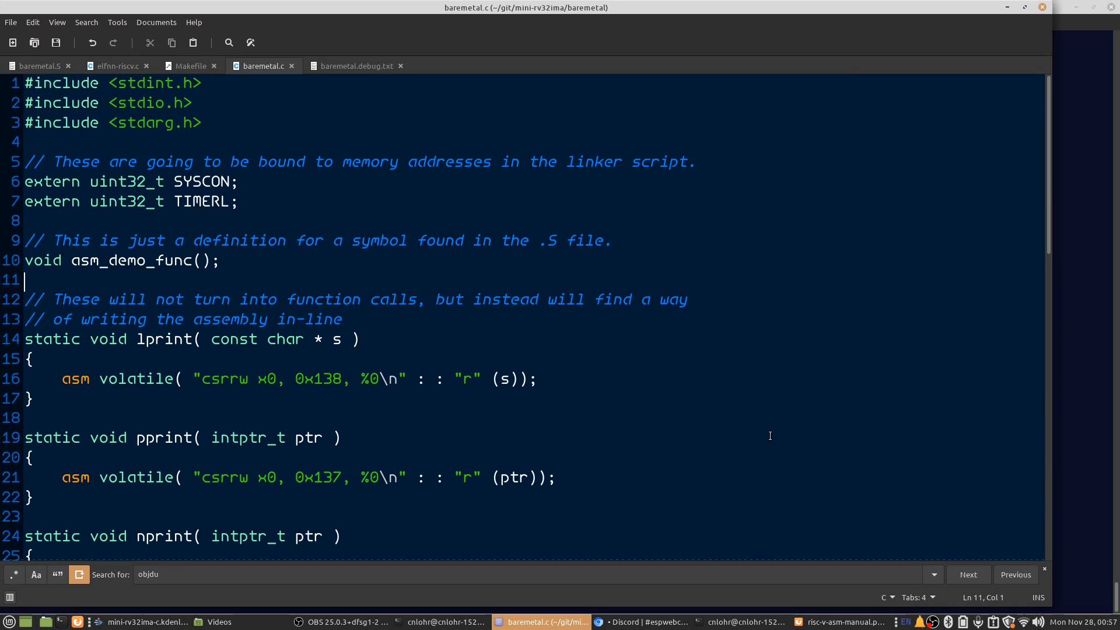
scroll(down, 3)
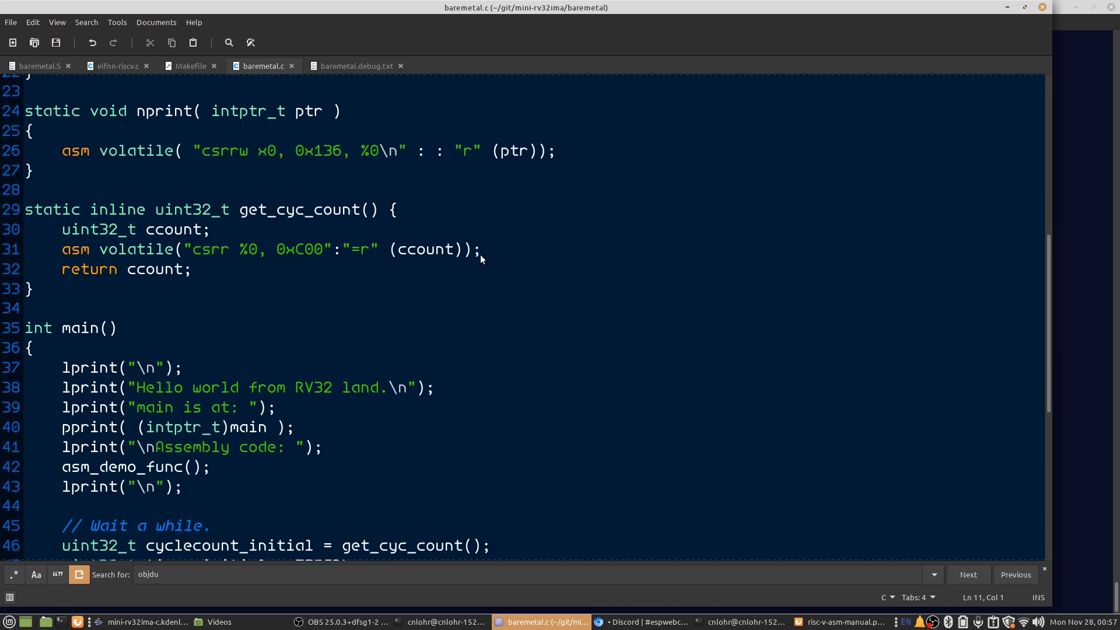
scroll(down, 3)
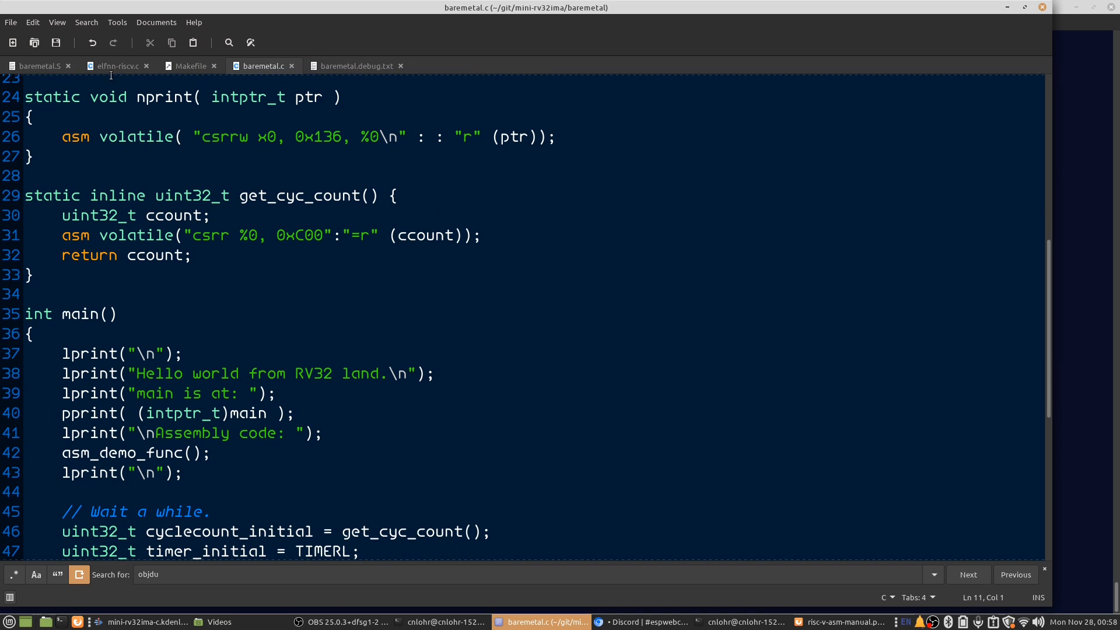
click(40, 65)
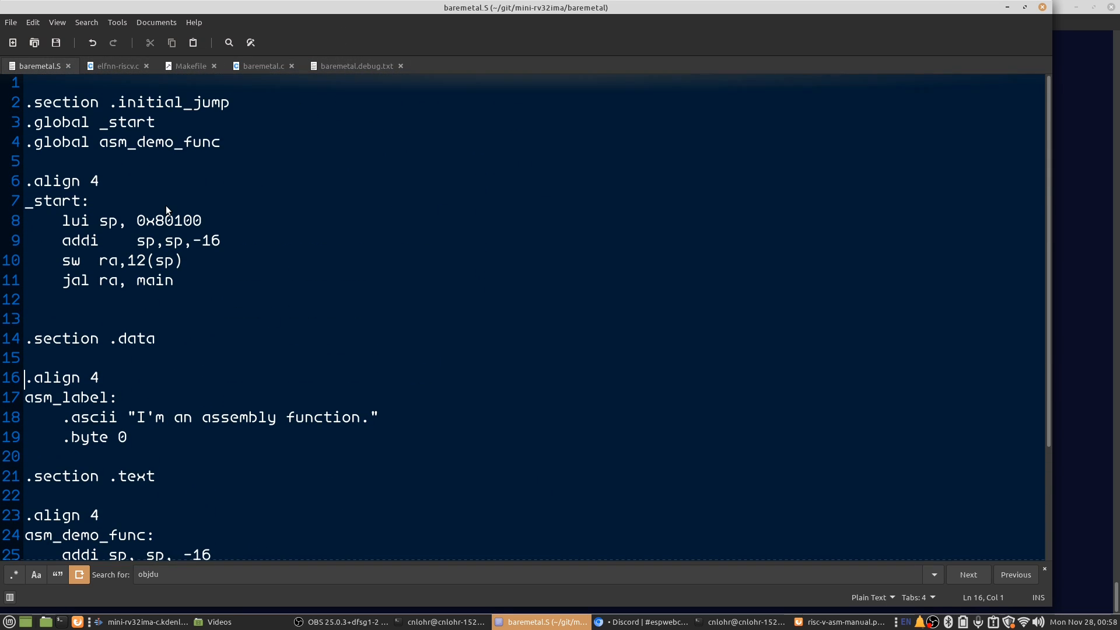
- Check the empty baremetal.debug.txt, revisit baremetal.S and baremetal.c, then return to Terminal
click(263, 65)
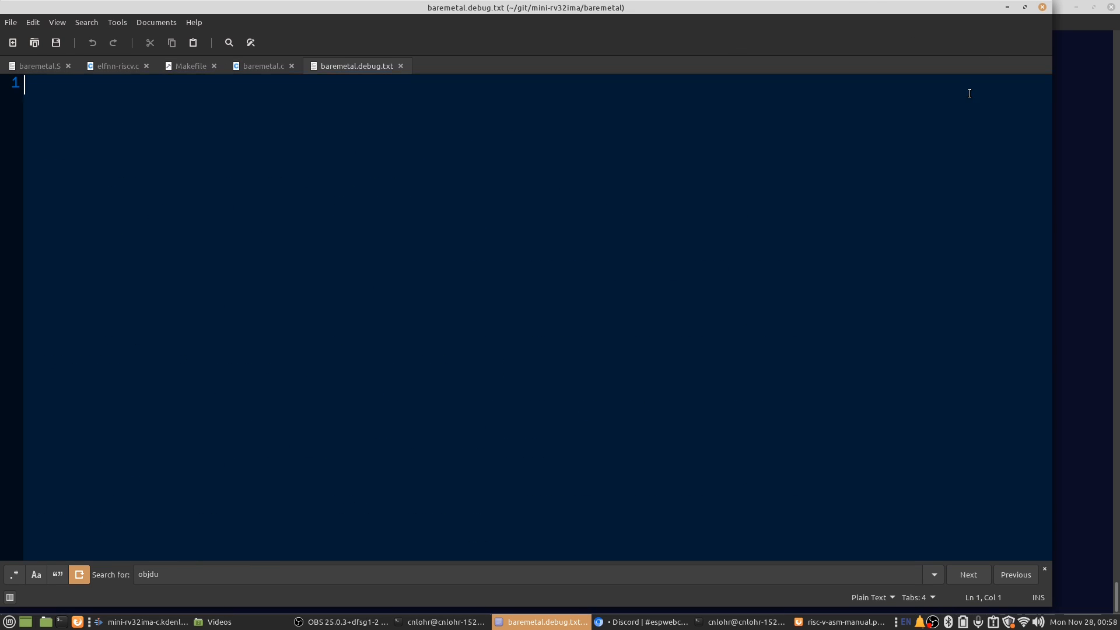
click(39, 65)
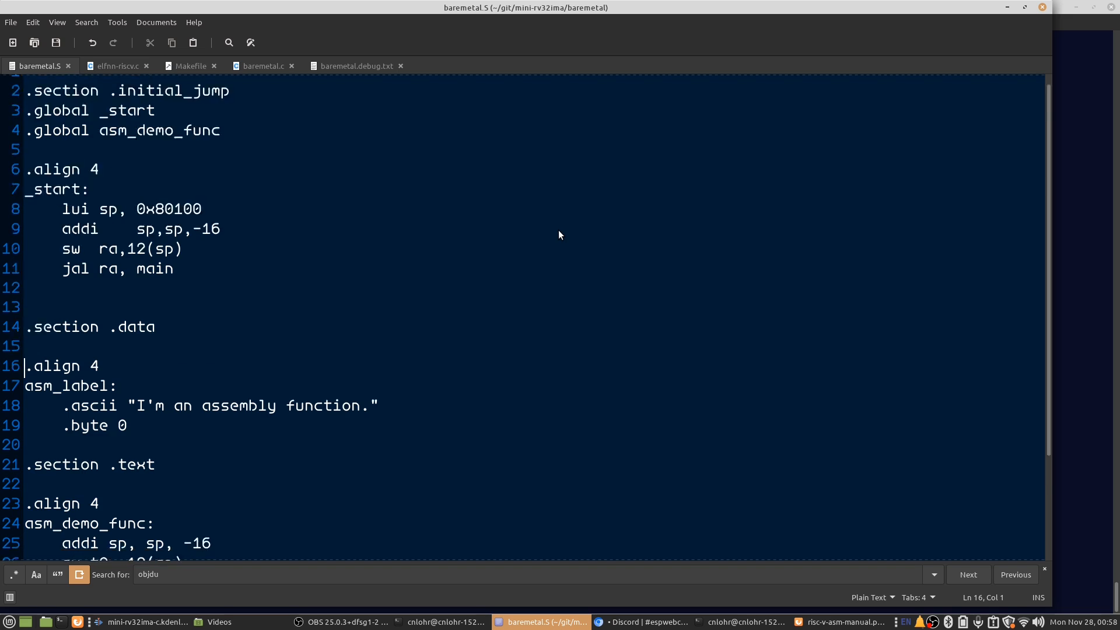
click(263, 65)
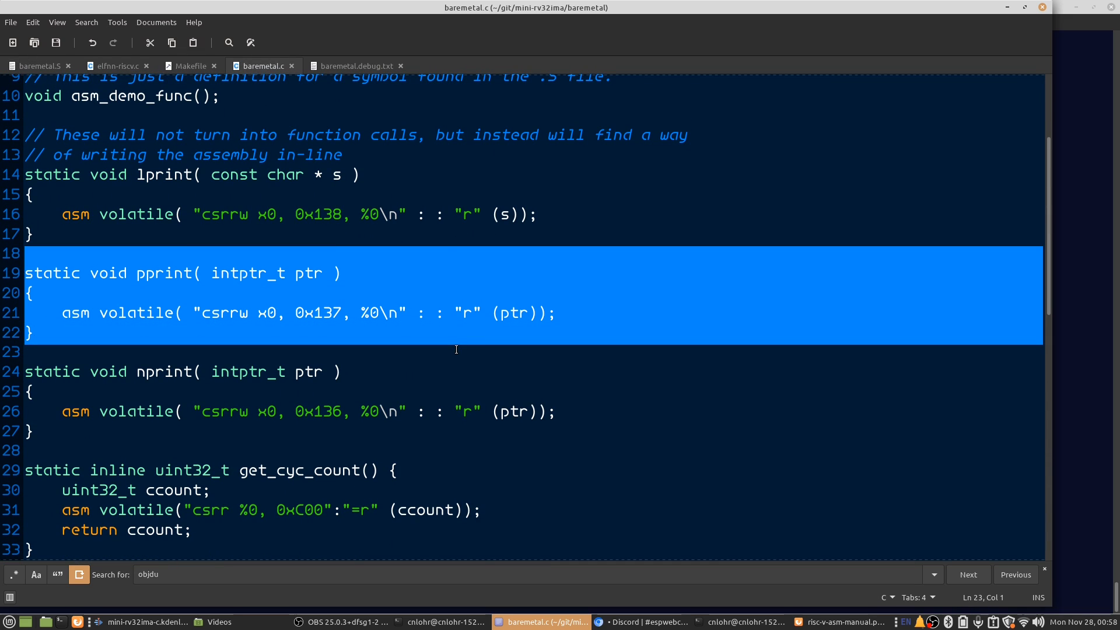
click(440, 622)
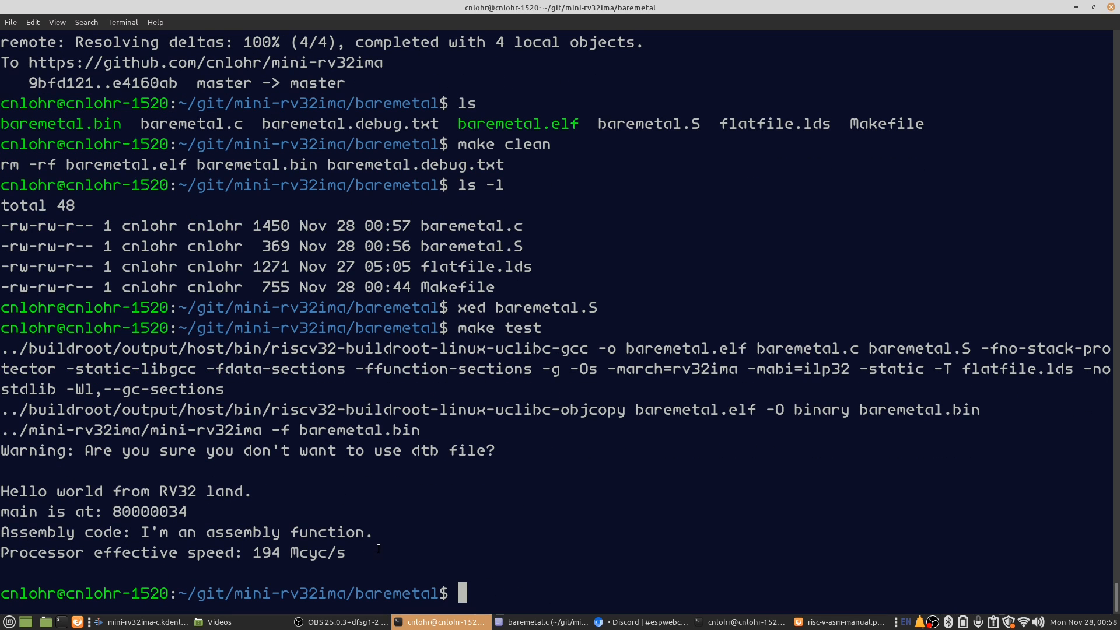
mouse_move(390, 483)
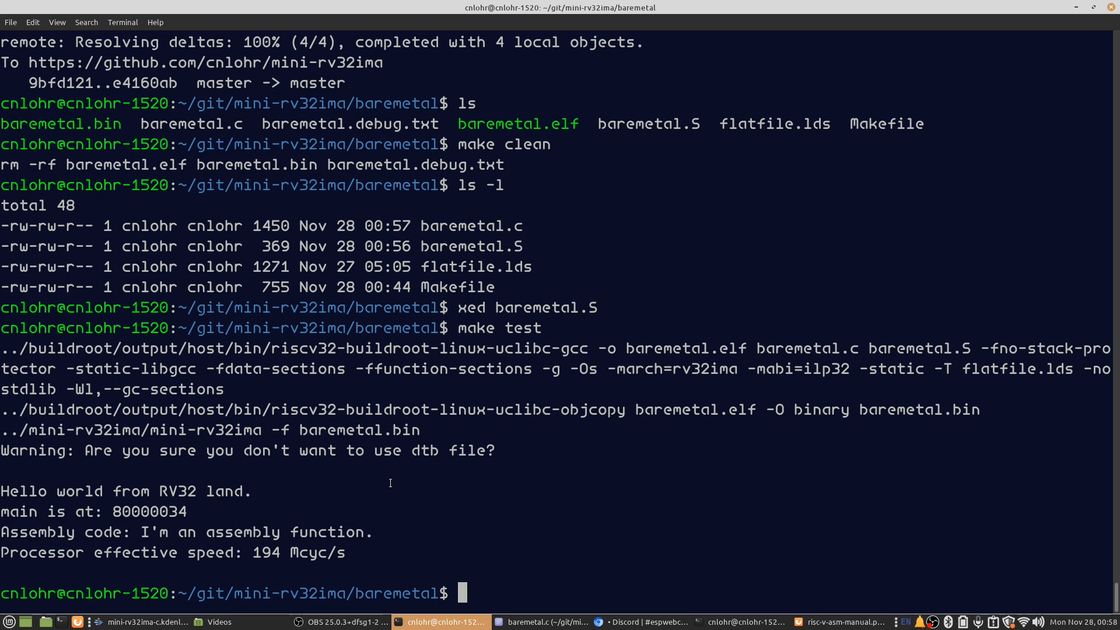
mouse_move(454, 511)
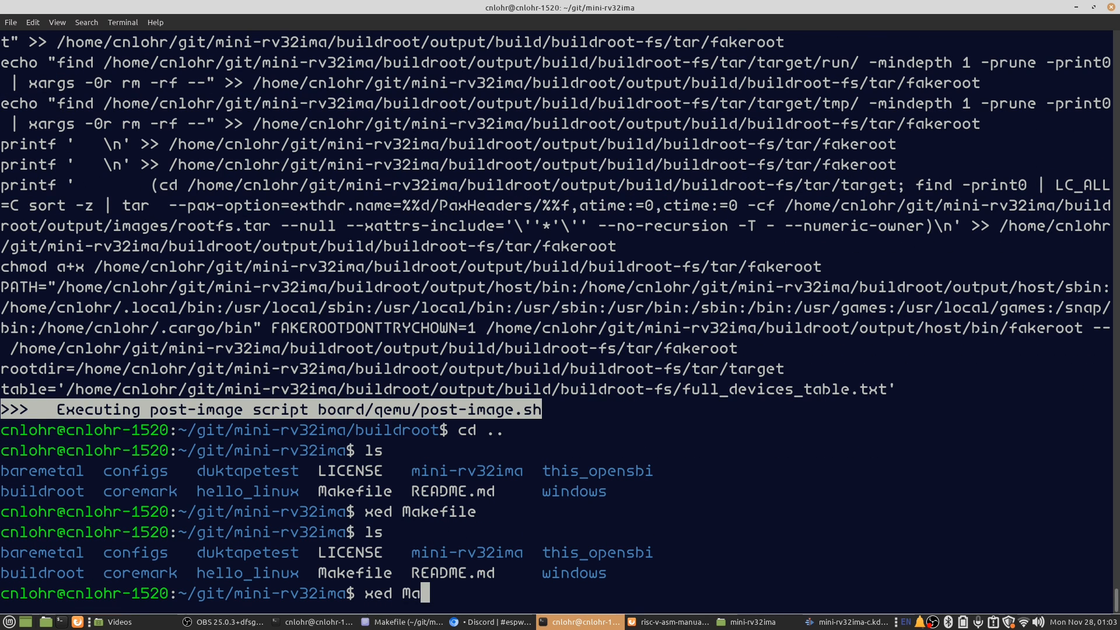
- Review the top-level Makefile's toolchain target and its buildroot dependency
click(396, 621)
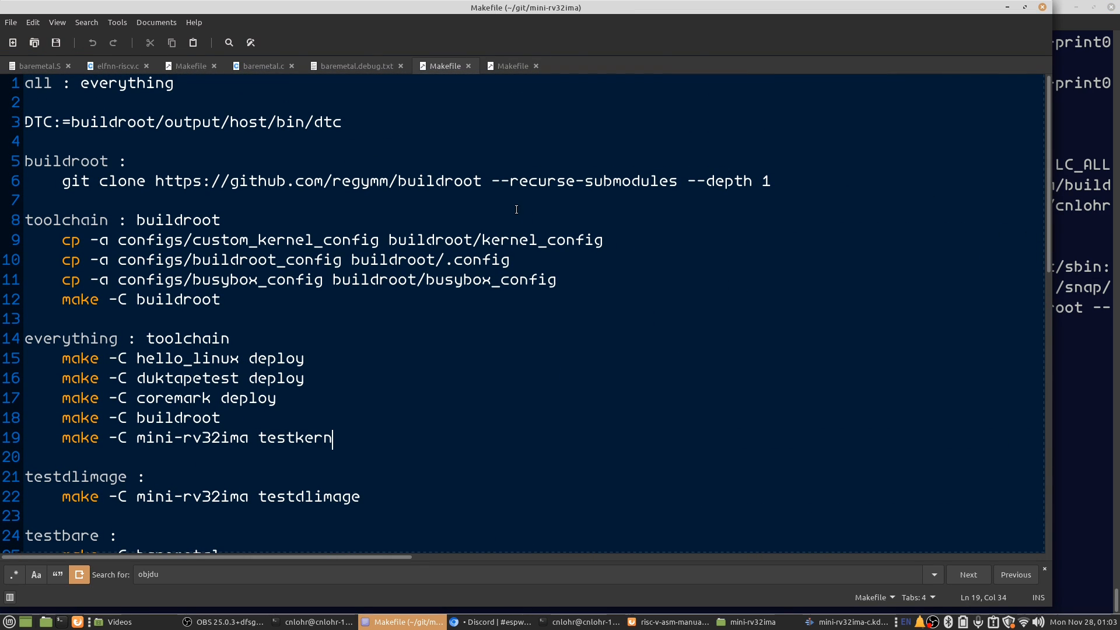
scroll(down, 3)
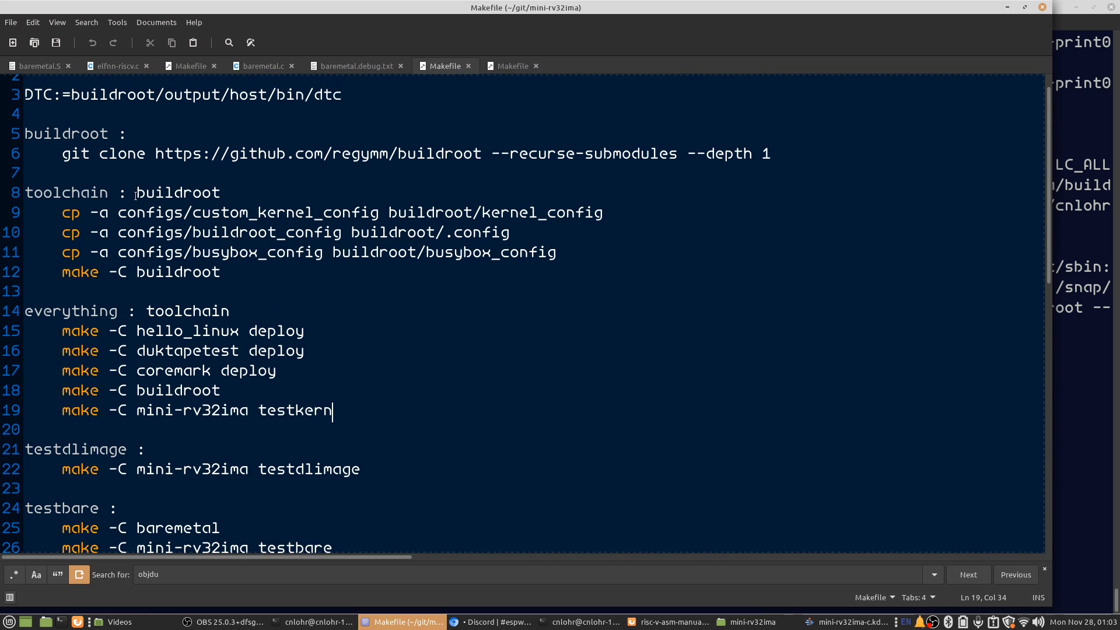
double_click(66, 192)
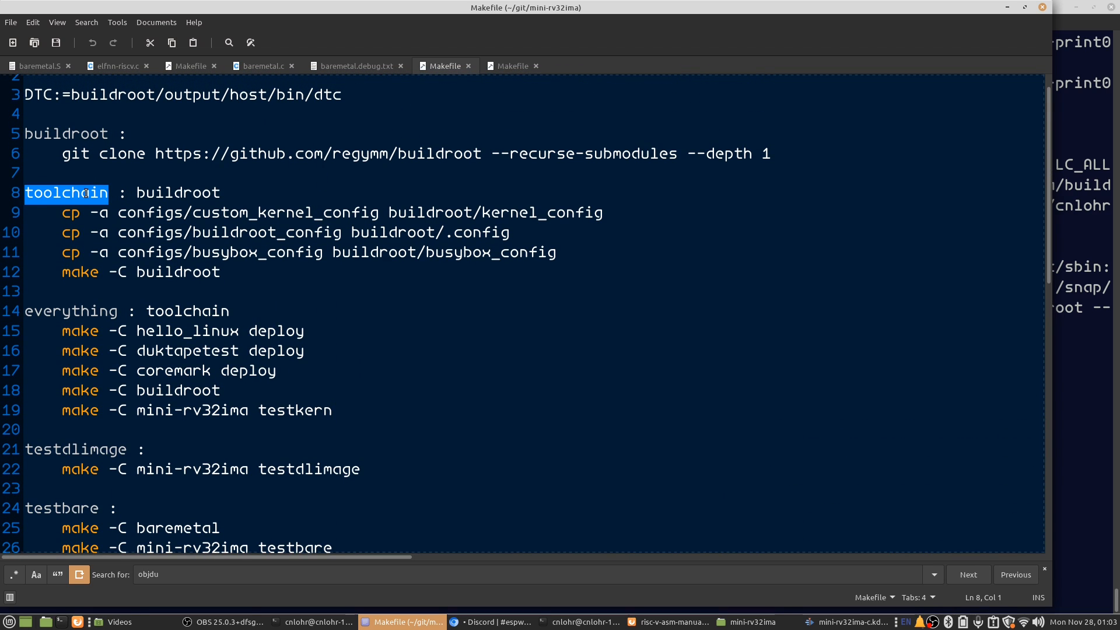
click(162, 193)
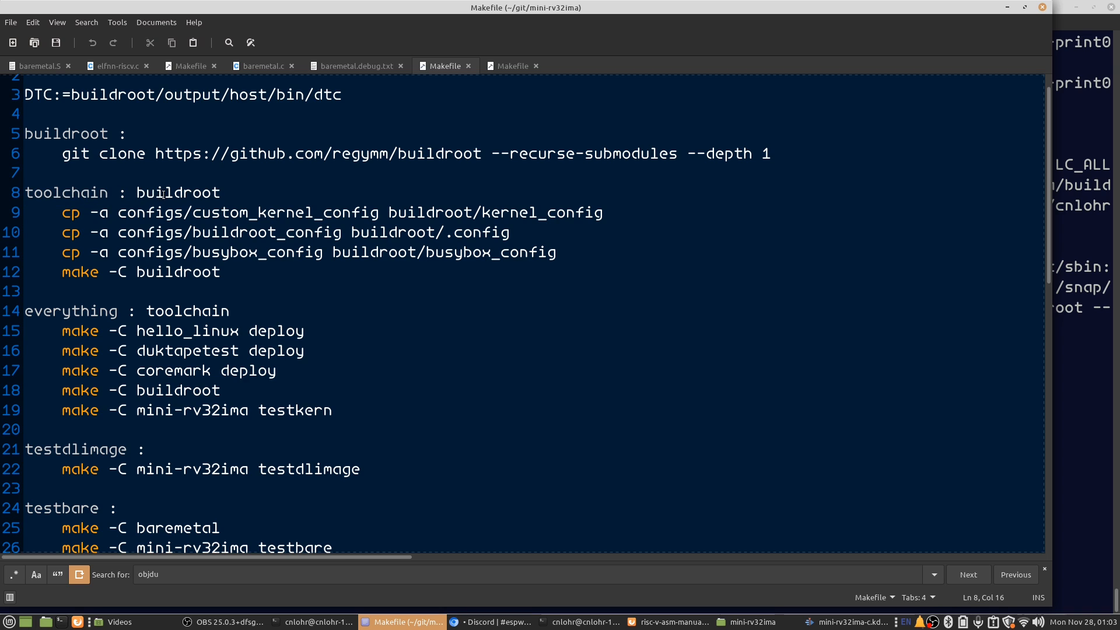
double_click(177, 192)
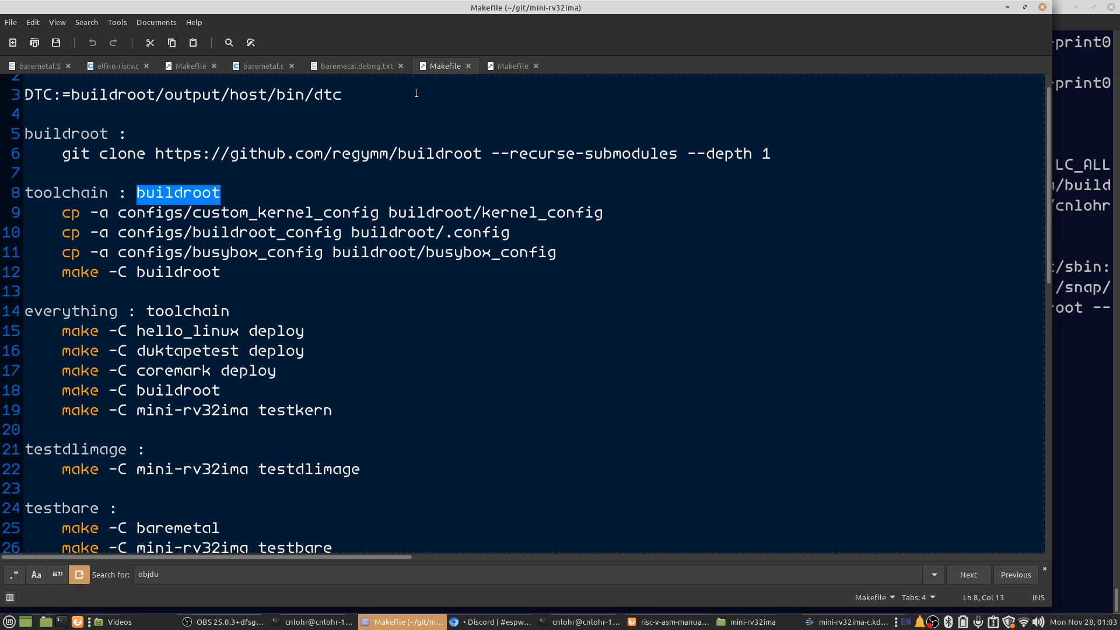
- Review the emulator Makefile's mini-rv32ima target and its default64mbdtc header dependency
click(512, 65)
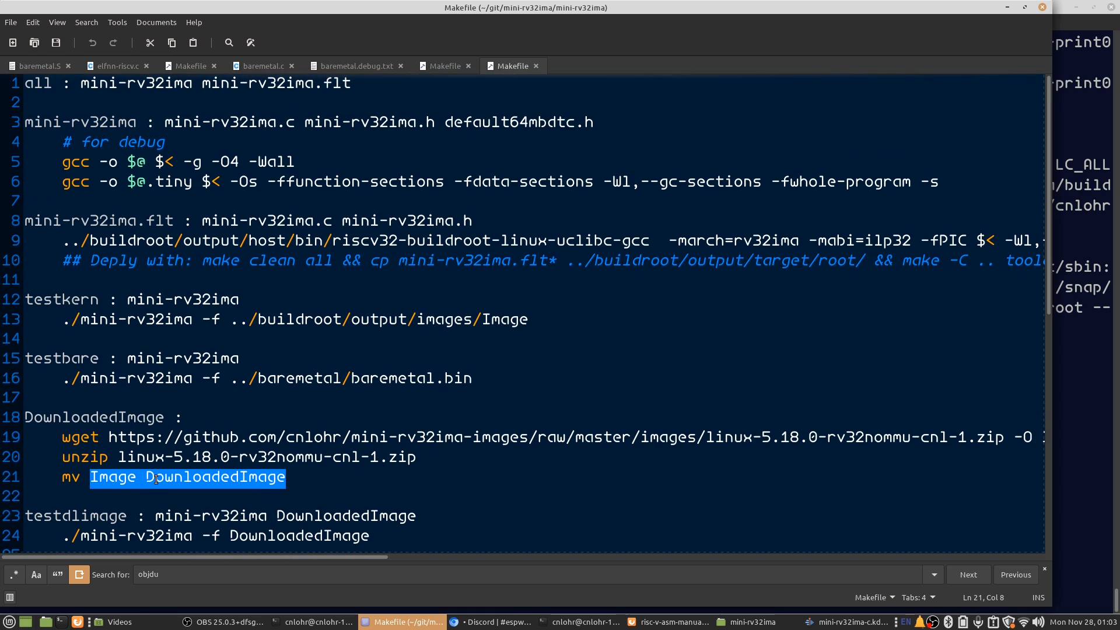
click(250, 240)
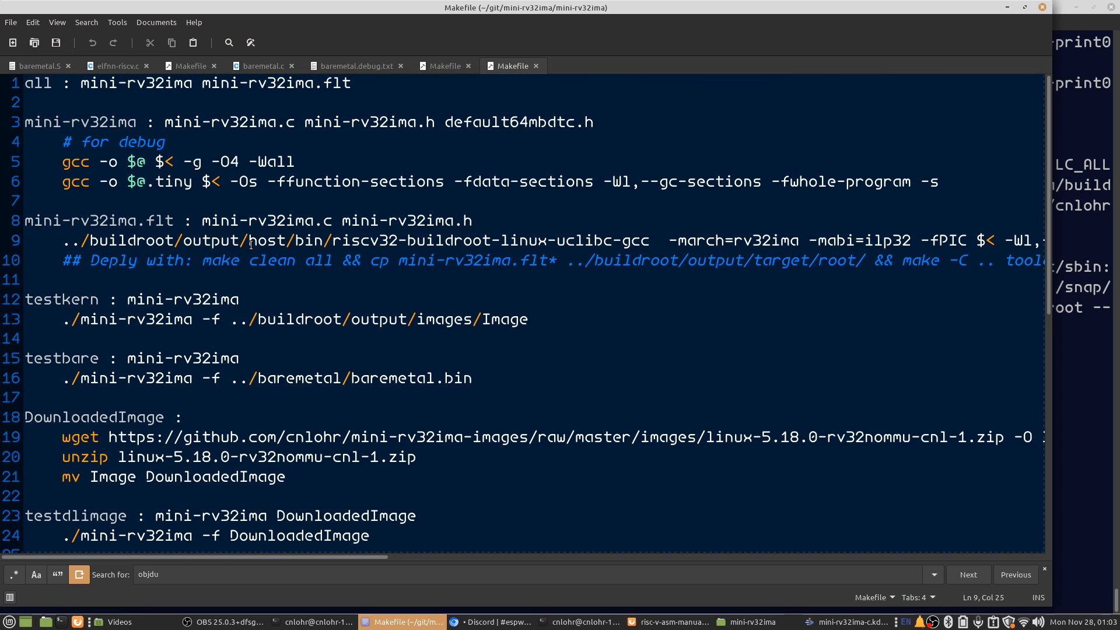
double_click(185, 299)
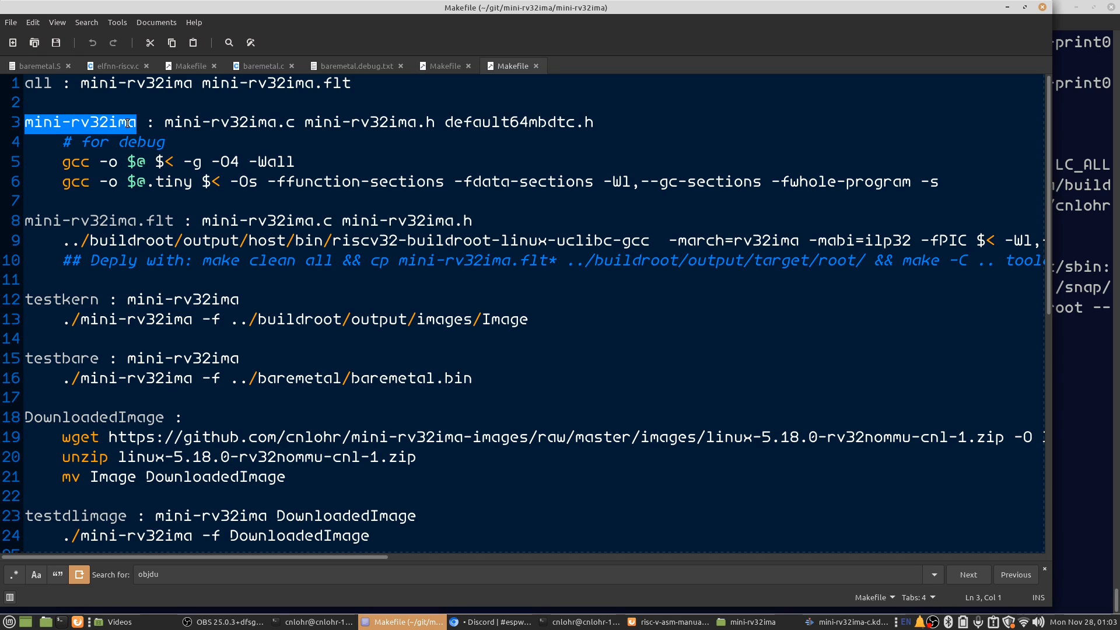
double_click(509, 122)
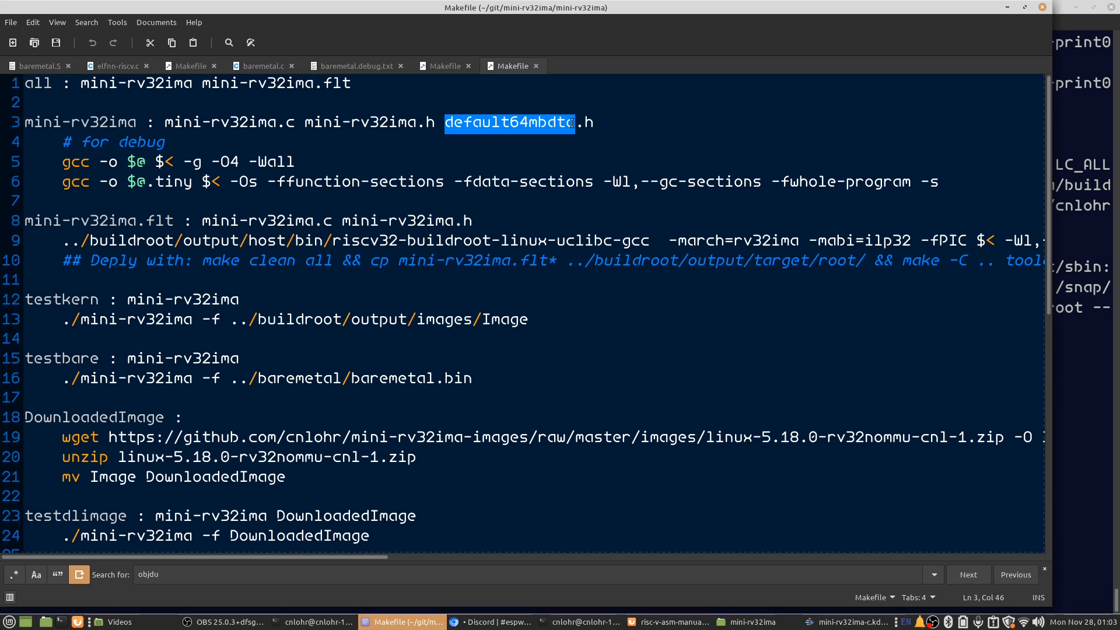
scroll(down, 3)
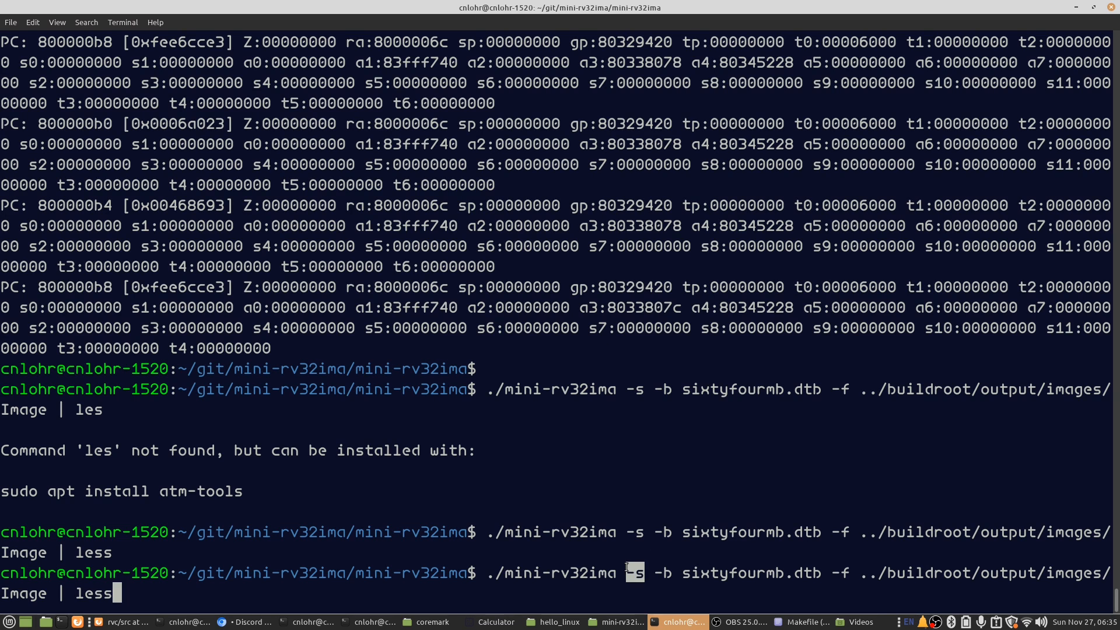
- Page through the emulator trace, then run make dumpkern and open fw_payload.S in xed
key(Return)
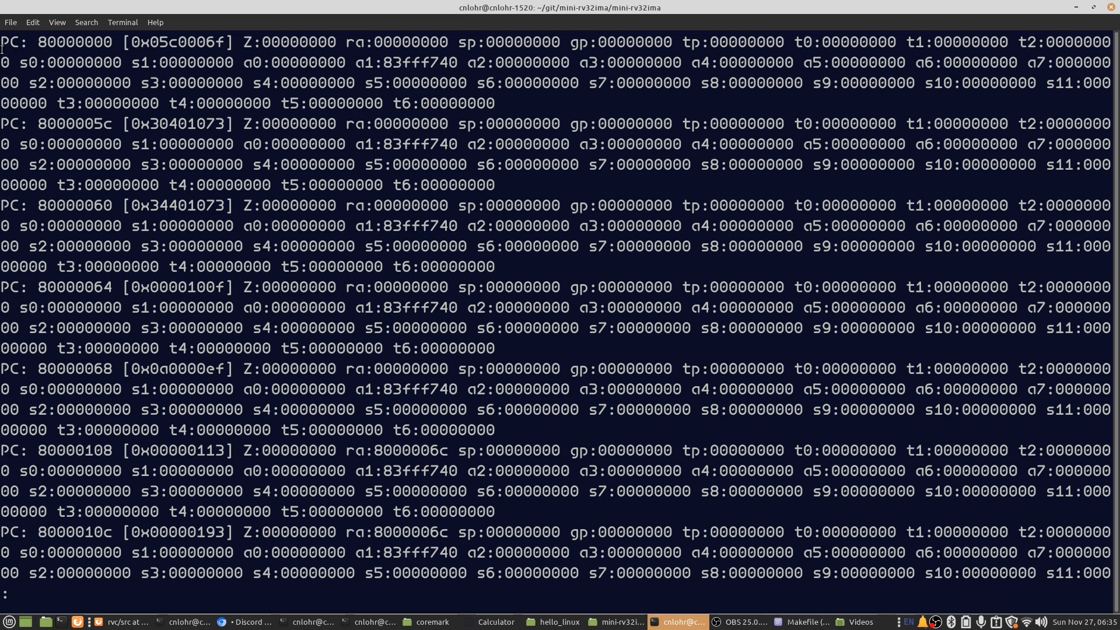
mouse_move(9, 243)
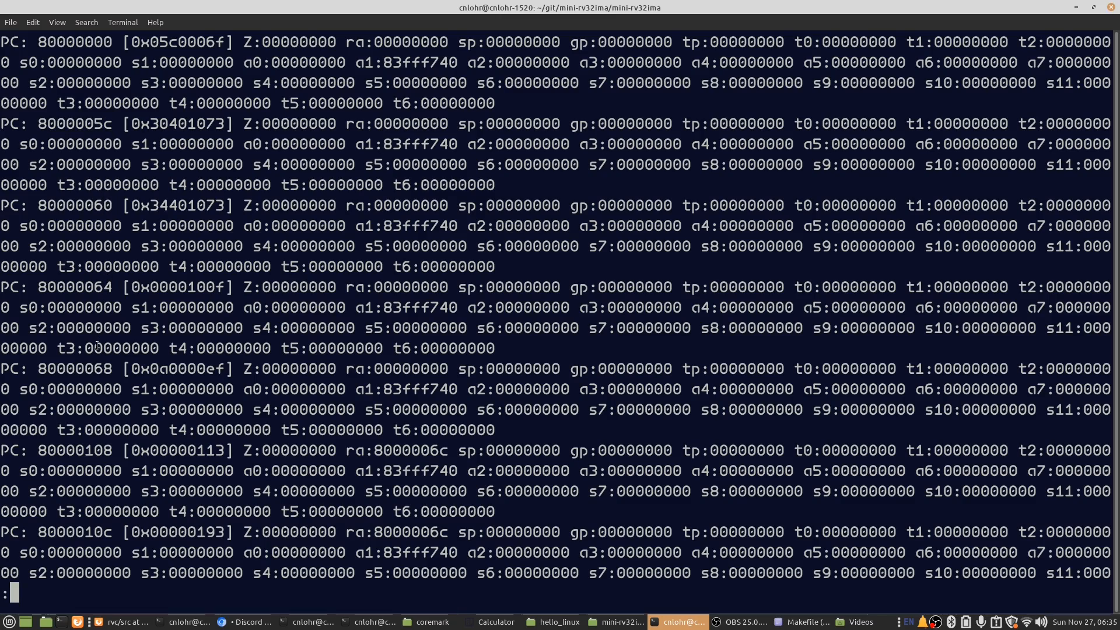
scroll(down, 3)
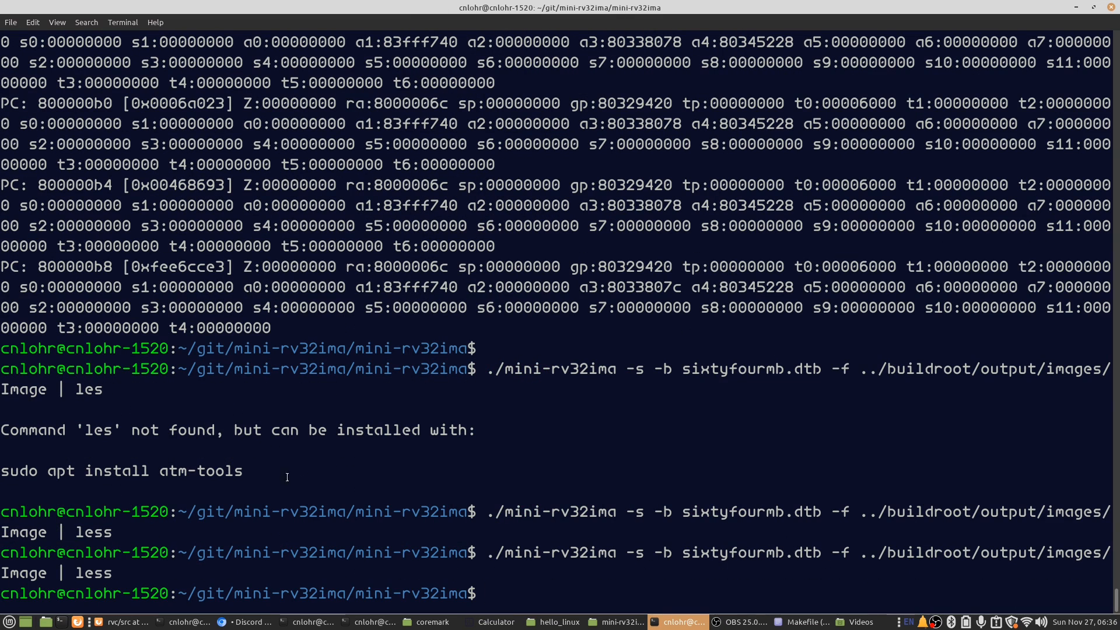
text(make)
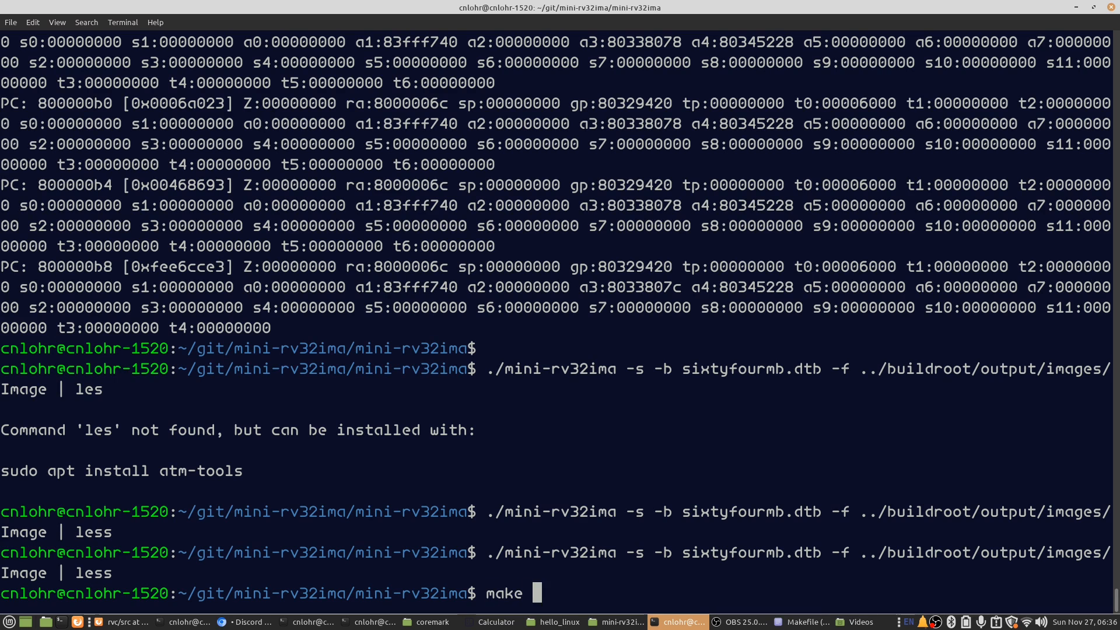
text(dumpkern)
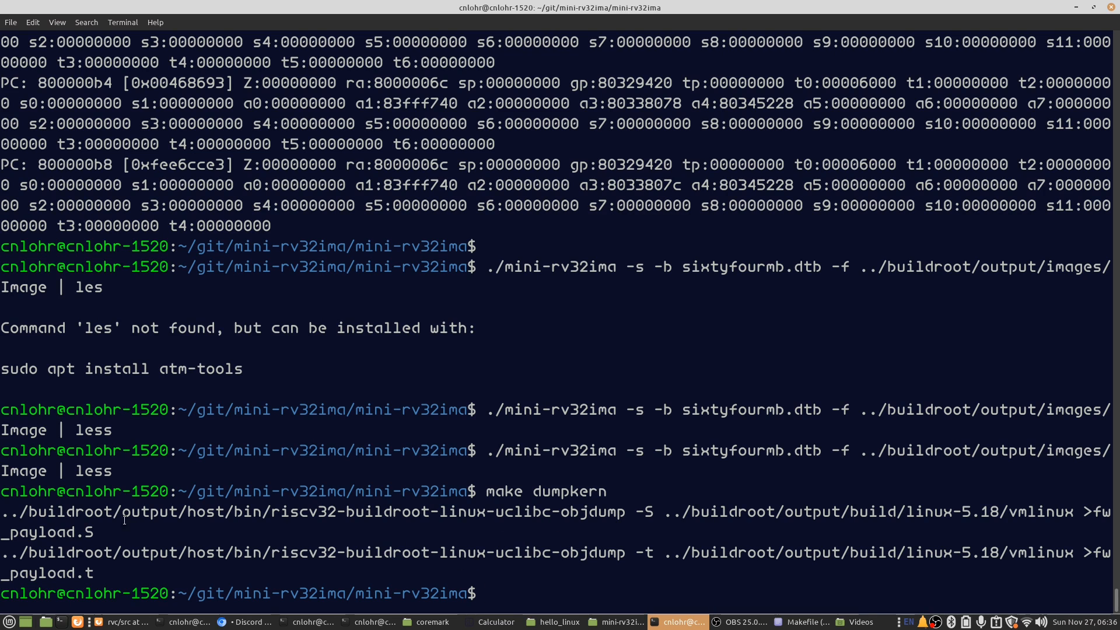
text(xe)
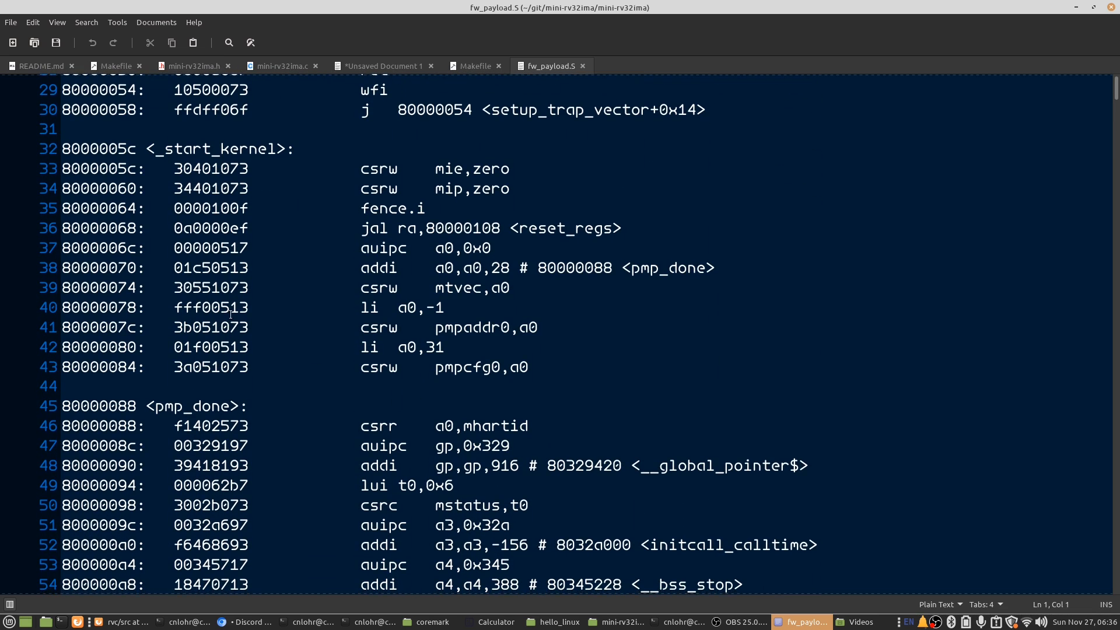
- Inspect _start_kernel in fw_payload.S and copy PC 800000b4 from the terminal trace for searching
double_click(215, 150)
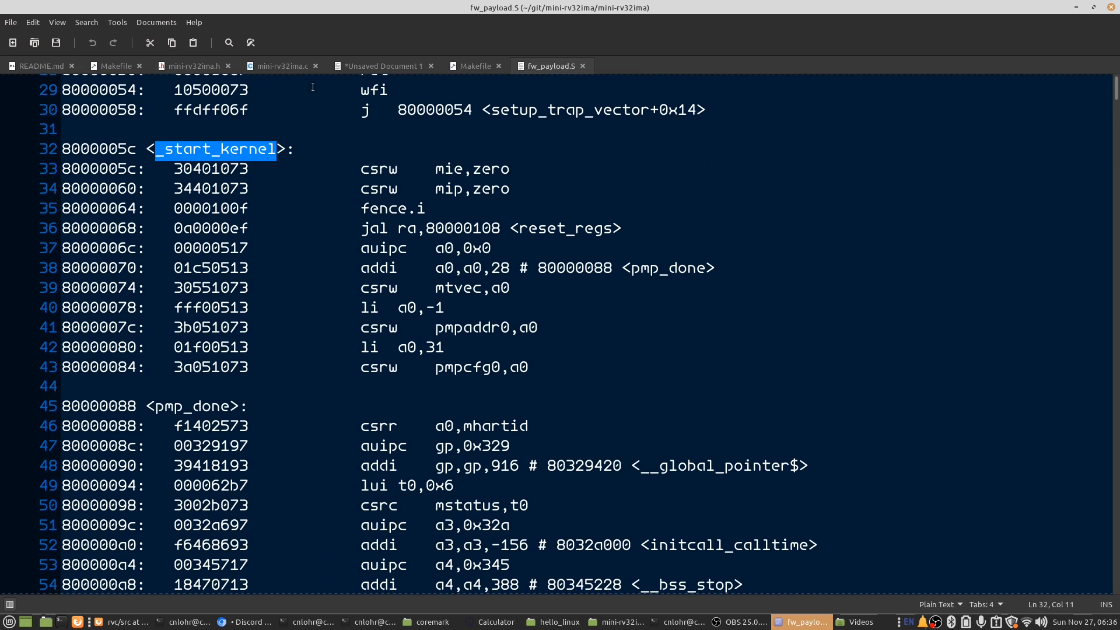
mouse_move(145, 231)
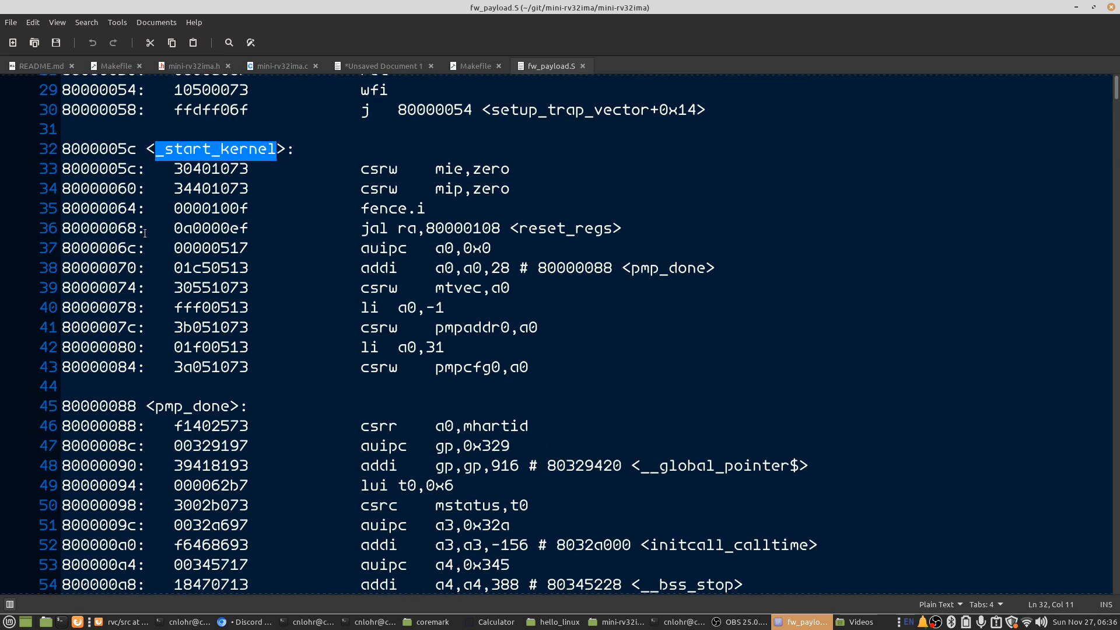
mouse_move(196, 150)
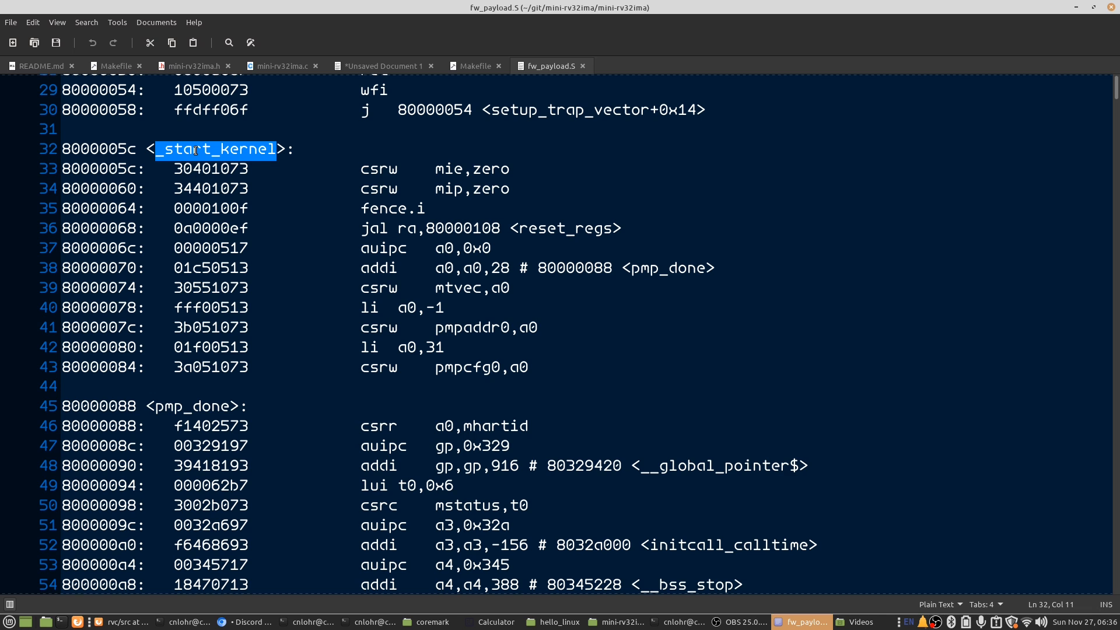
scroll(down, 3)
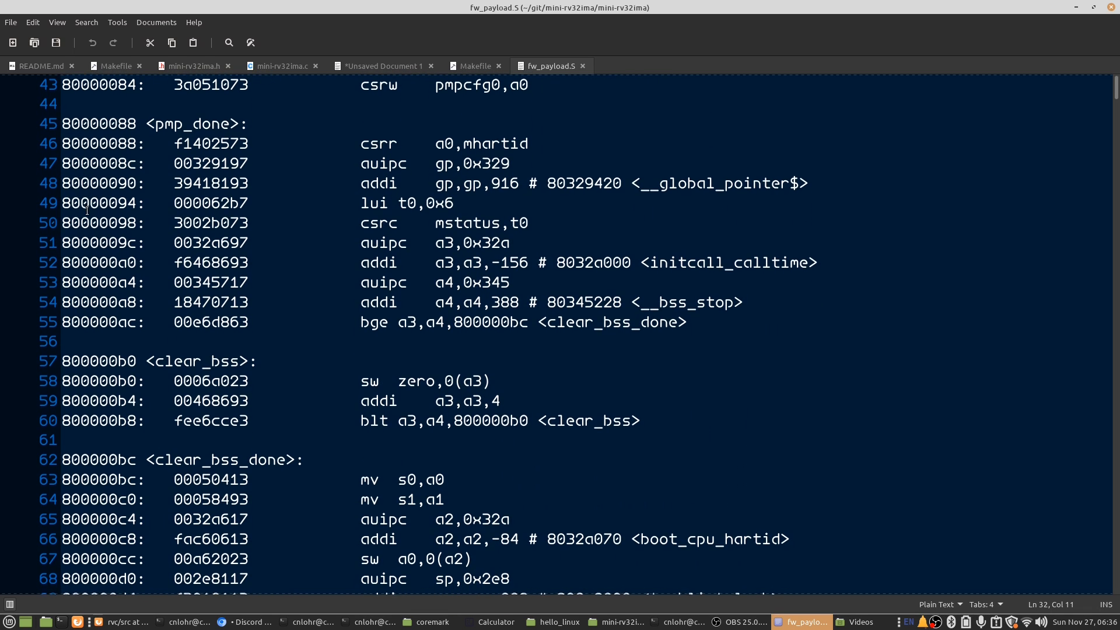
click(676, 622)
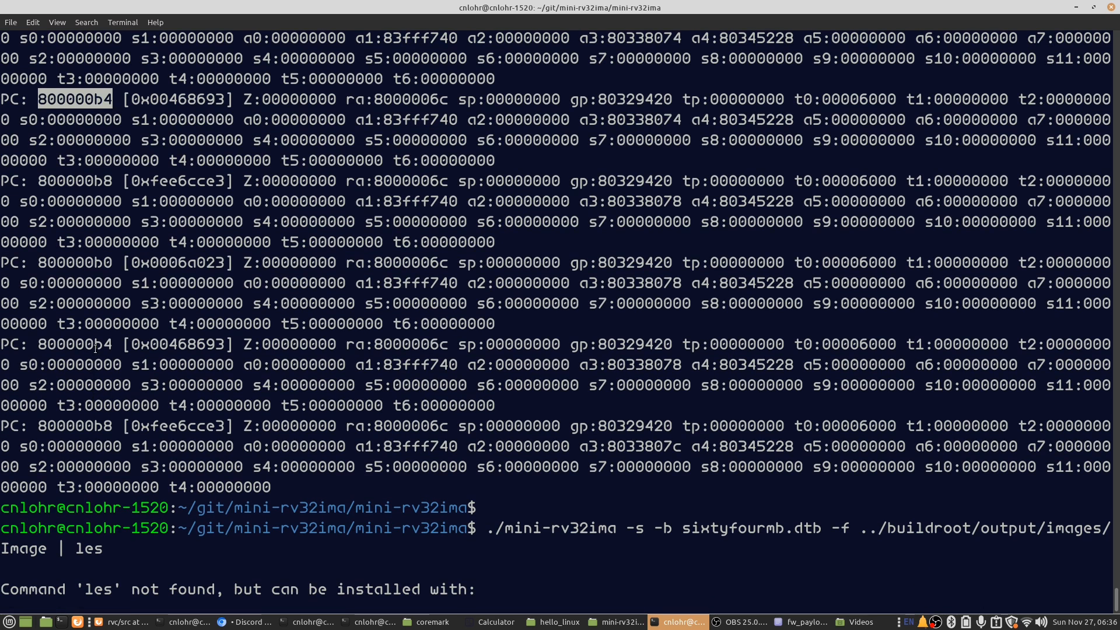
right_click(111, 336)
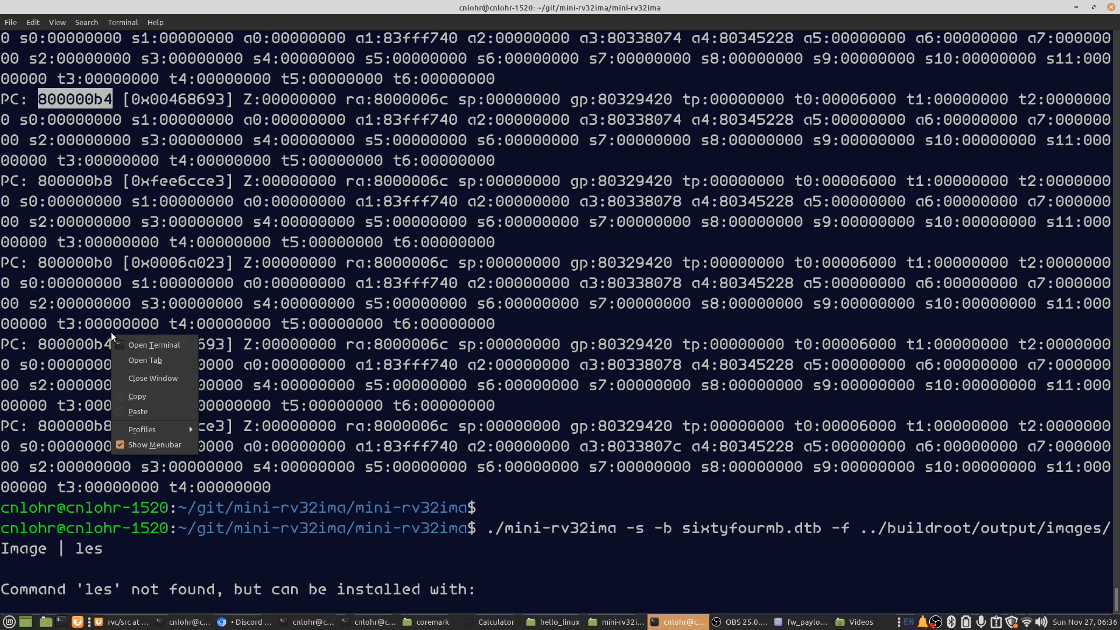
click(805, 622)
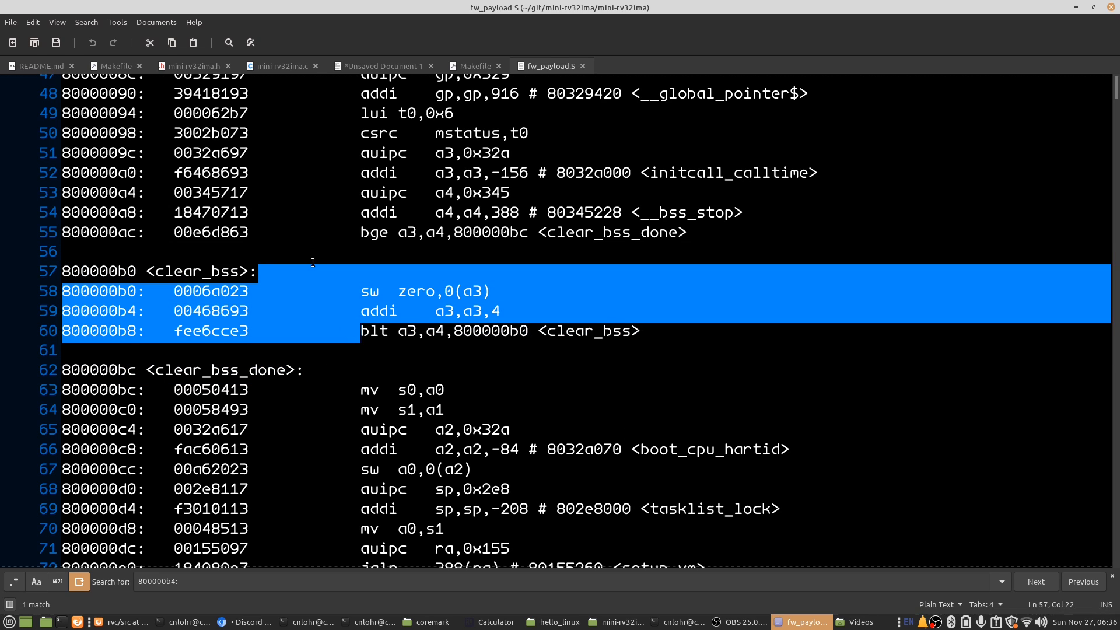
click(683, 621)
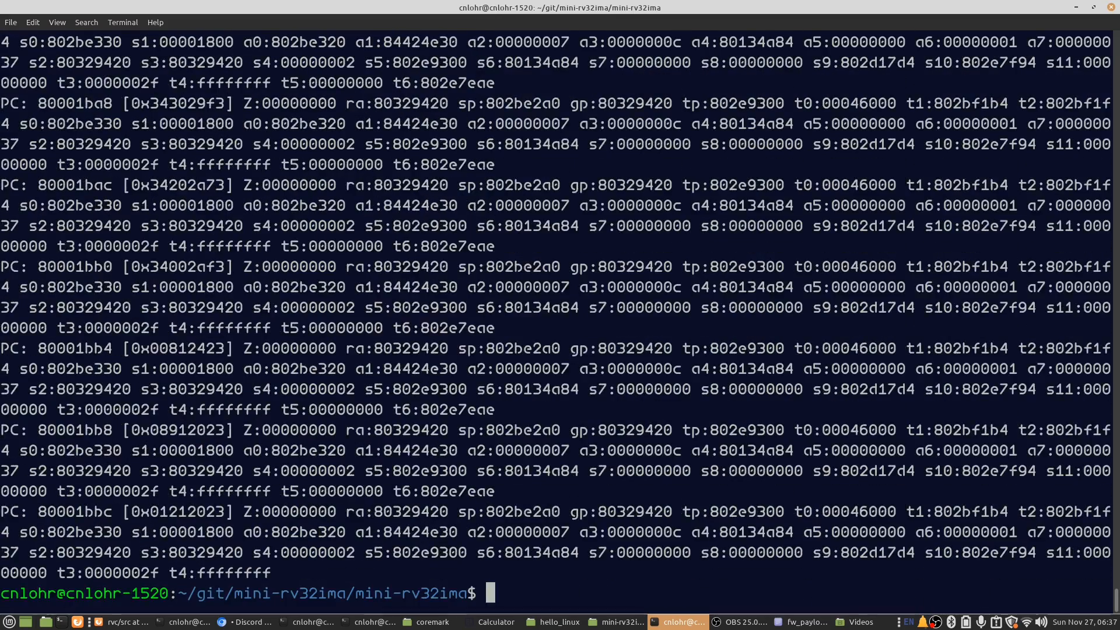
- Copy later trace addresses up to 80002cec and locate them in the trap-handling code of fw_payload.S
right_click(75, 430)
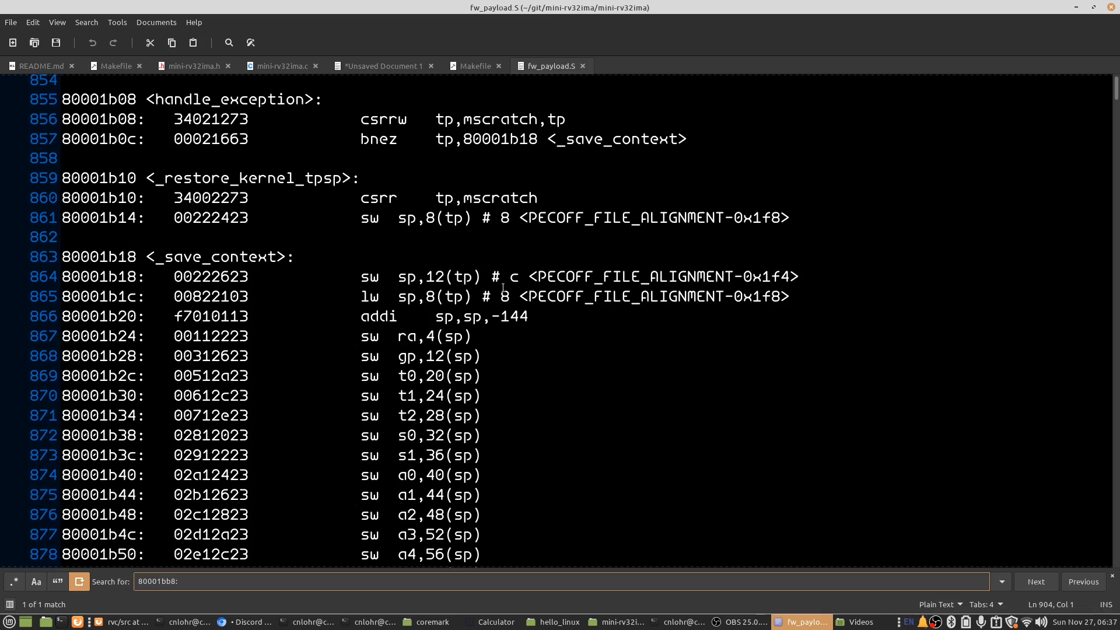
click(685, 622)
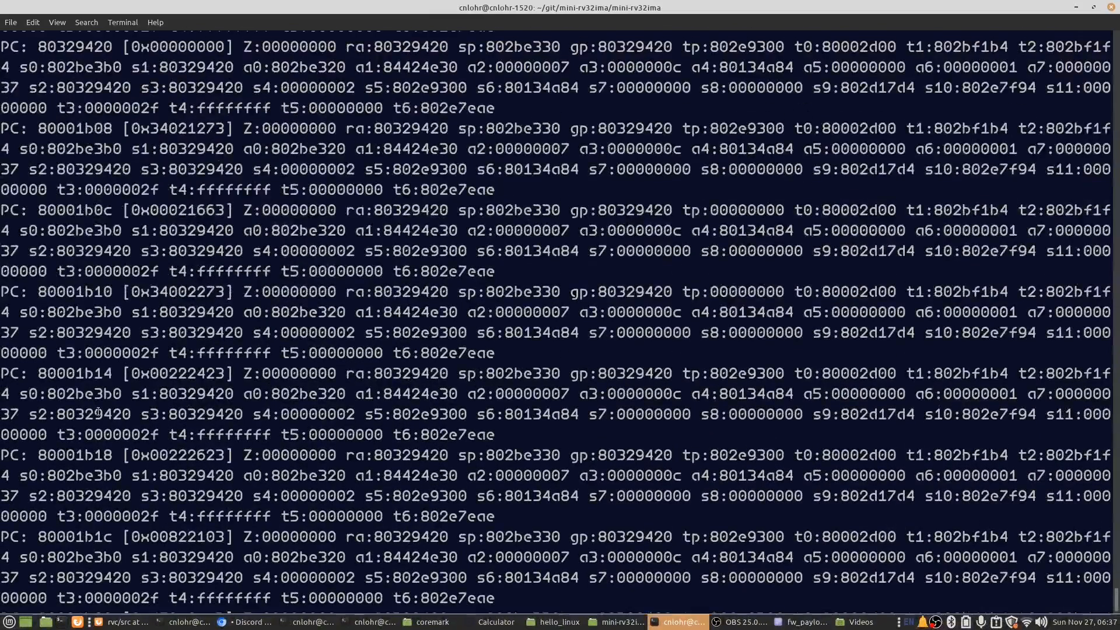
scroll(down, 3)
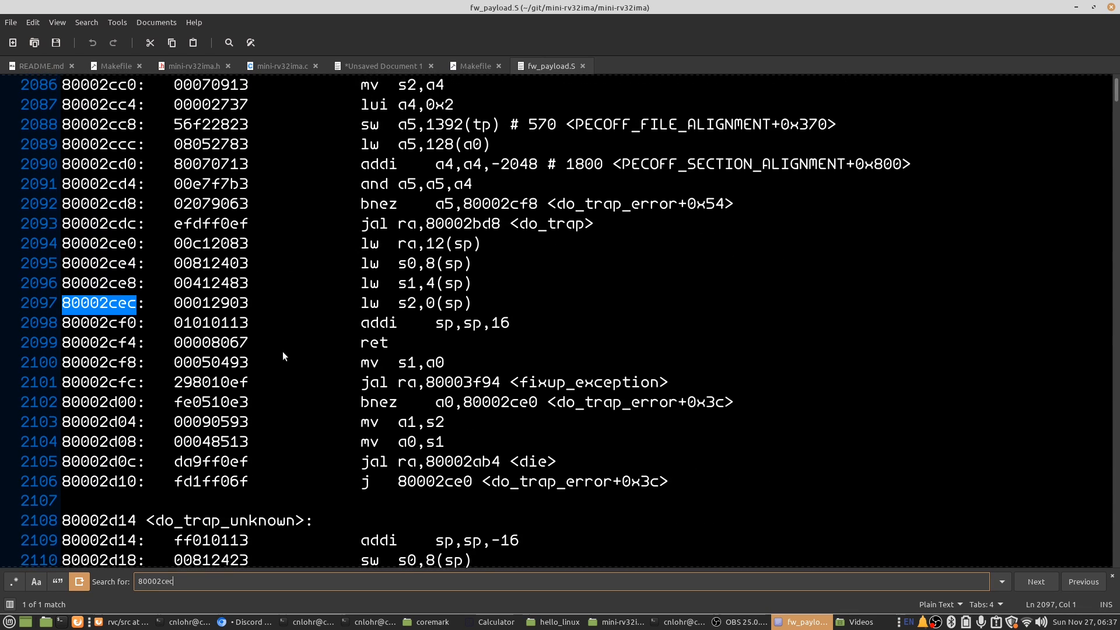
scroll(down, 3)
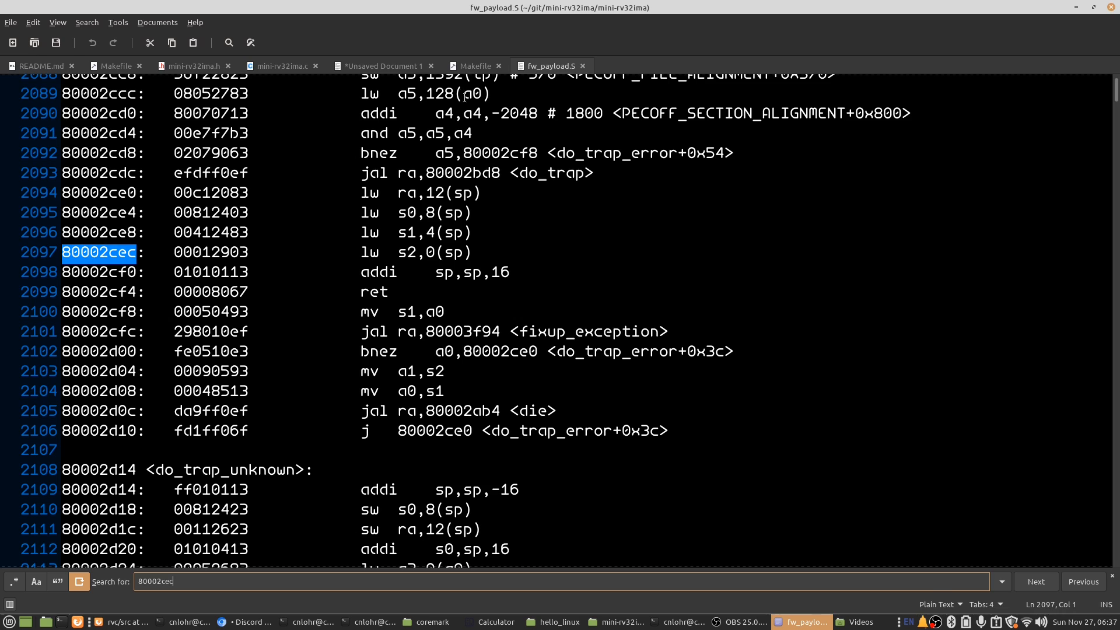
click(194, 65)
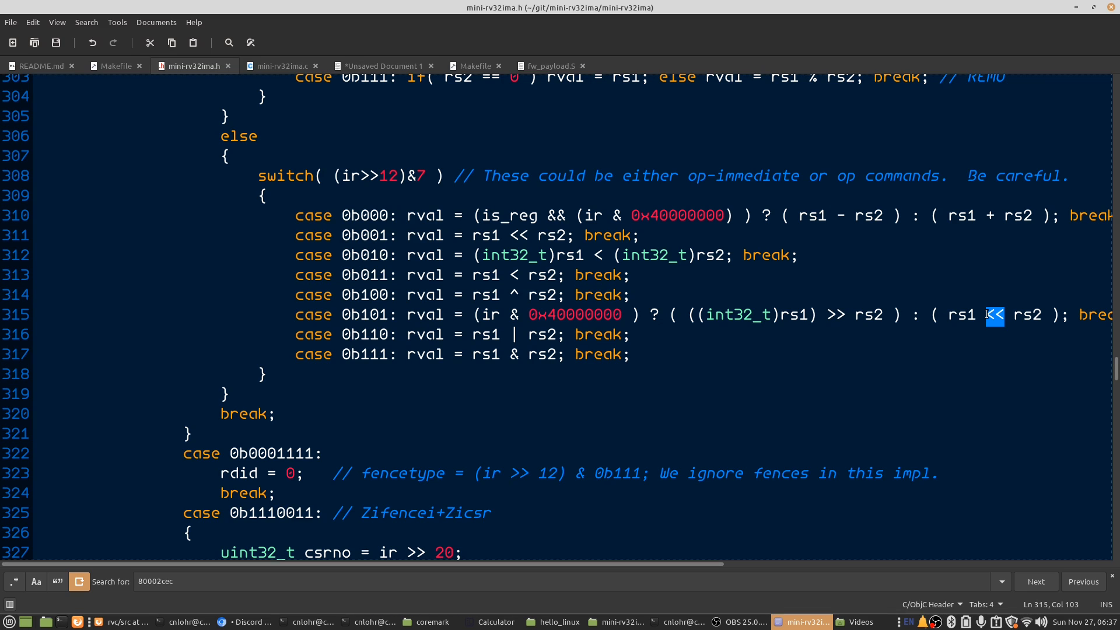
- Change the unsigned shift case to rs1 >> rs2 in mini-rv32ima.h and save
text(>>)
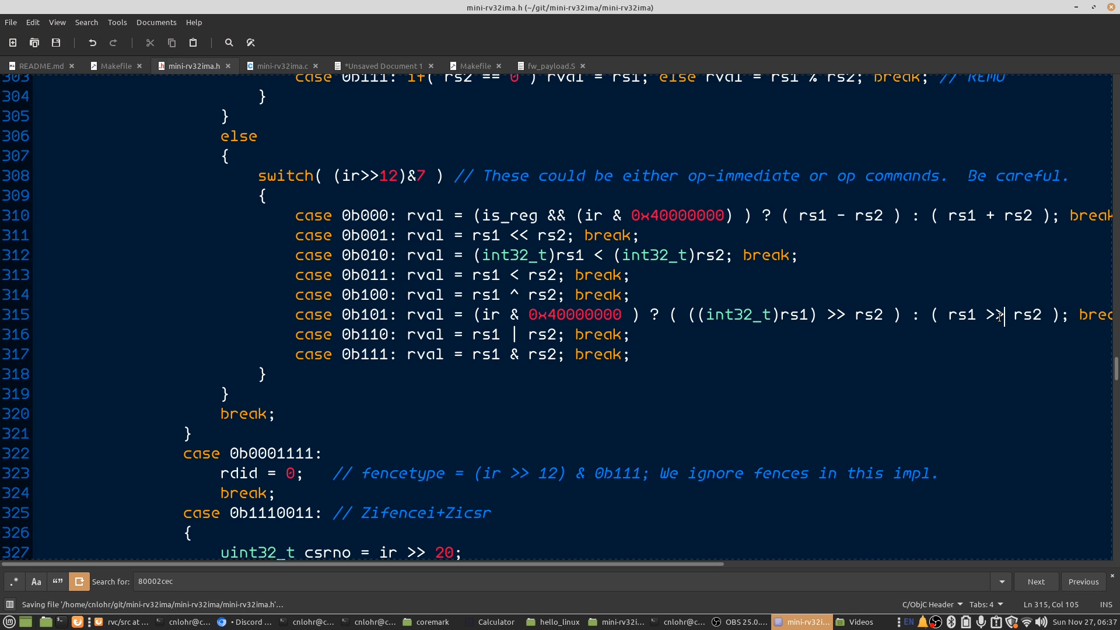
- Run make clean testkern and watch Linux boot to the Buildroot login prompt
click(679, 621)
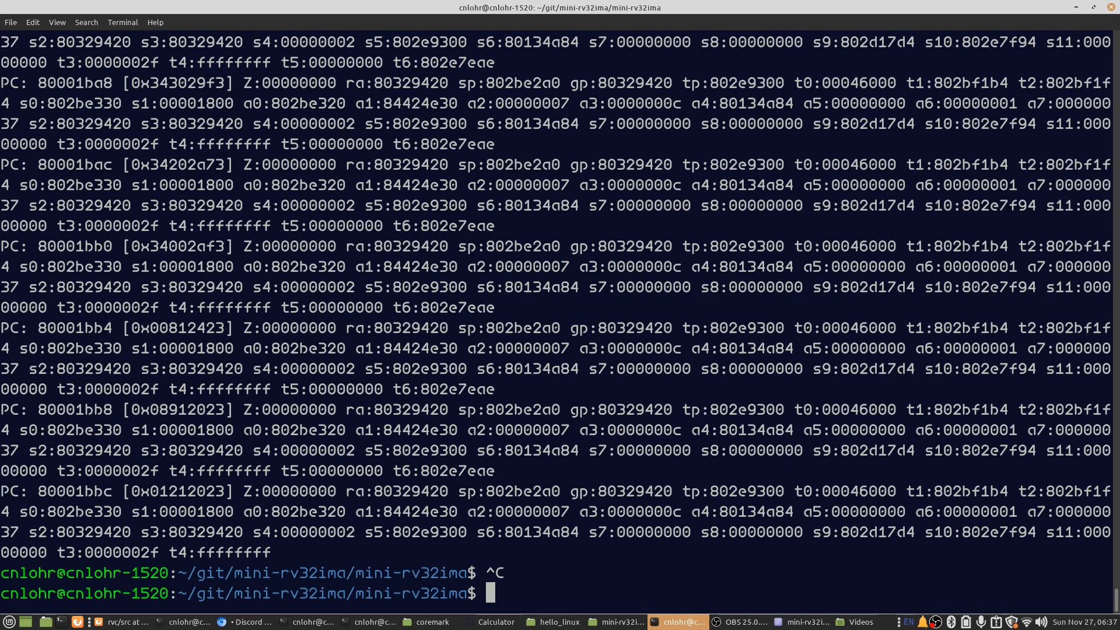
text(make cl)
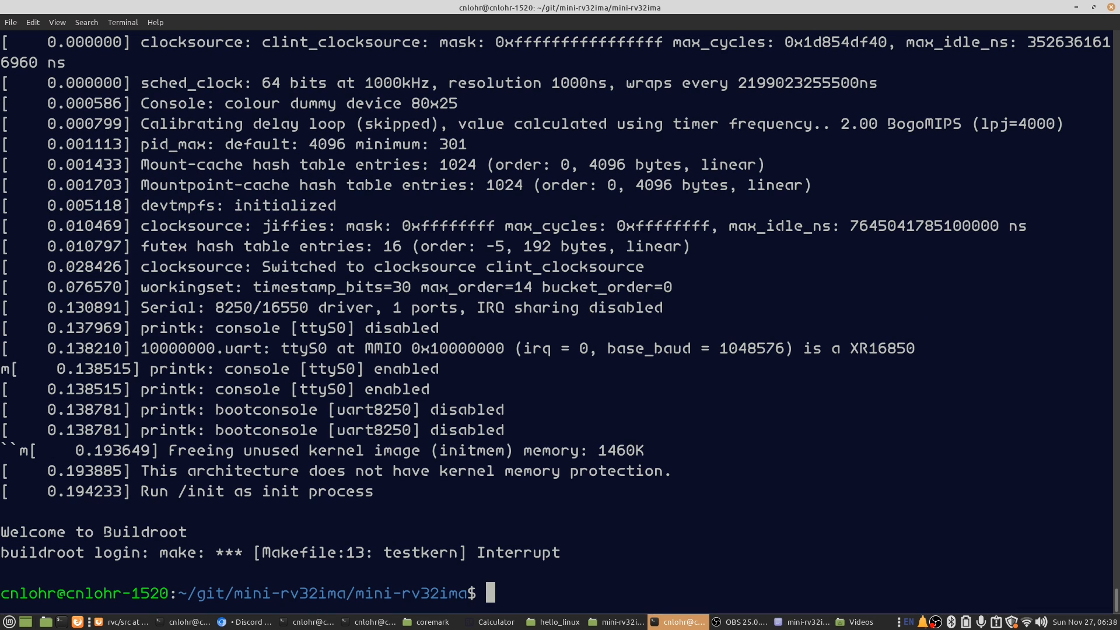
click(807, 622)
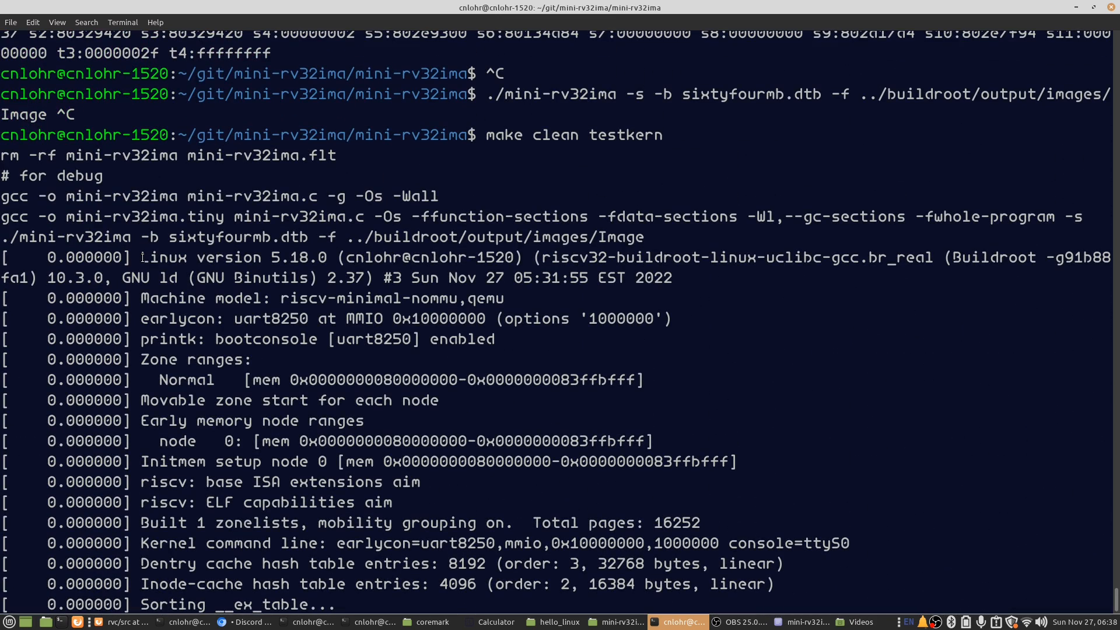
drag(141, 257, 333, 257)
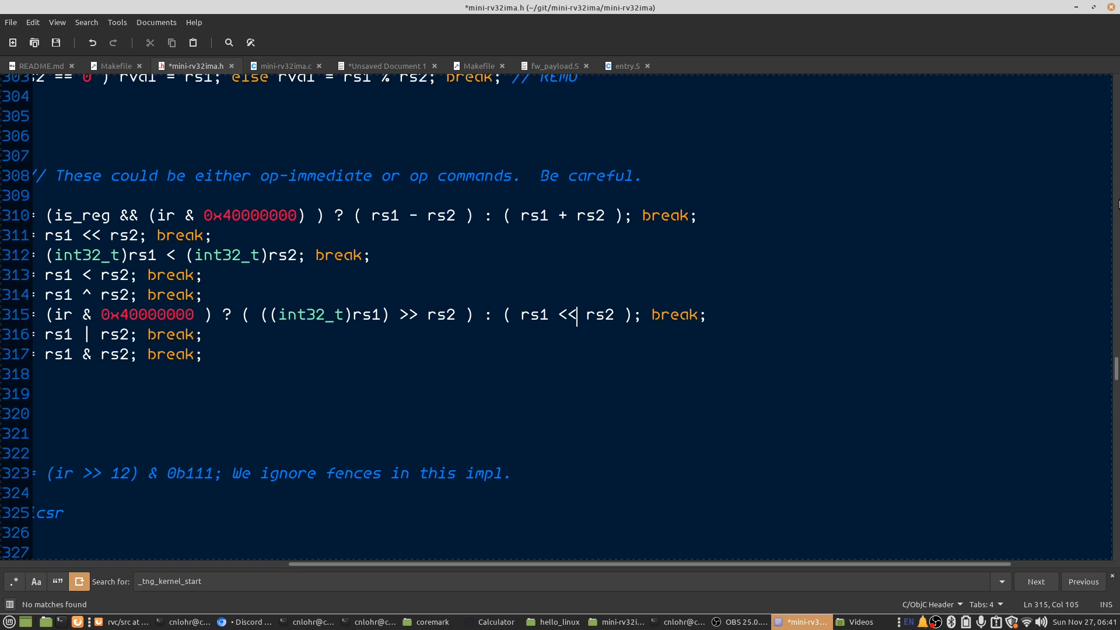
- Read handle_exception through handle_syscall in entry.S, then bring up mini-rv32ima.c
click(628, 65)
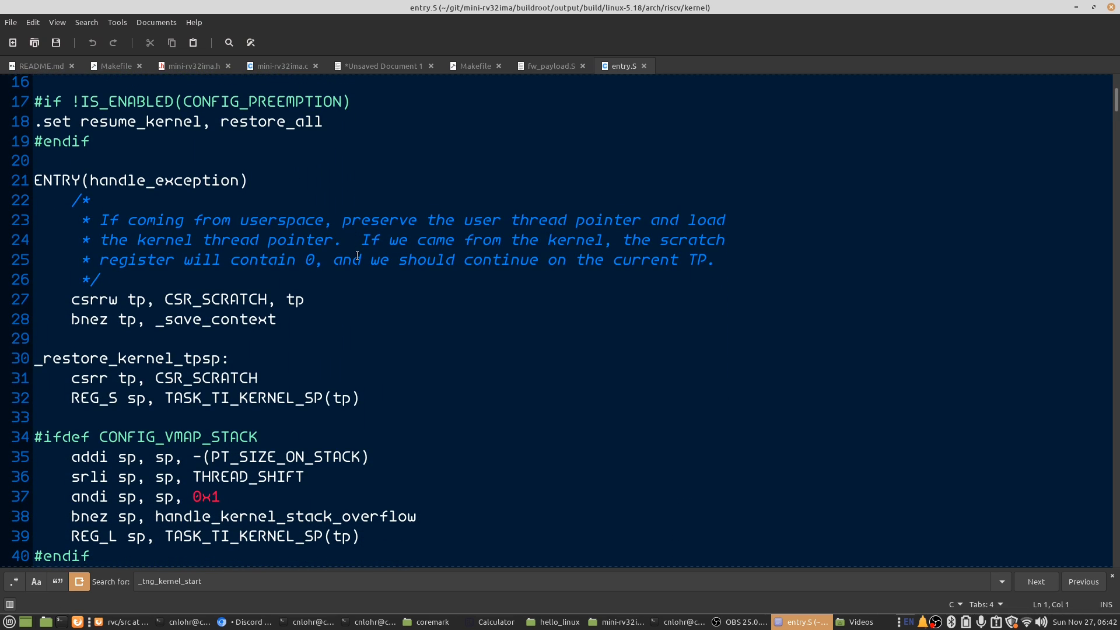
mouse_move(166, 177)
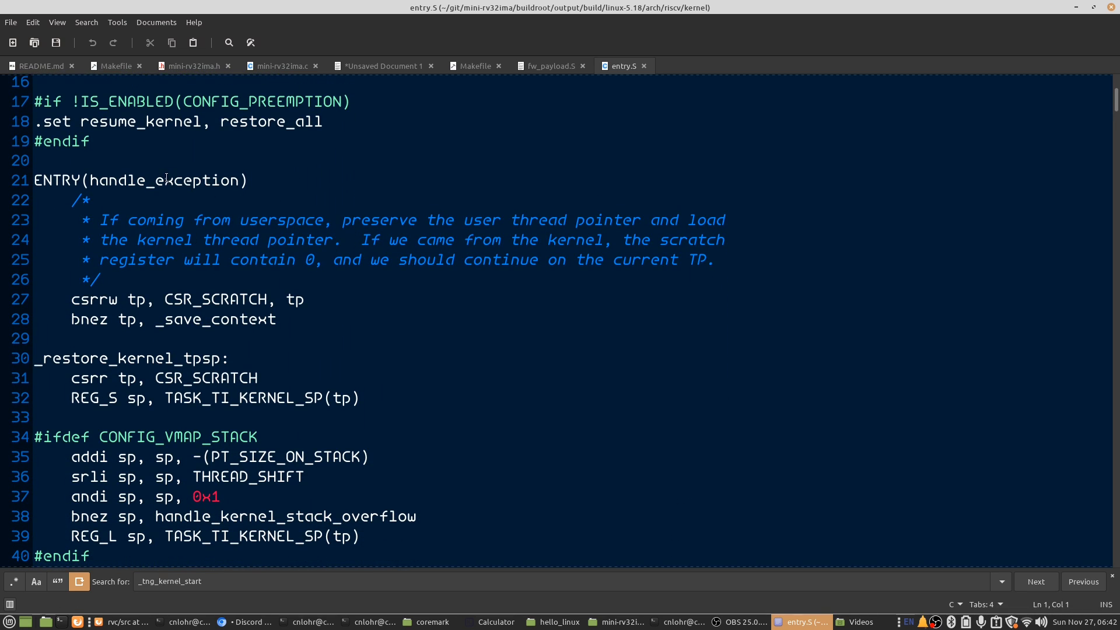
double_click(164, 180)
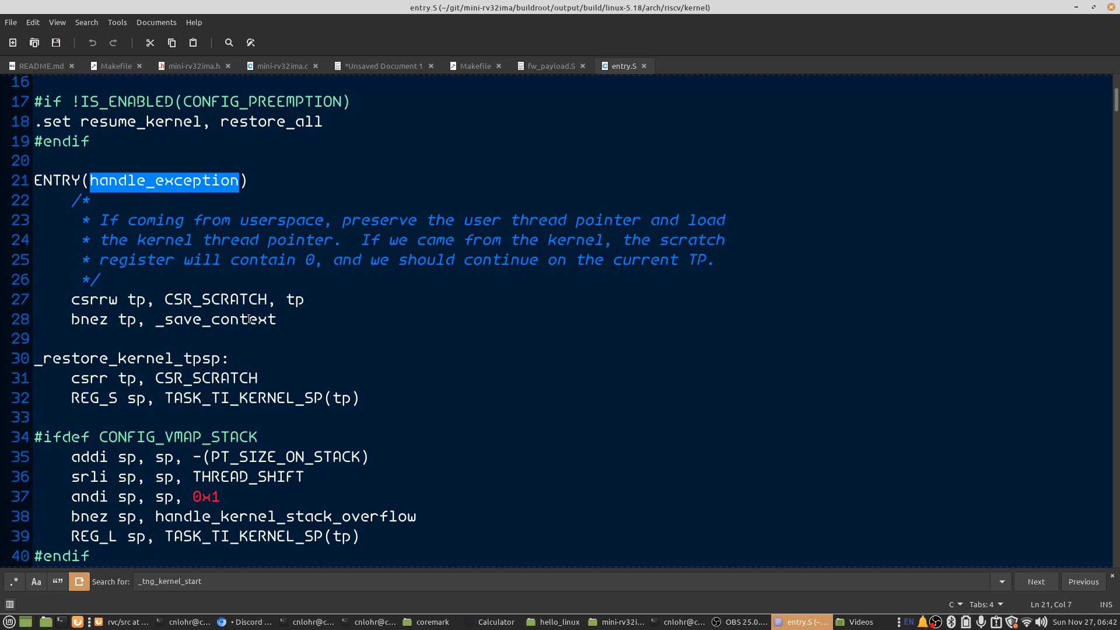
scroll(down, 3)
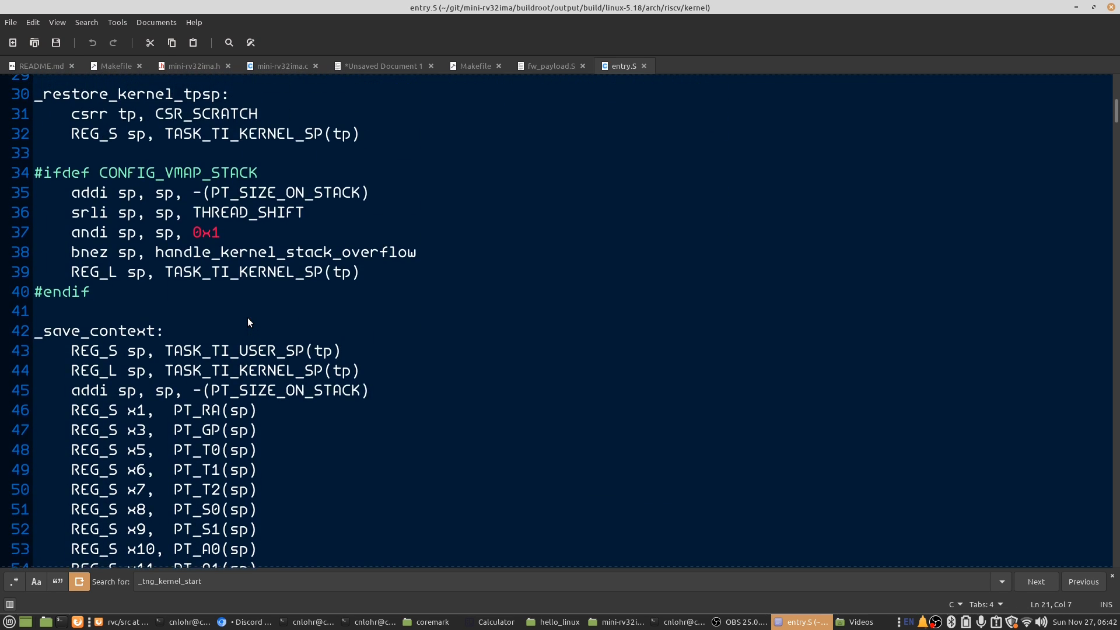
scroll(down, 3)
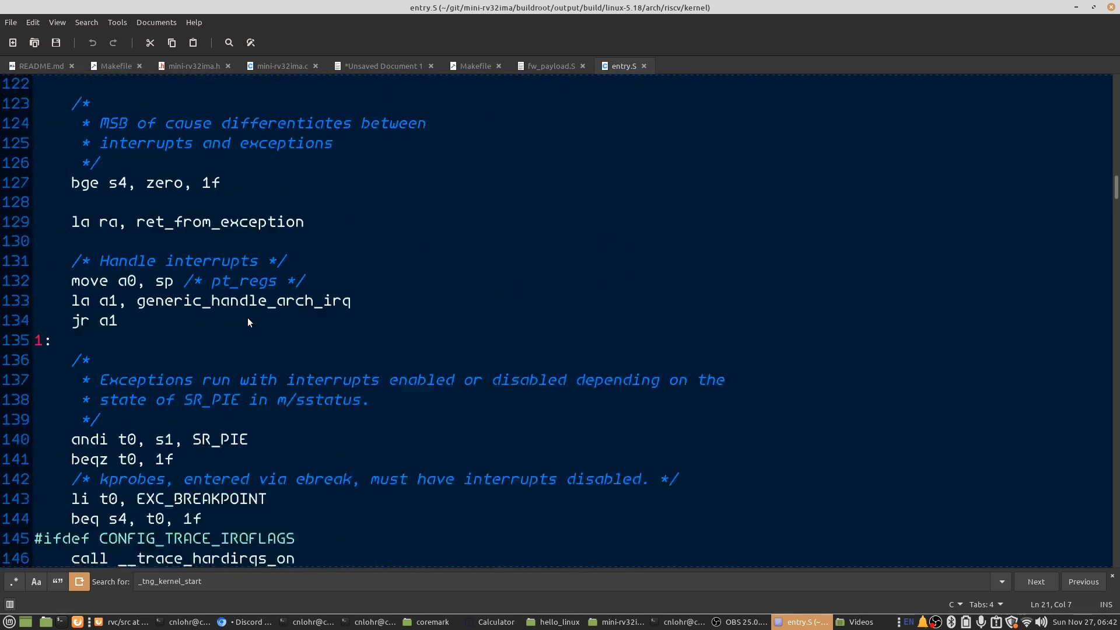
scroll(down, 3)
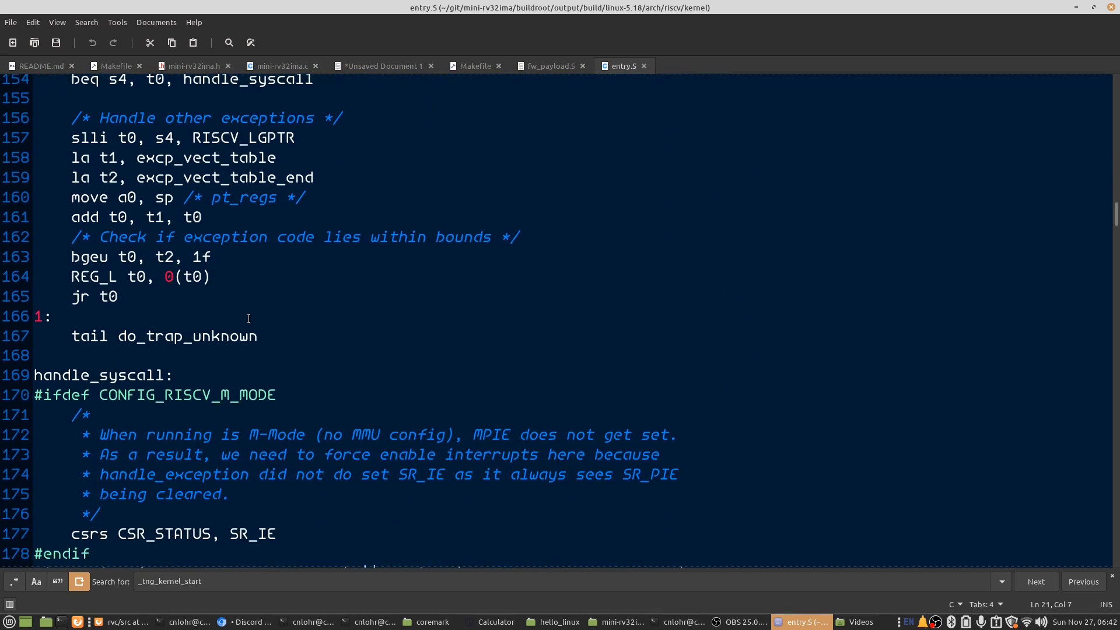
scroll(down, 3)
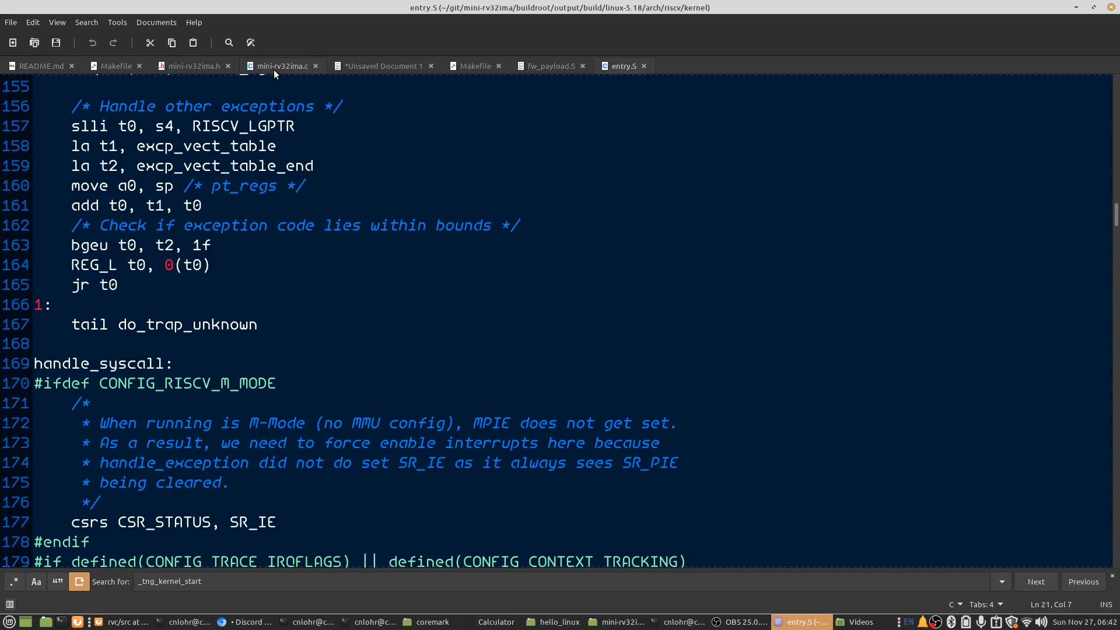
click(281, 66)
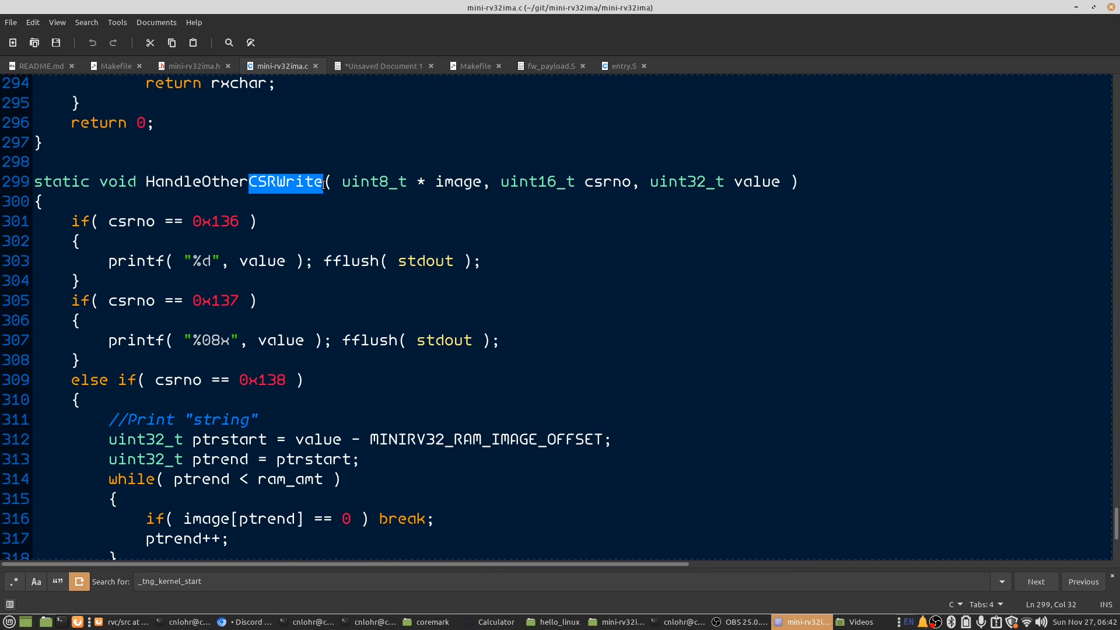
- Check HandleOtherCSRWrite's 0x137/0x138 print branches in mini-rv32ima.c and return to entry.S at _save_context
scroll(down, 3)
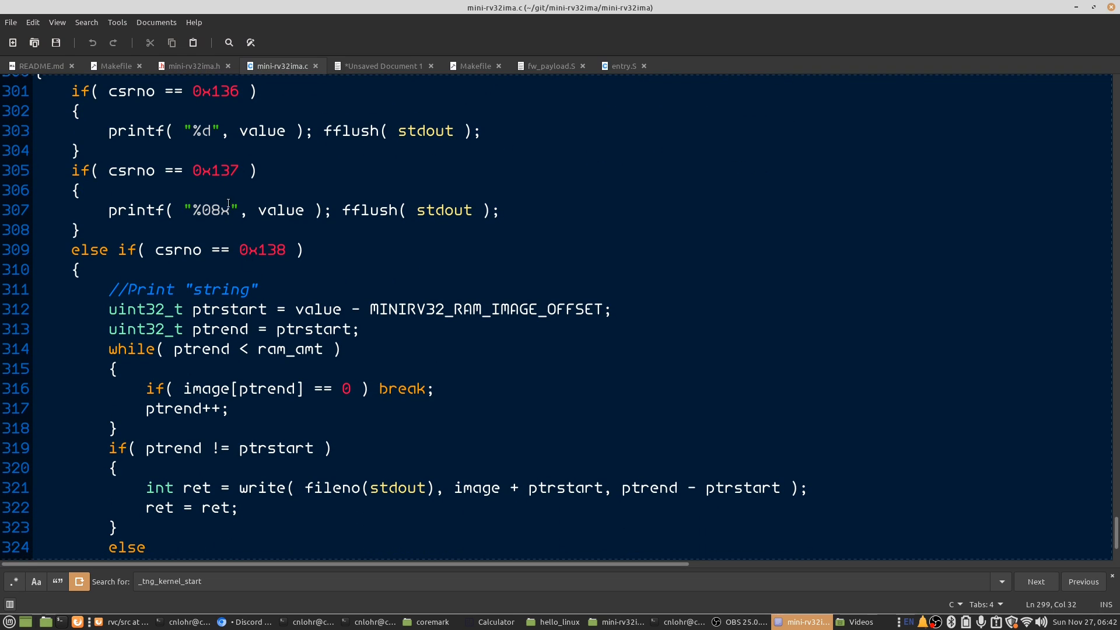
mouse_move(349, 81)
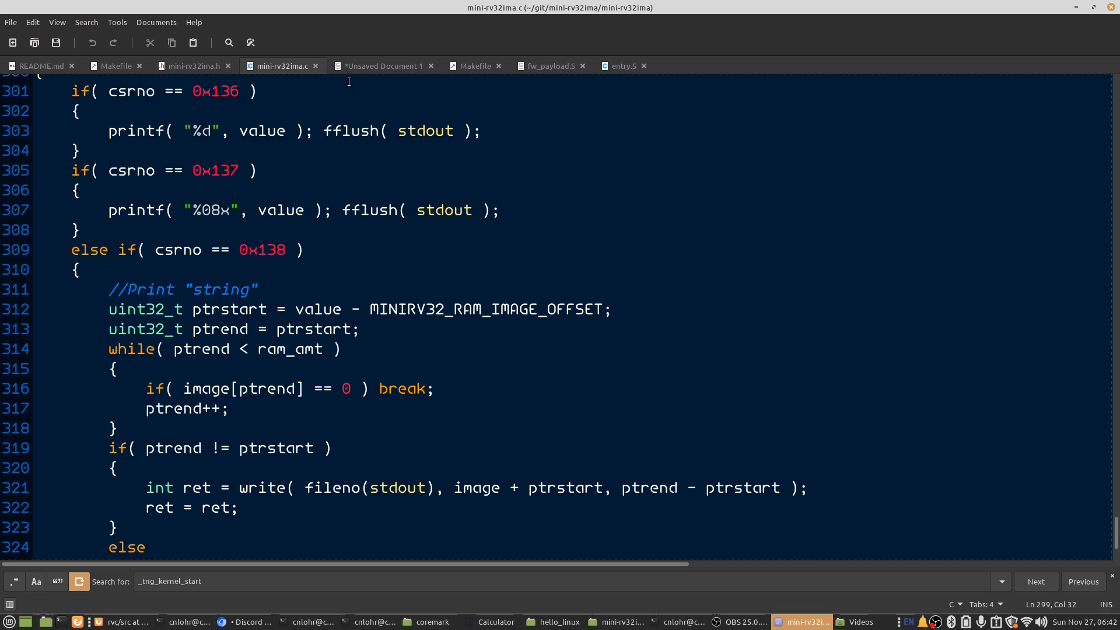
click(624, 65)
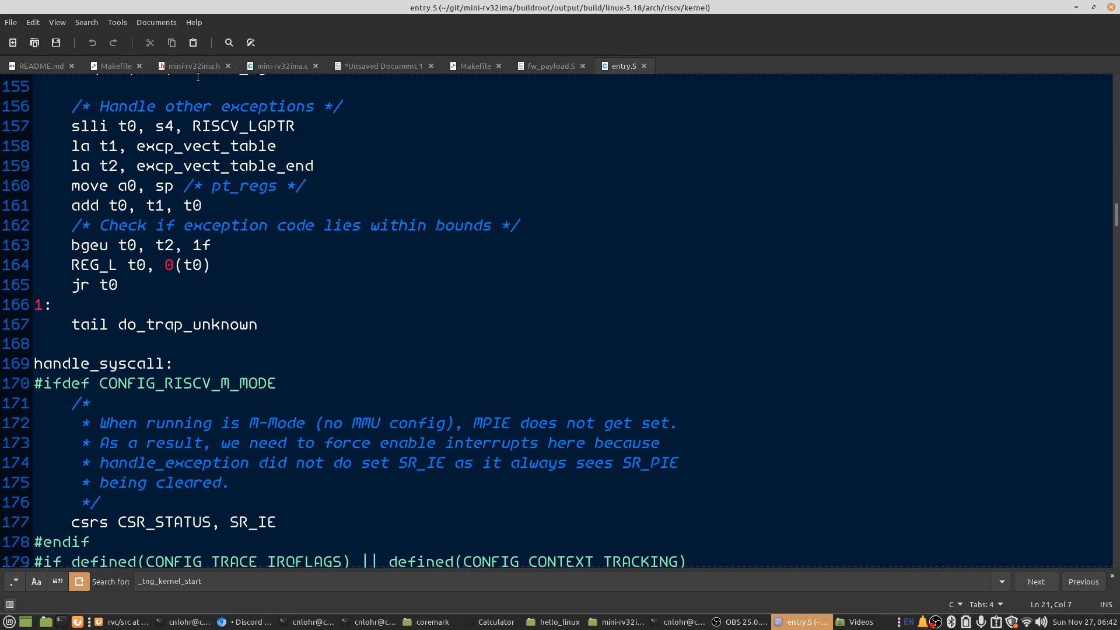
click(279, 65)
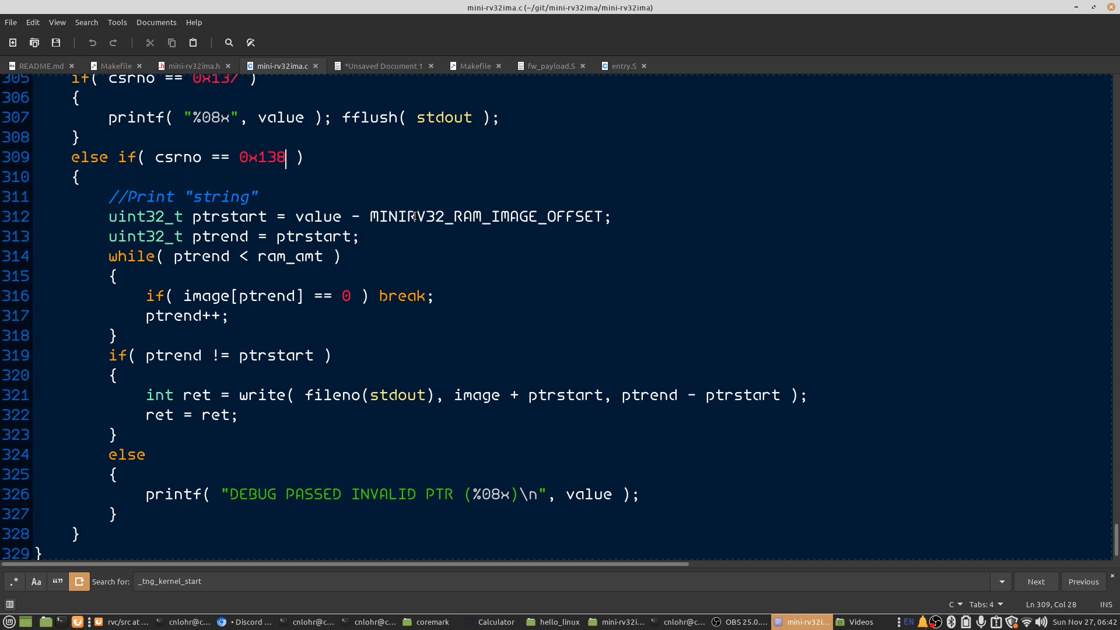
mouse_move(596, 91)
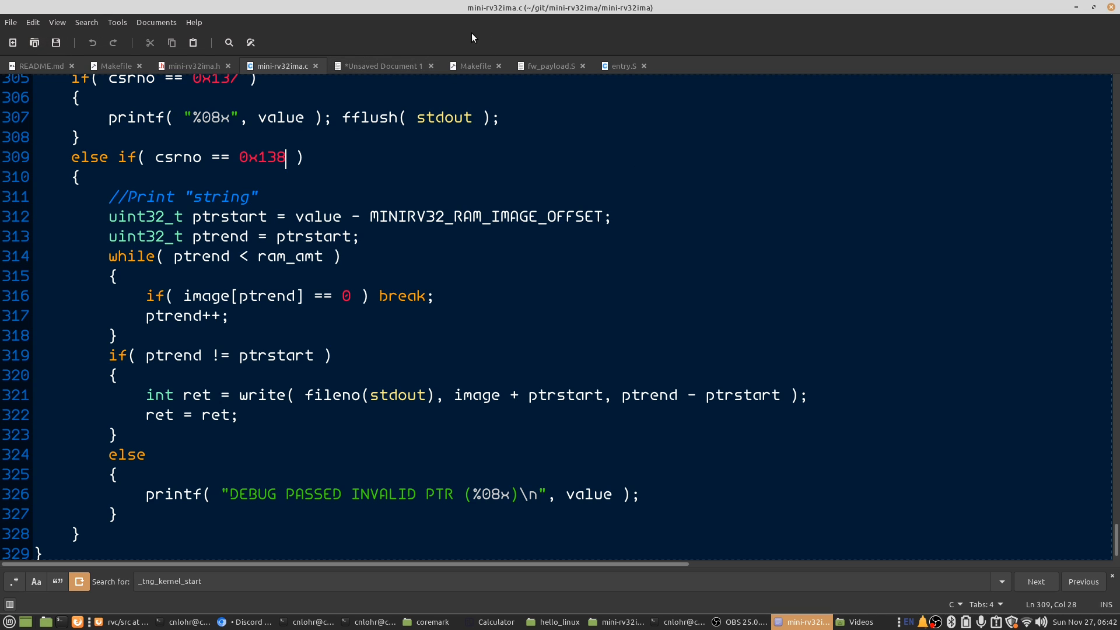
click(623, 66)
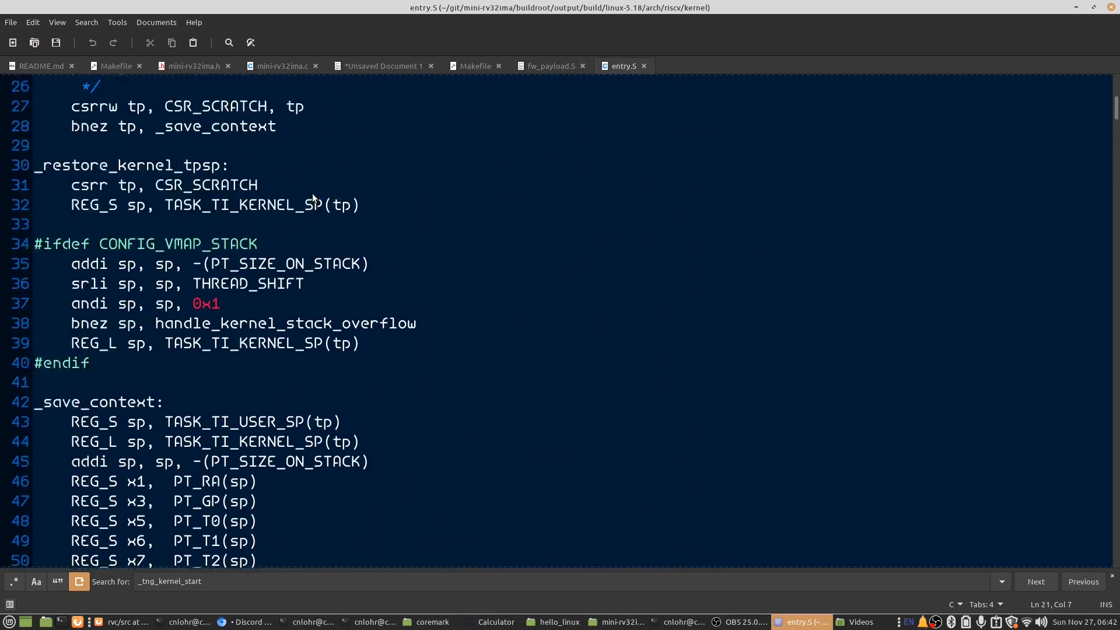
- Insert a 'csrw 0x137,' debug-print line in _save_context after the stack adjustment
scroll(down, 3)
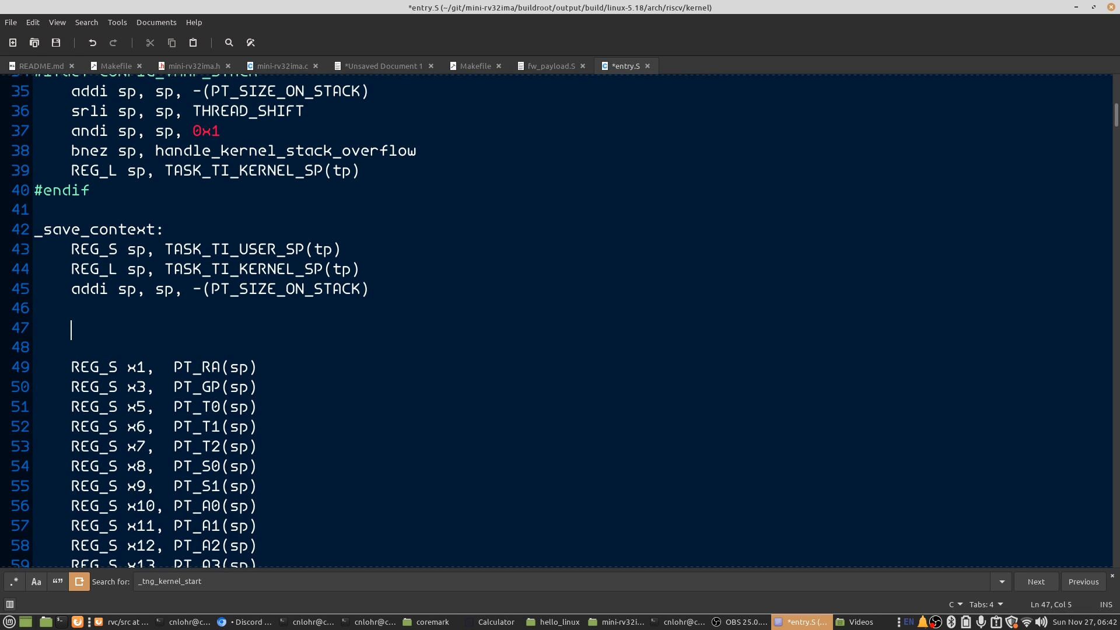
mouse_move(307, 238)
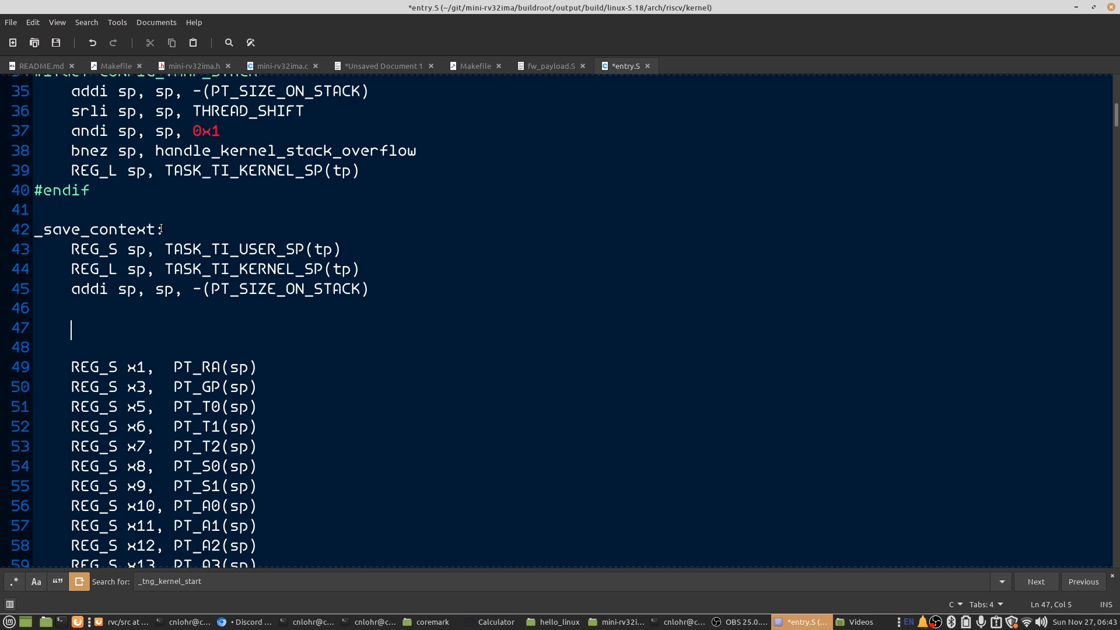
text(csrw 0x)
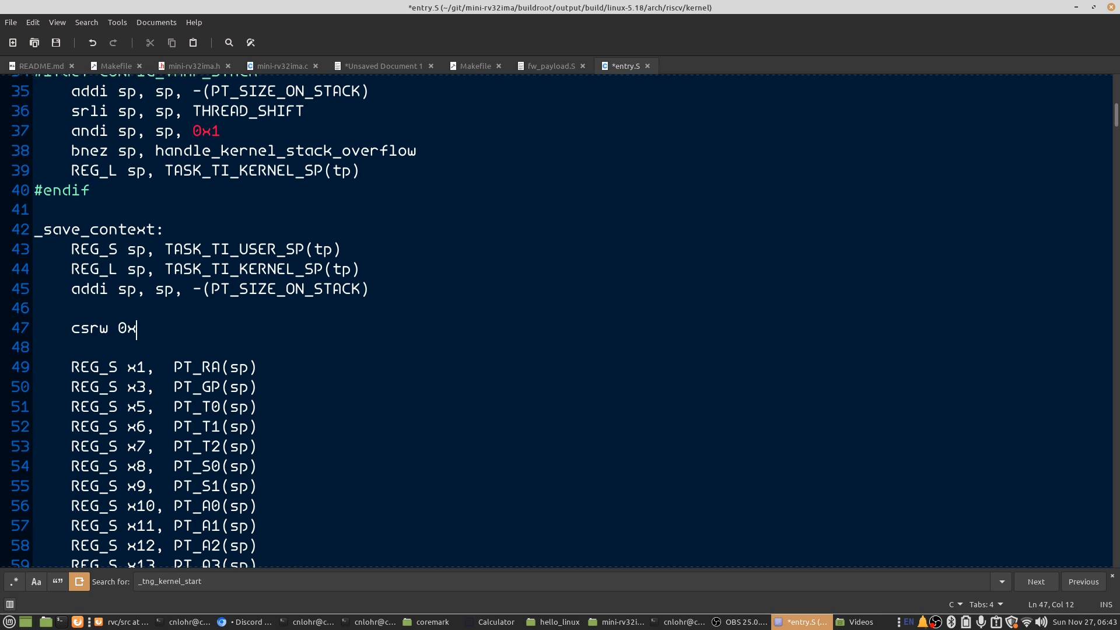
text(137,)
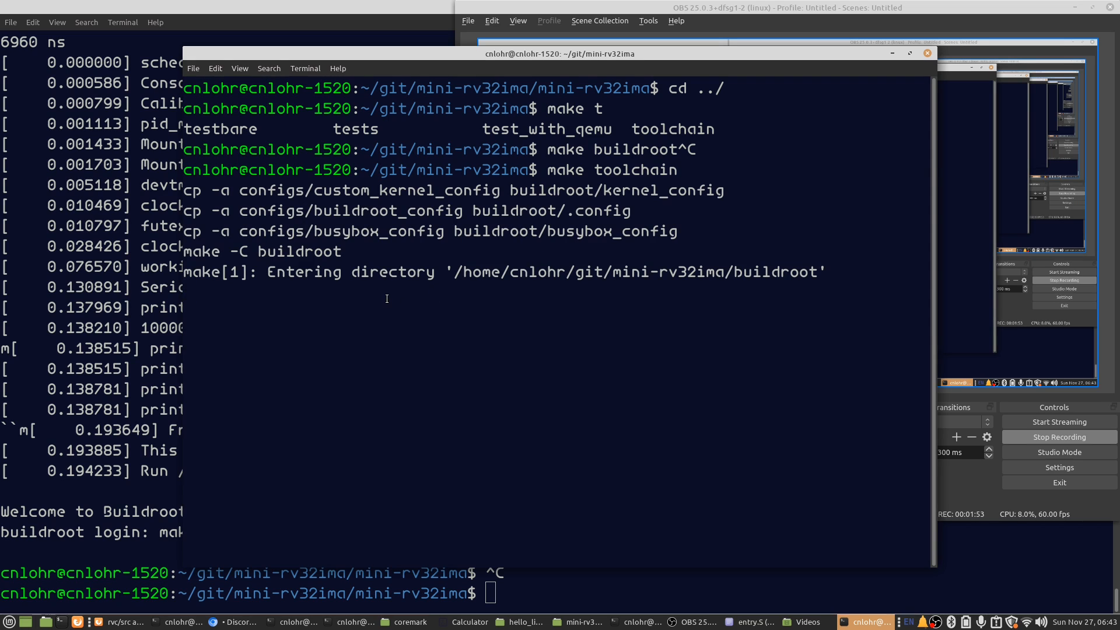
mouse_move(243, 310)
text(make clean testkern)
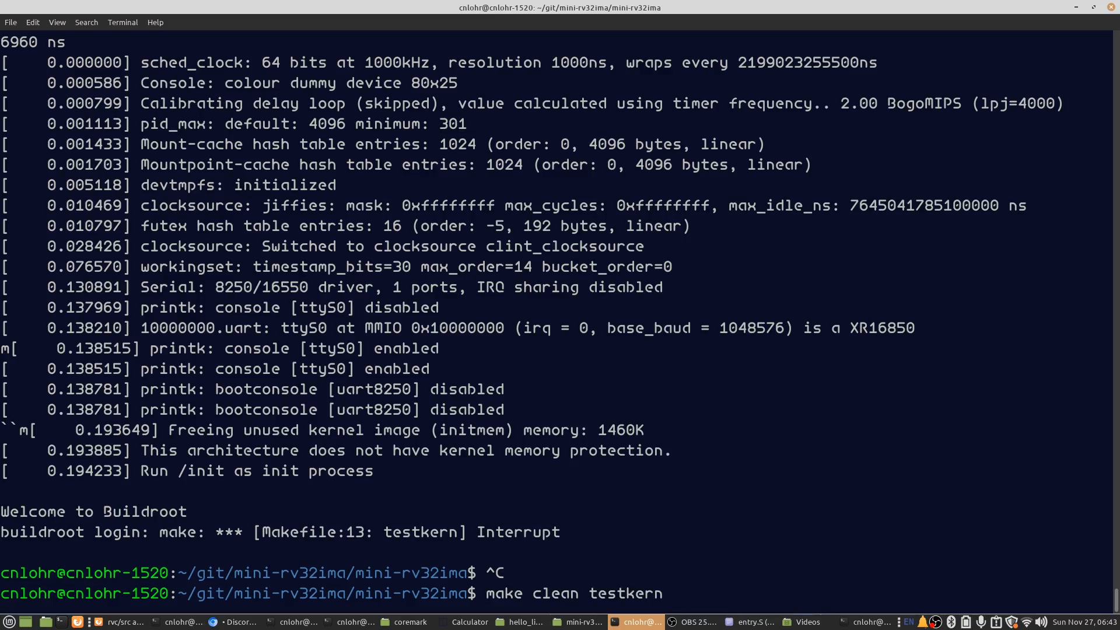
- Run make clean testkern, see the repeating 1bc080001 output, and interrupt it with Ctrl+C
key(Return)
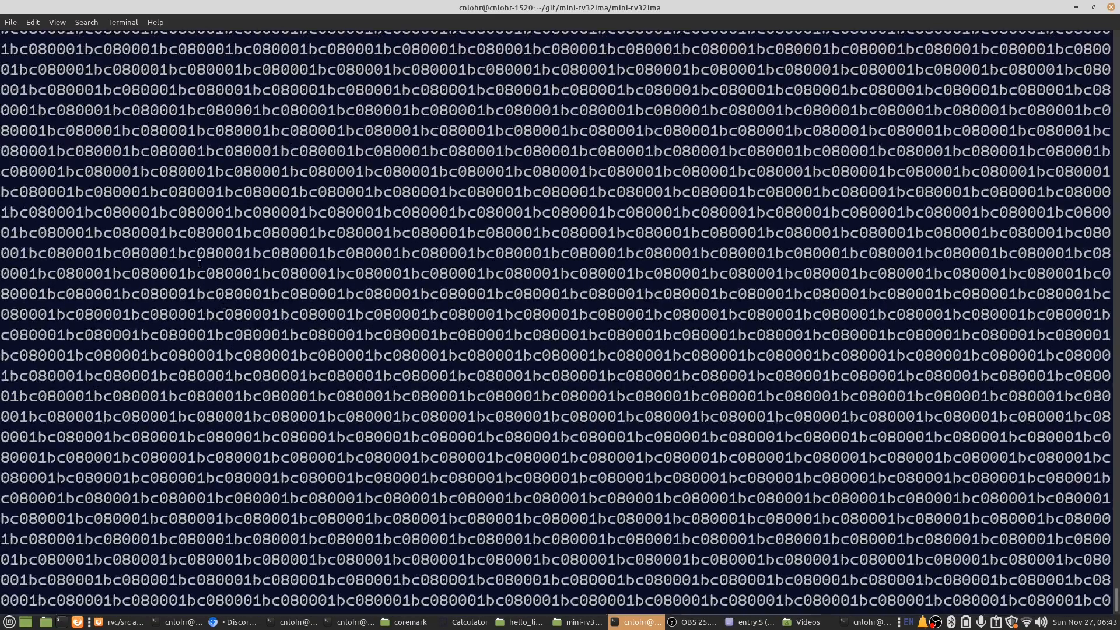
double_click(180, 171)
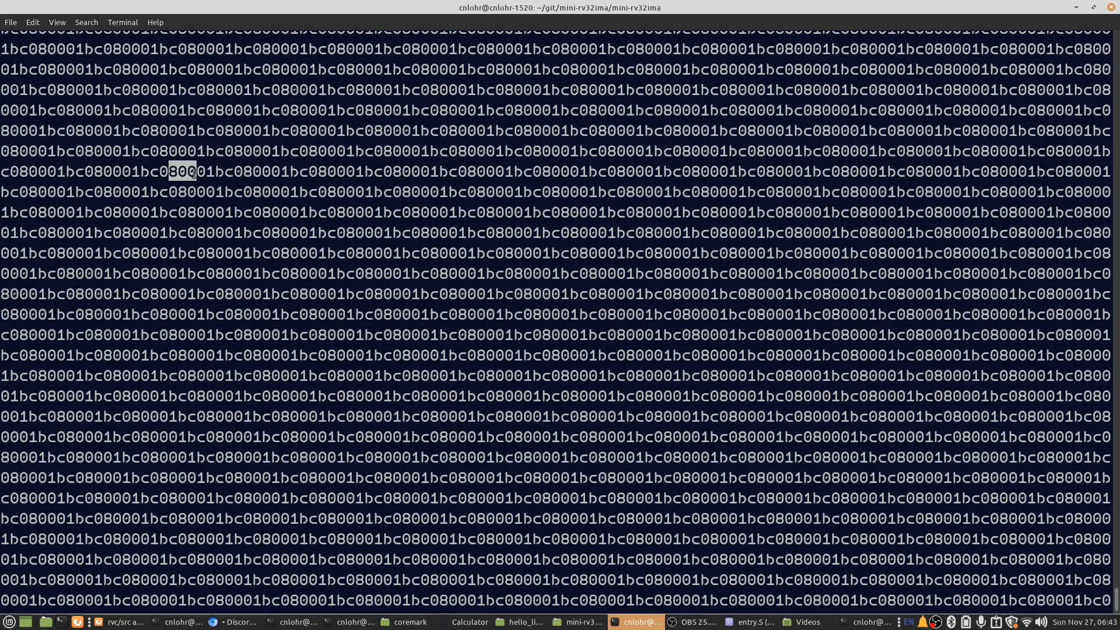
key(ctrl+c)
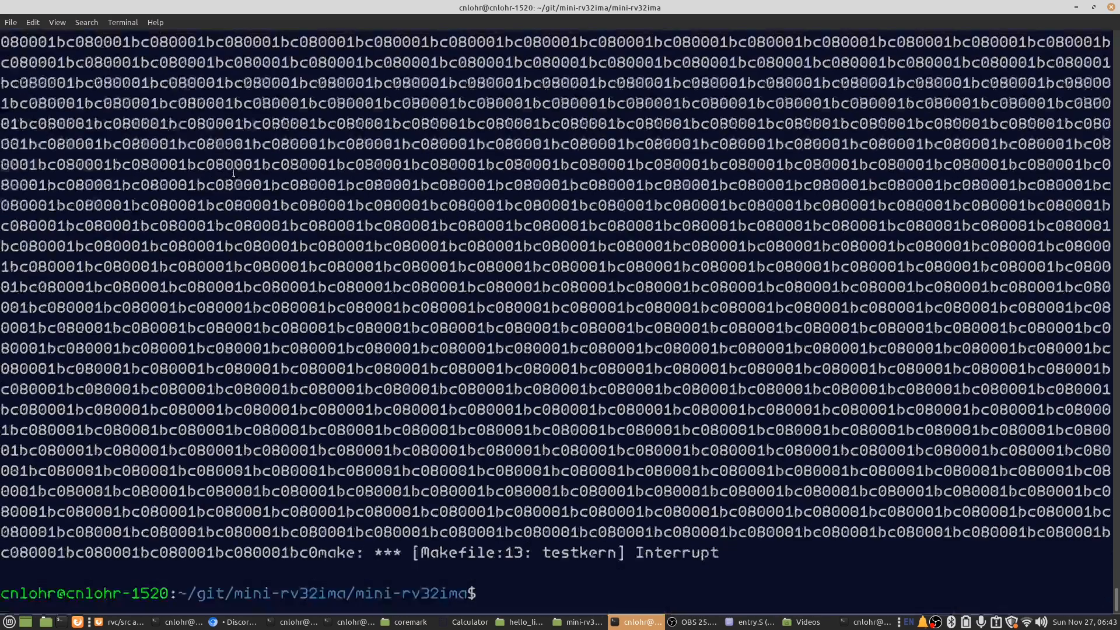
key(alt+Tab)
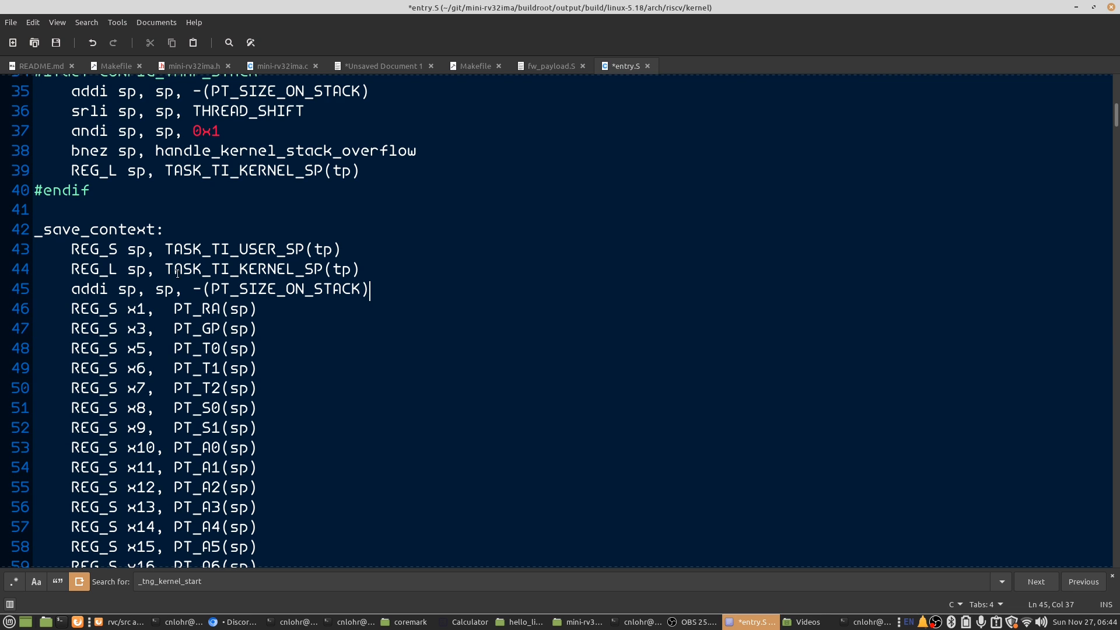
- Scroll entry.S back to _save_context and restore the csrw 0x137, sp line, then save
scroll(up, 3)
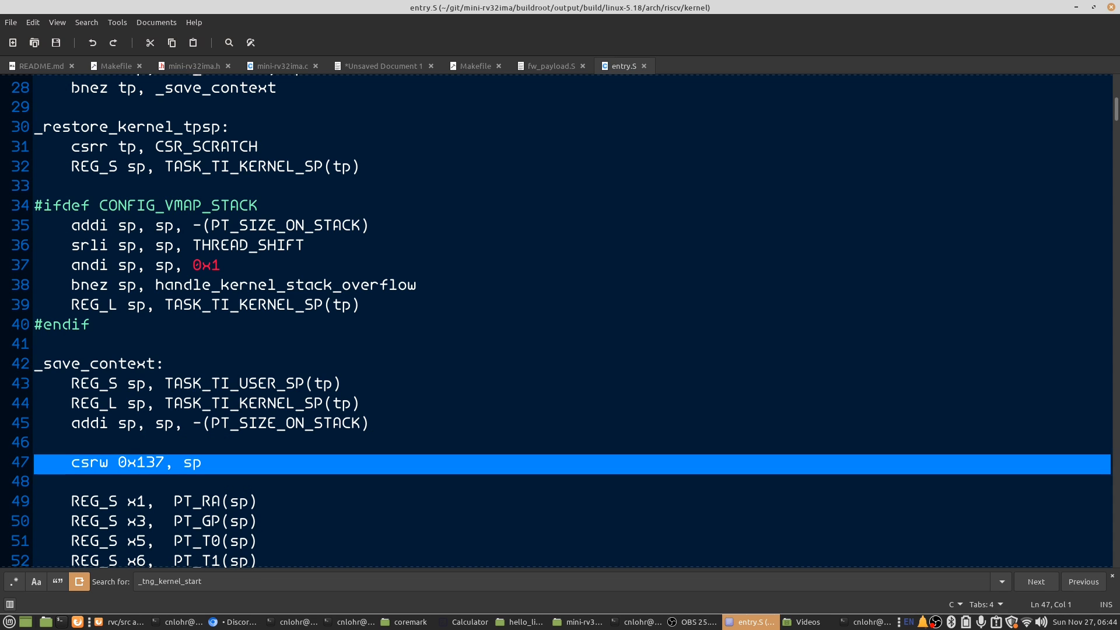
scroll(down, 3)
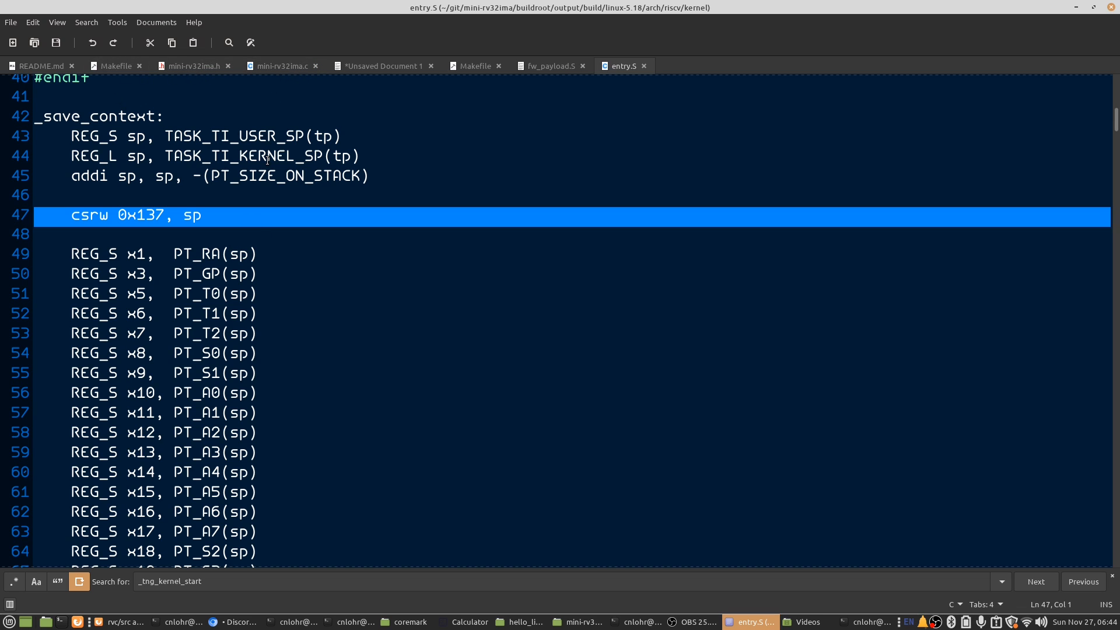
scroll(down, 3)
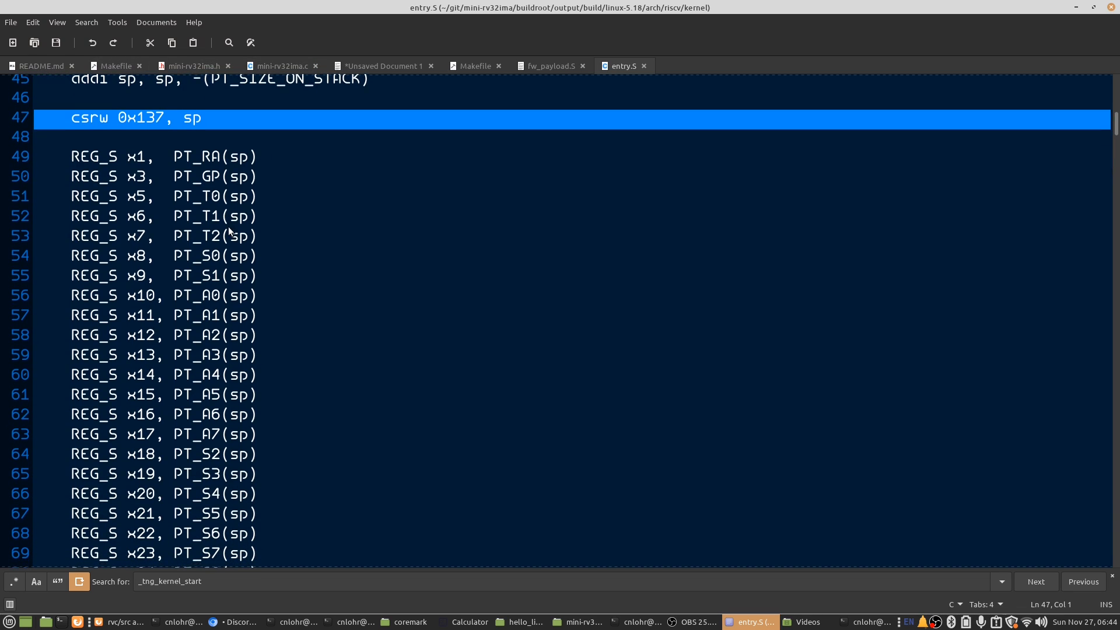
scroll(down, 3)
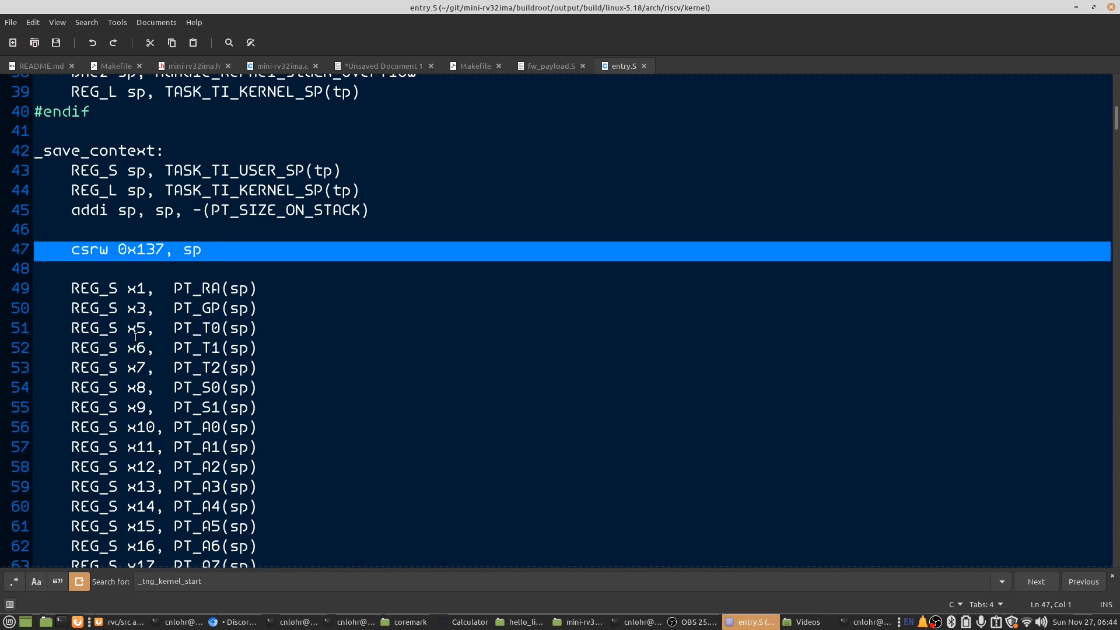
click(191, 250)
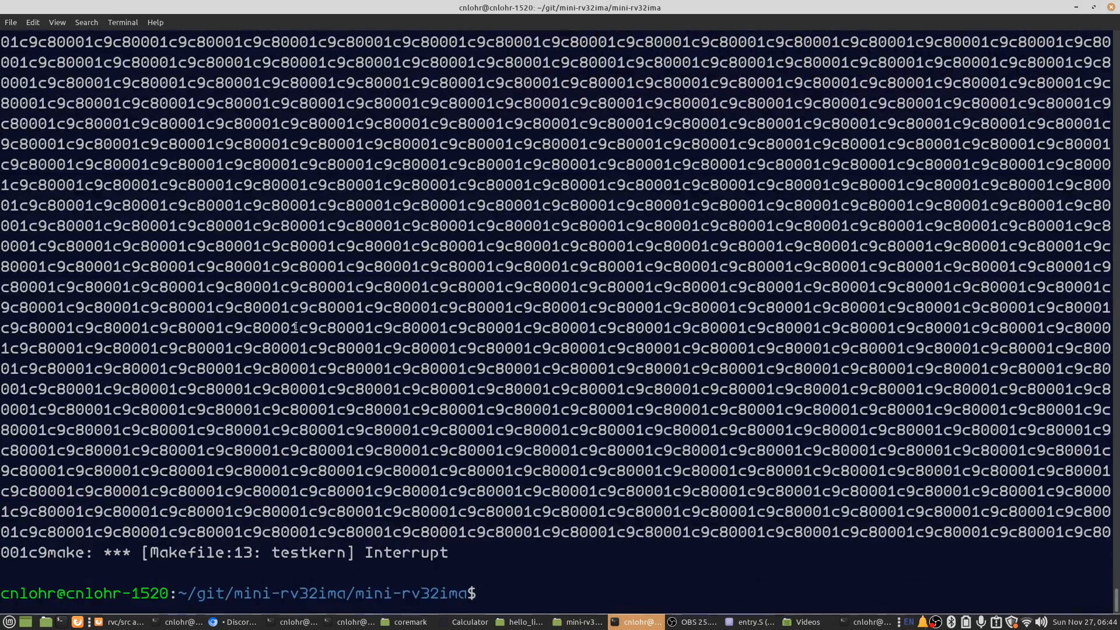
- Return to the terminal and enter 'caja' at the mini-rv32ima prompt
click(751, 621)
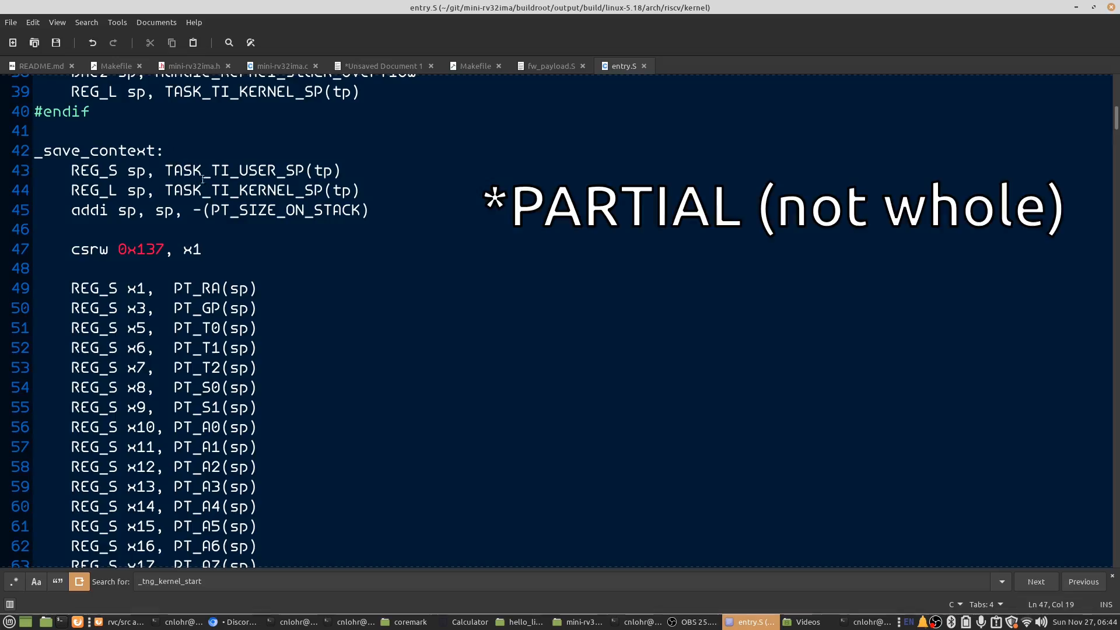
key(alt+Tab)
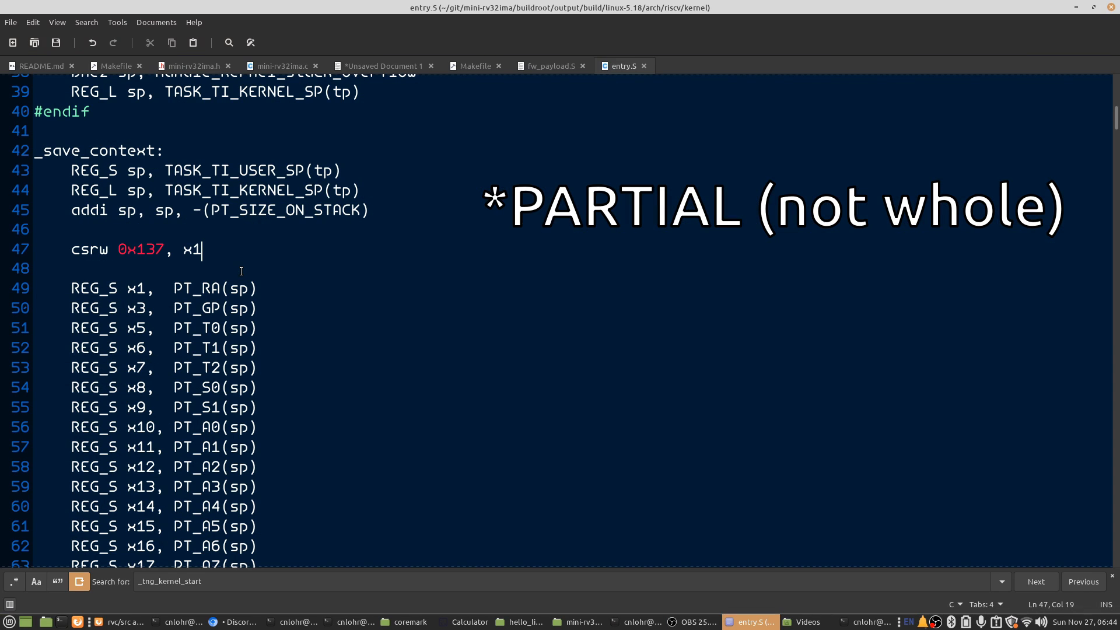
click(642, 621)
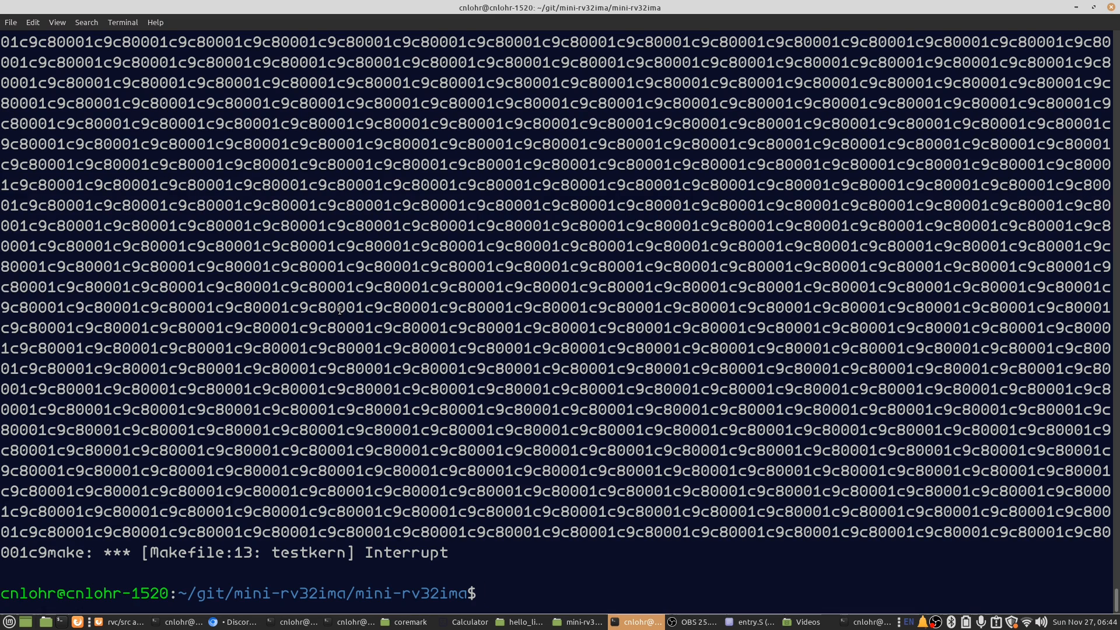
text(caja)
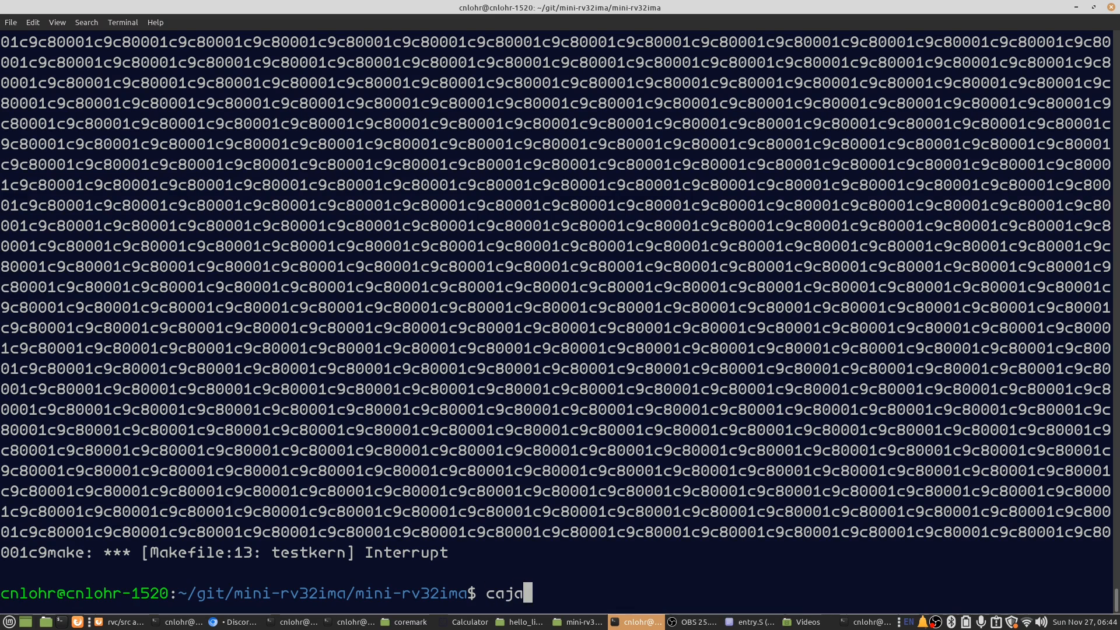
- Launch Caja and browse into buildroot's output and target root folders
key(Return)
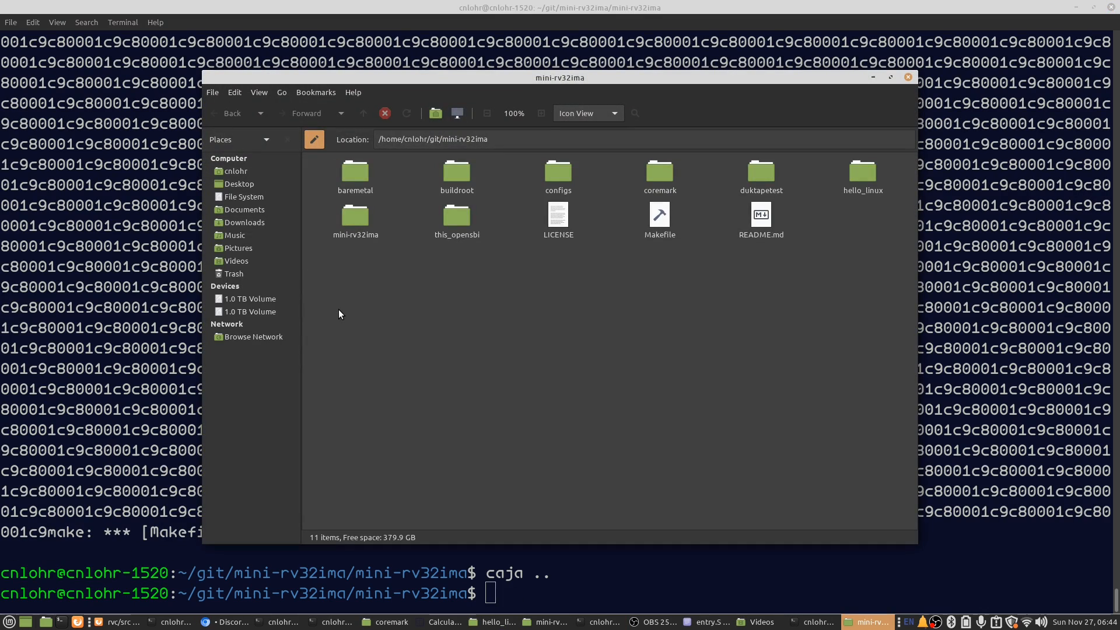
double_click(456, 173)
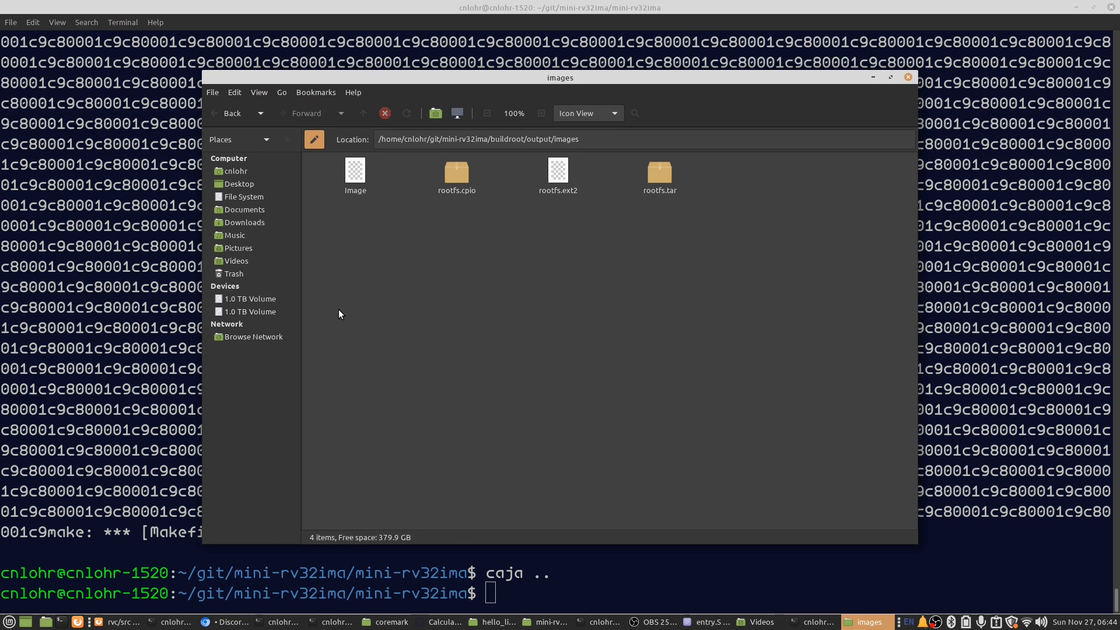
click(456, 170)
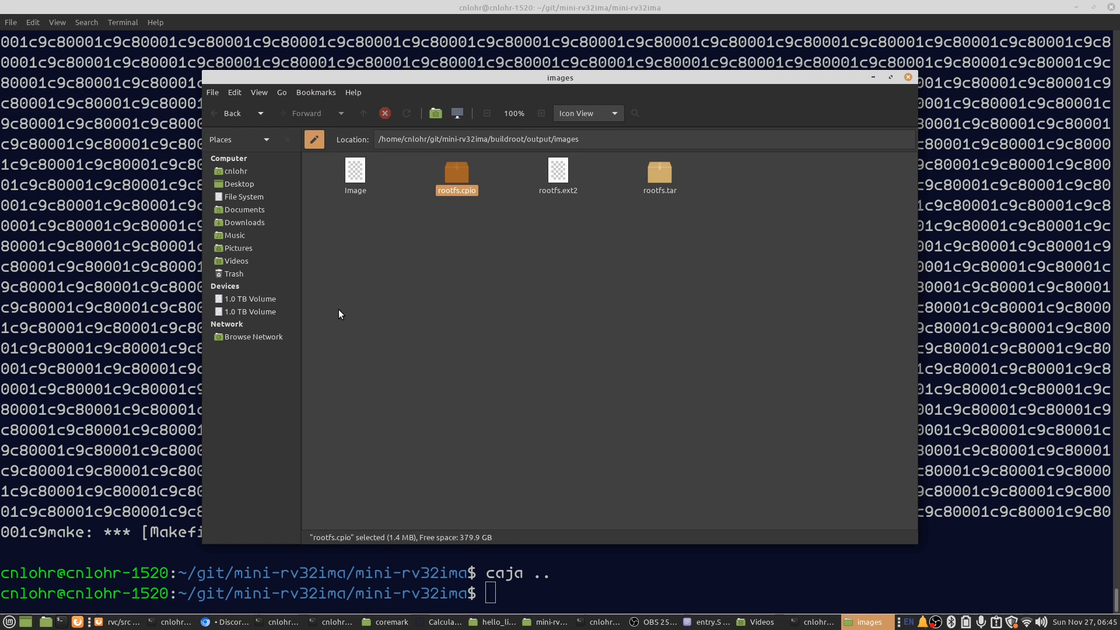
double_click(659, 170)
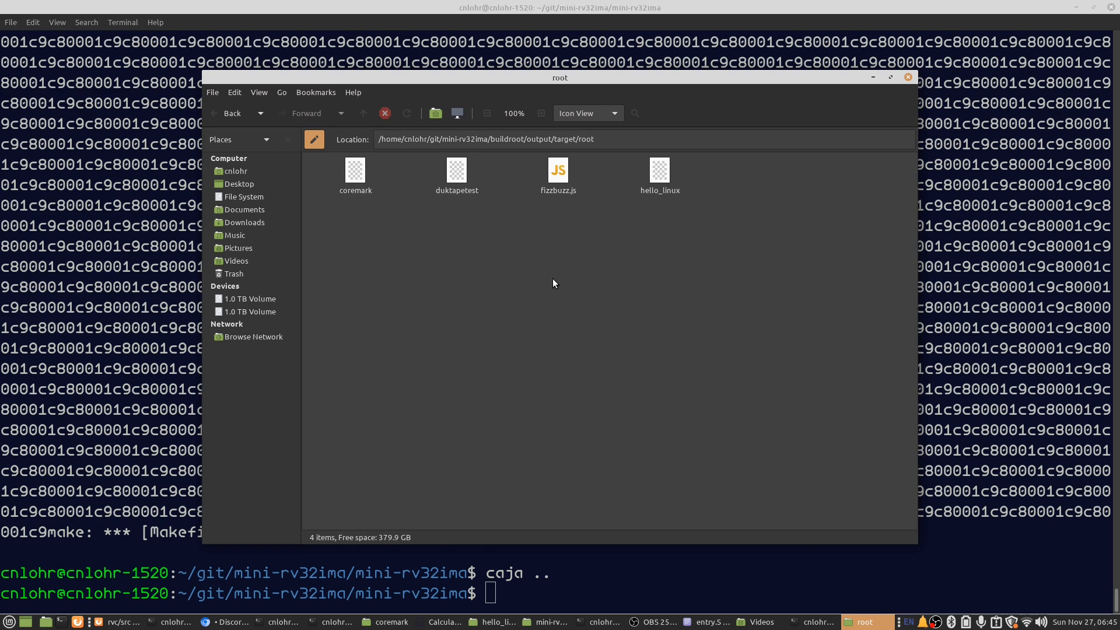
click(363, 113)
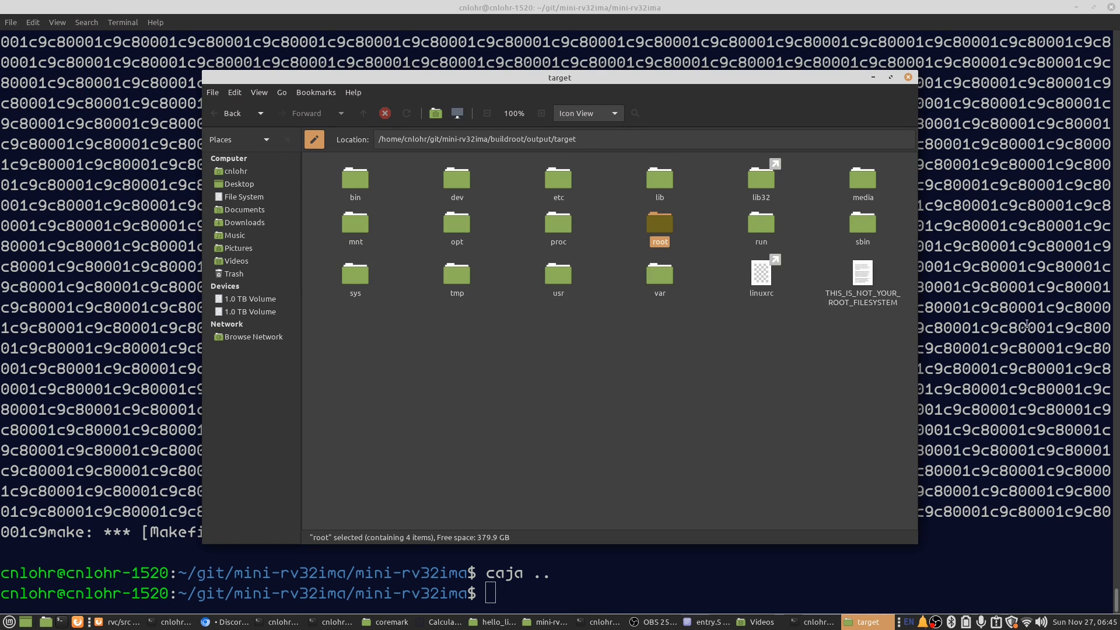
mouse_move(847, 305)
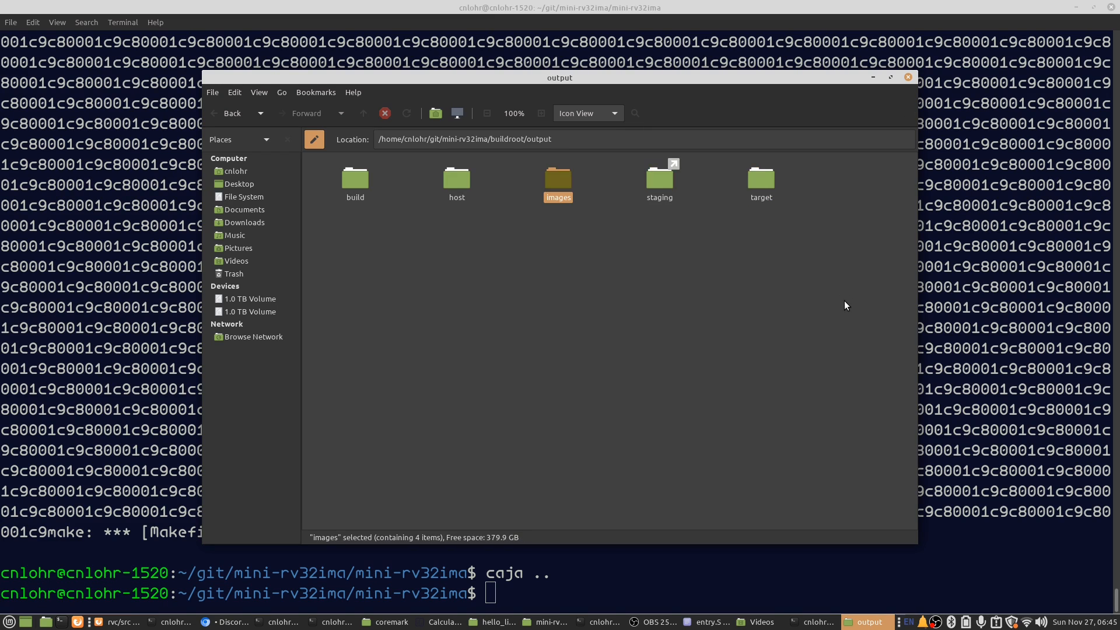
- In the images folder, check the sizes of rootfs.tar, rootfs.cpio and the kernel Image
double_click(558, 177)
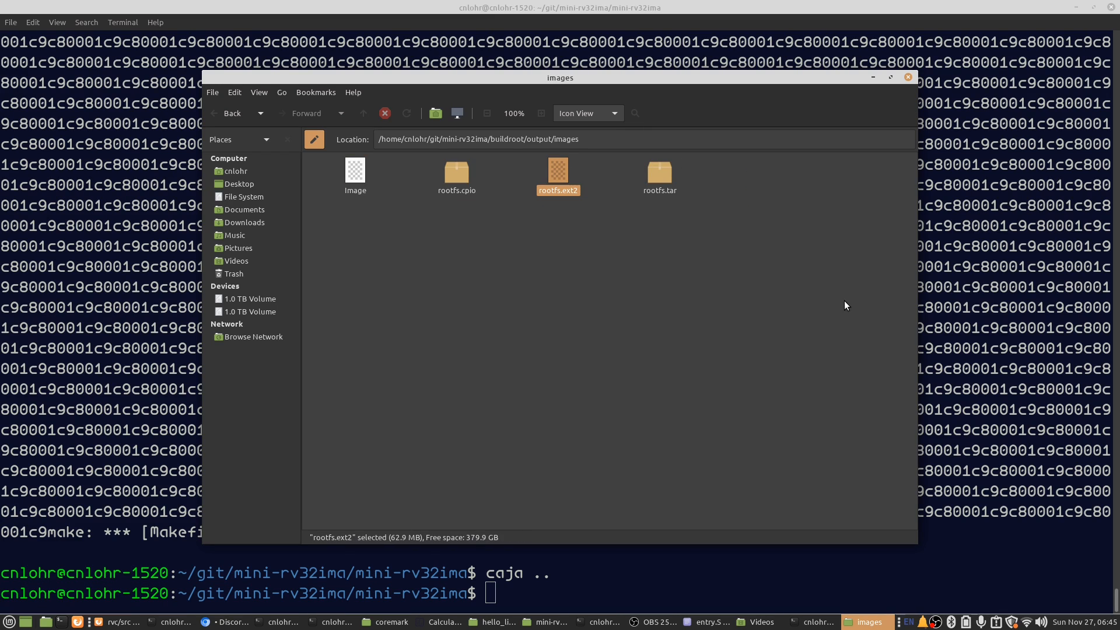
click(659, 173)
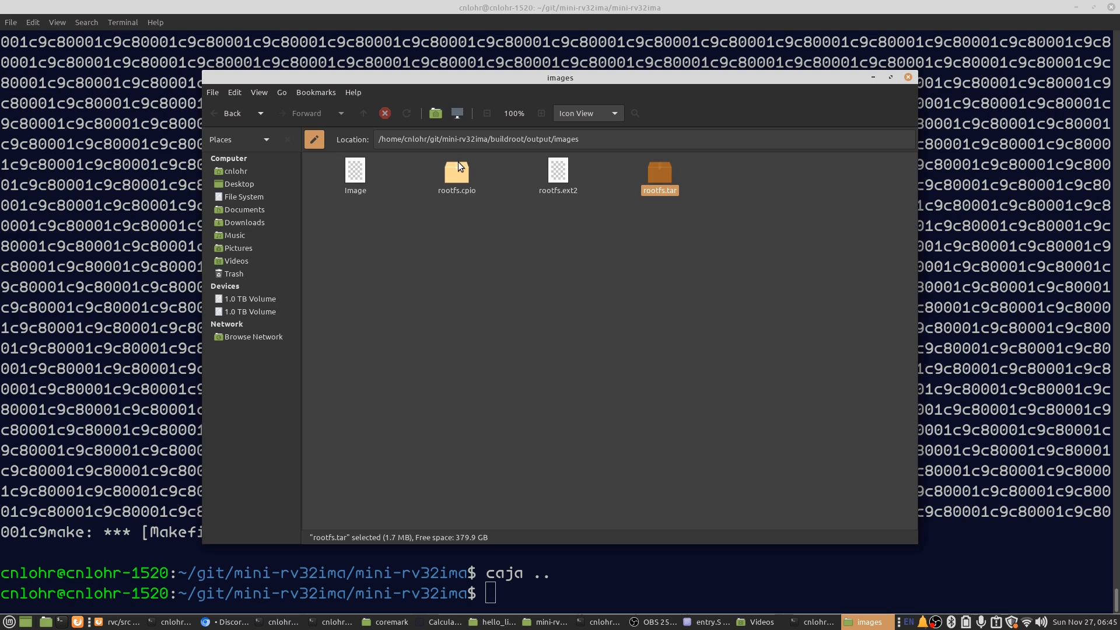
click(456, 172)
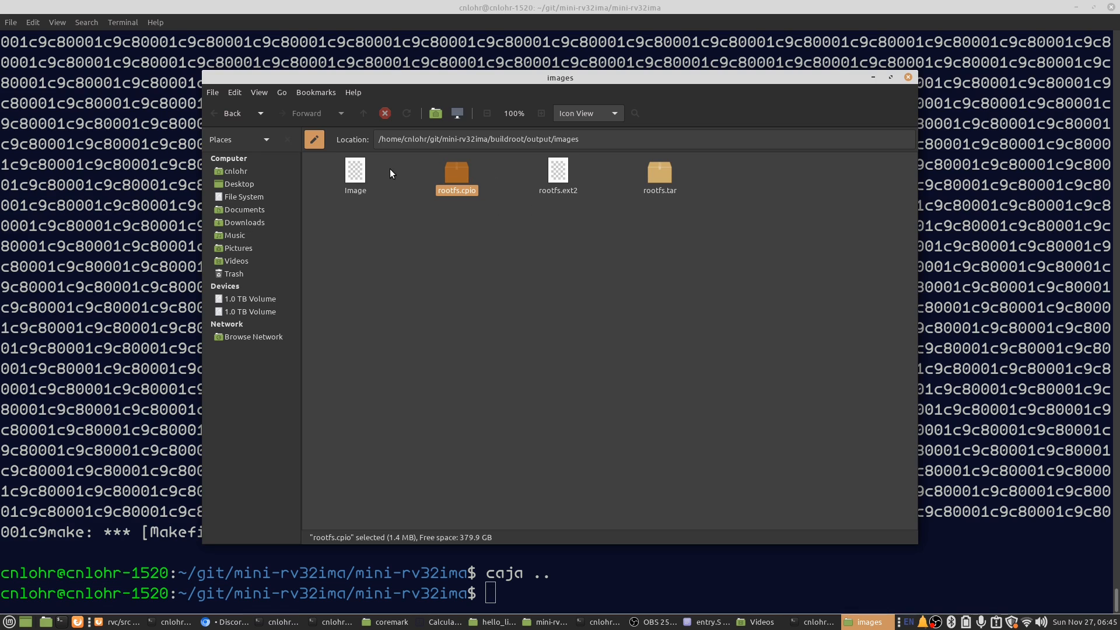
mouse_move(730, 199)
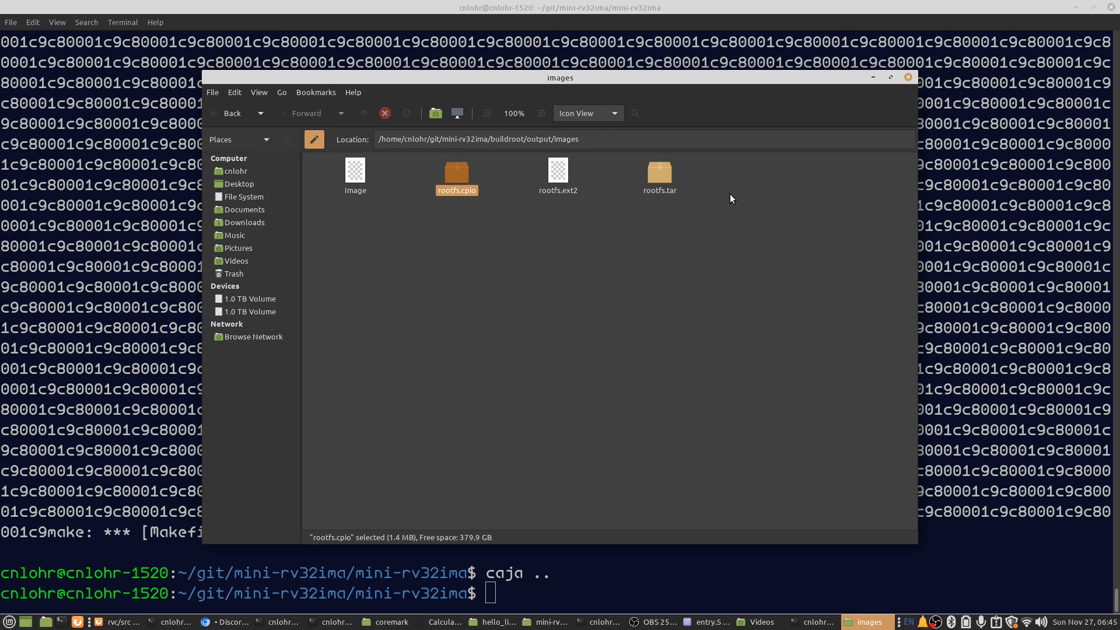
click(355, 171)
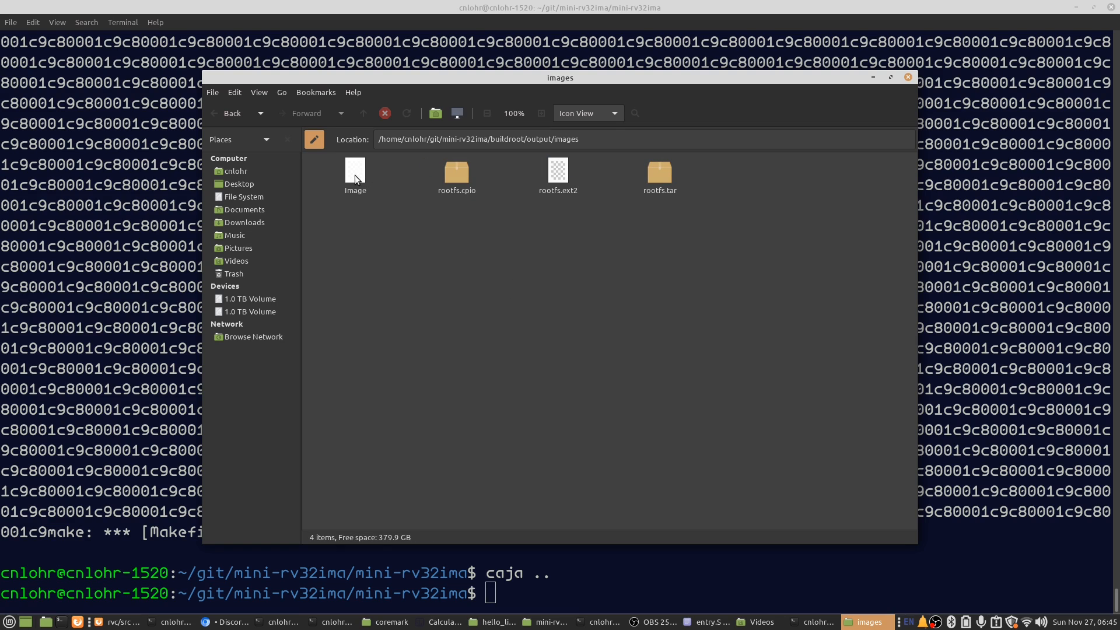
click(355, 171)
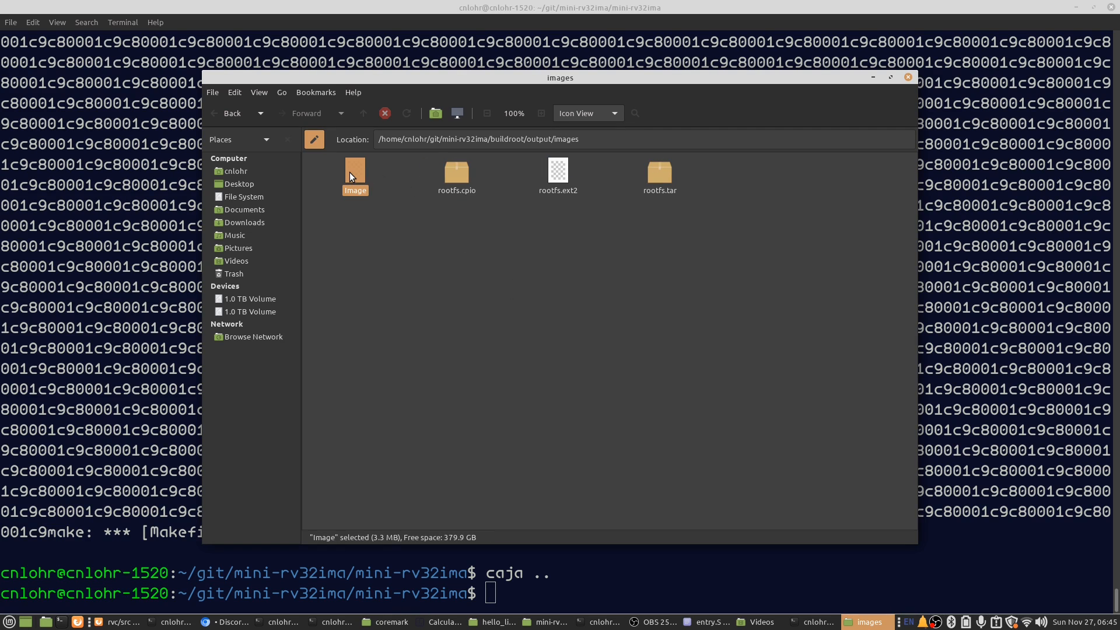
mouse_move(358, 182)
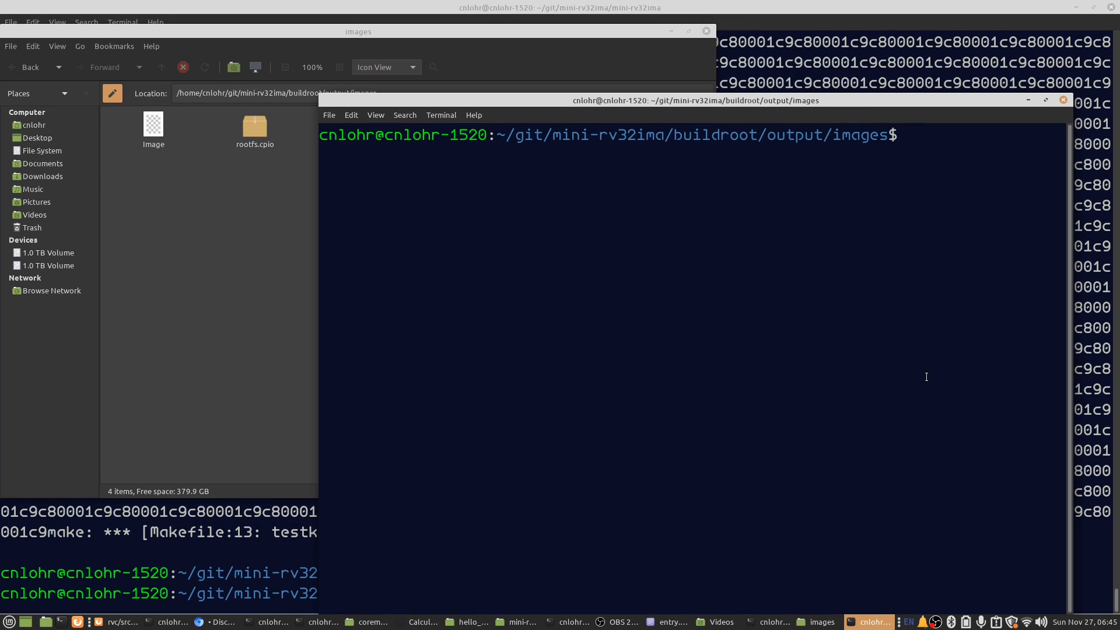
- Run hexdump -C Image and mark its first four bytes, 6f 00 c0 05
text(hexdump -C Image |)
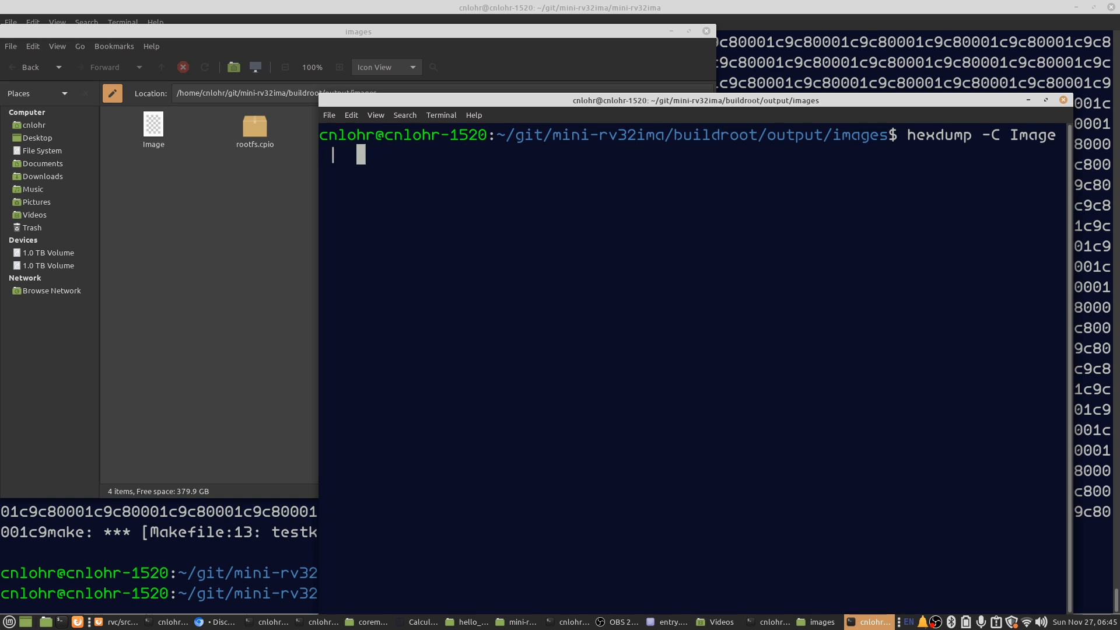
key(Return)
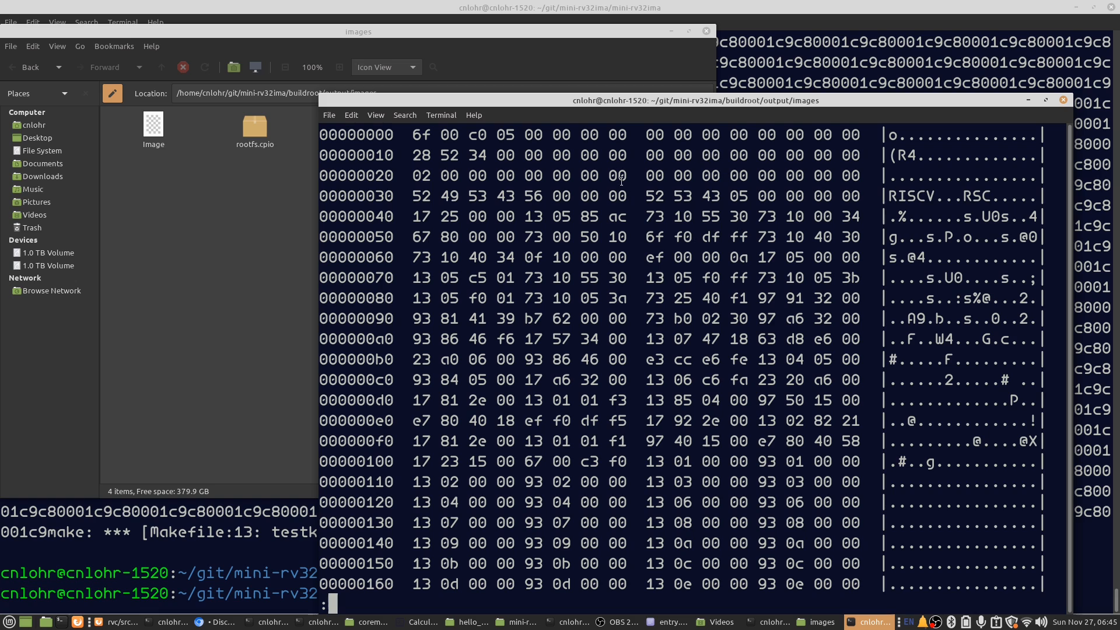
scroll(down, 3)
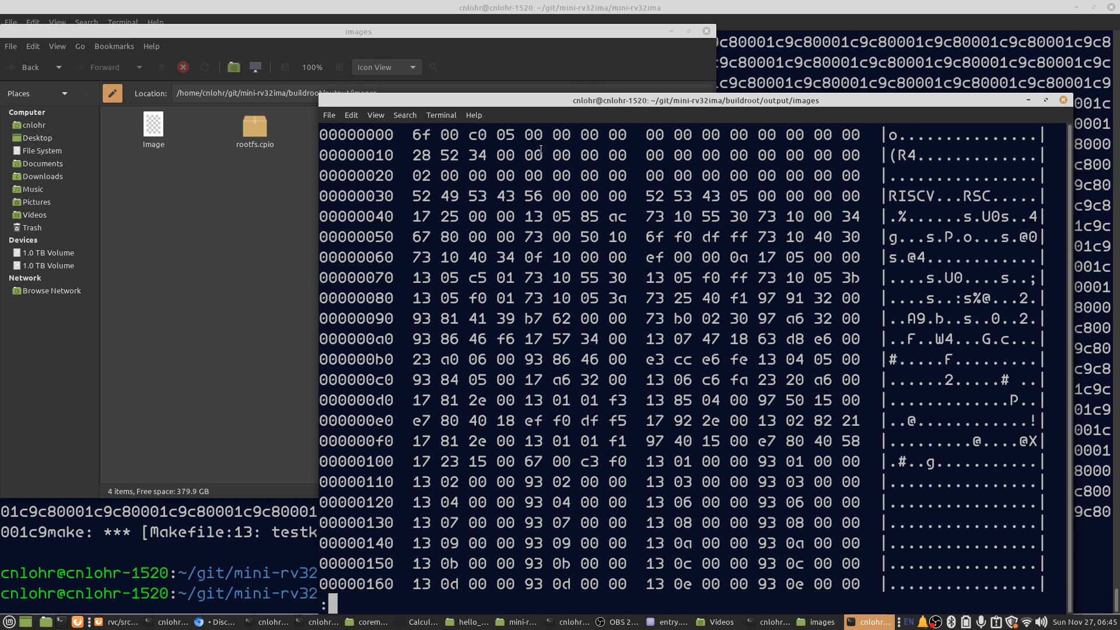
drag(415, 134, 500, 135)
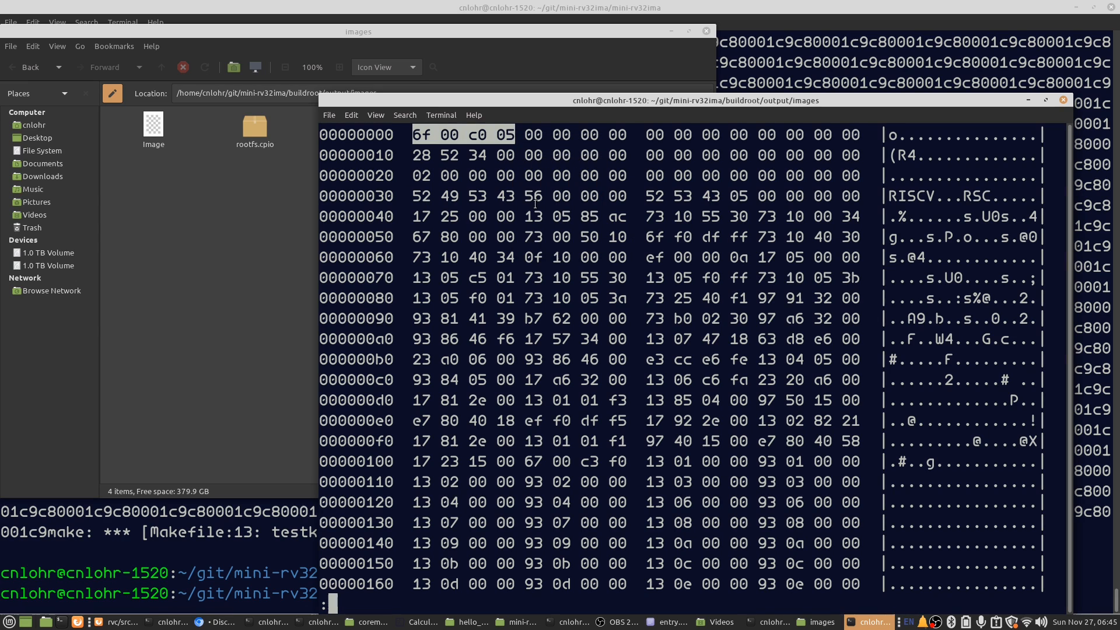
mouse_move(117, 621)
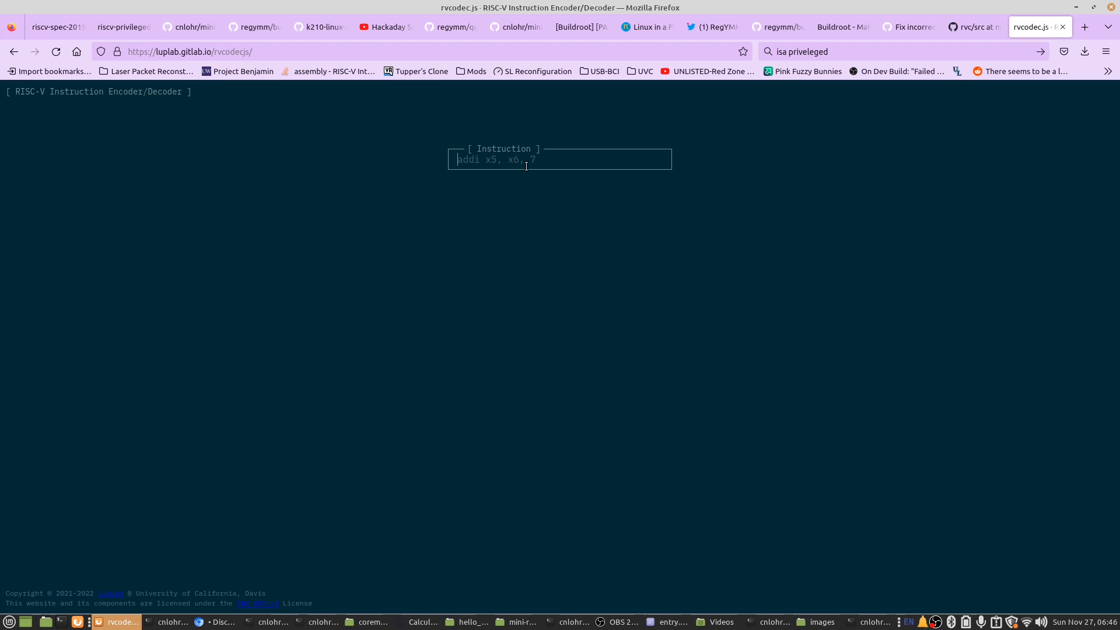
- Decode 0x05c0006f in rvcodec.js, revealing jal x0, 92
text(6f 00 c0)
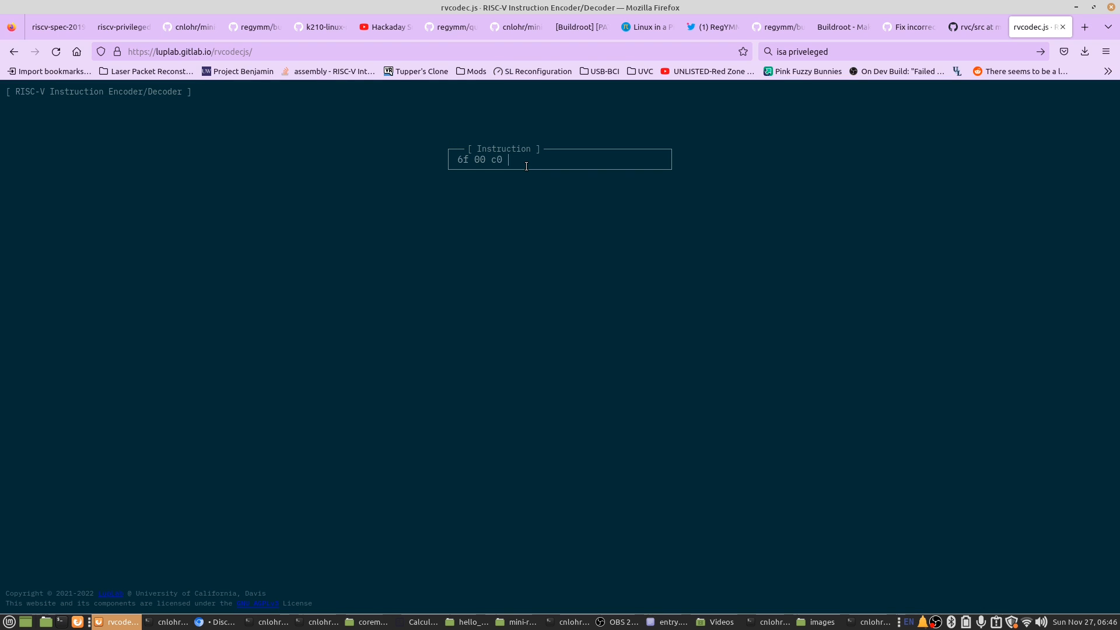
text(05)
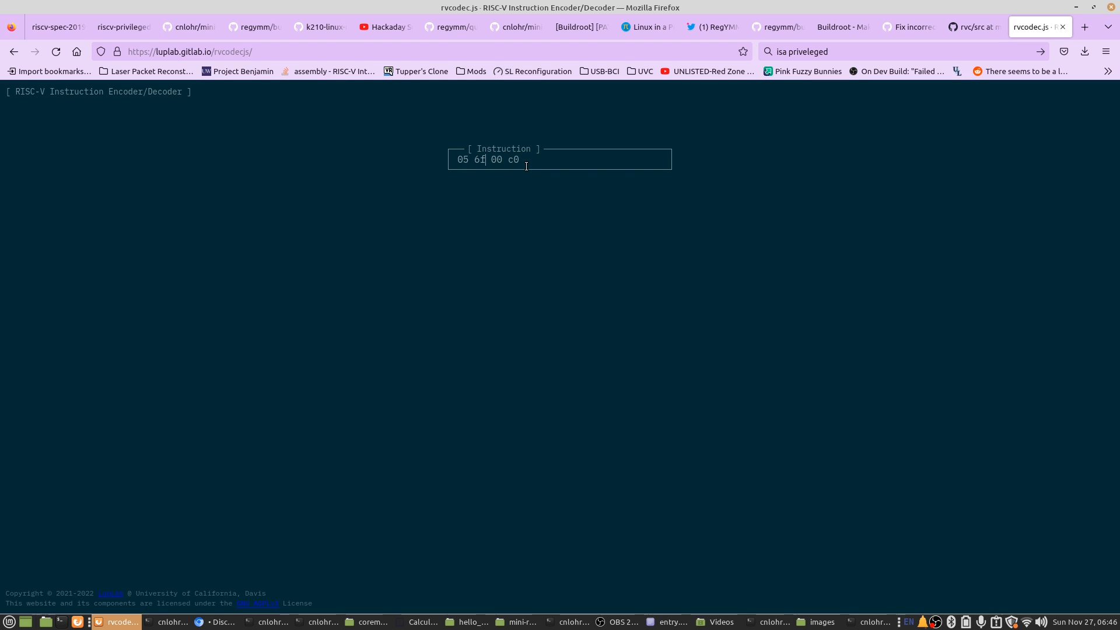
key(BackSpace)
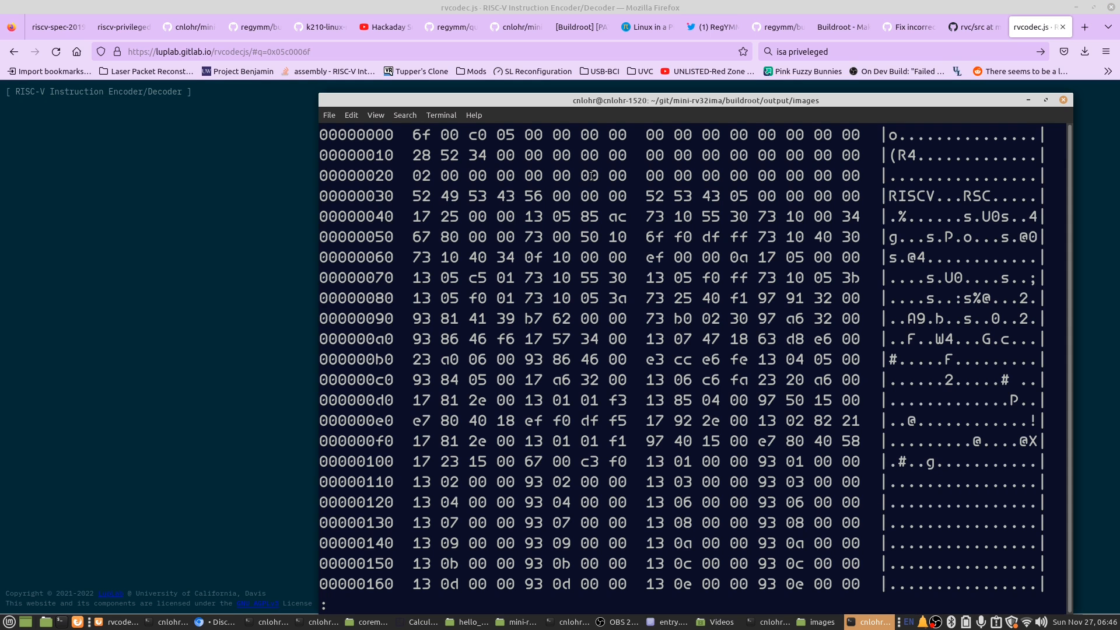
- Mark bytes 73 10 40 30 in the dump and enter 0x30401073 in the decoder
drag(408, 134, 514, 134)
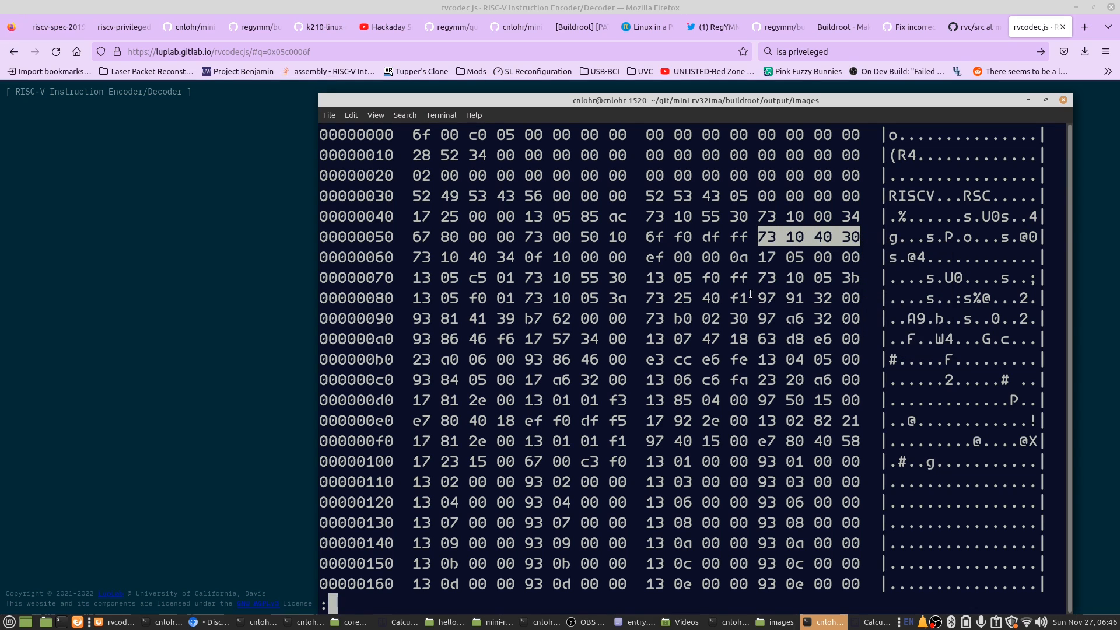
click(115, 622)
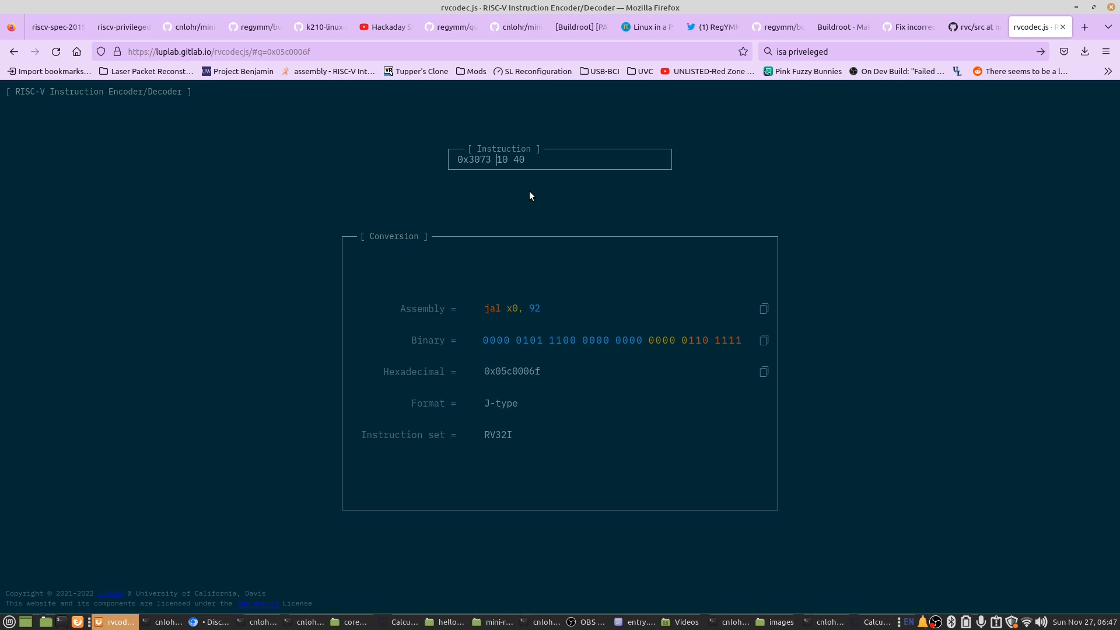
text(0x30401073)
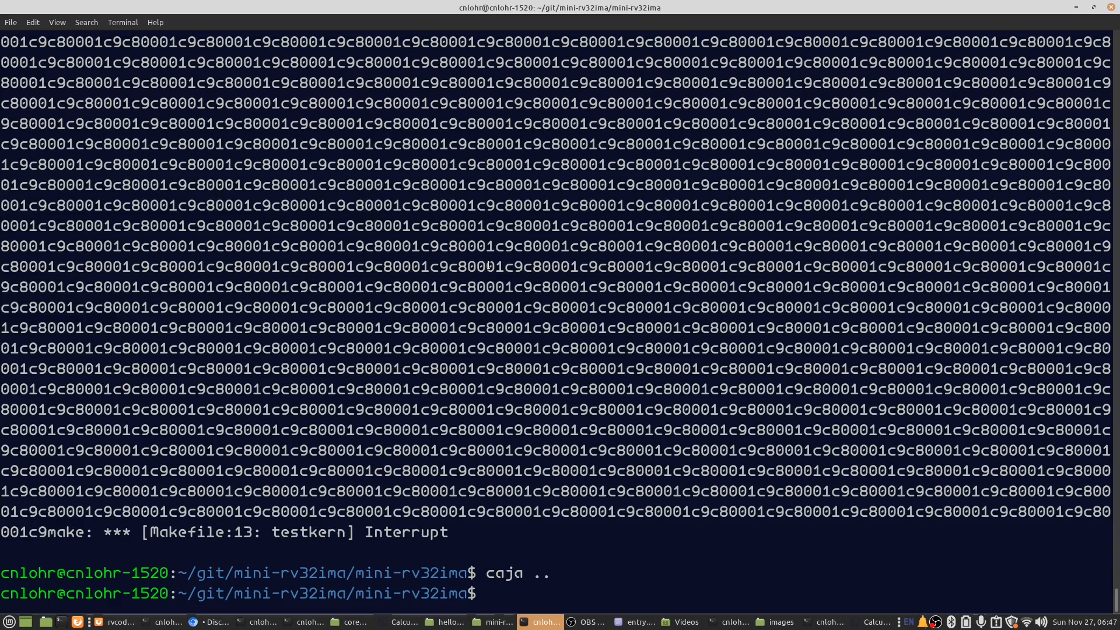
- Rebuild with make and run mini-rv32ima on the kernel Image, tracing from PC 80000000
text(caja ..)
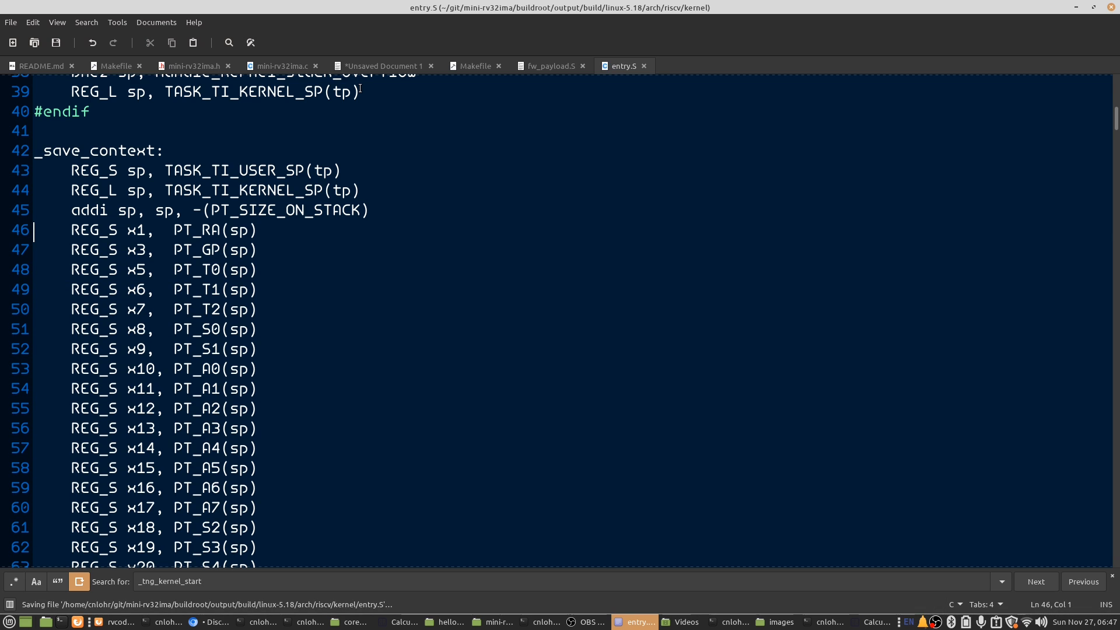
click(830, 622)
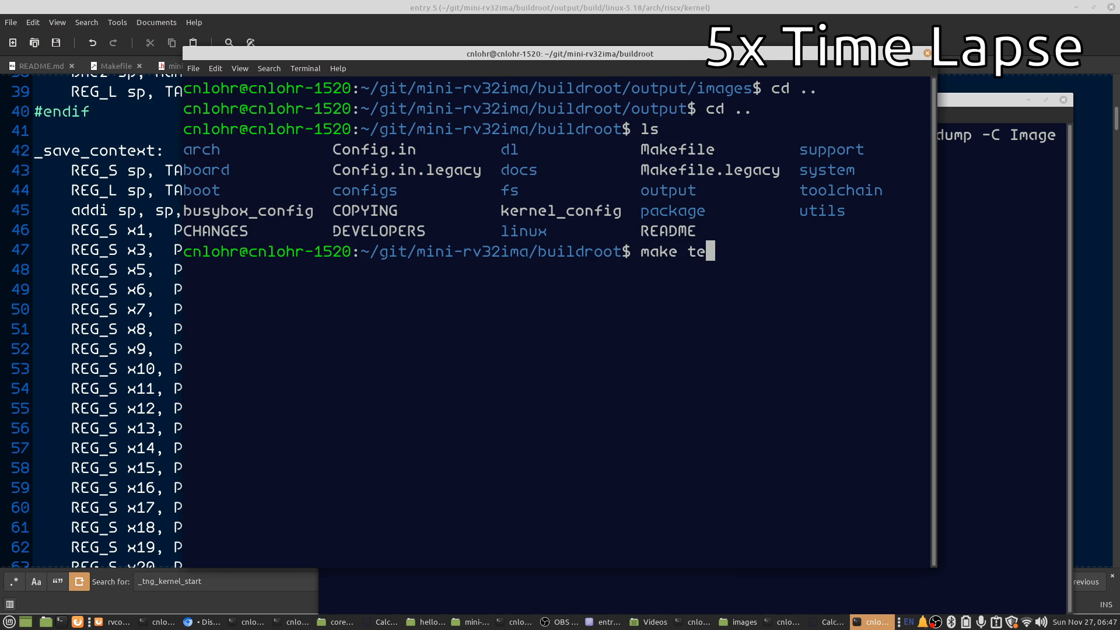
text(make toolch)
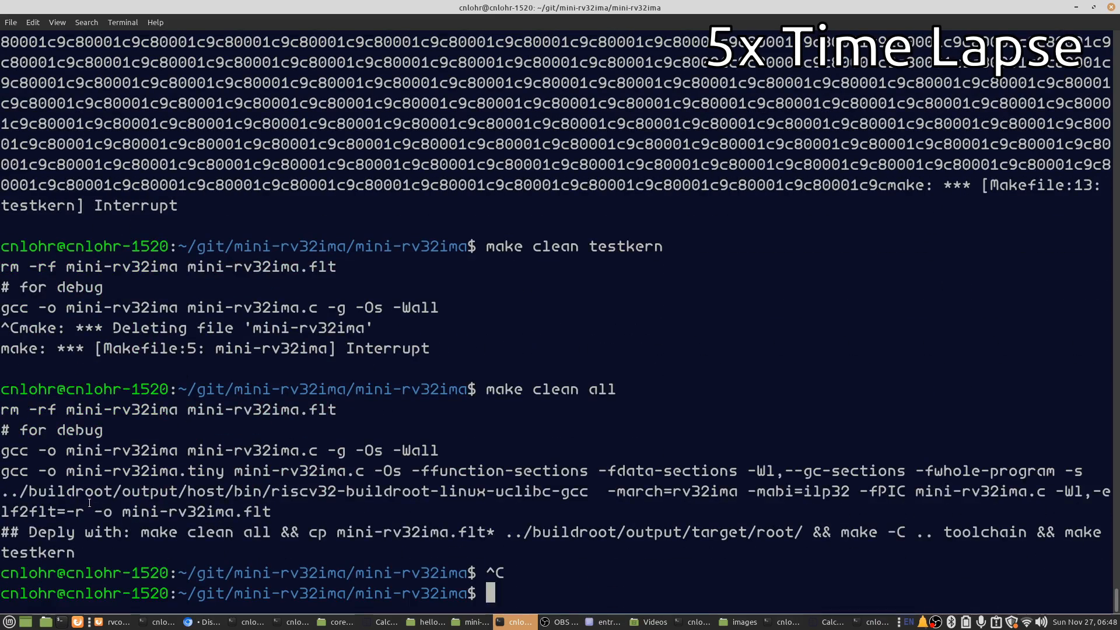
text(make)
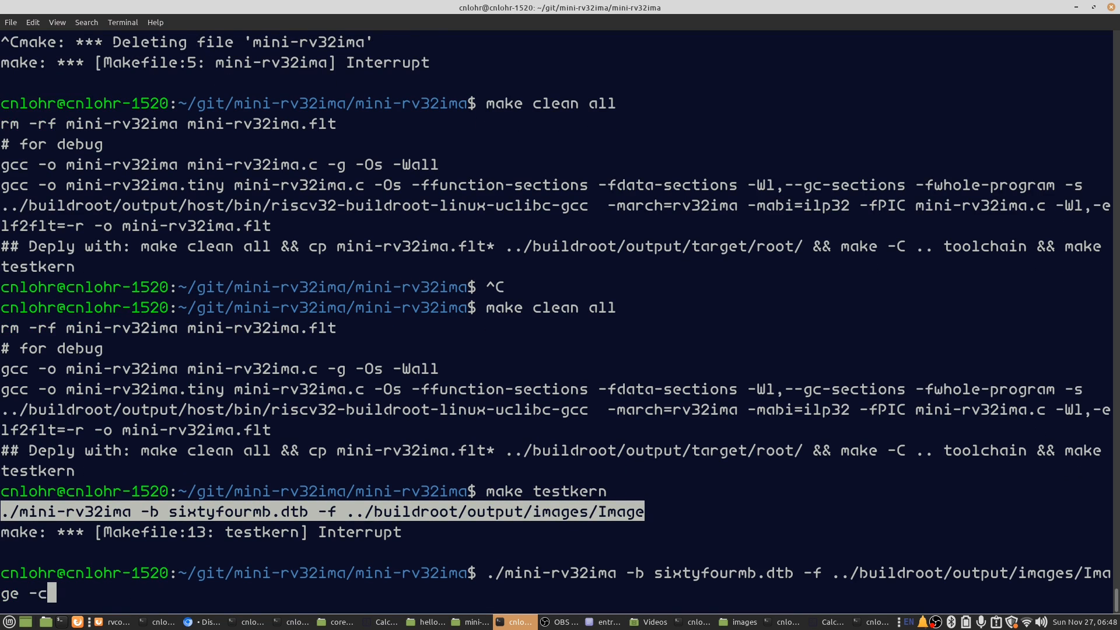
key(Return)
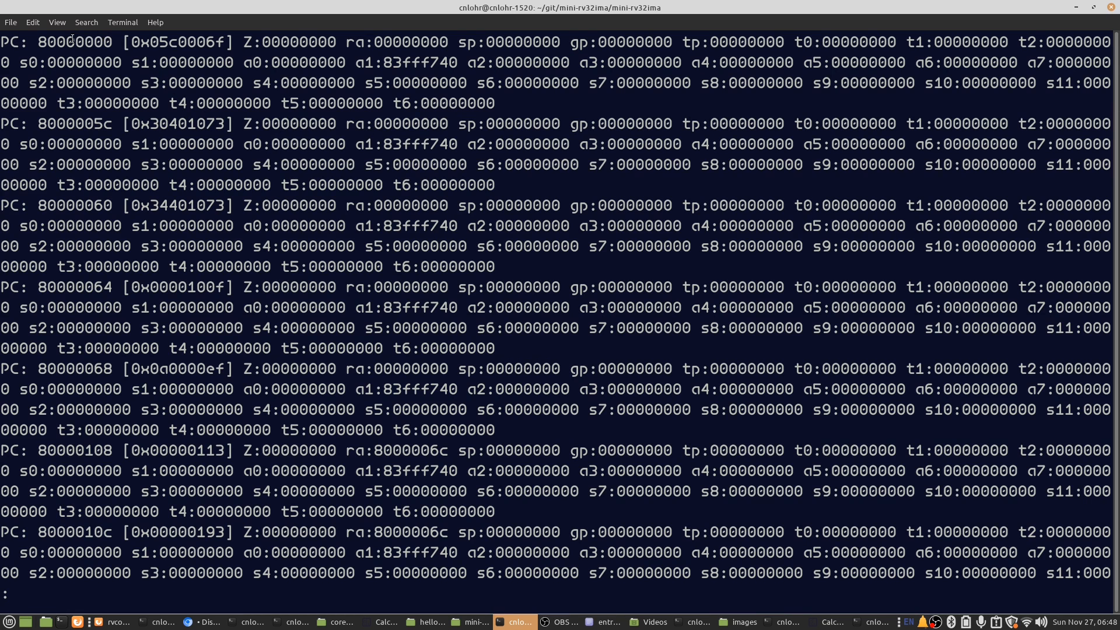
double_click(75, 123)
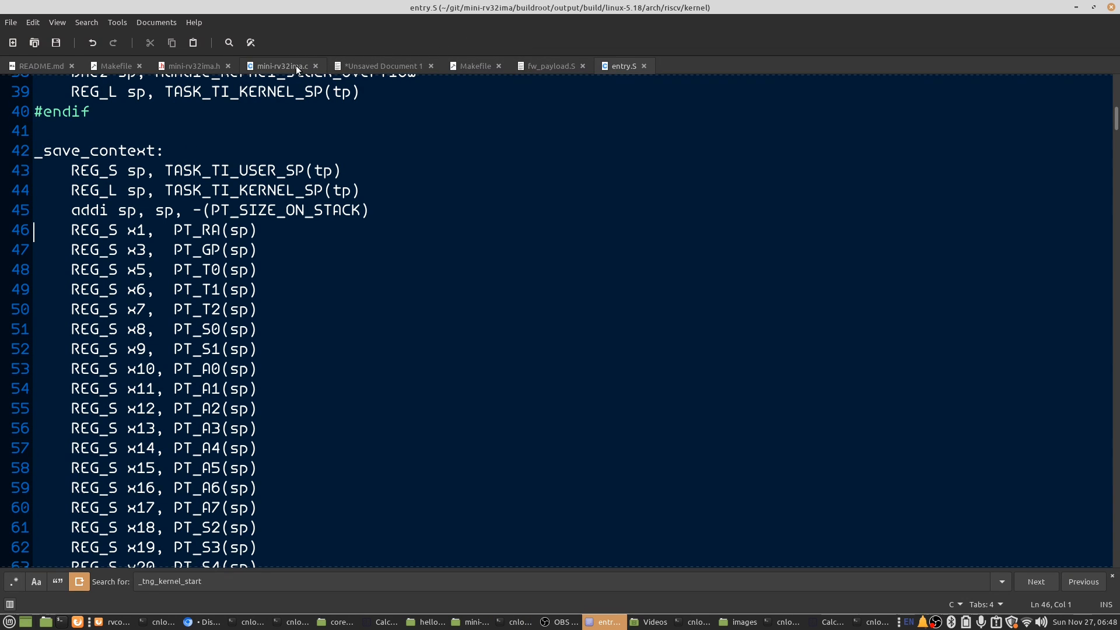
- Highlight the timer interrupt firing and set/clear branches in mini-rv32ima.c on GitHub
click(193, 66)
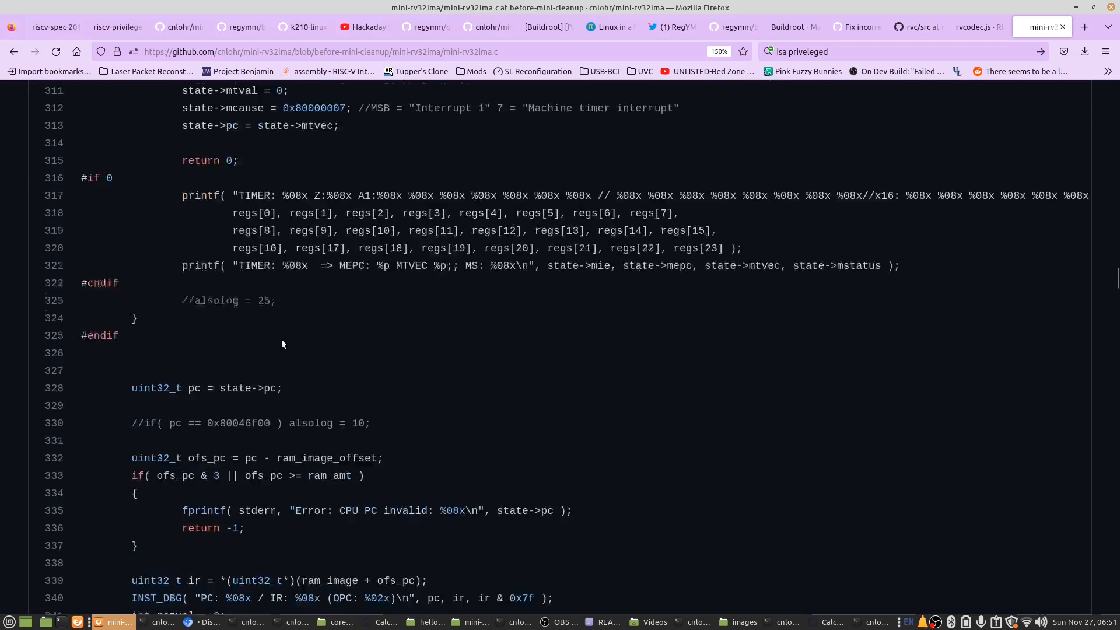
scroll(up, 3)
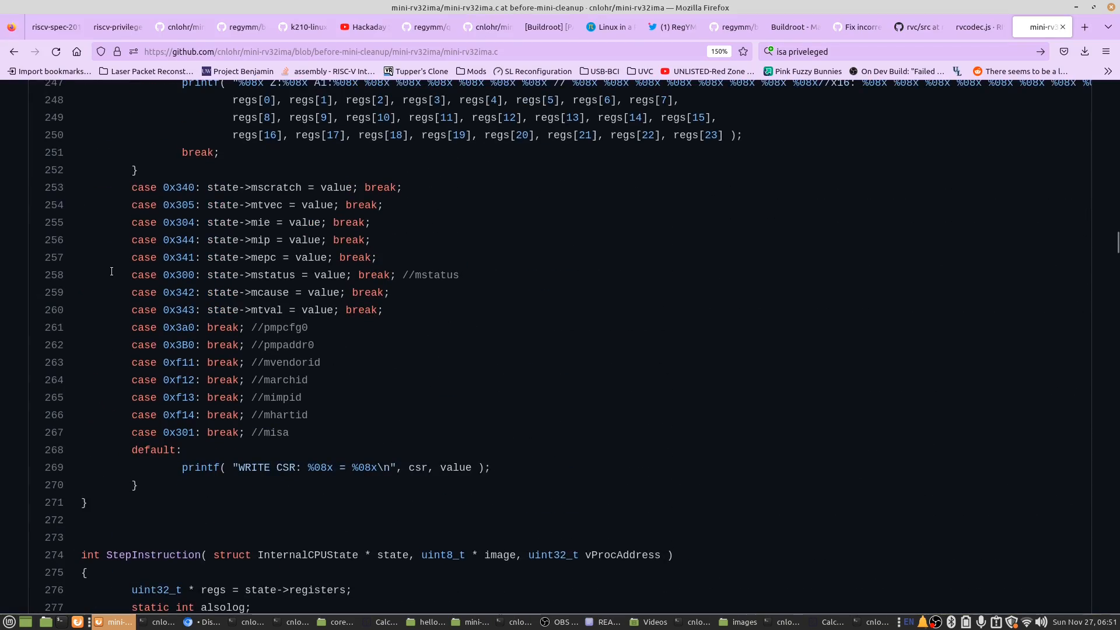
scroll(down, 3)
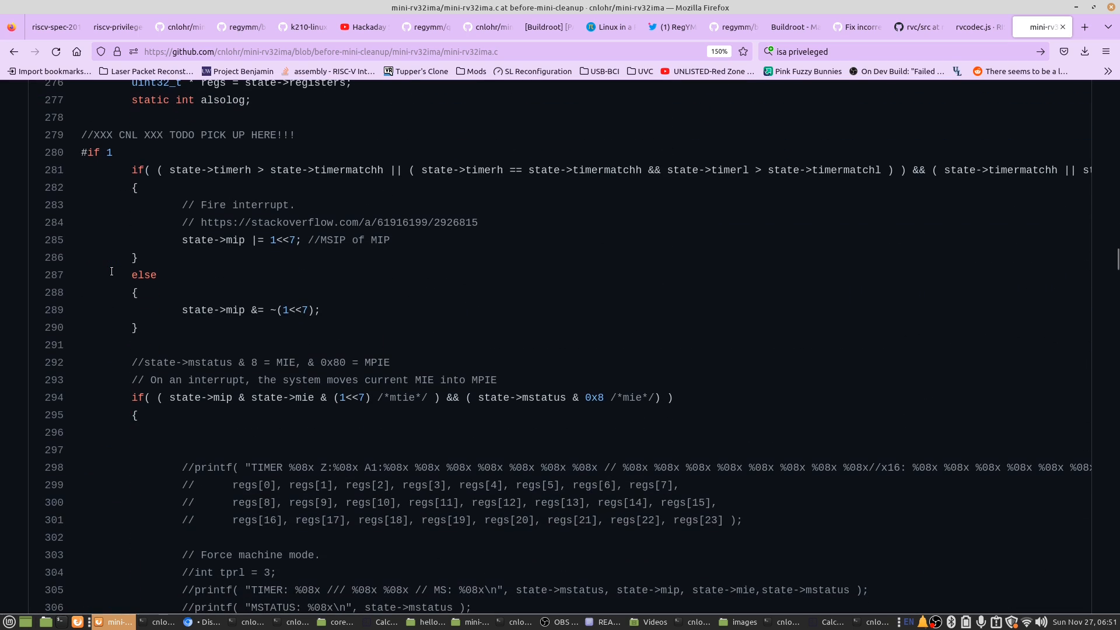
drag(131, 170, 136, 326)
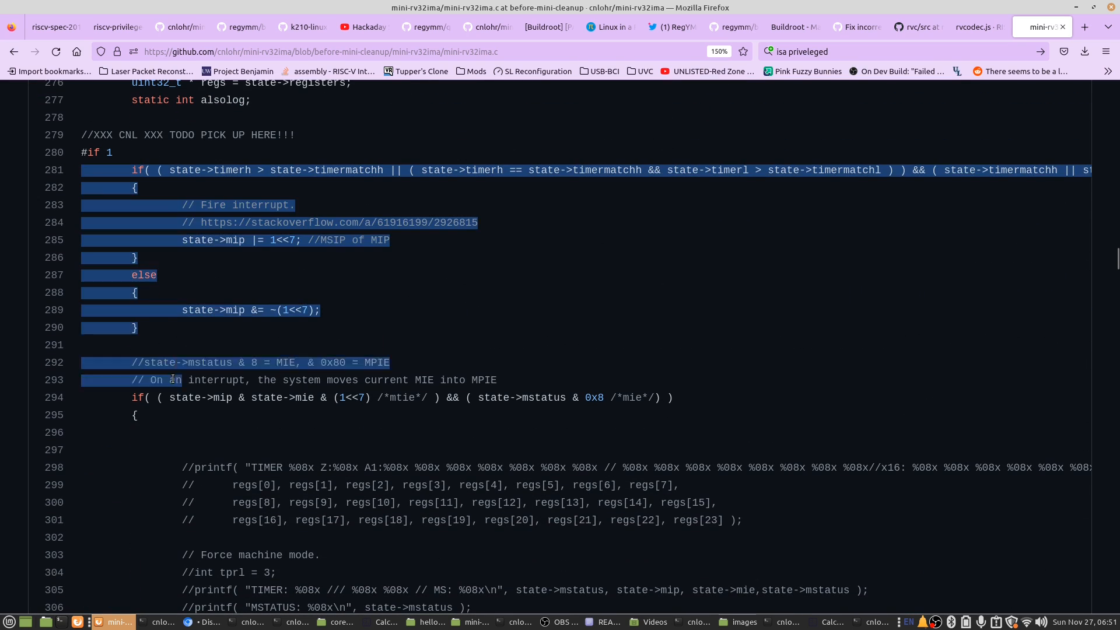
click(87, 172)
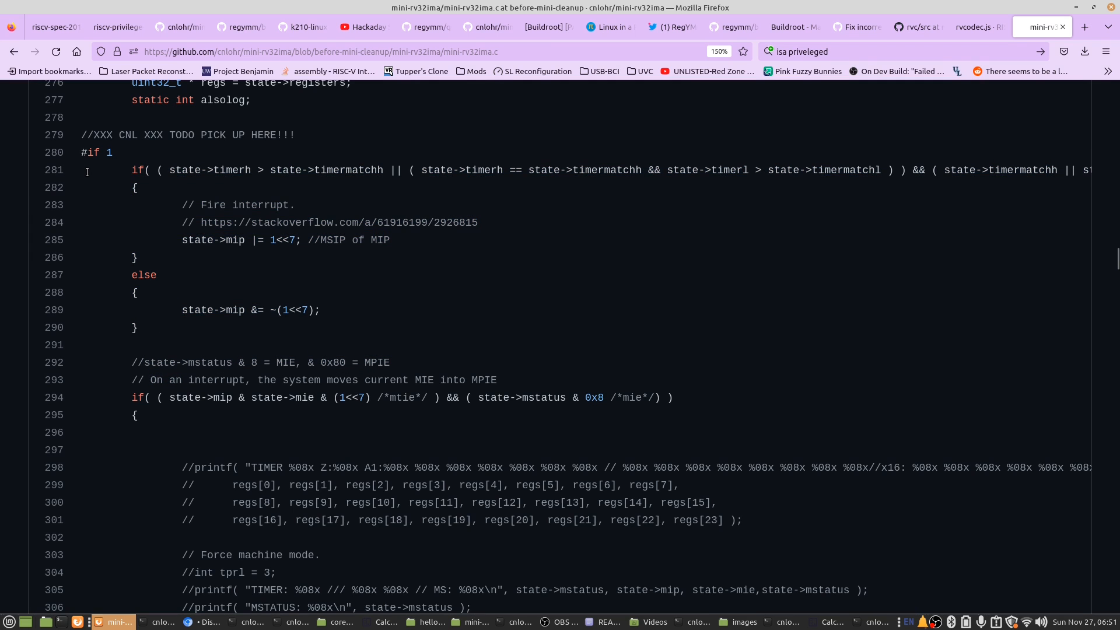
scroll(down, 3)
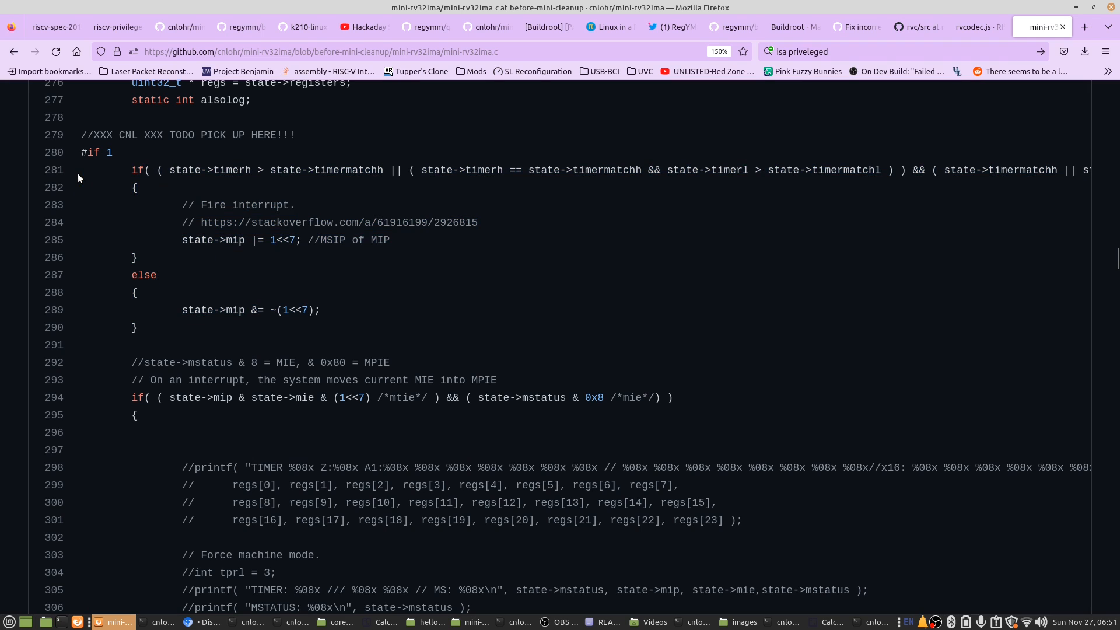
drag(142, 274, 138, 327)
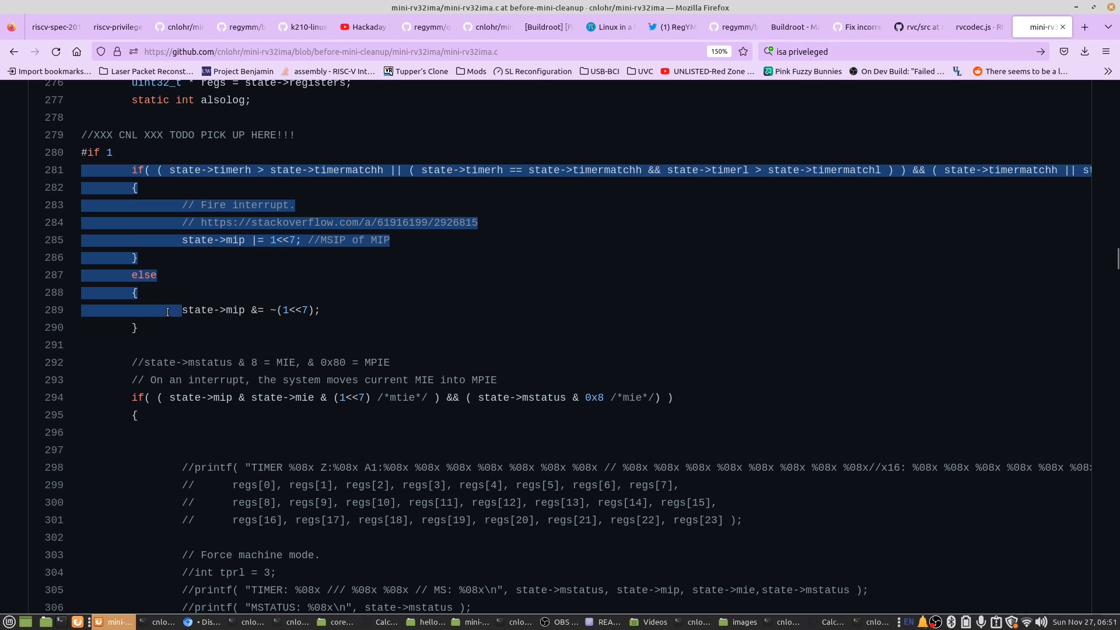
click(85, 171)
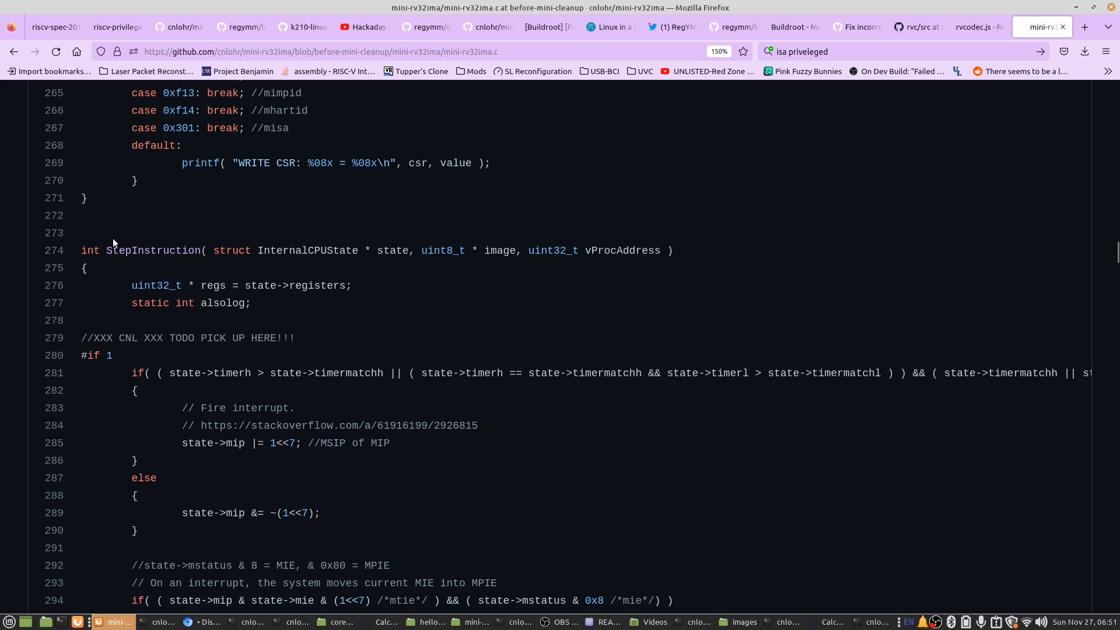
- Scroll on through StepInstruction down to the JAL/JALR decoding cases
scroll(down, 3)
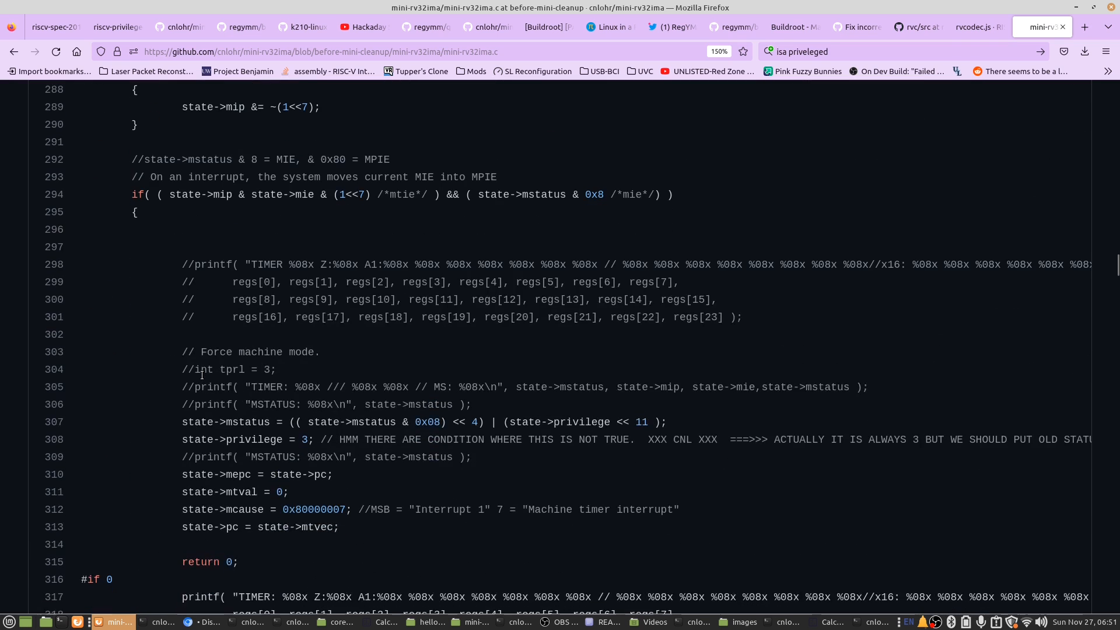
scroll(down, 3)
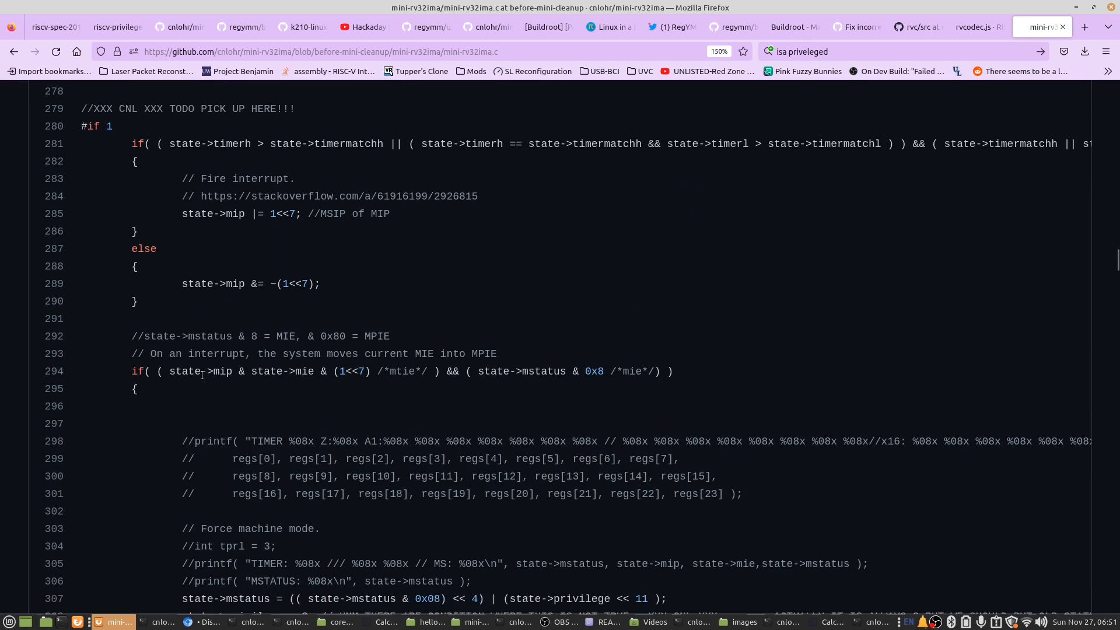
scroll(down, 3)
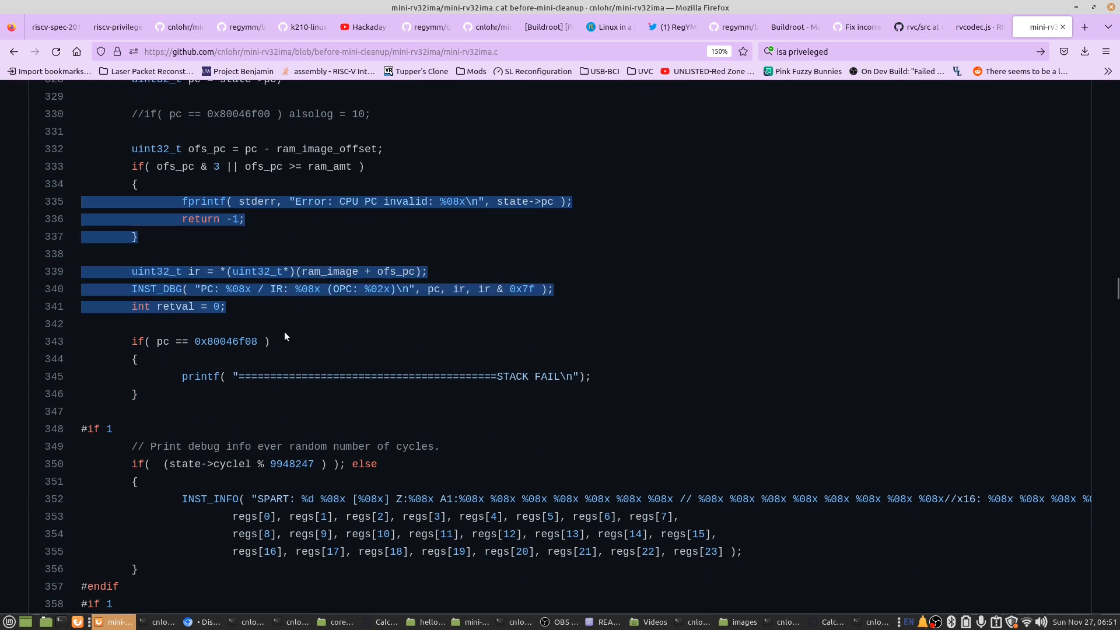
scroll(down, 3)
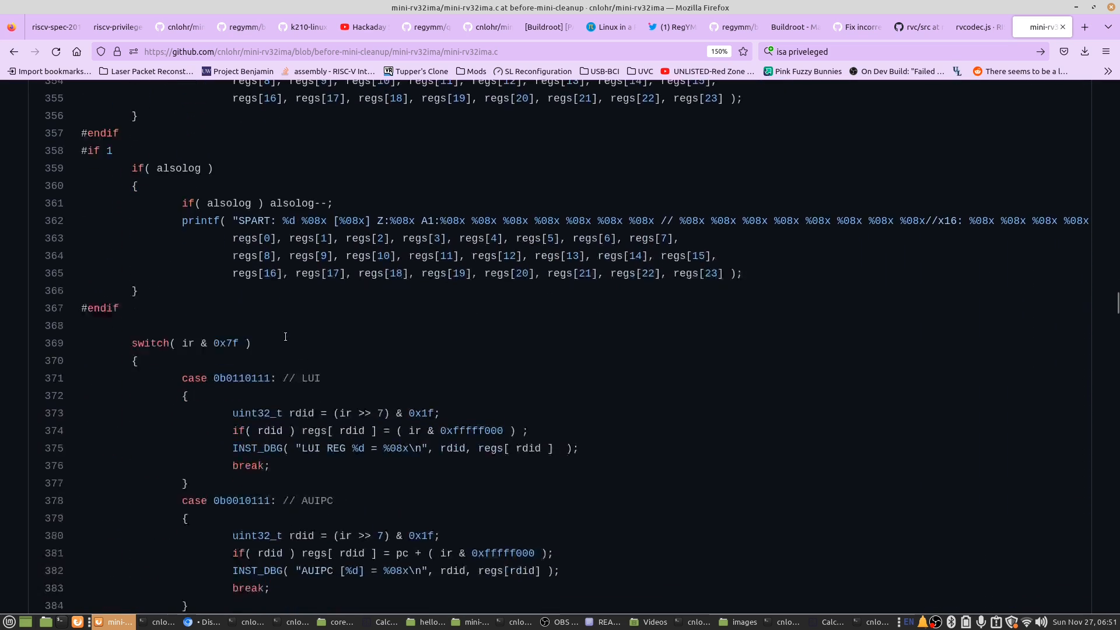
scroll(down, 3)
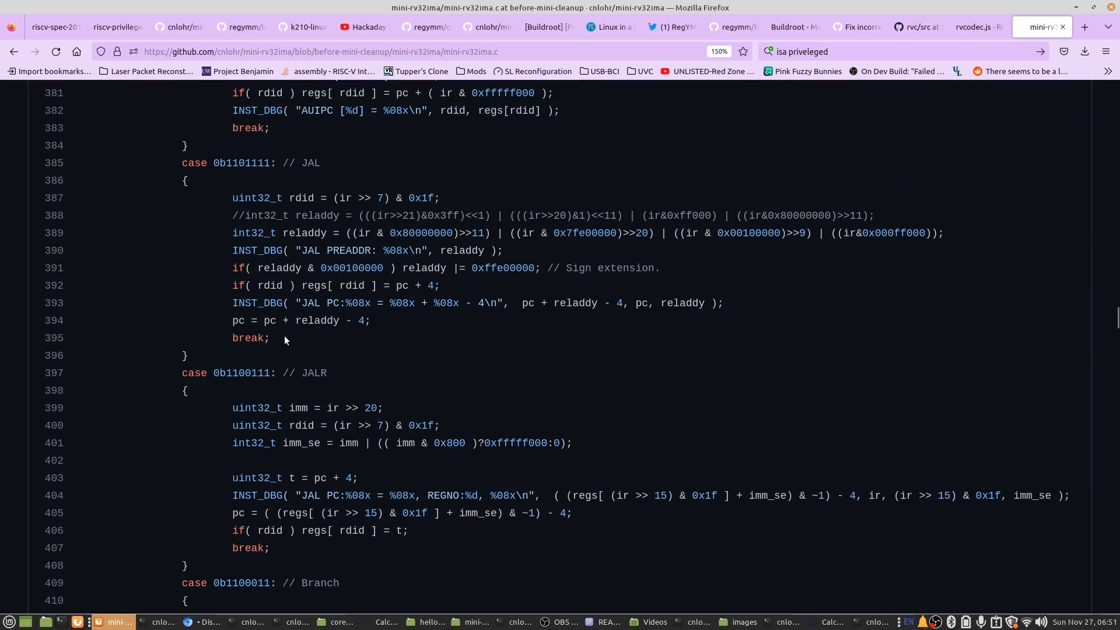
mouse_move(297, 197)
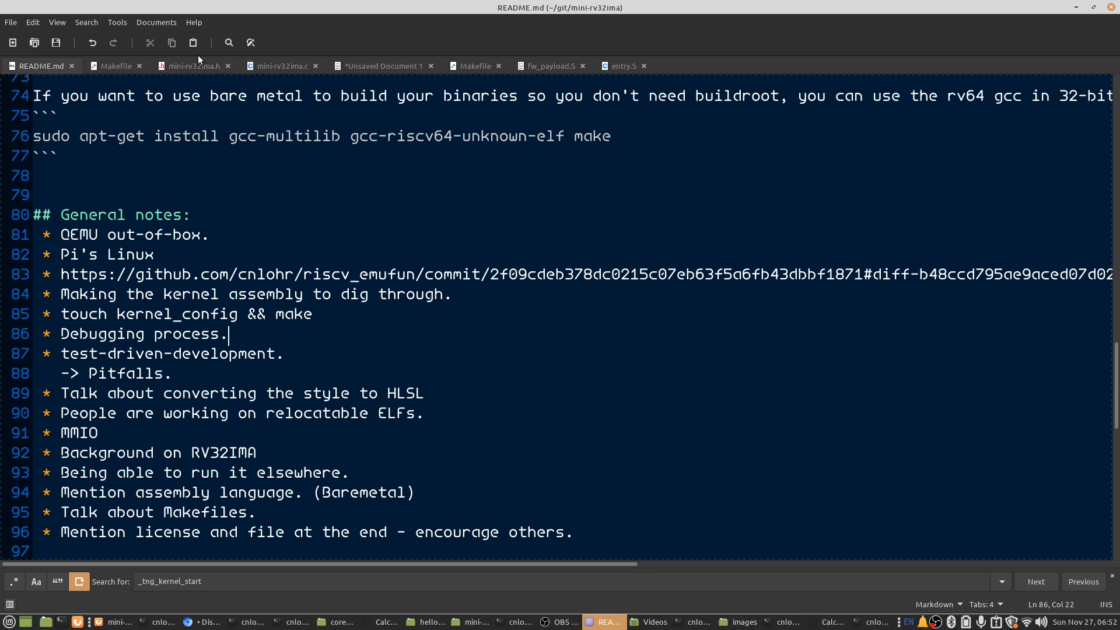
- Scroll through mini-rv32ima.h's math, CSR, RV32A atomic and trap code, then bring the terminal forward
click(194, 65)
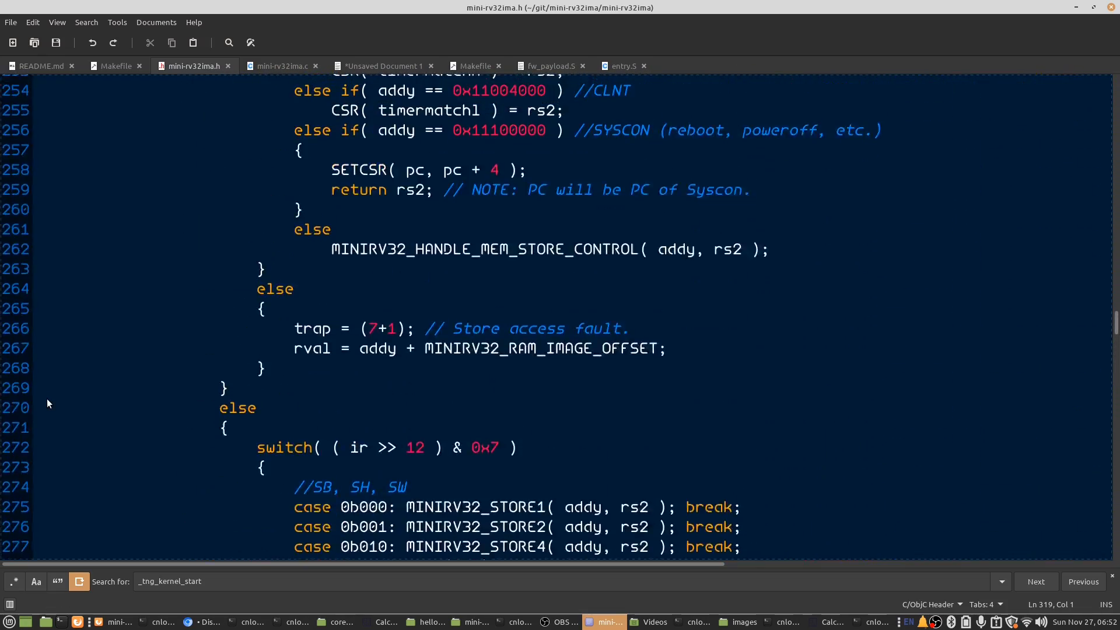
scroll(down, 3)
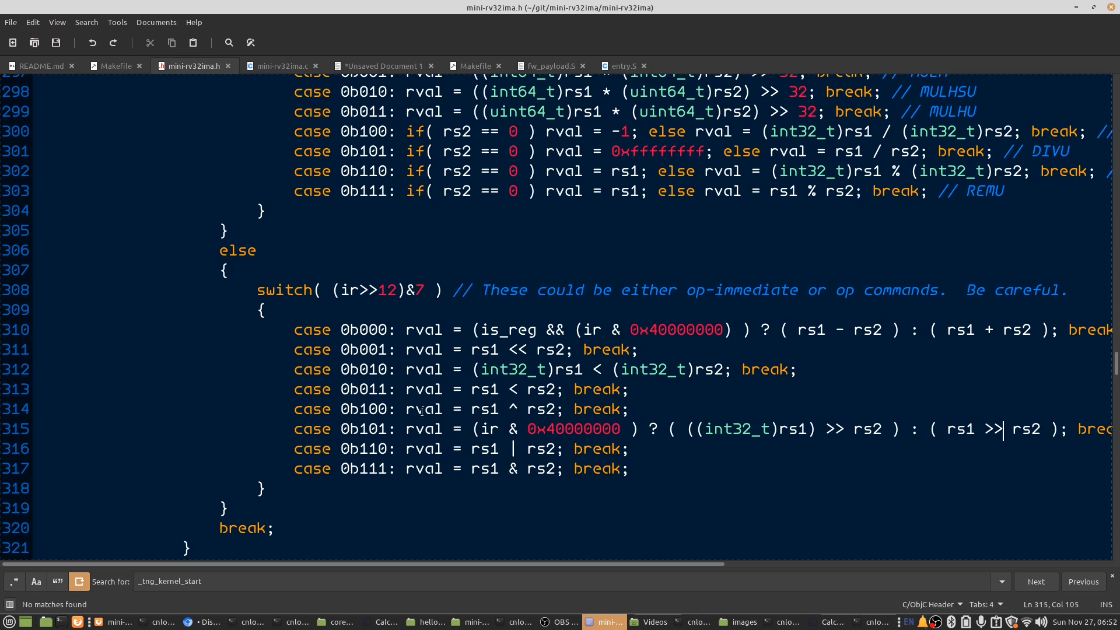
mouse_move(47, 311)
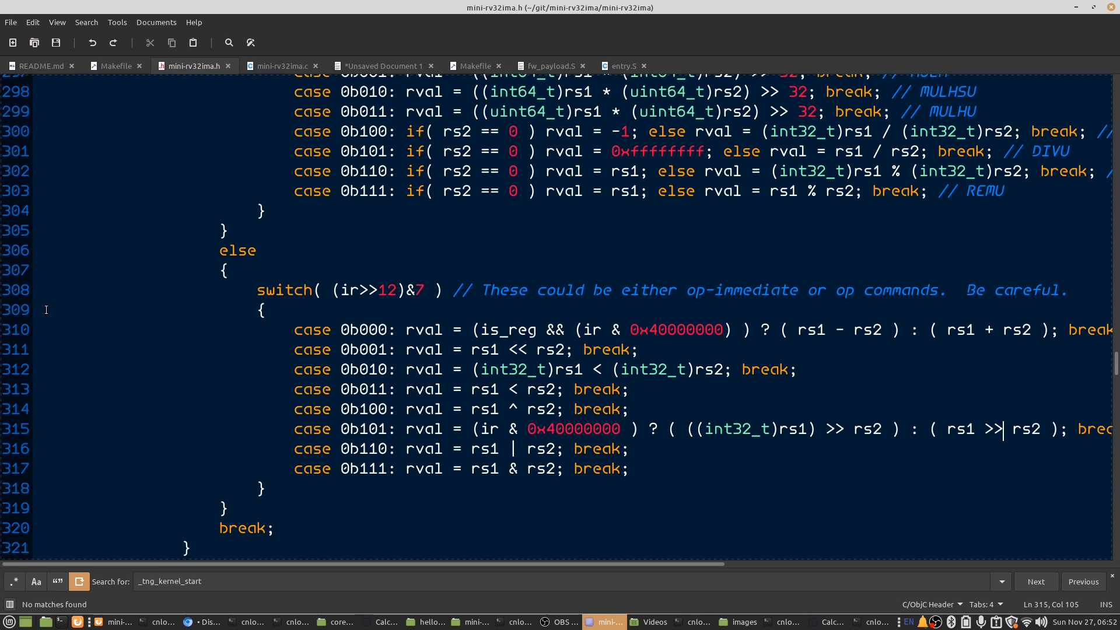
scroll(down, 3)
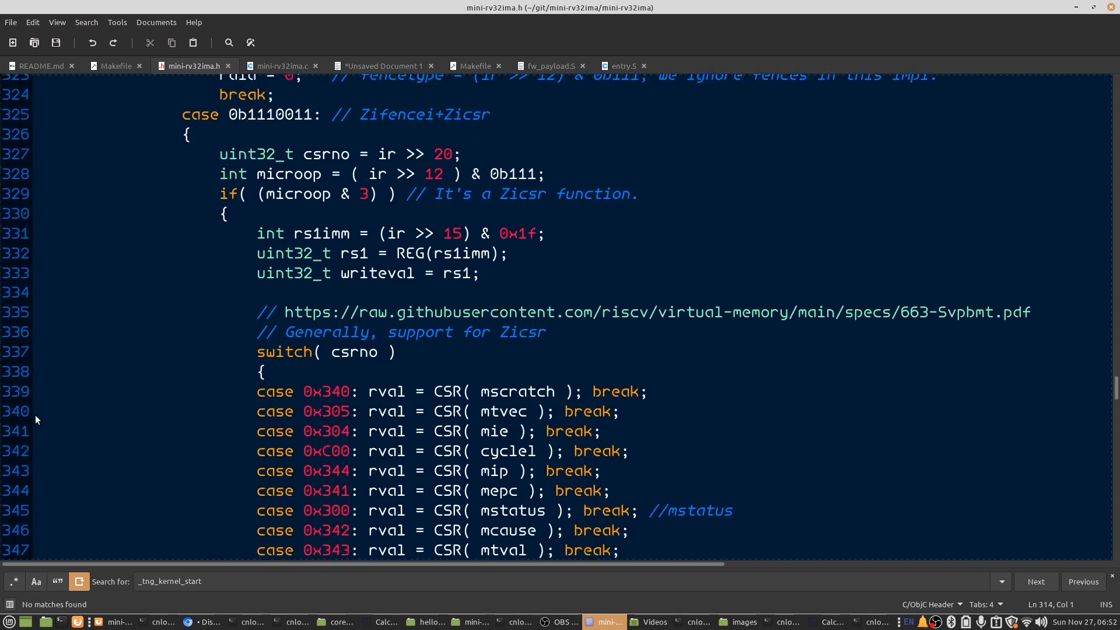
scroll(down, 3)
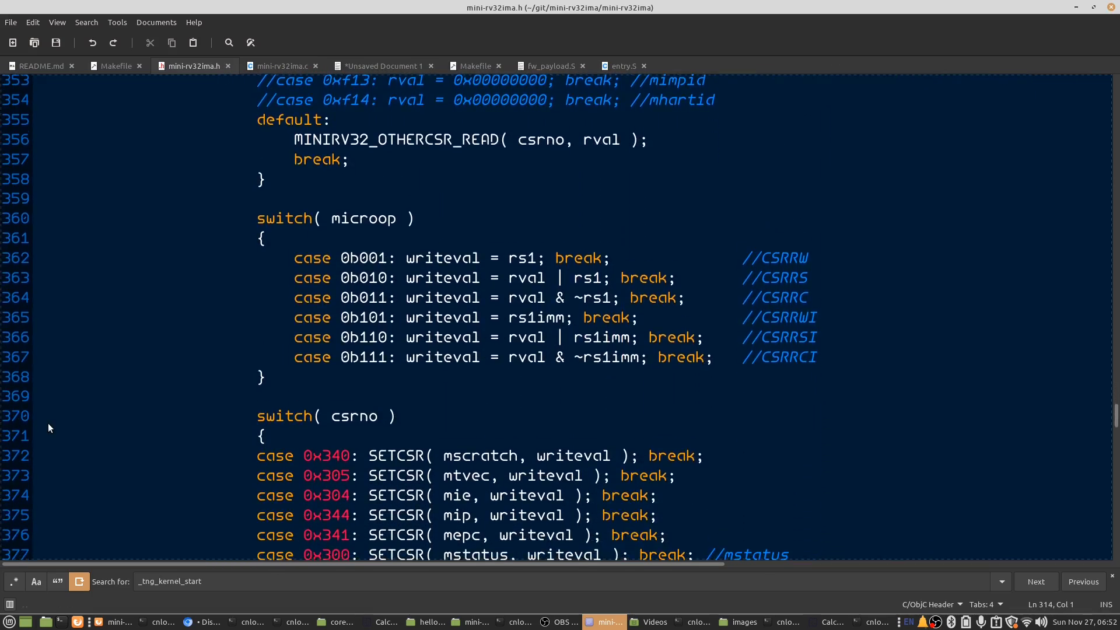
scroll(down, 3)
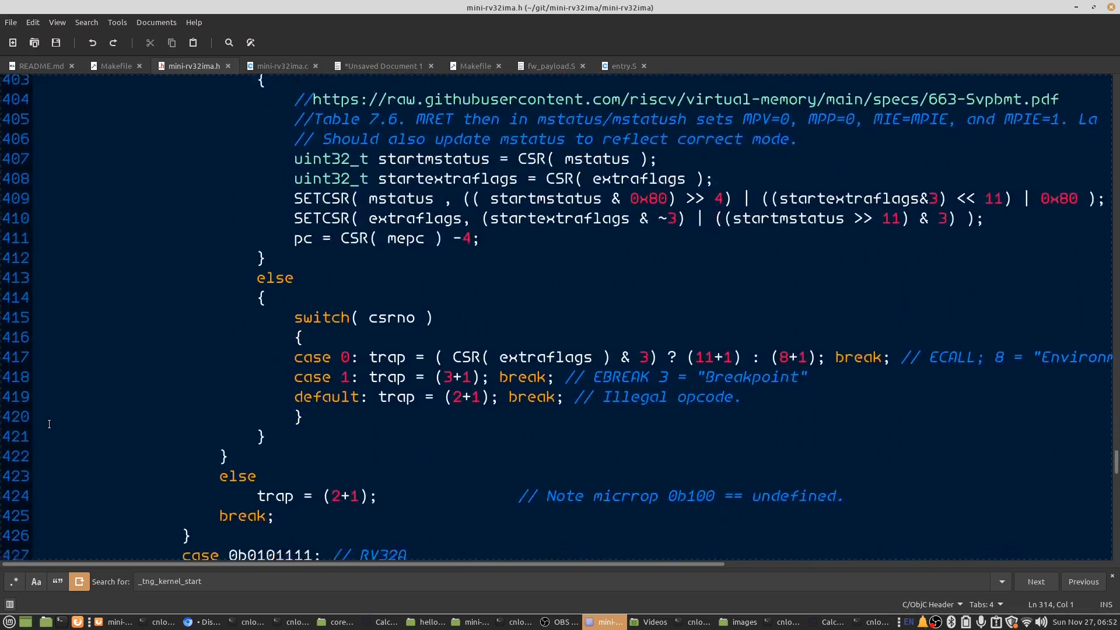
scroll(down, 3)
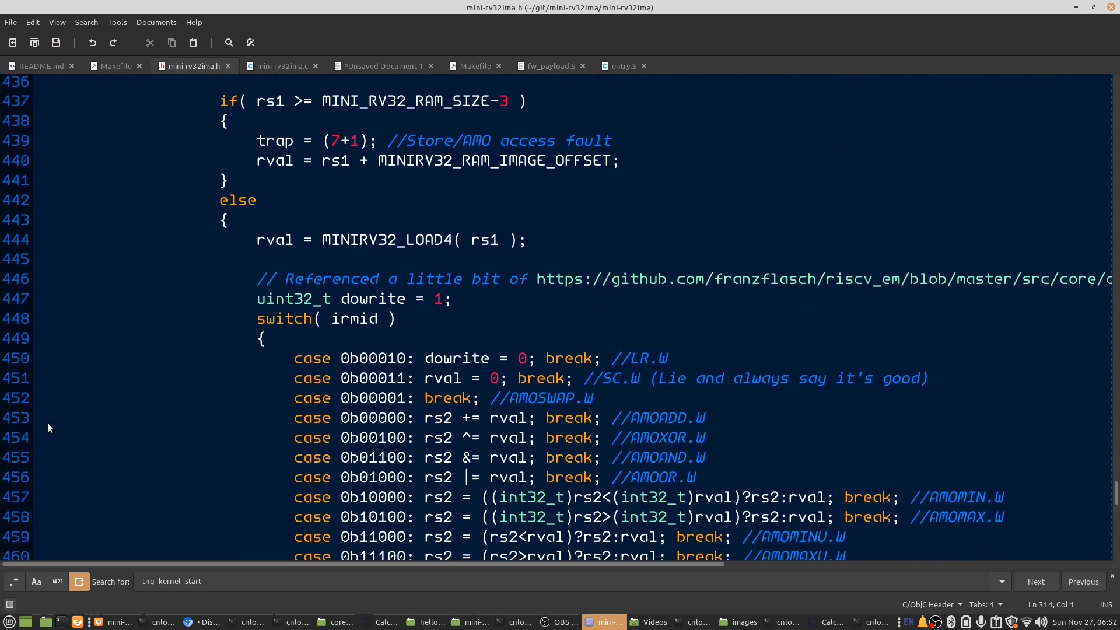
scroll(down, 3)
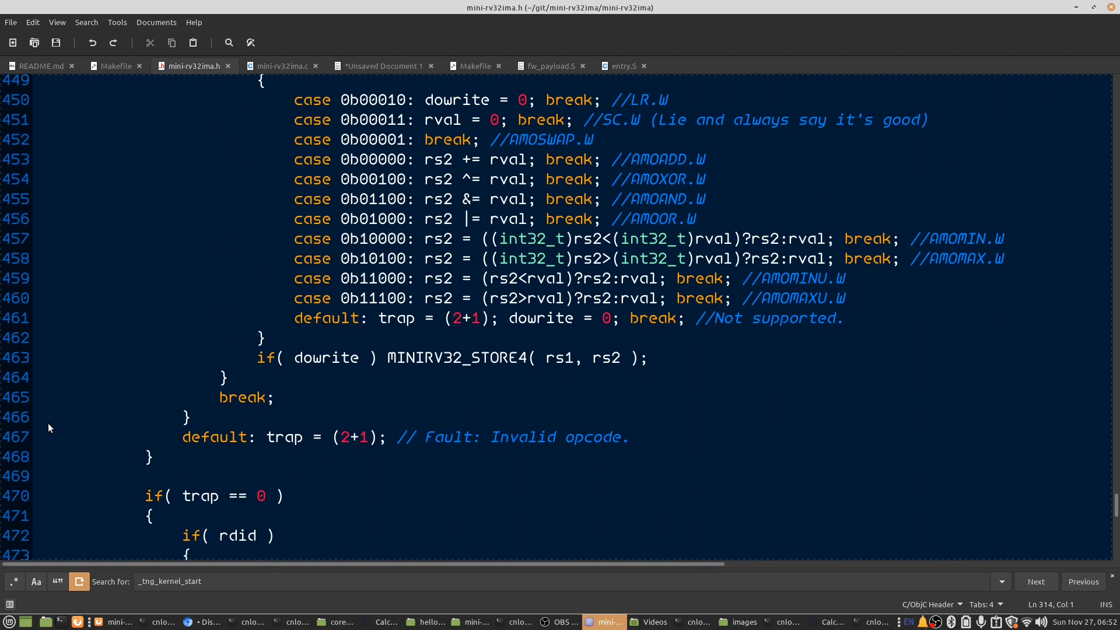
scroll(down, 3)
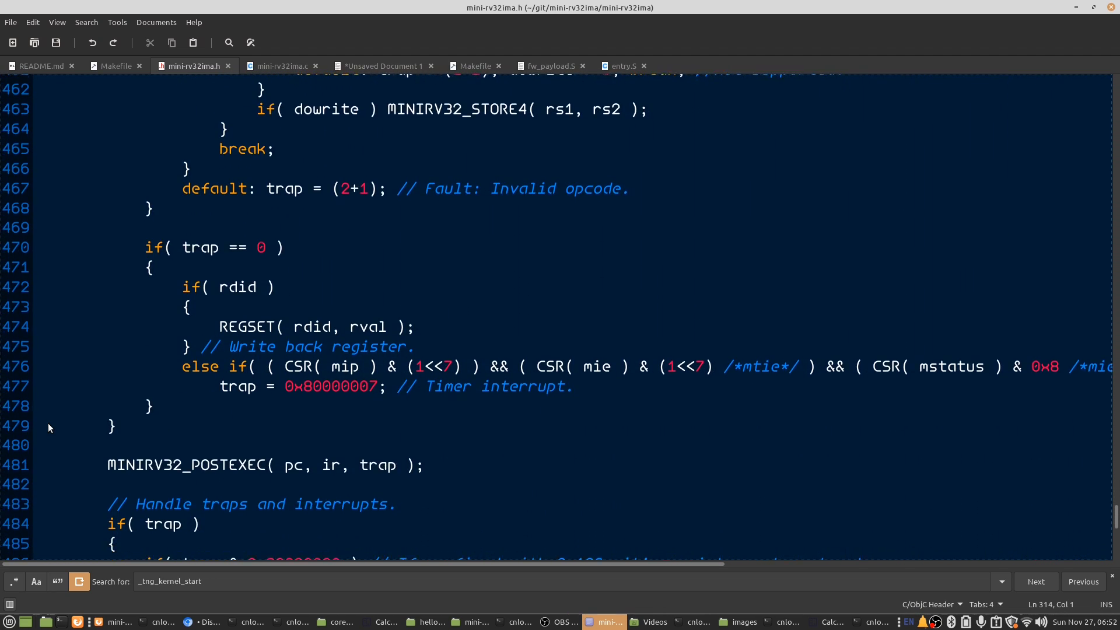
scroll(down, 3)
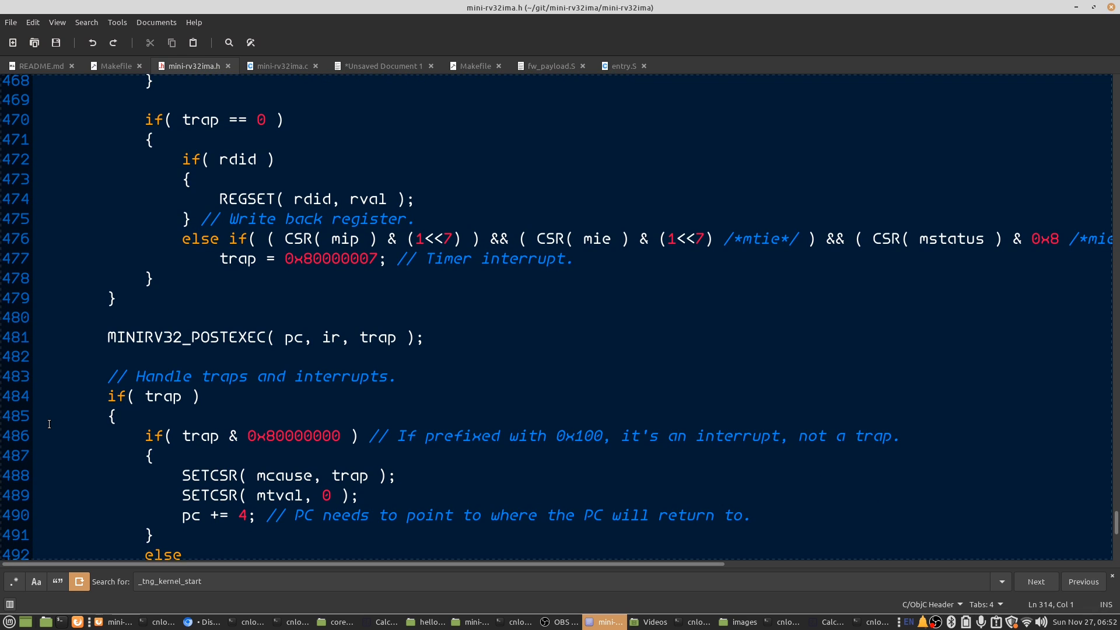
click(515, 621)
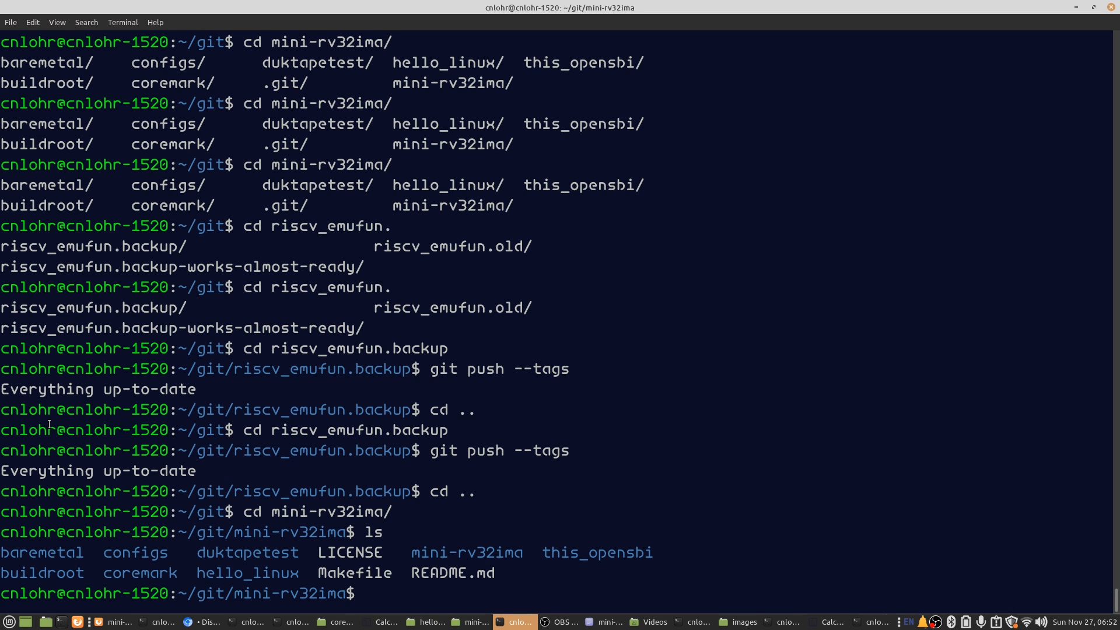
- Read the riscv-tests README down to the build steps and TVM / target environment tables
click(262, 622)
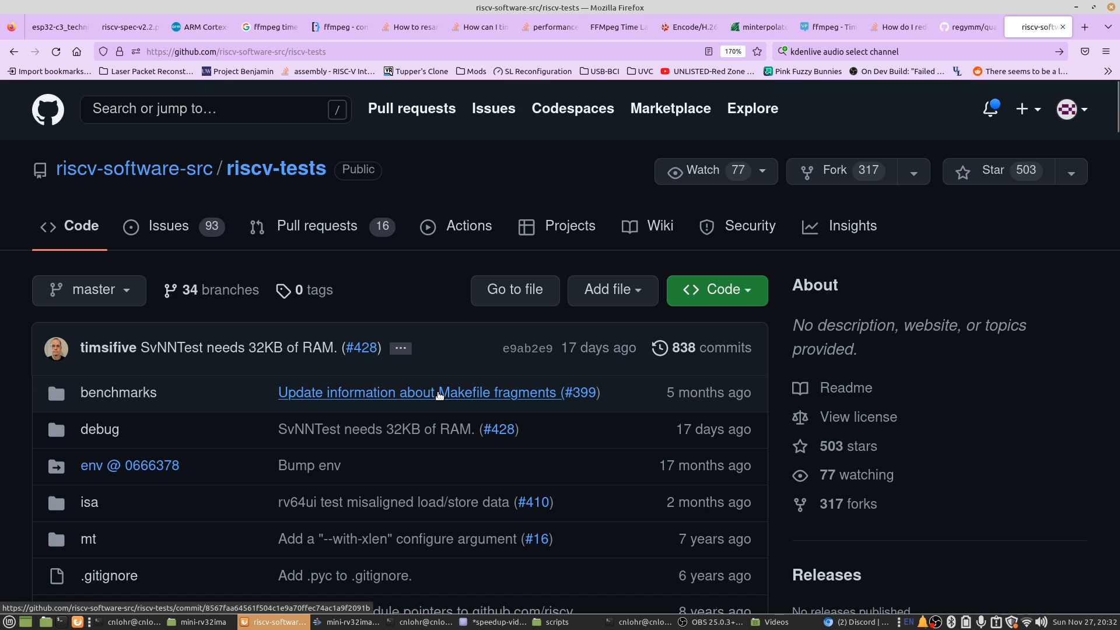
scroll(down, 3)
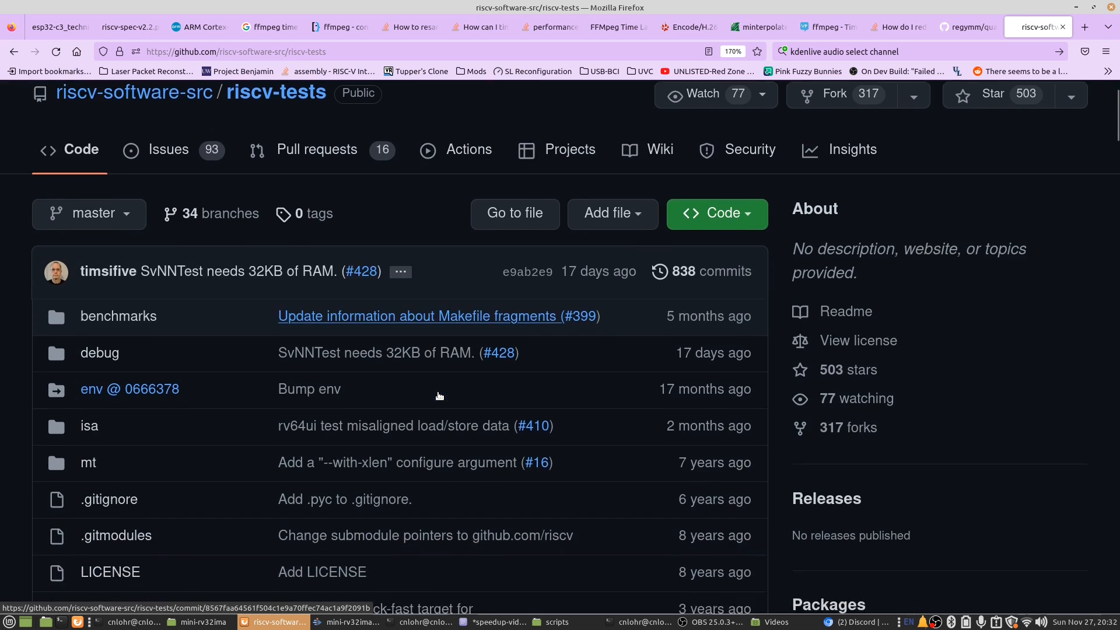
scroll(down, 3)
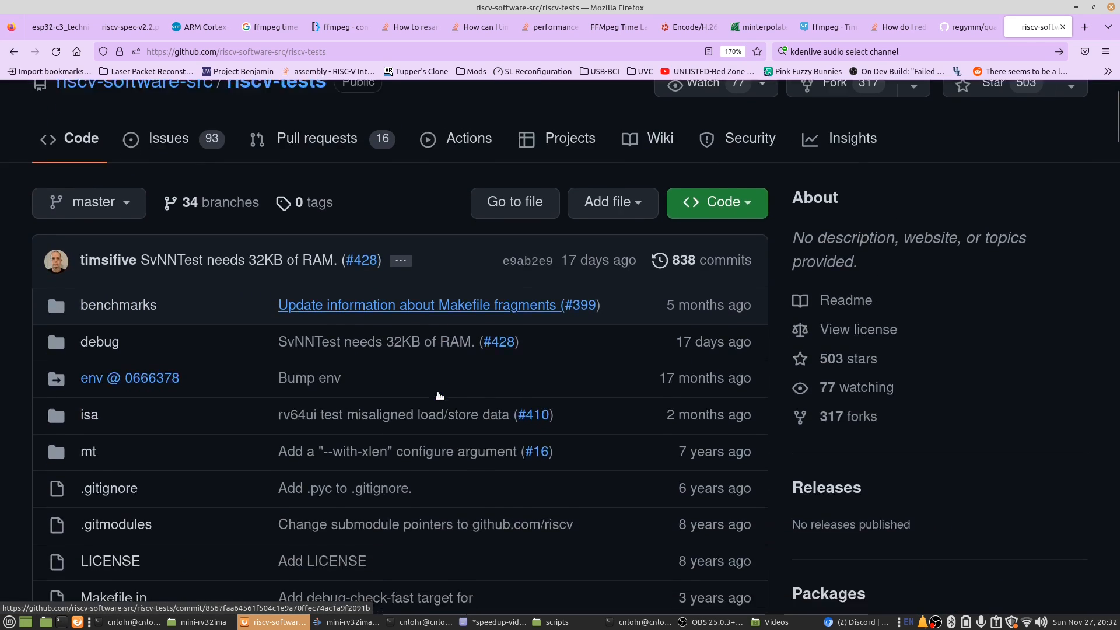
scroll(down, 3)
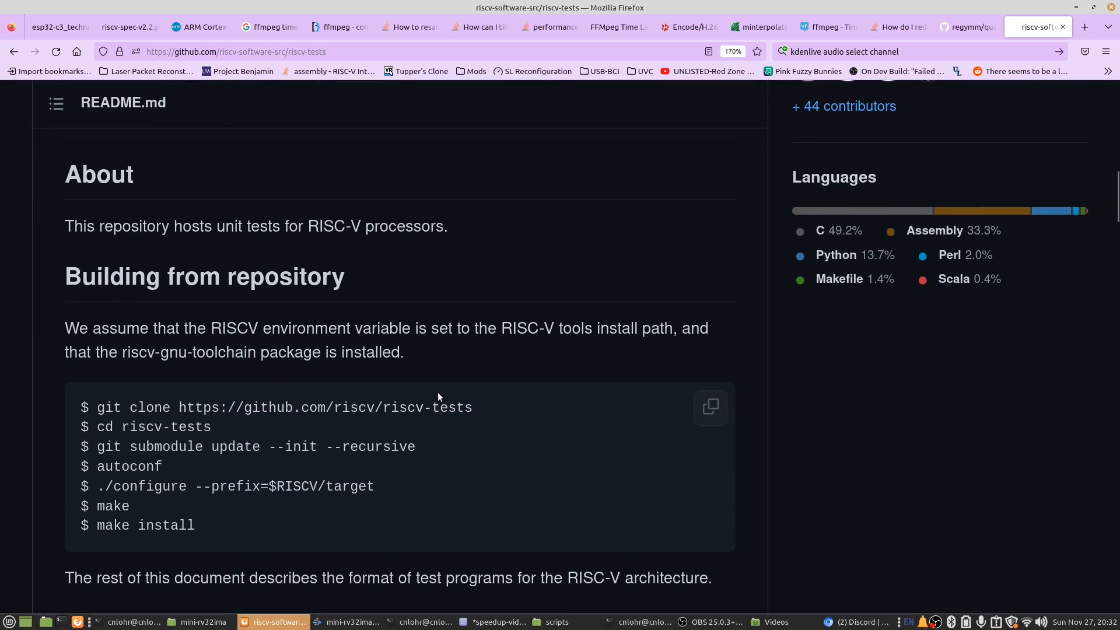
scroll(down, 3)
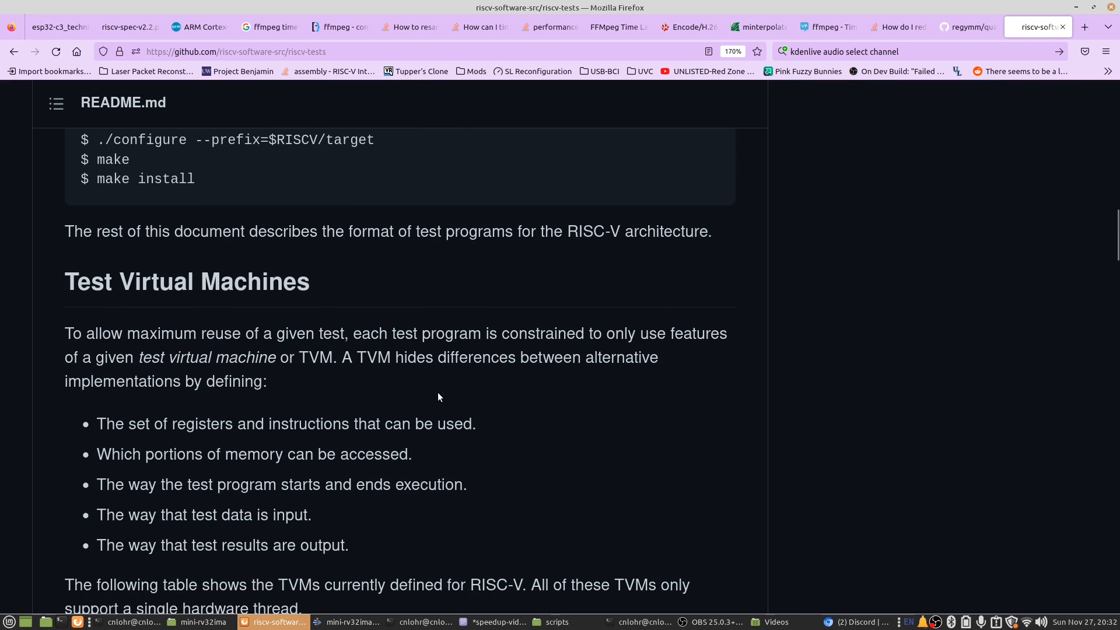
scroll(down, 3)
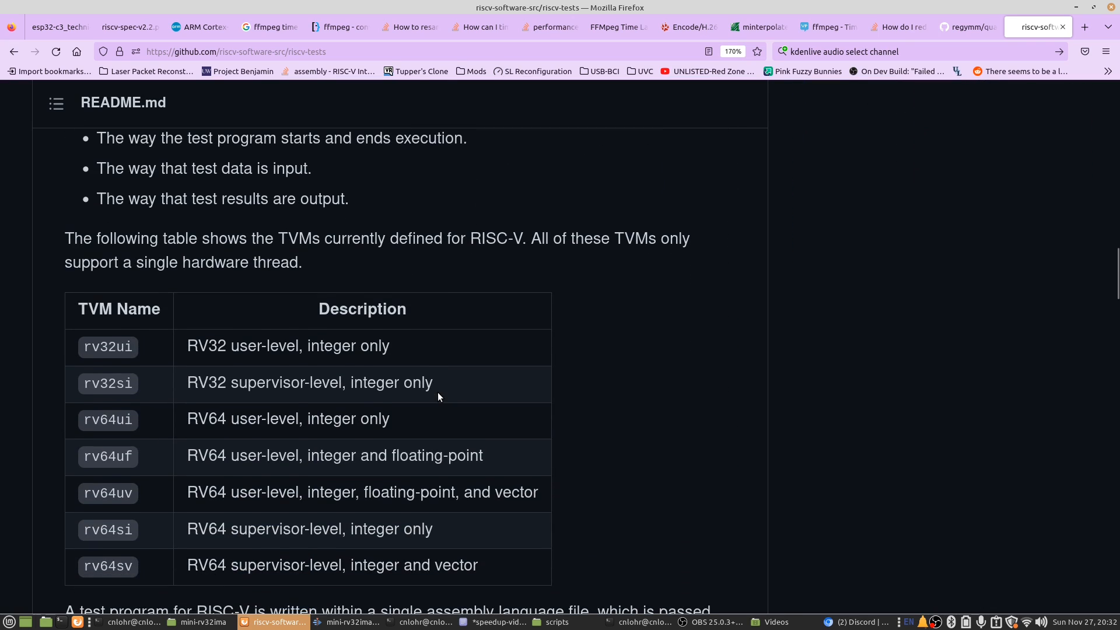
scroll(down, 3)
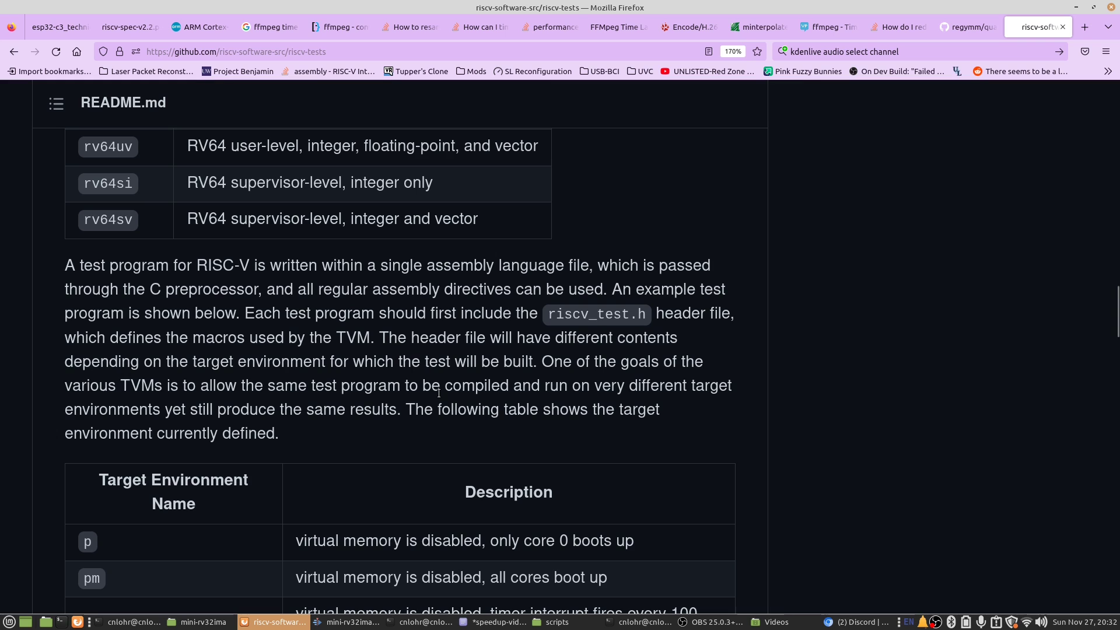
scroll(down, 3)
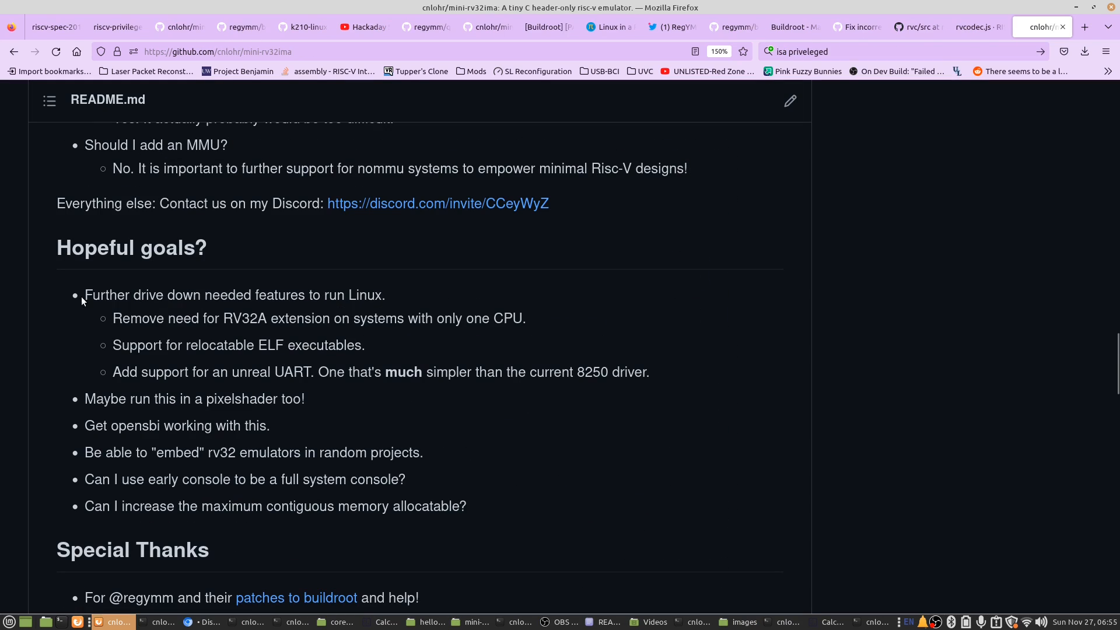
drag(84, 295, 160, 317)
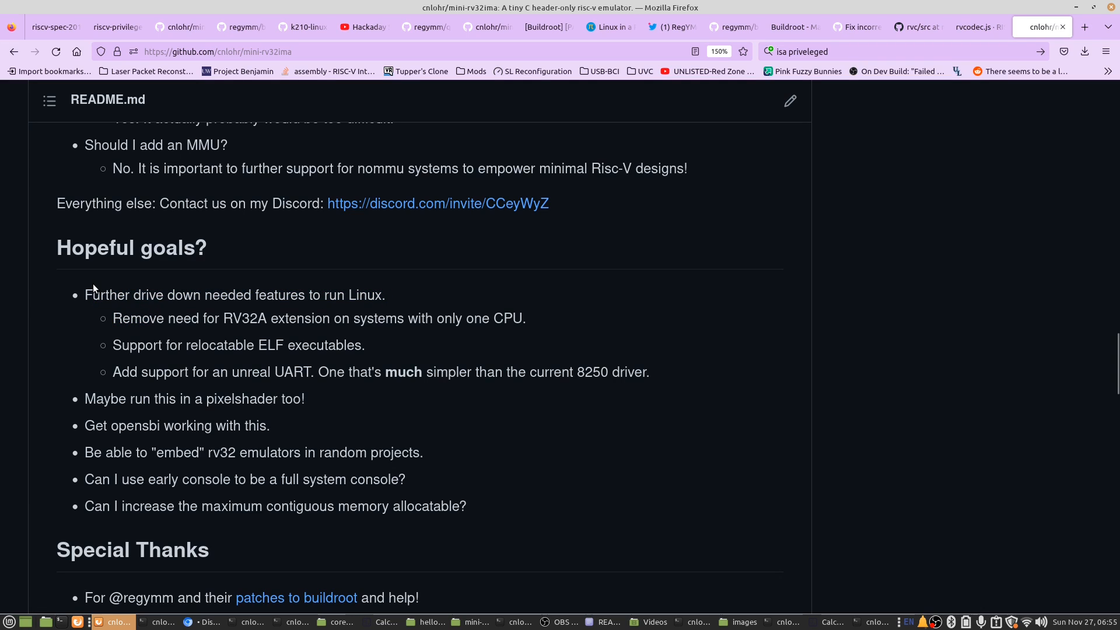
mouse_move(88, 295)
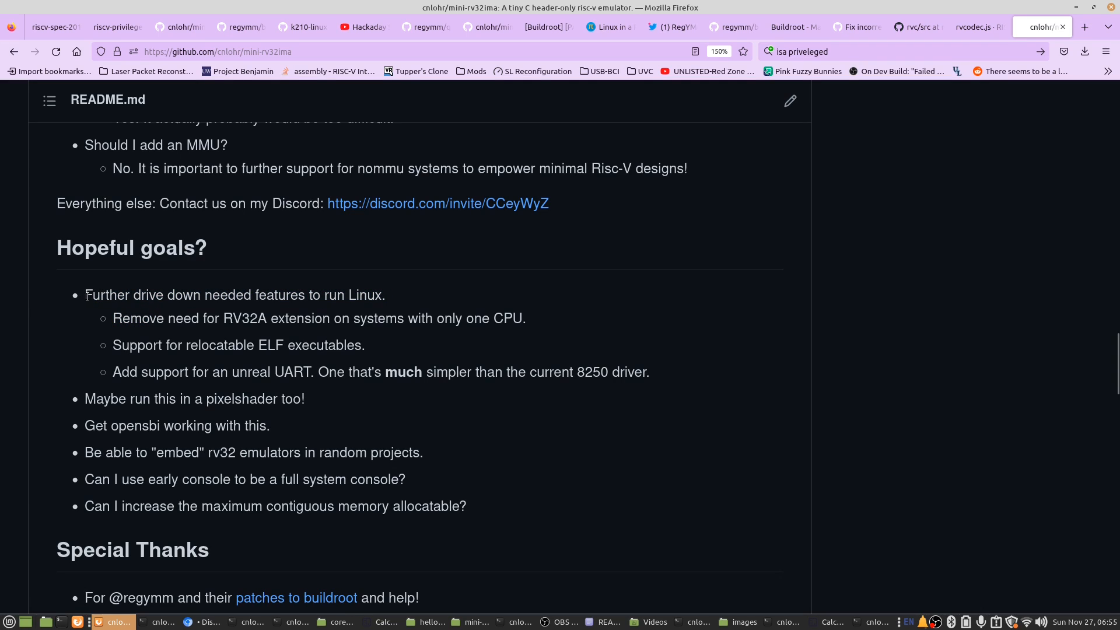
mouse_move(254, 331)
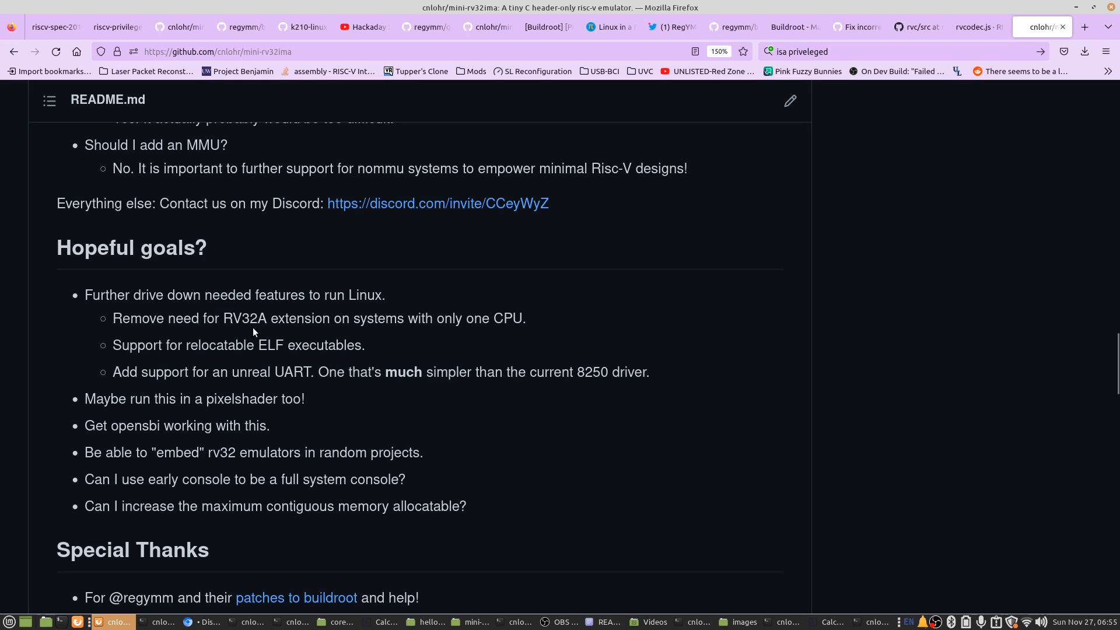
double_click(244, 318)
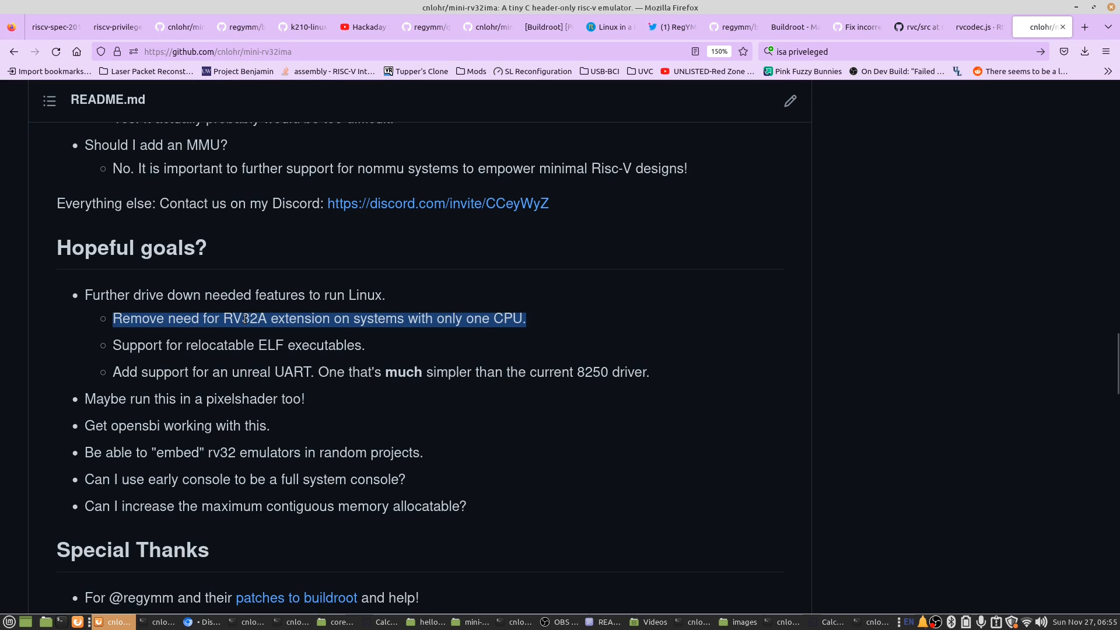
double_click(244, 318)
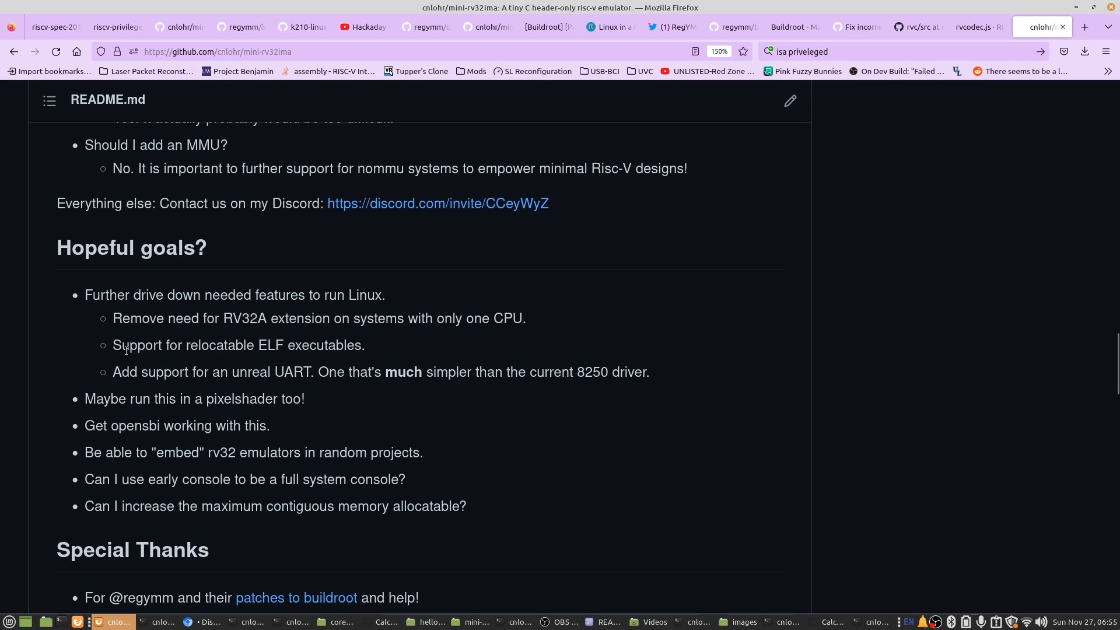
drag(121, 345, 338, 346)
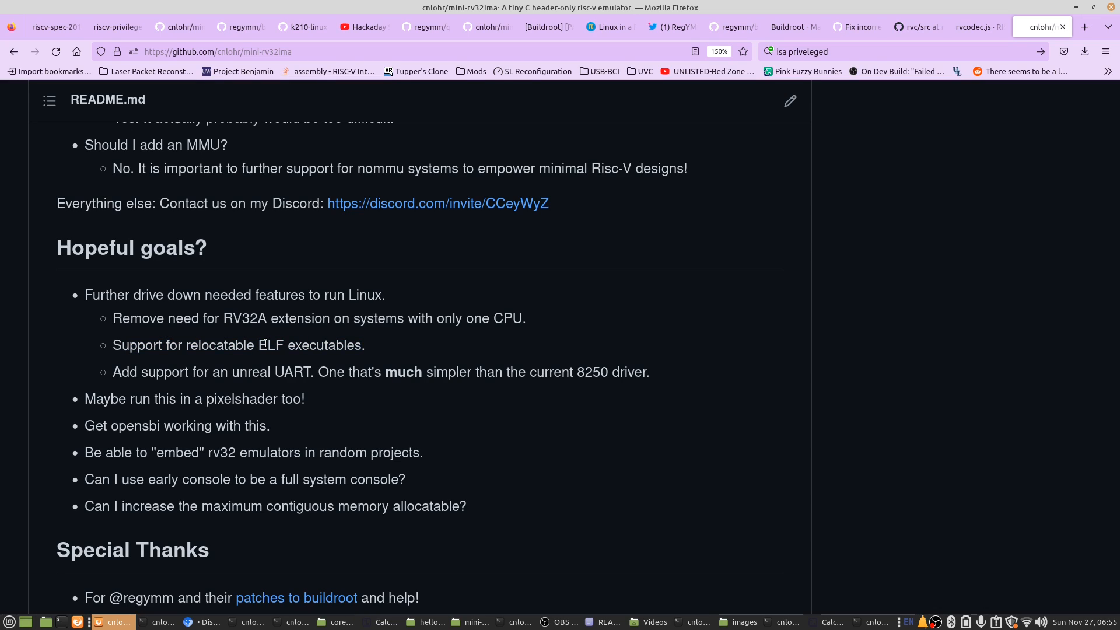
mouse_move(238, 343)
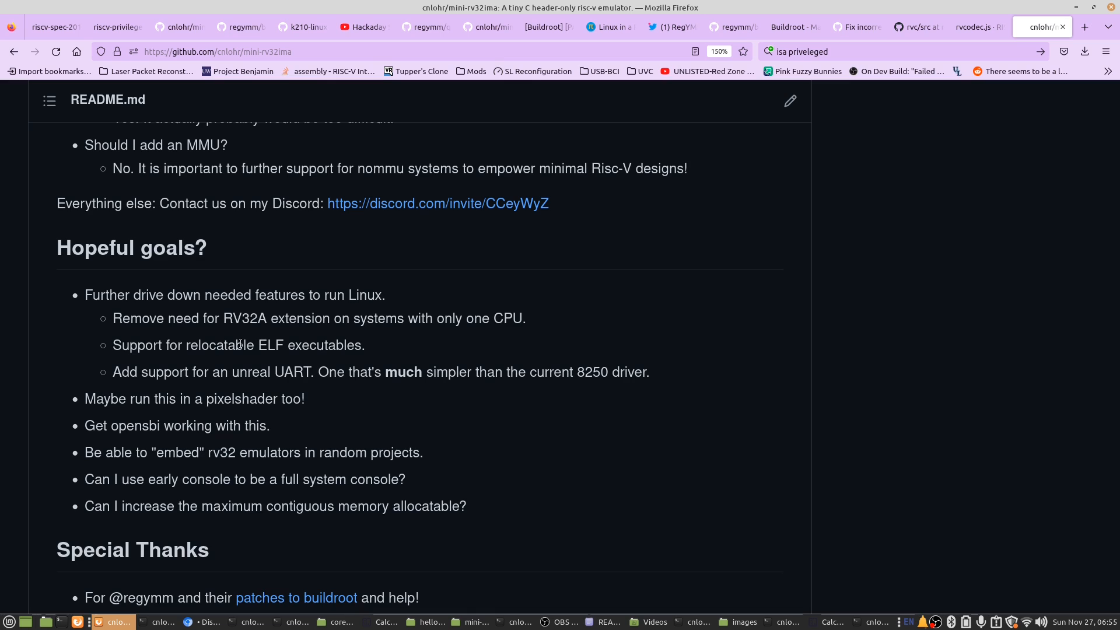
mouse_move(117, 372)
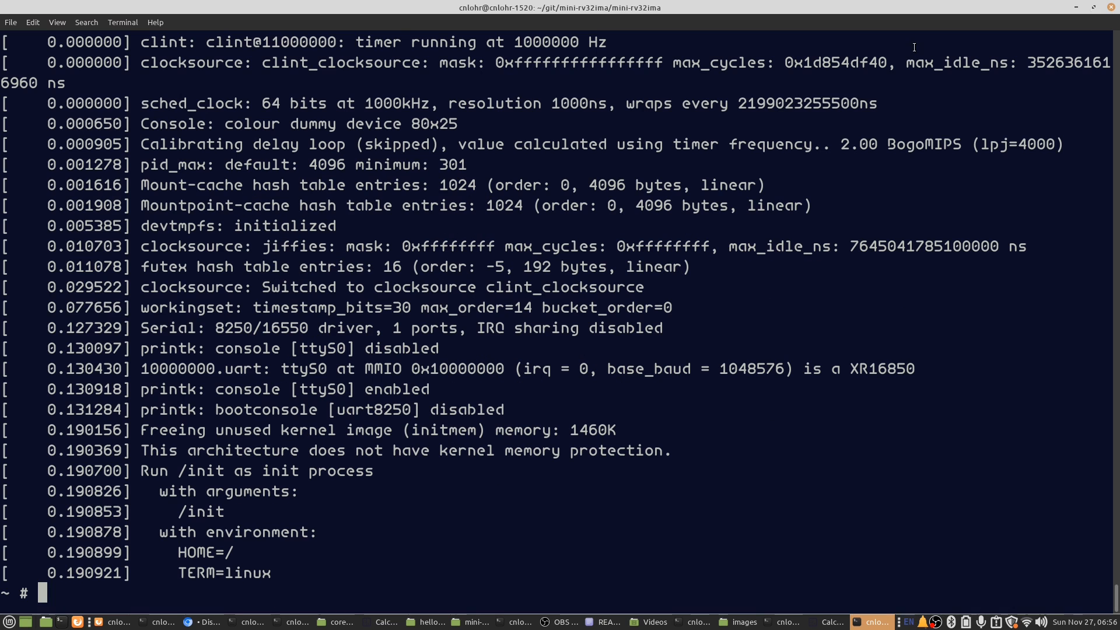
- Run dmesg and ls in the emulated shell, listing coremark, duktapetest, fizzbuzz.js and hello_linux
text(d)
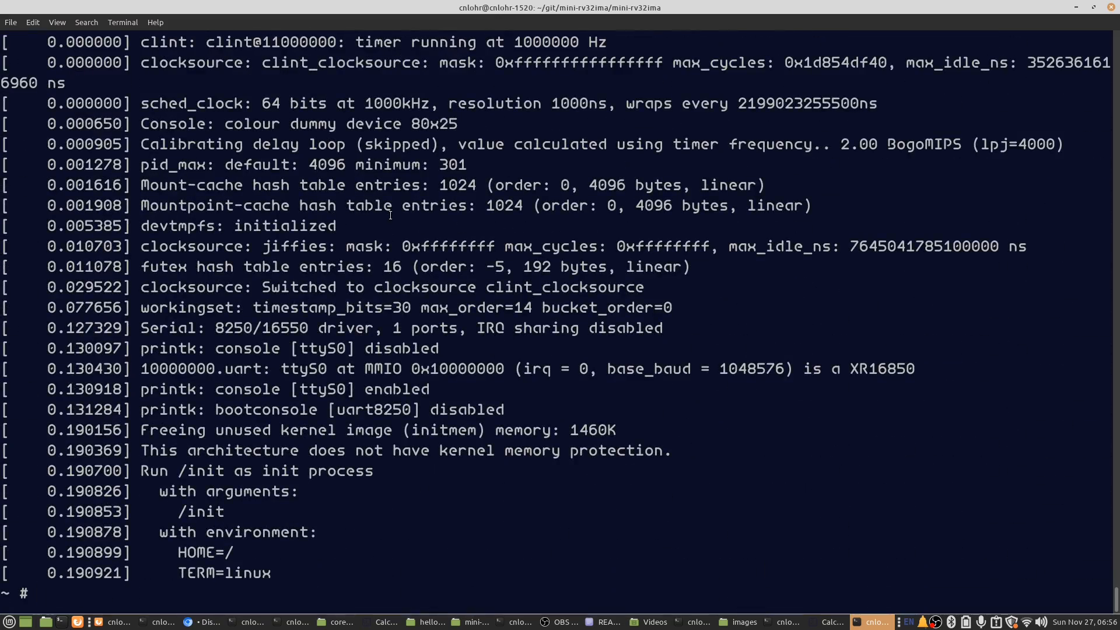
text(dmesg)
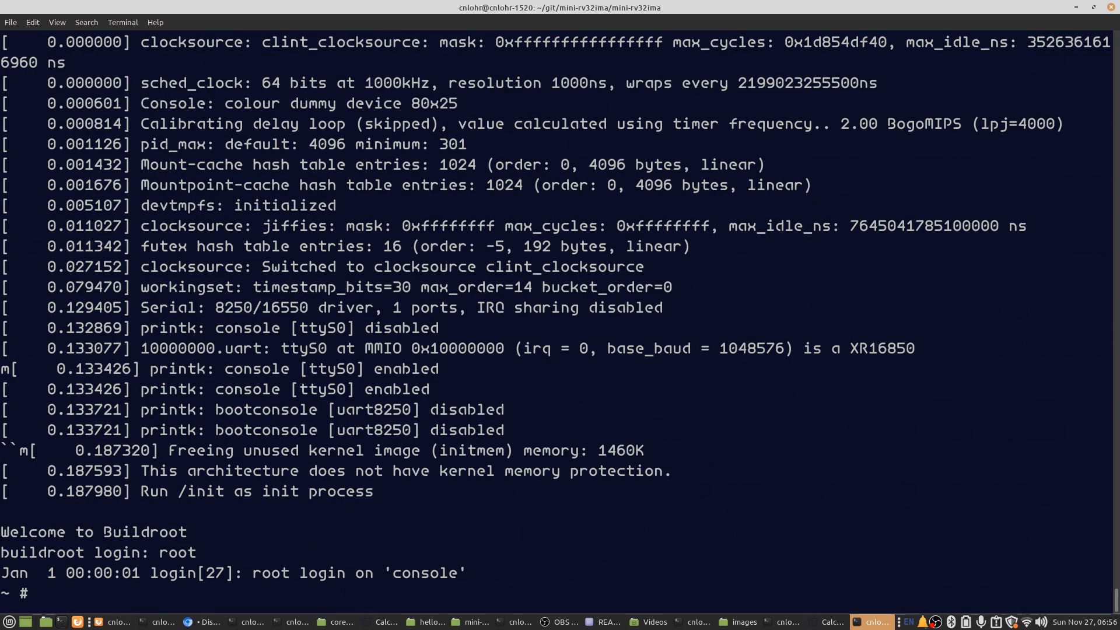
text(ls)
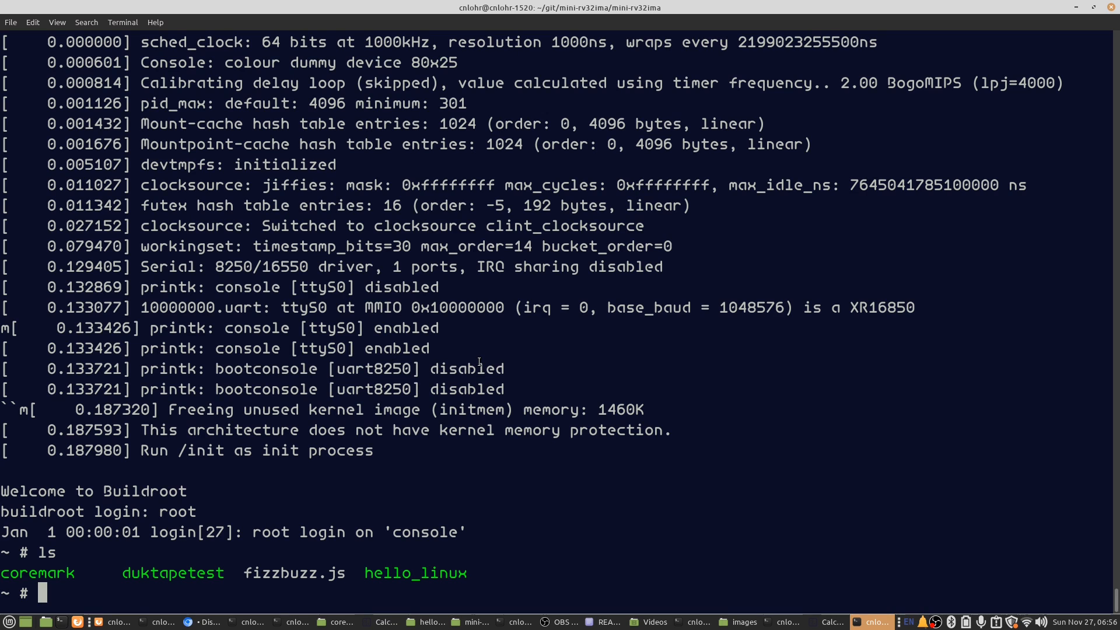
mouse_move(460, 368)
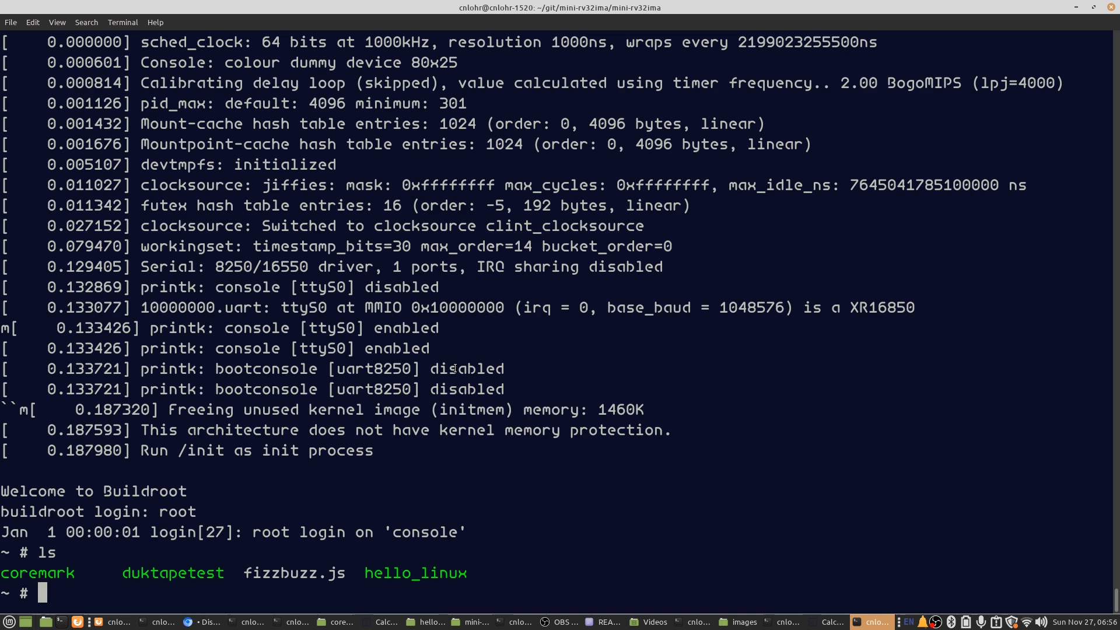
key(alt+Tab)
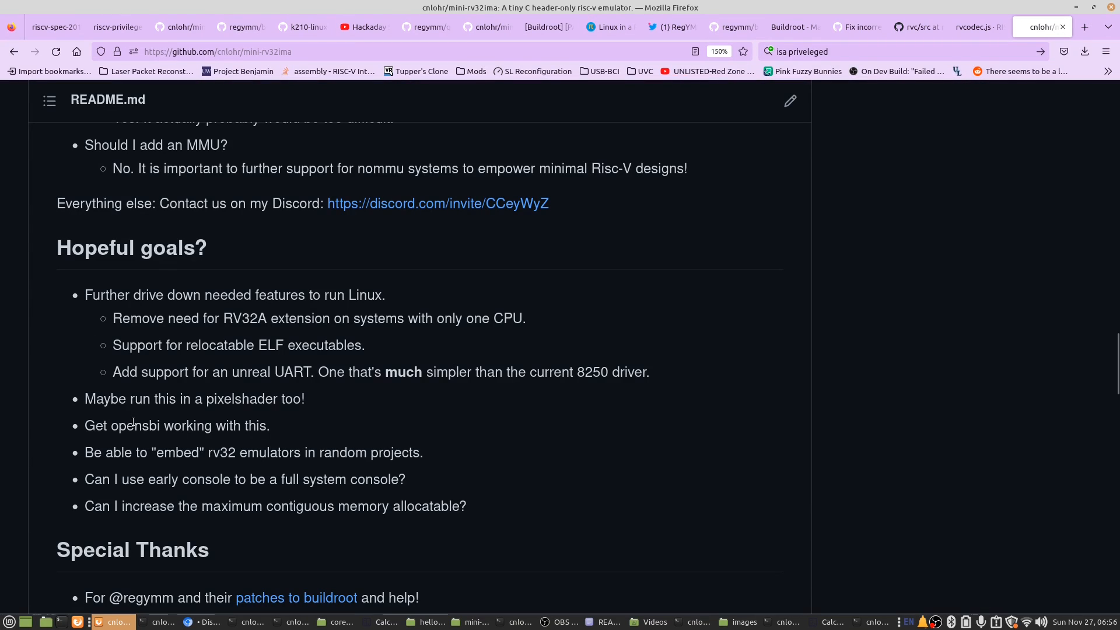
mouse_move(170, 406)
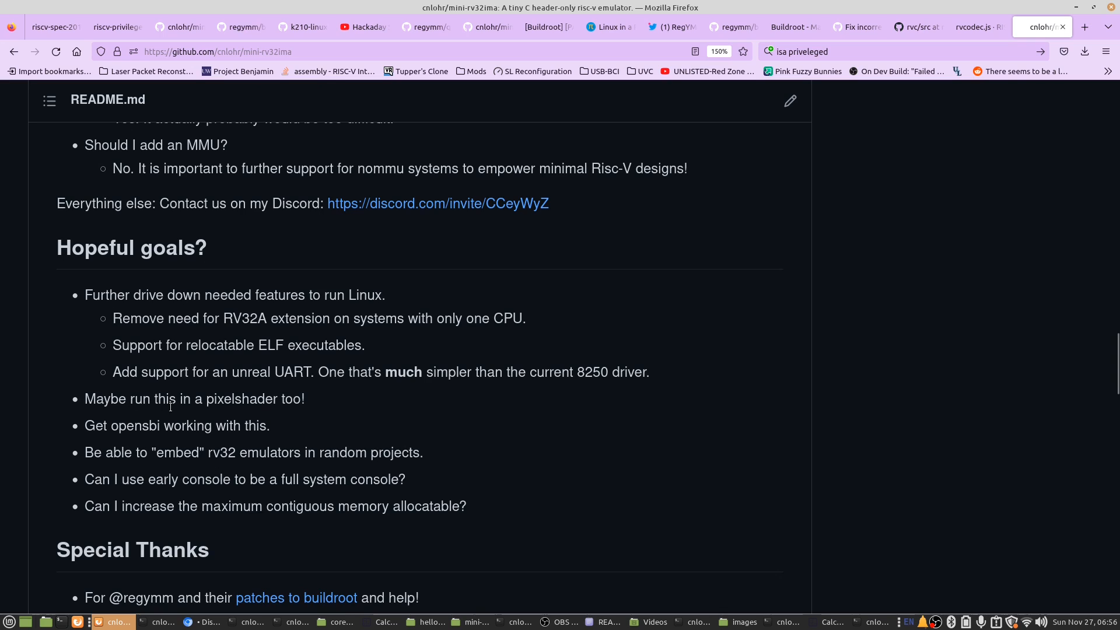
mouse_move(91, 430)
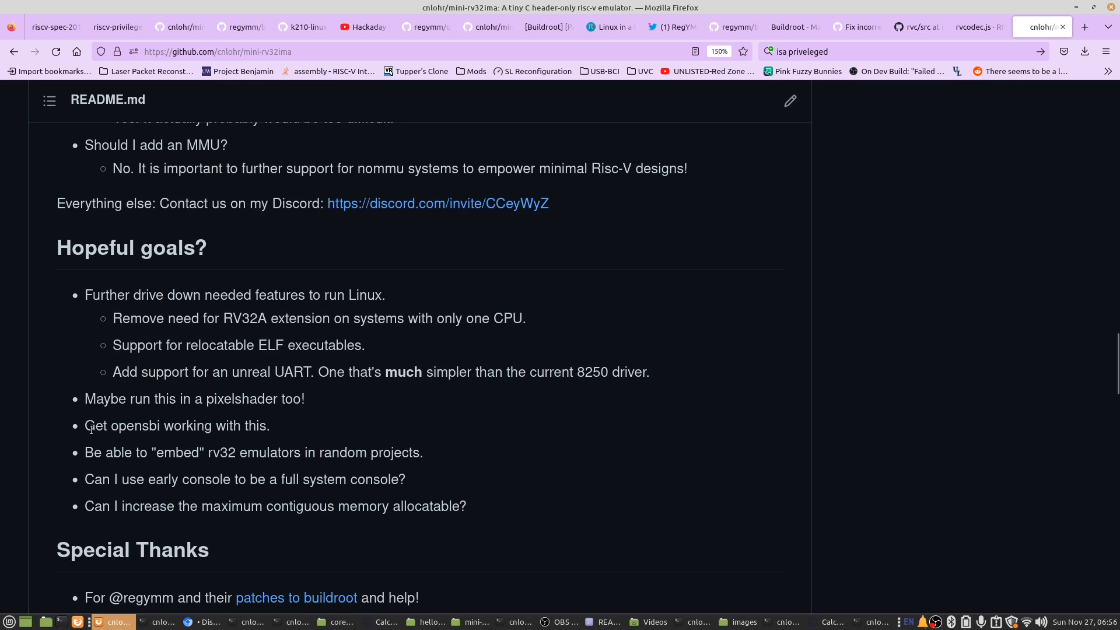
mouse_move(113, 432)
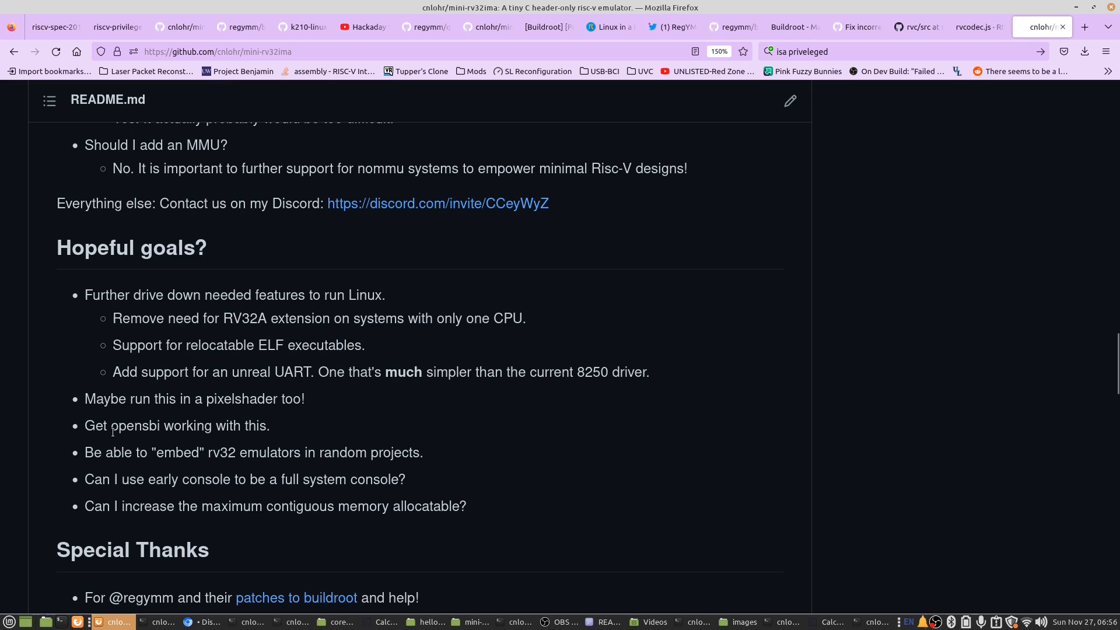
double_click(129, 426)
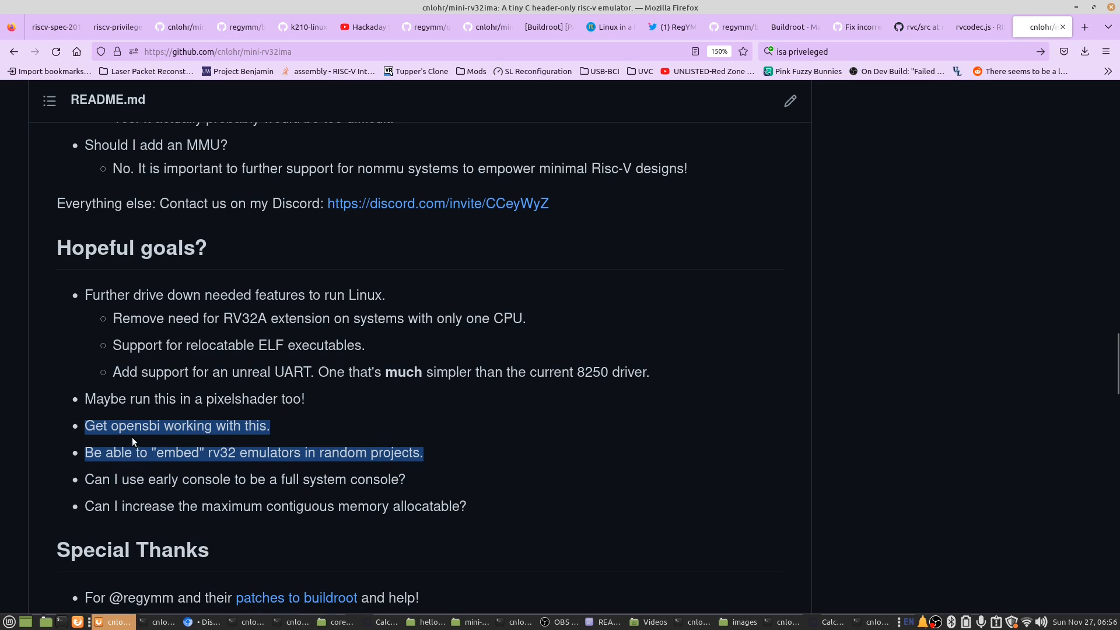
click(89, 458)
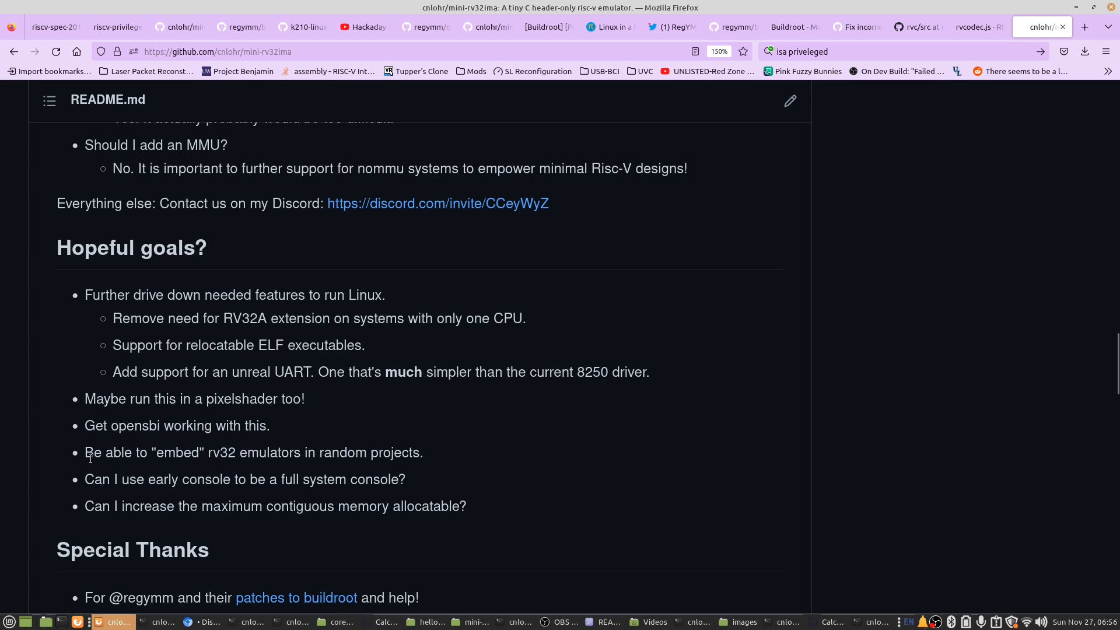
drag(84, 453, 114, 479)
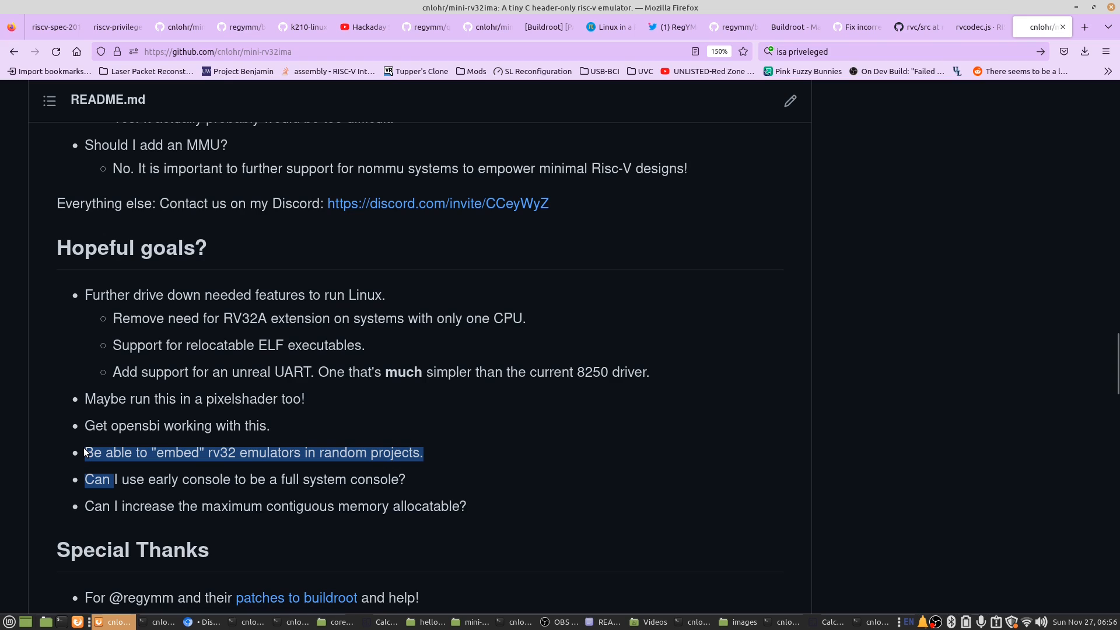
click(476, 444)
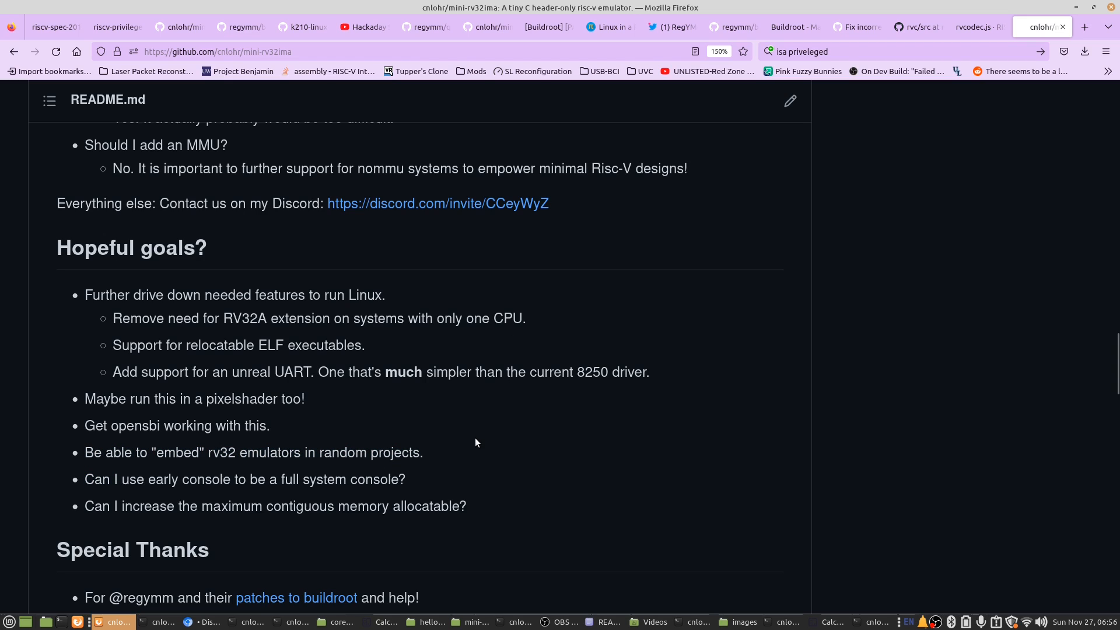
mouse_move(411, 372)
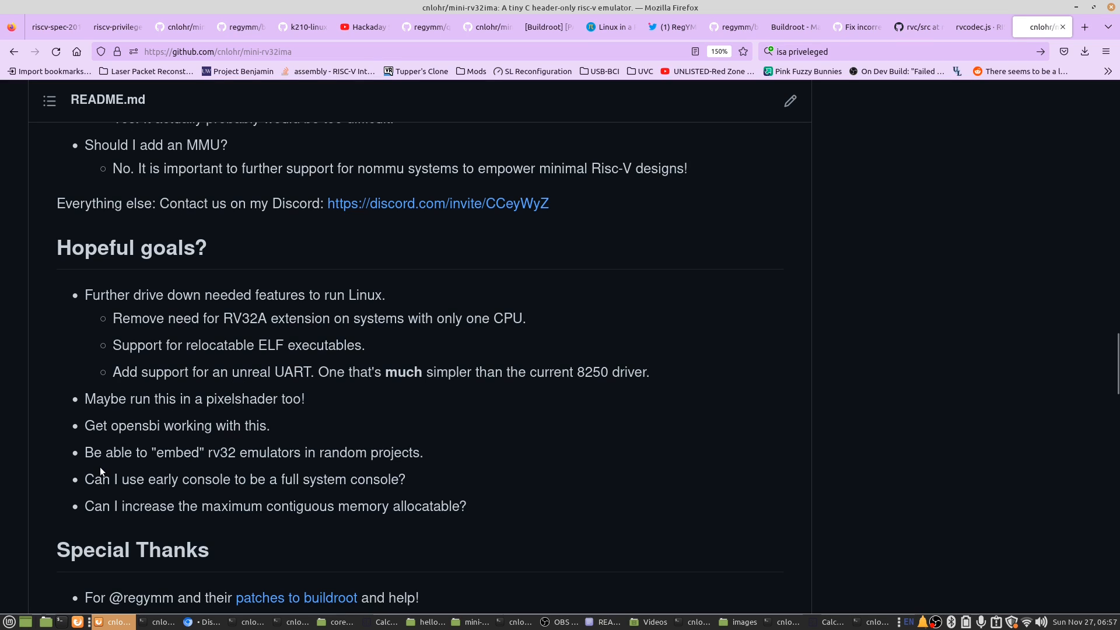
mouse_move(474, 513)
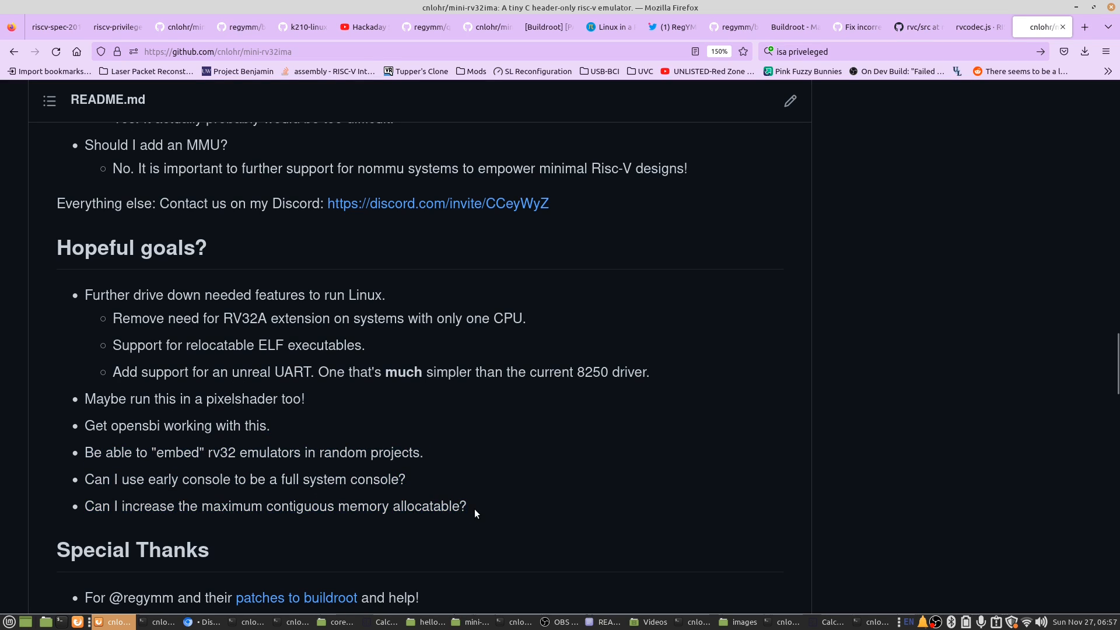
double_click(462, 507)
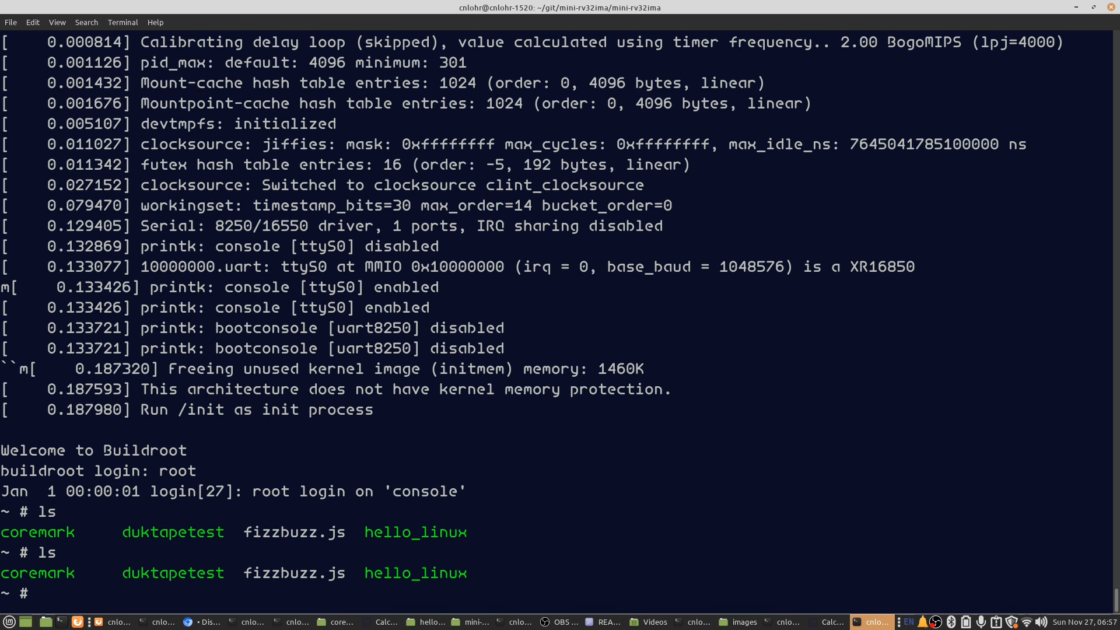
- Run ./coremark at the emulated Buildroot shell prompt to start the benchmark
text(./coremark)
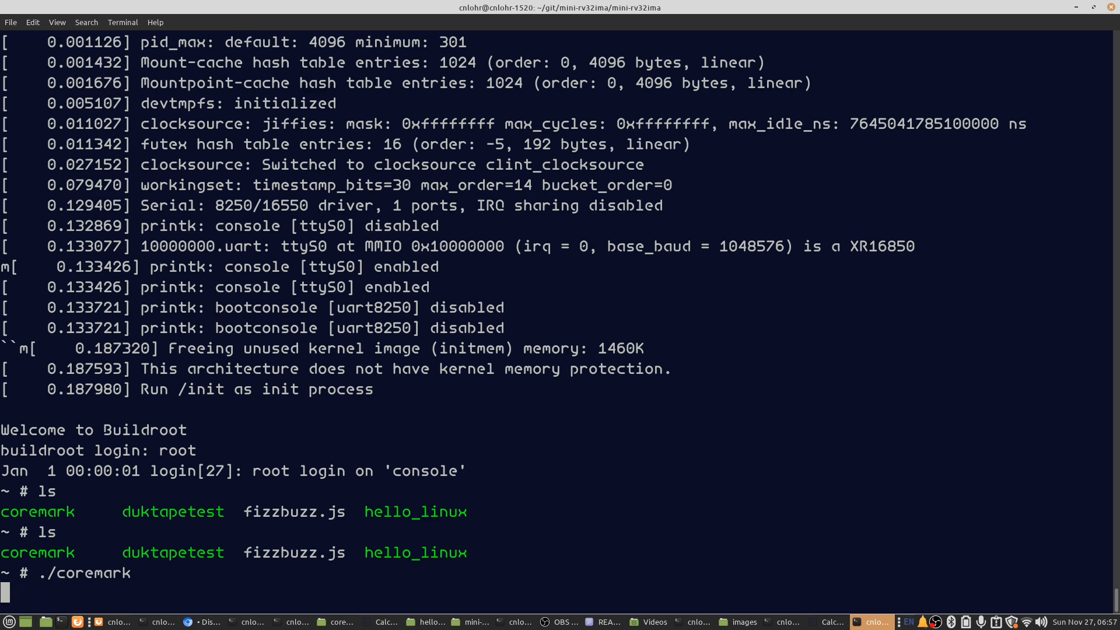
click(247, 623)
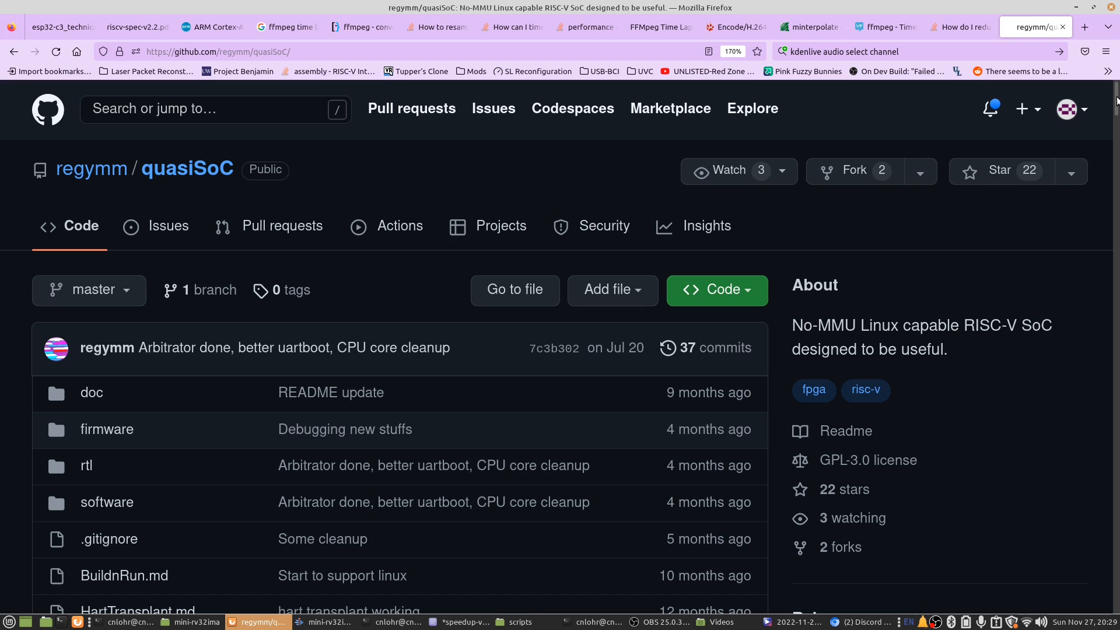
- Scroll the quasiSoC README down to its hand-drawn CPU and peripheral block diagram
scroll(down, 3)
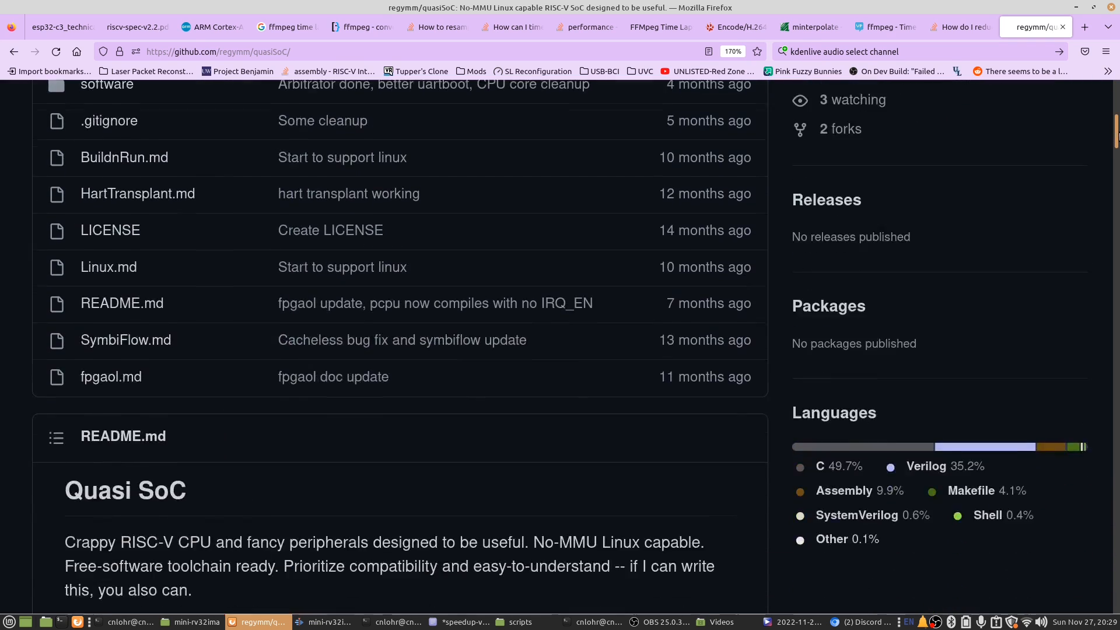
scroll(down, 3)
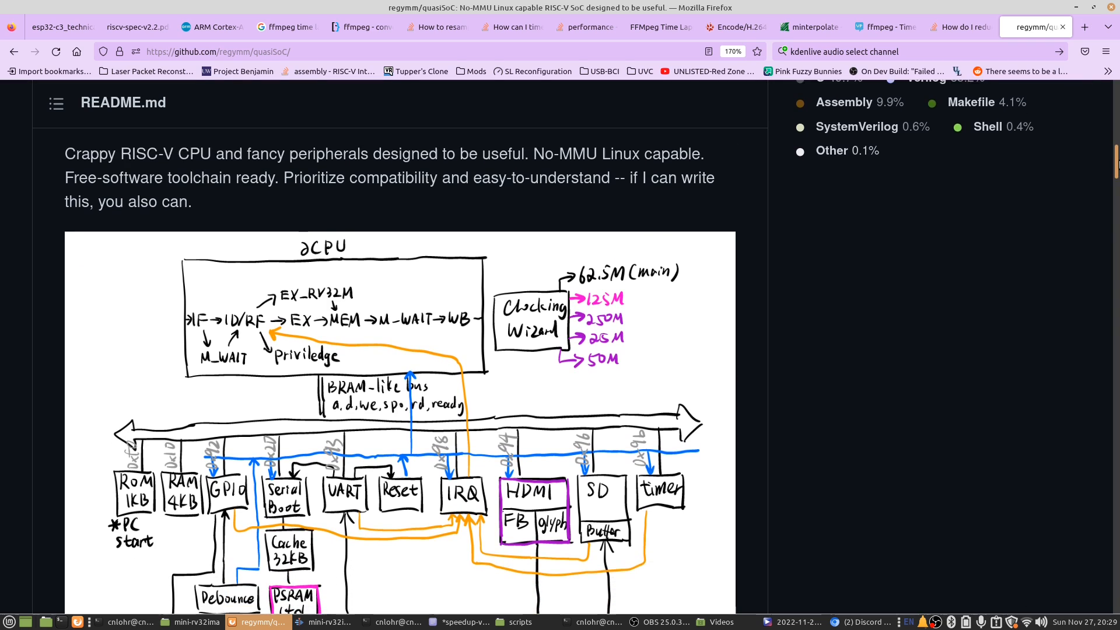
scroll(down, 3)
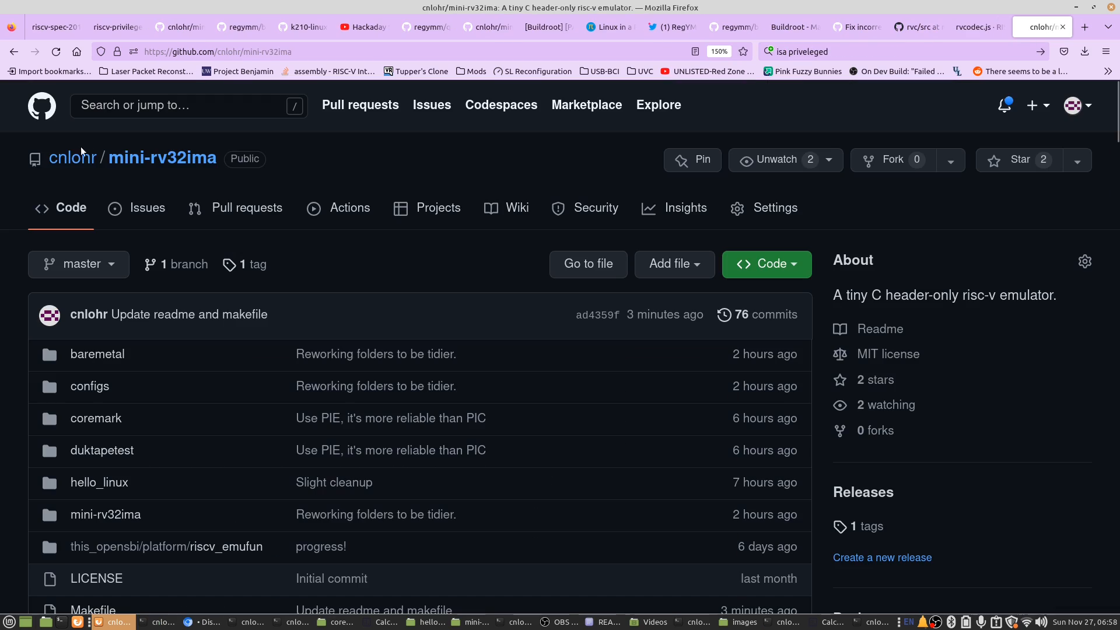
mouse_move(219, 163)
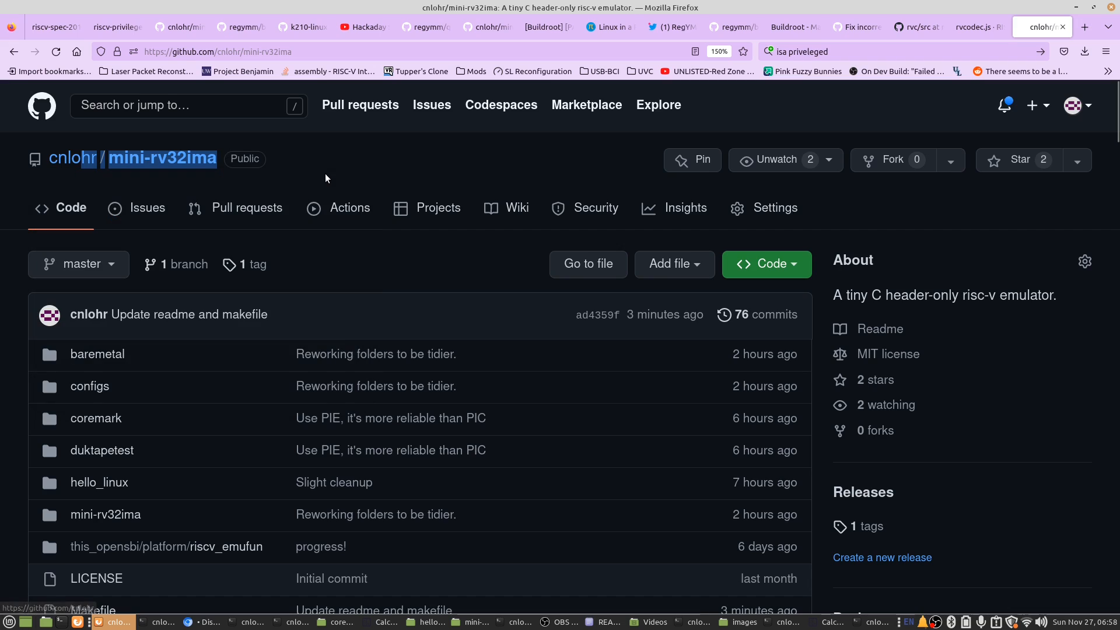
mouse_move(265, 159)
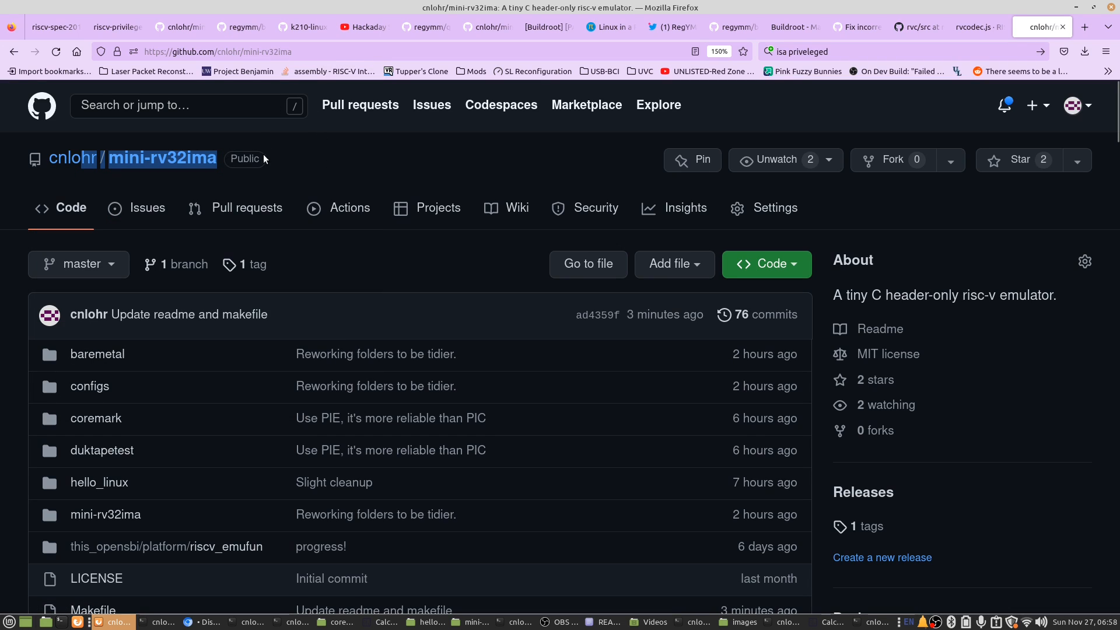